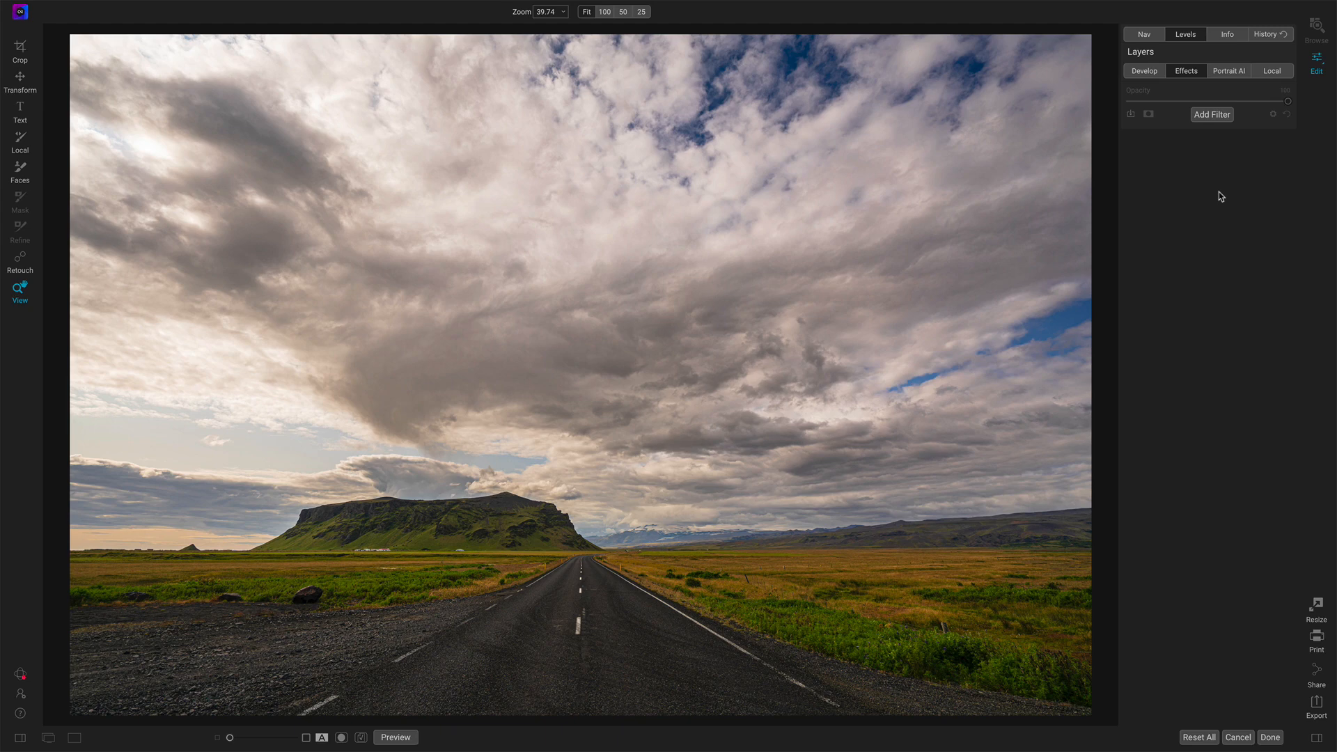
Add a Blur filter (Gaussian, amount 30) to the landscape photo.
left_click(1211, 114)
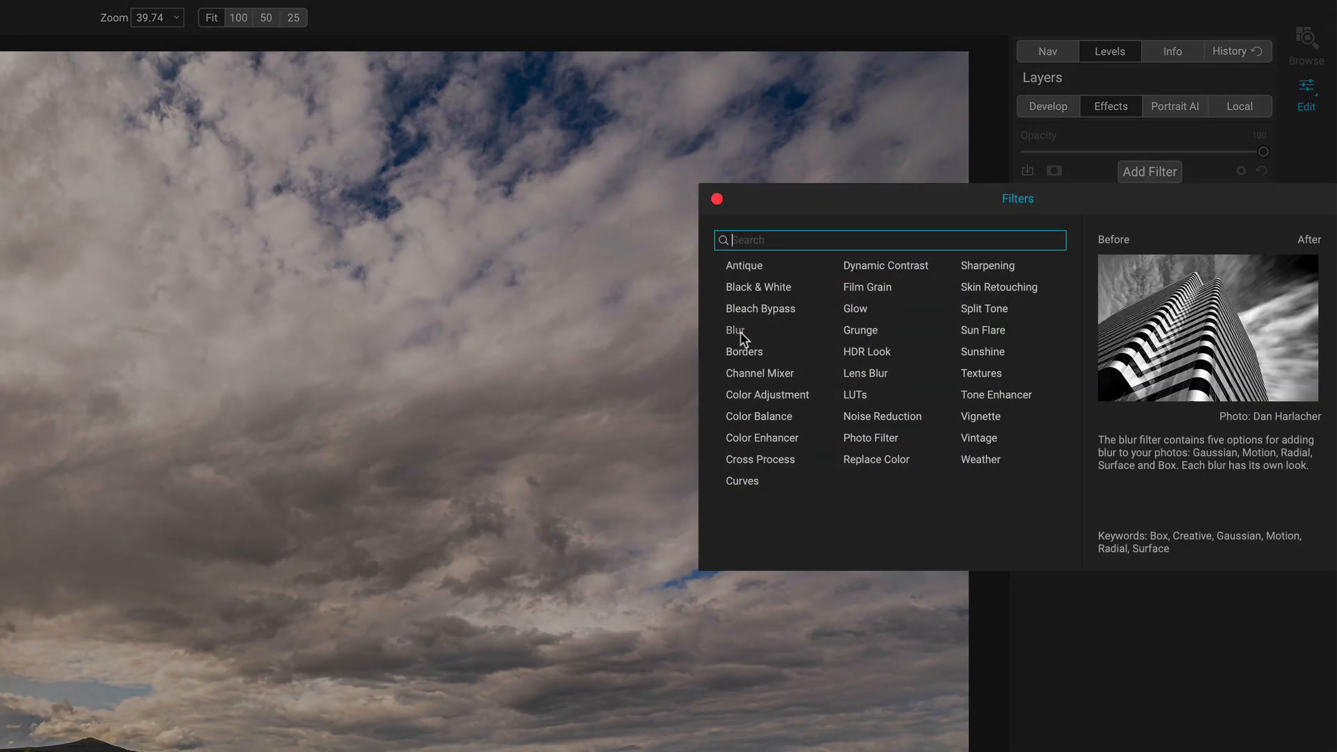
left_click(735, 330)
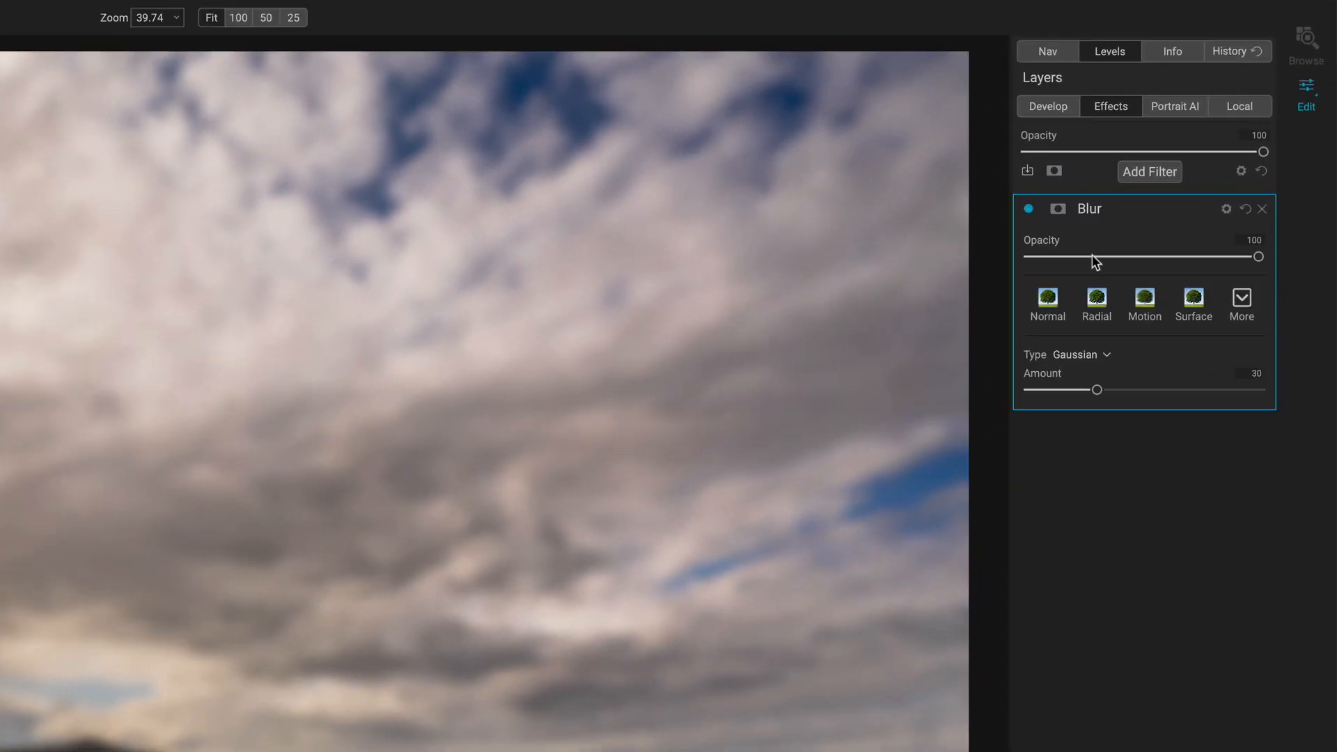
mouse_move(1095, 259)
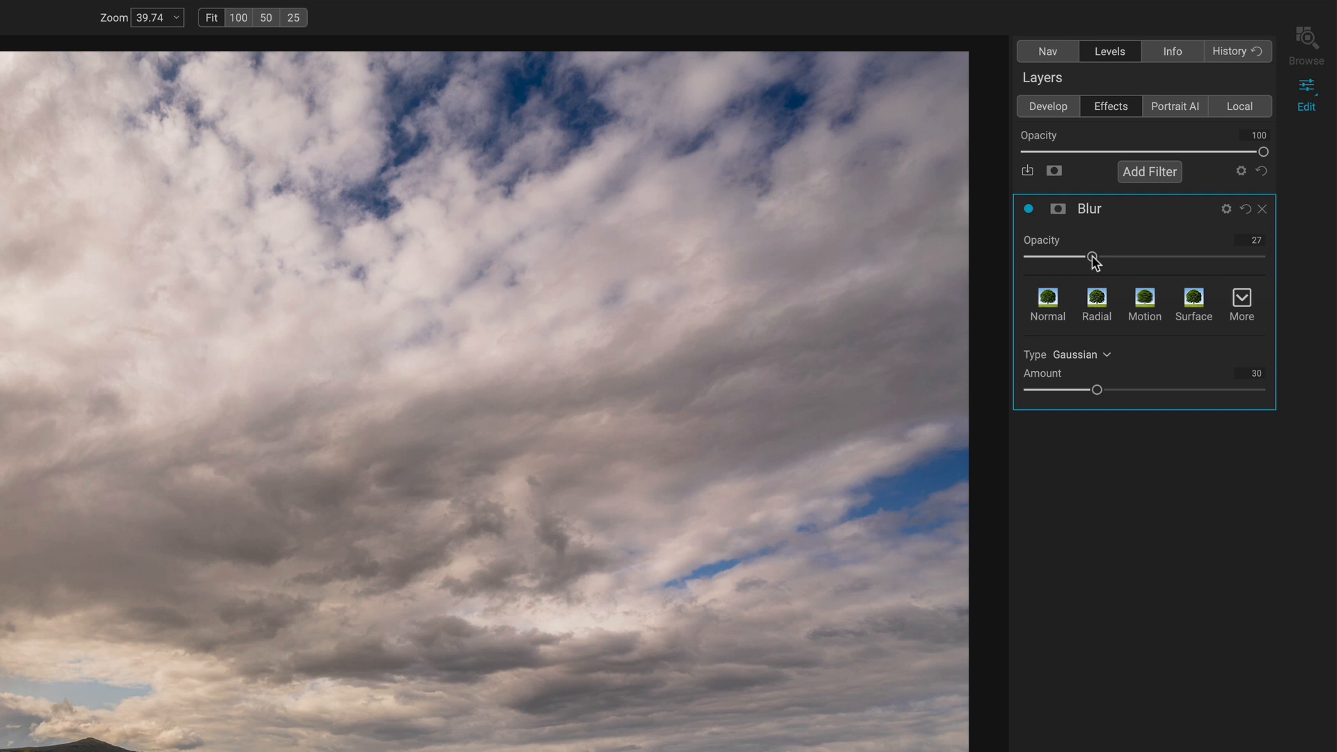
Browse the Blur filter's More styles list and close it without applying a style.
left_click(1145, 304)
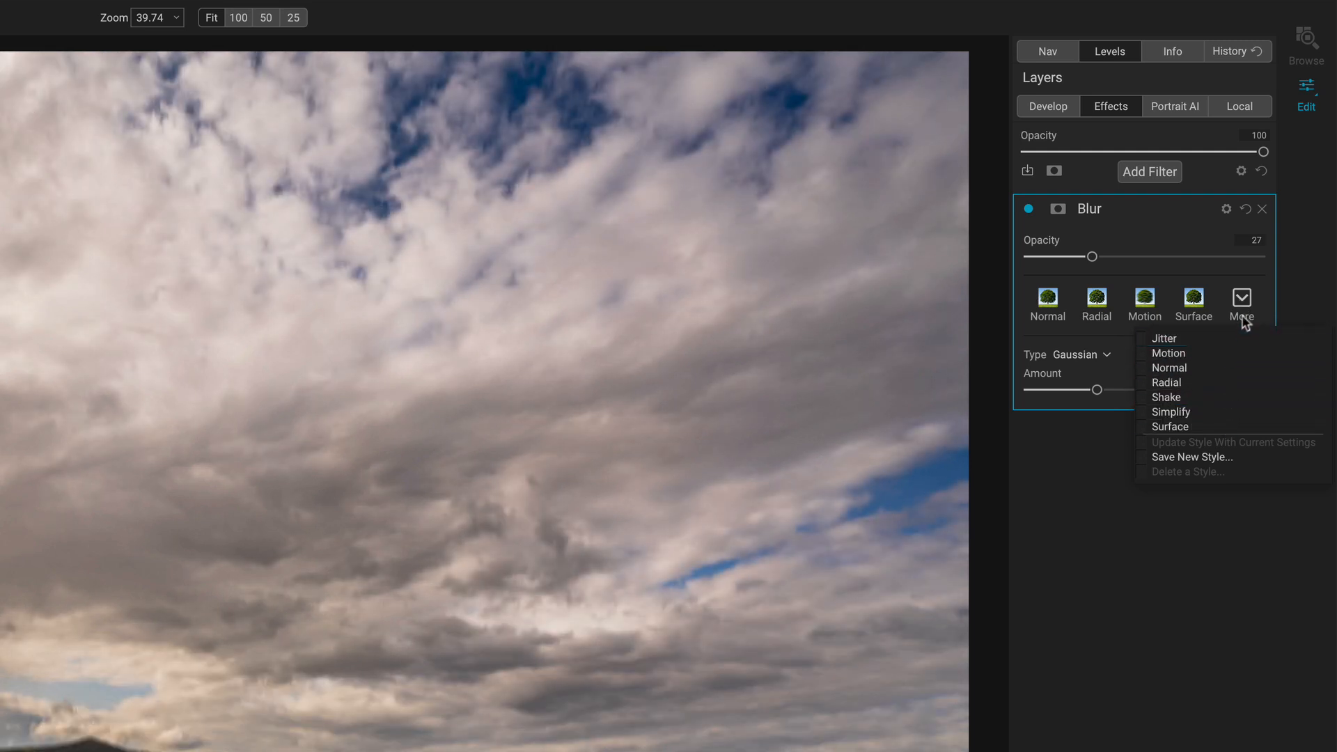
left_click(1241, 302)
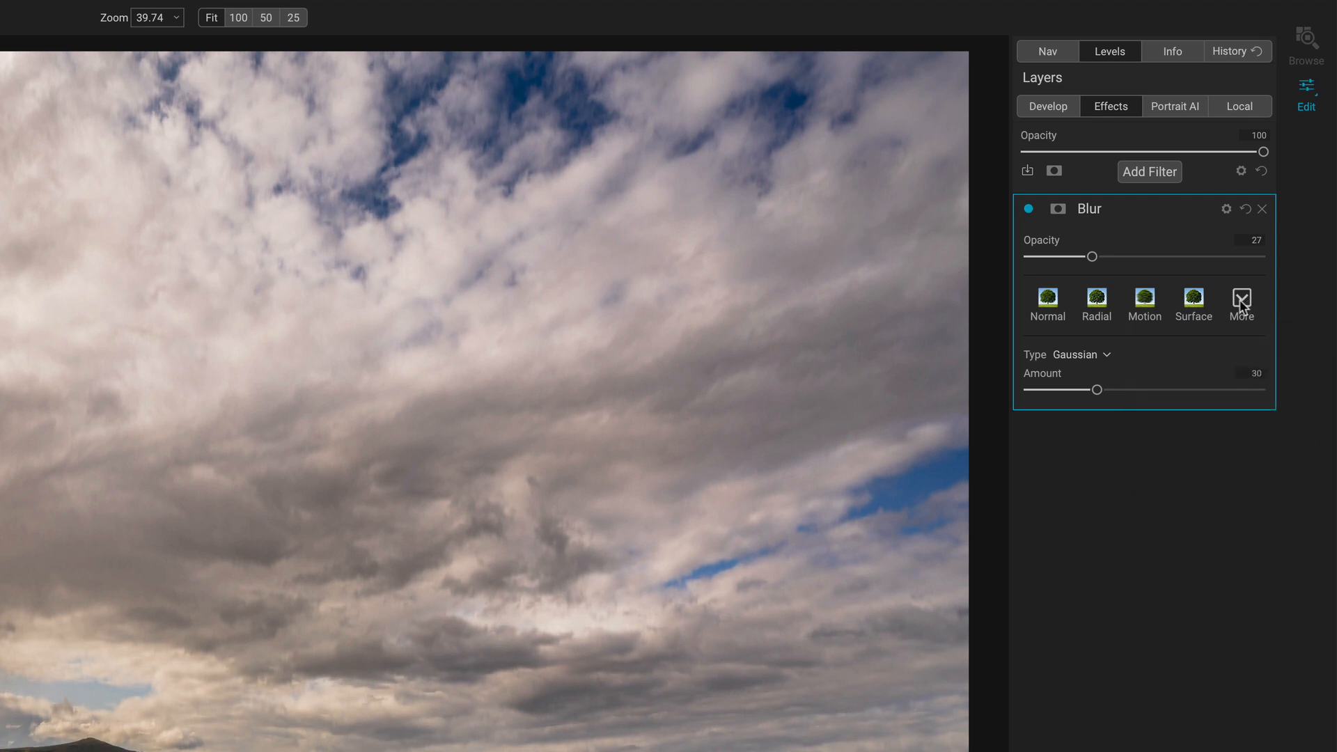
left_click(1194, 305)
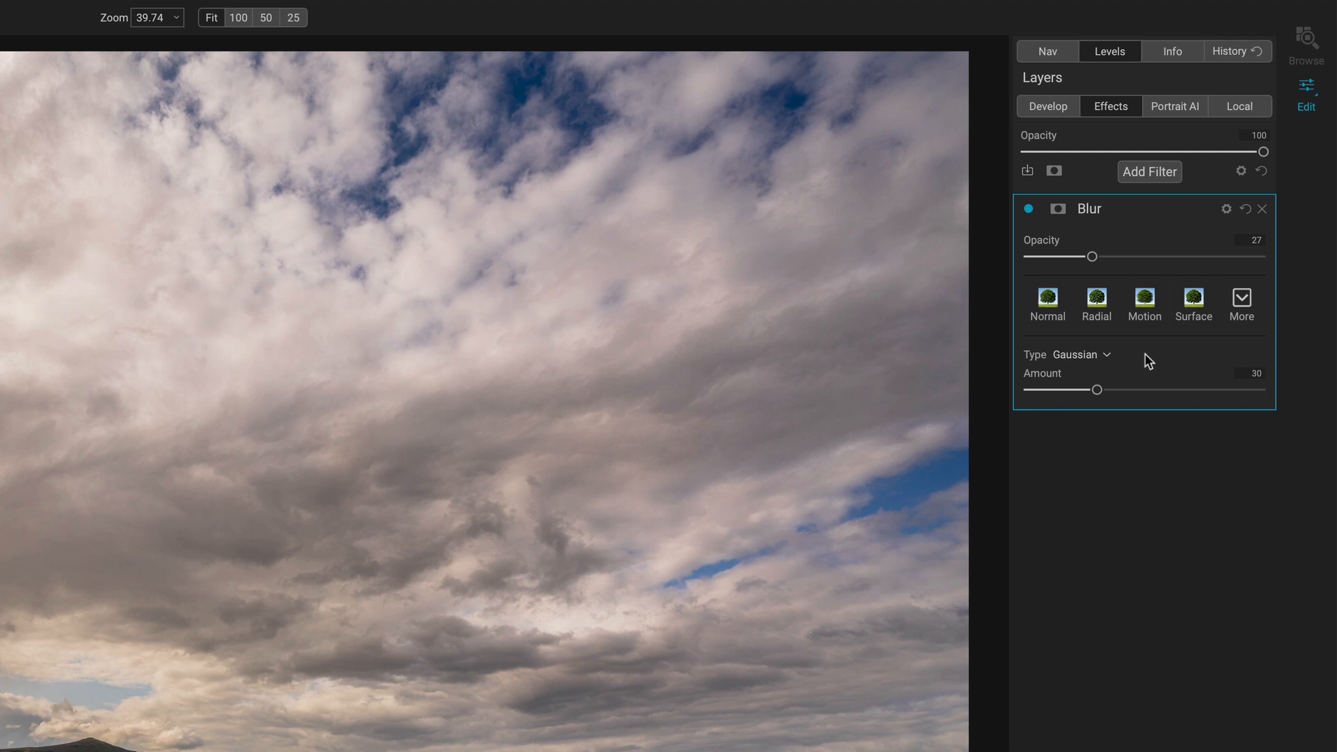
mouse_move(1111, 362)
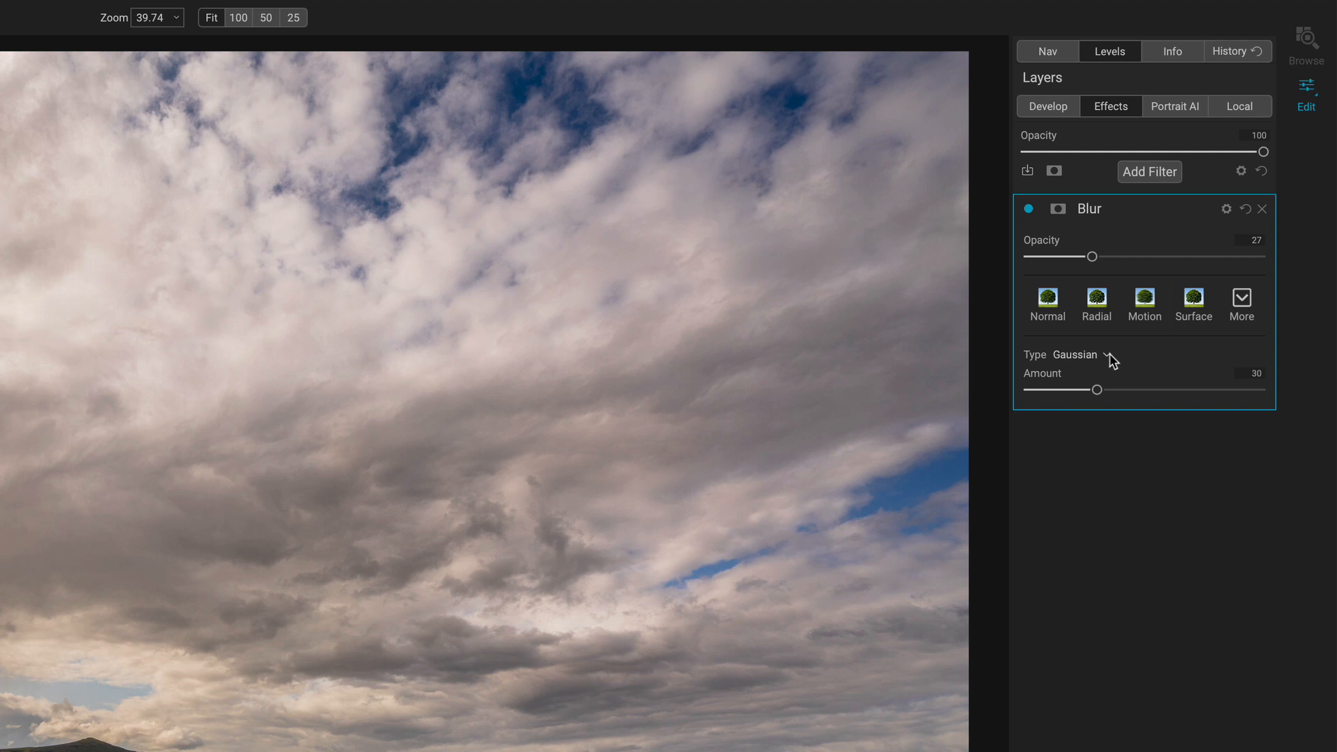
Switch the blur type from Gaussian to Box, keeping the amount at 30.
left_click(1083, 355)
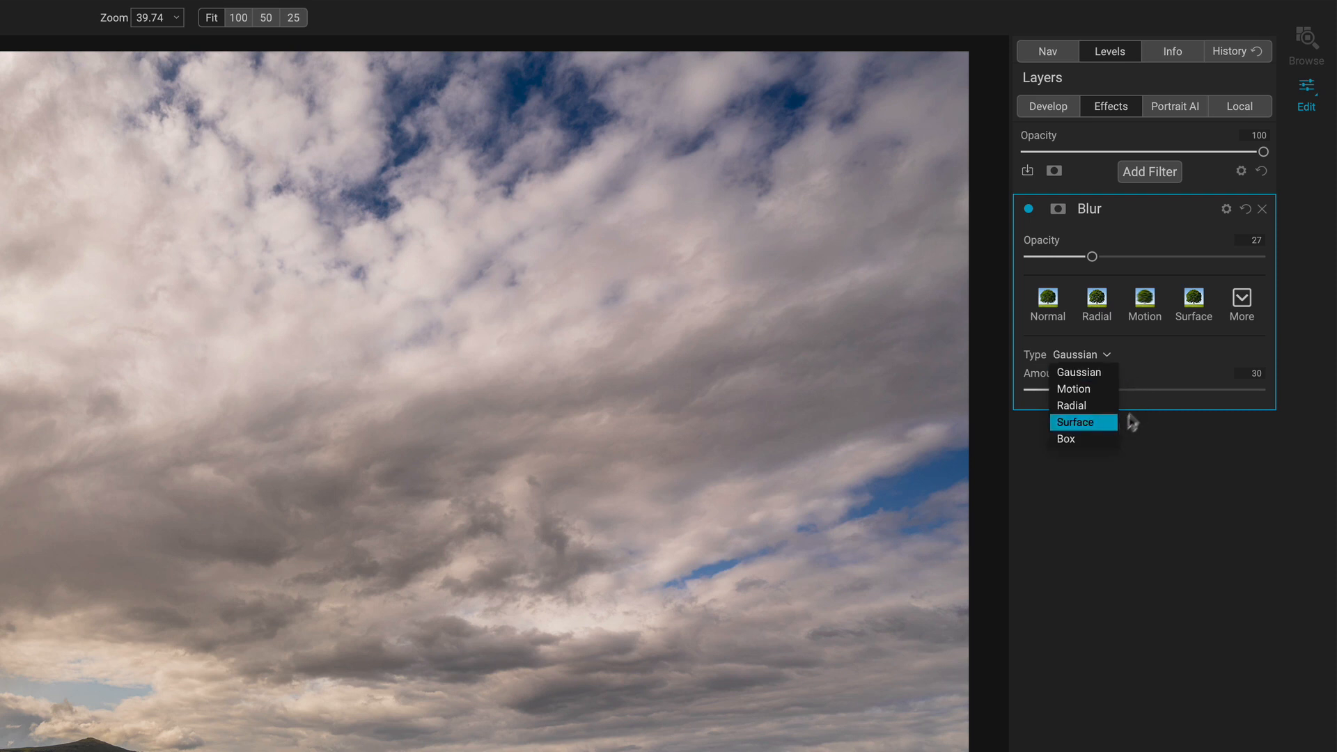
mouse_move(1084, 388)
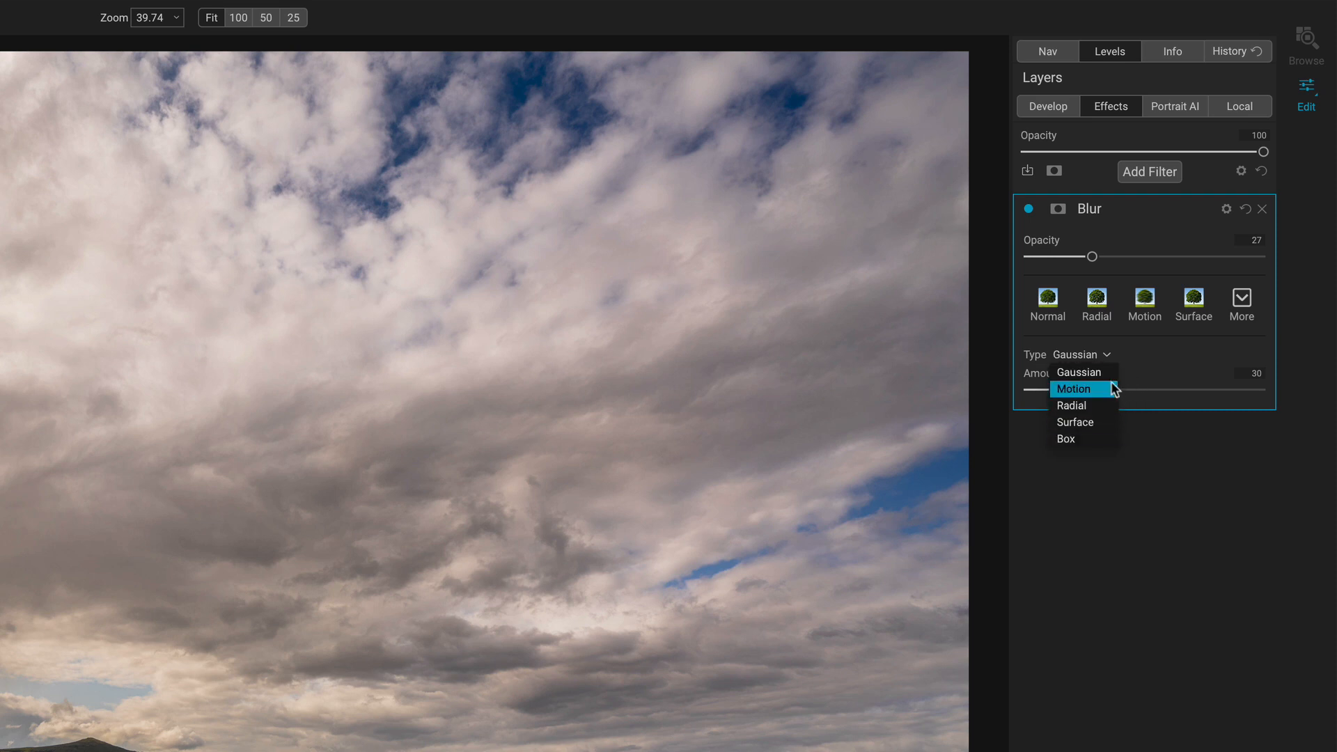
left_click(1066, 438)
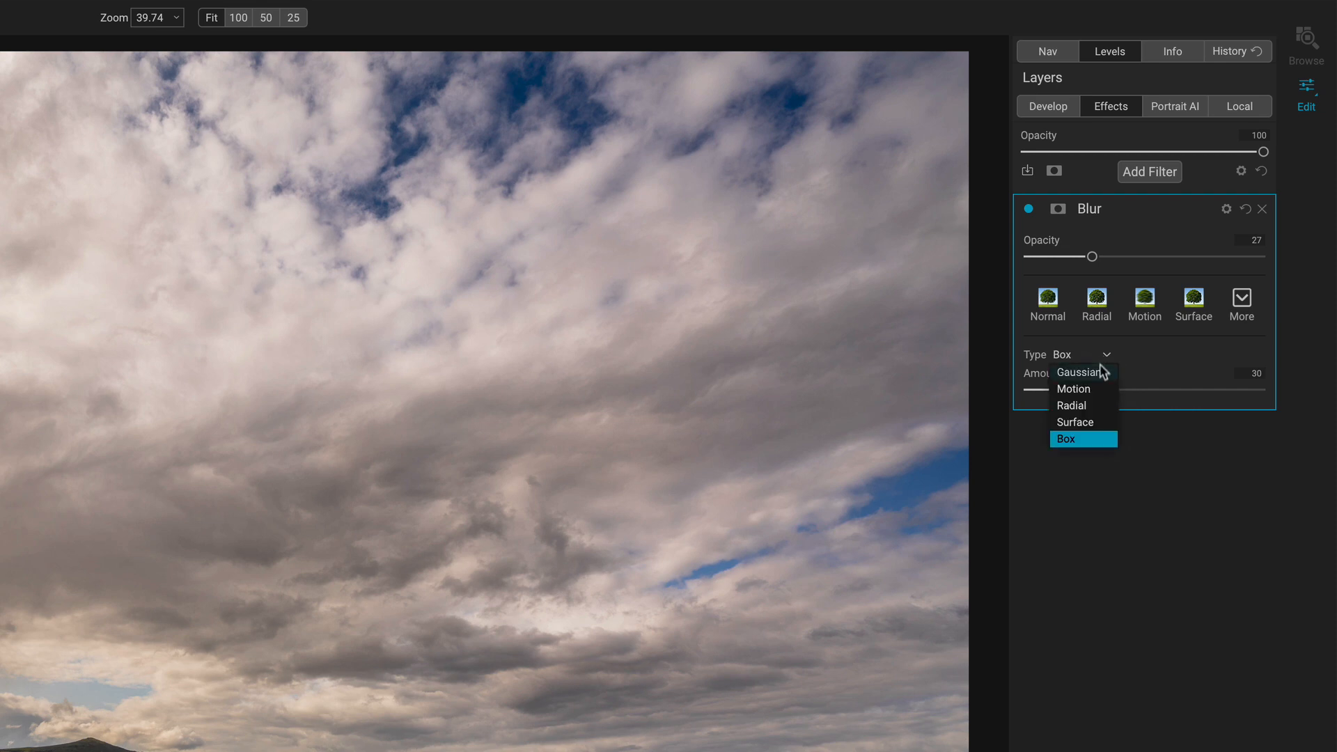
left_click(1078, 372)
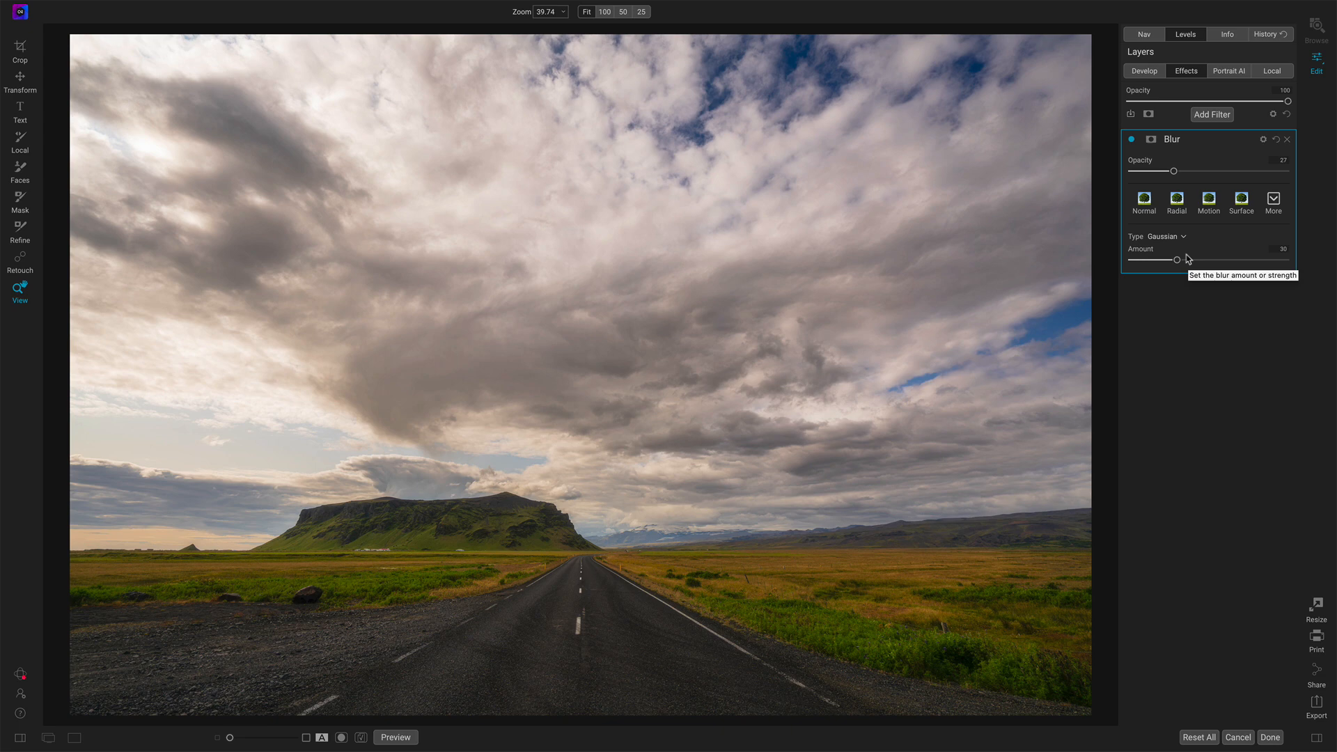
left_click(1161, 237)
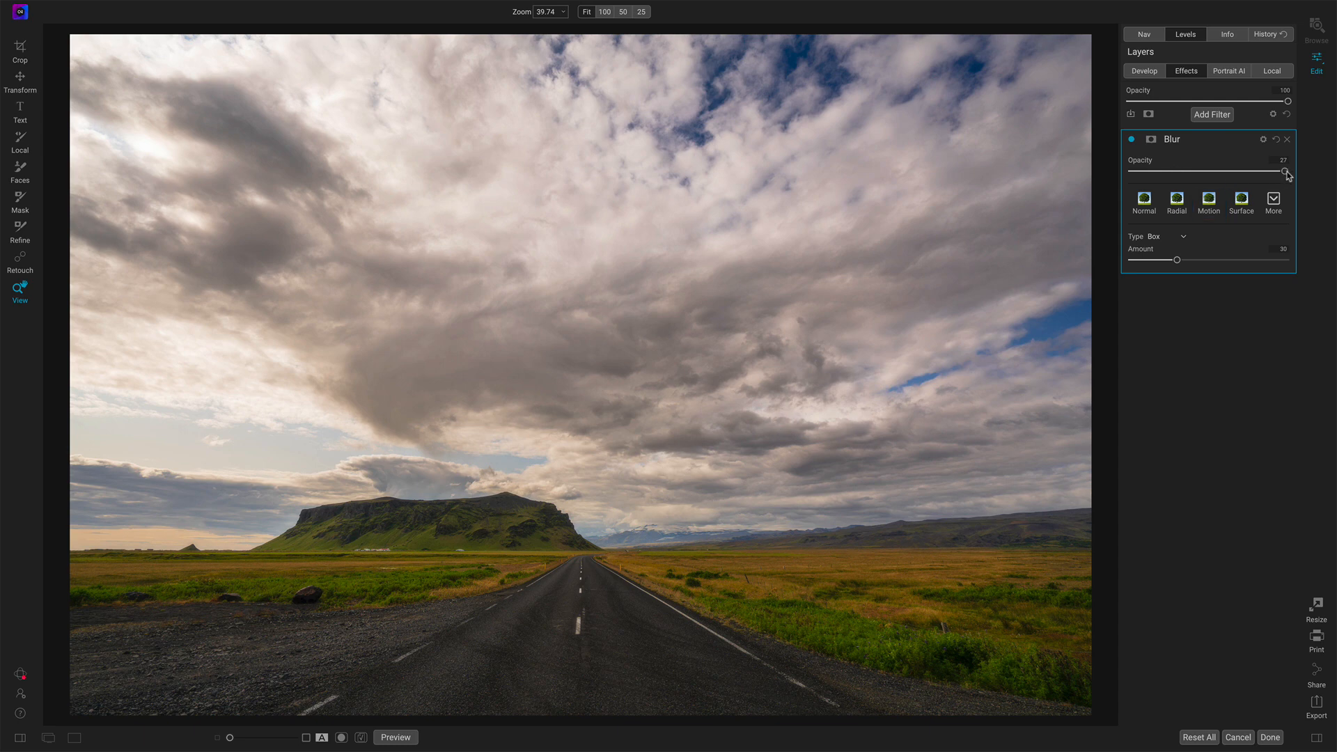
Raise blur opacity to 100 and view the mountain at actual size with the Box type.
left_click_drag(1285, 171, 1305, 171)
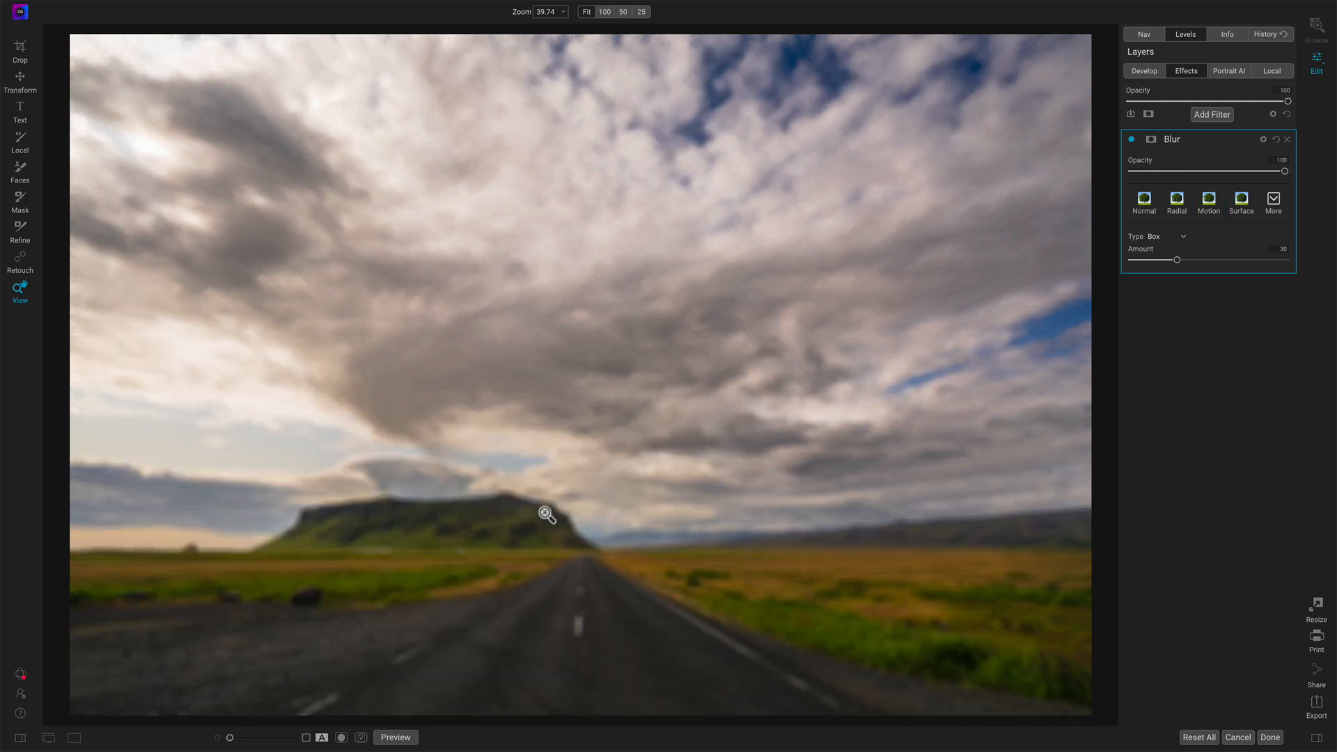
left_click(605, 11)
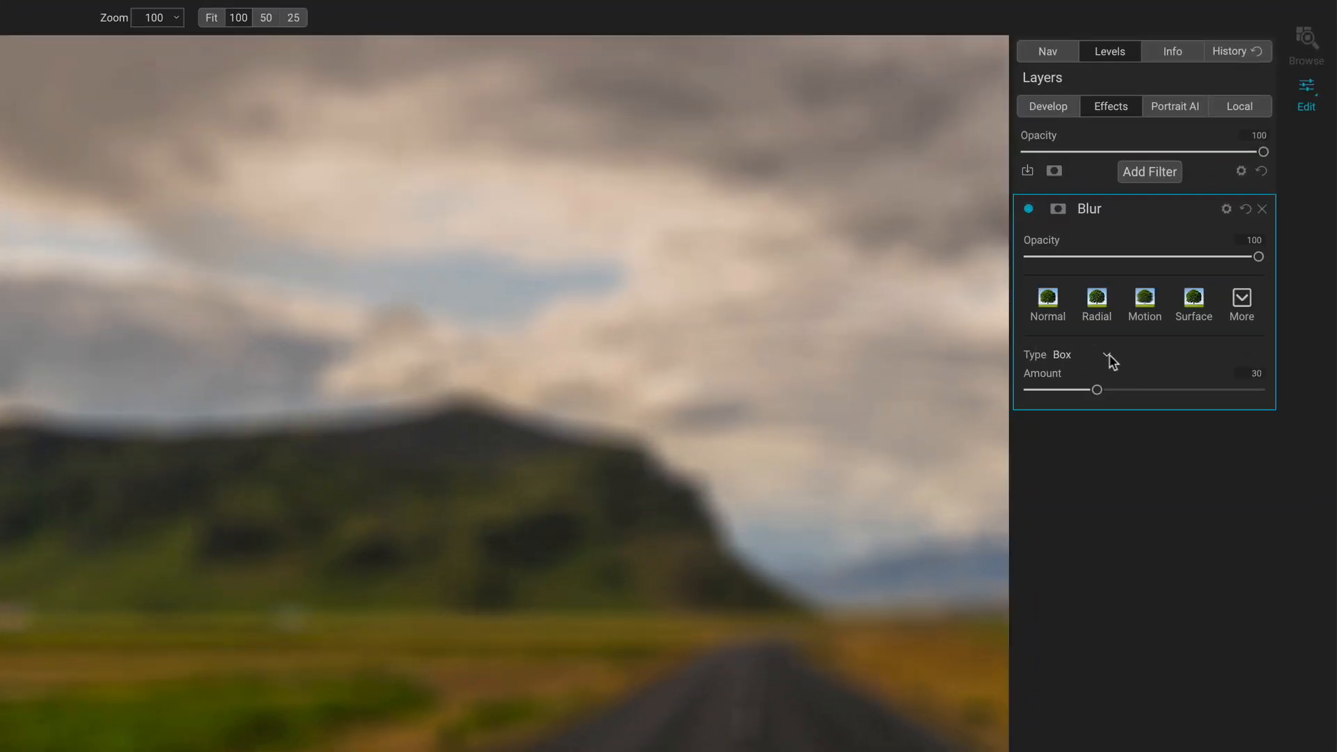
left_click(1065, 355)
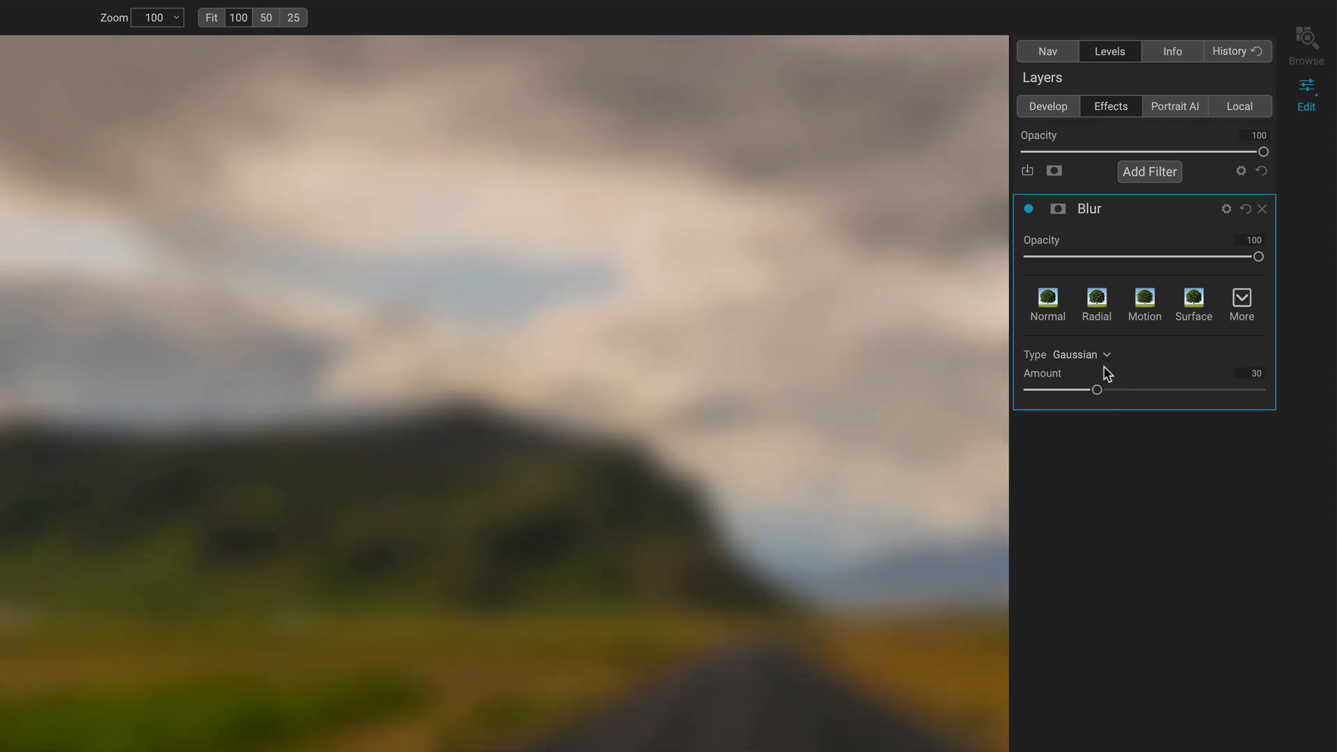
left_click(1076, 354)
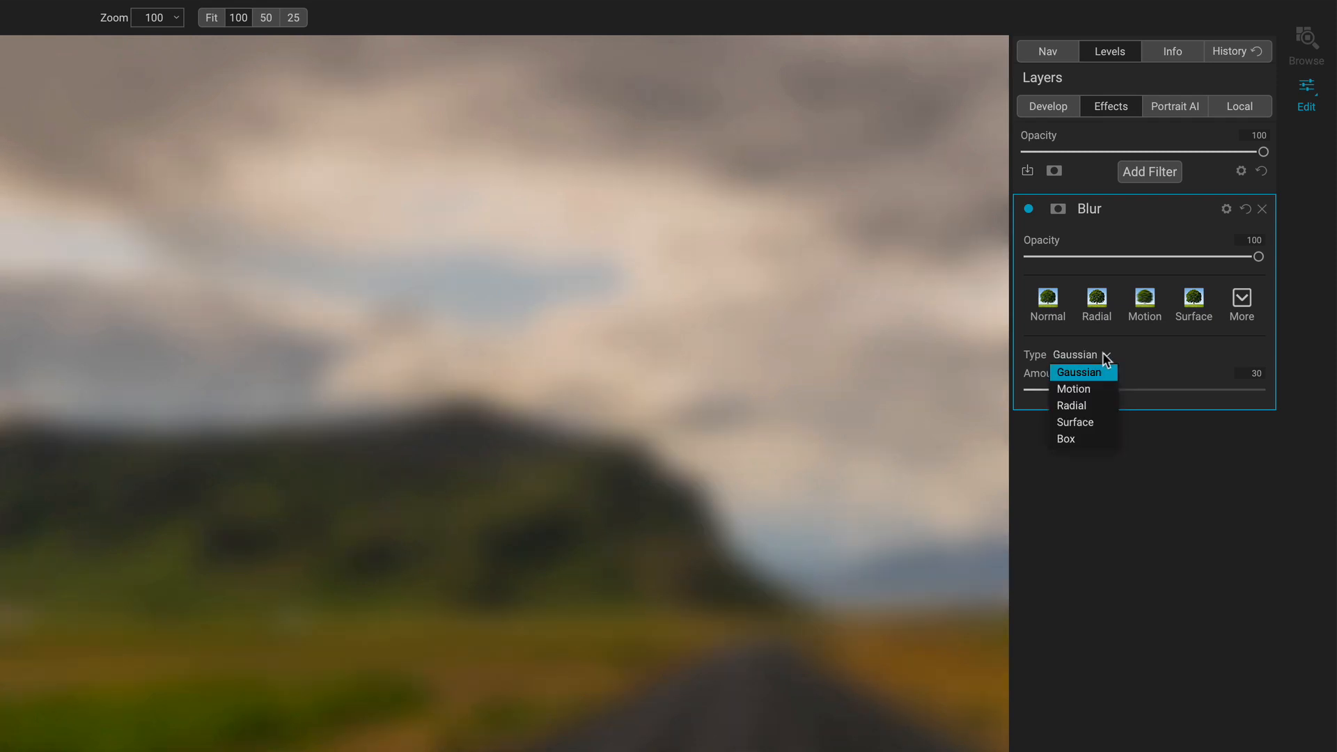
left_click(1065, 439)
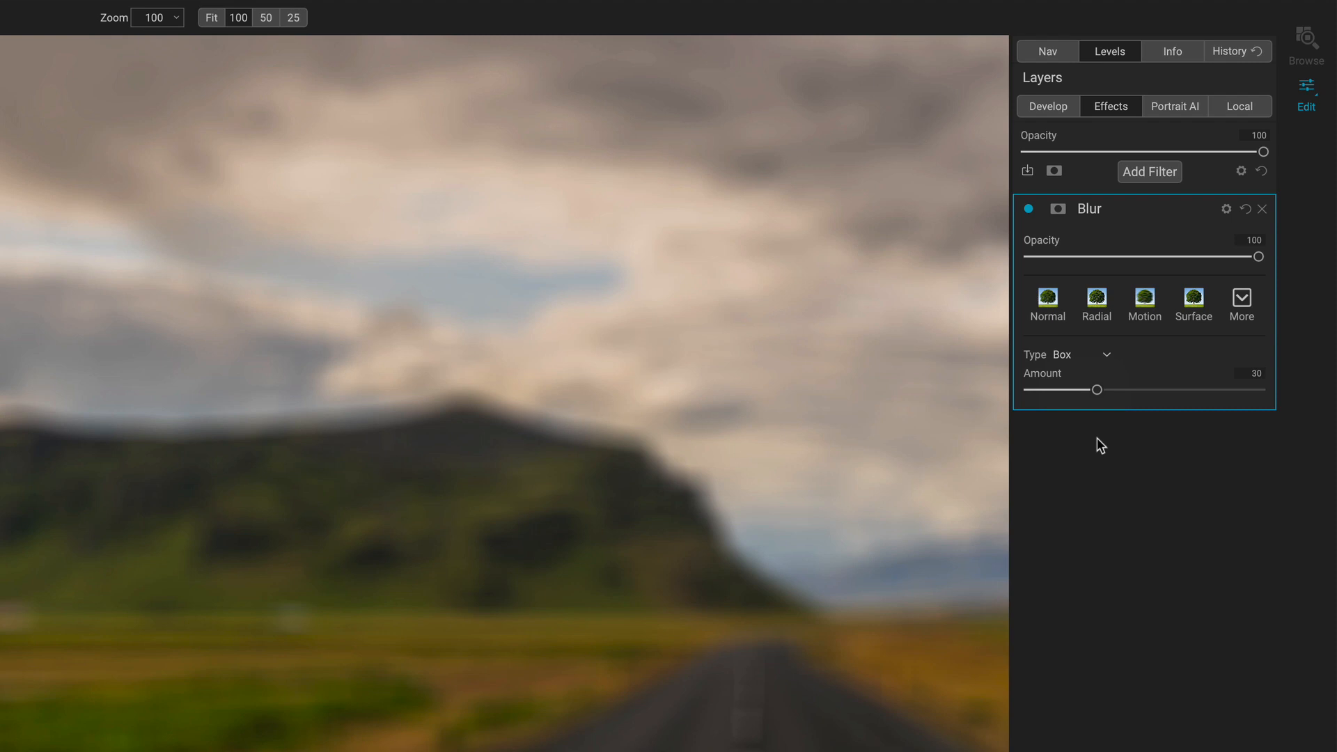
mouse_move(734, 521)
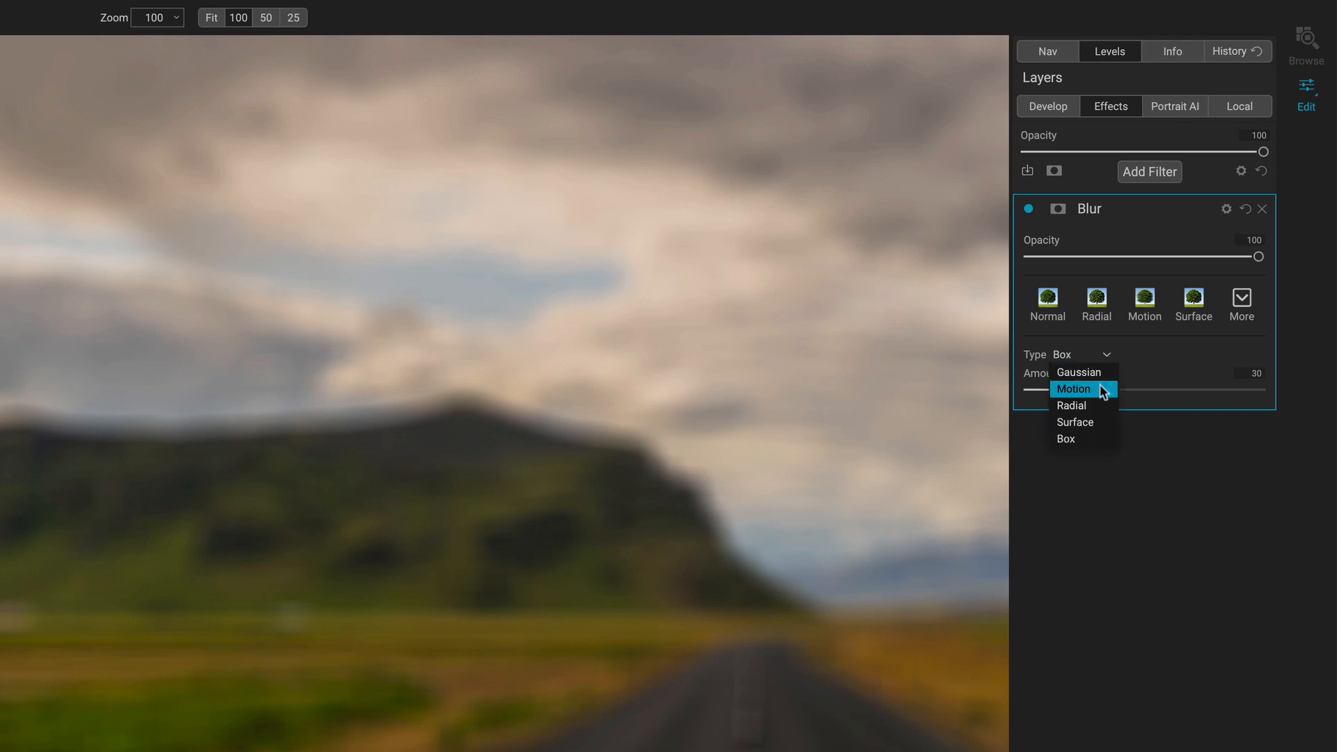
Switch the blur to the Motion type and set the streak distance to 67.
left_click(1073, 388)
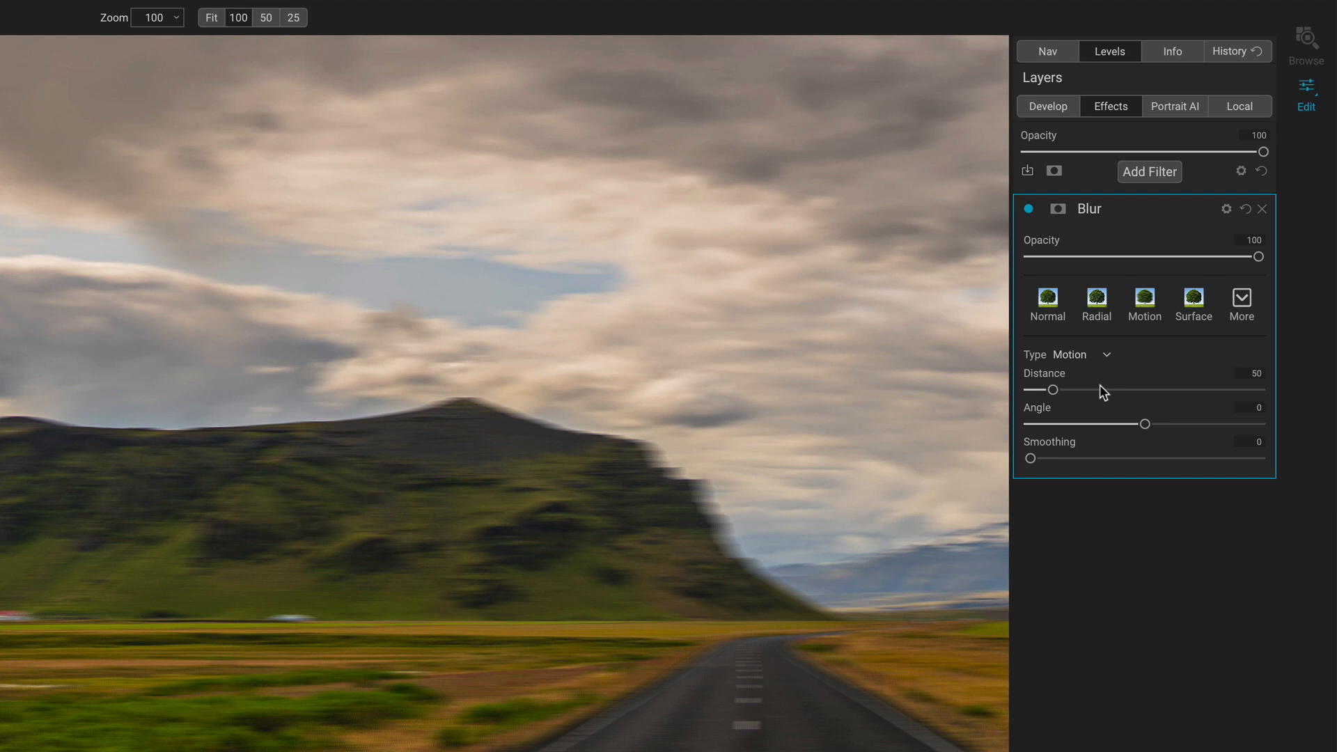
mouse_move(1063, 409)
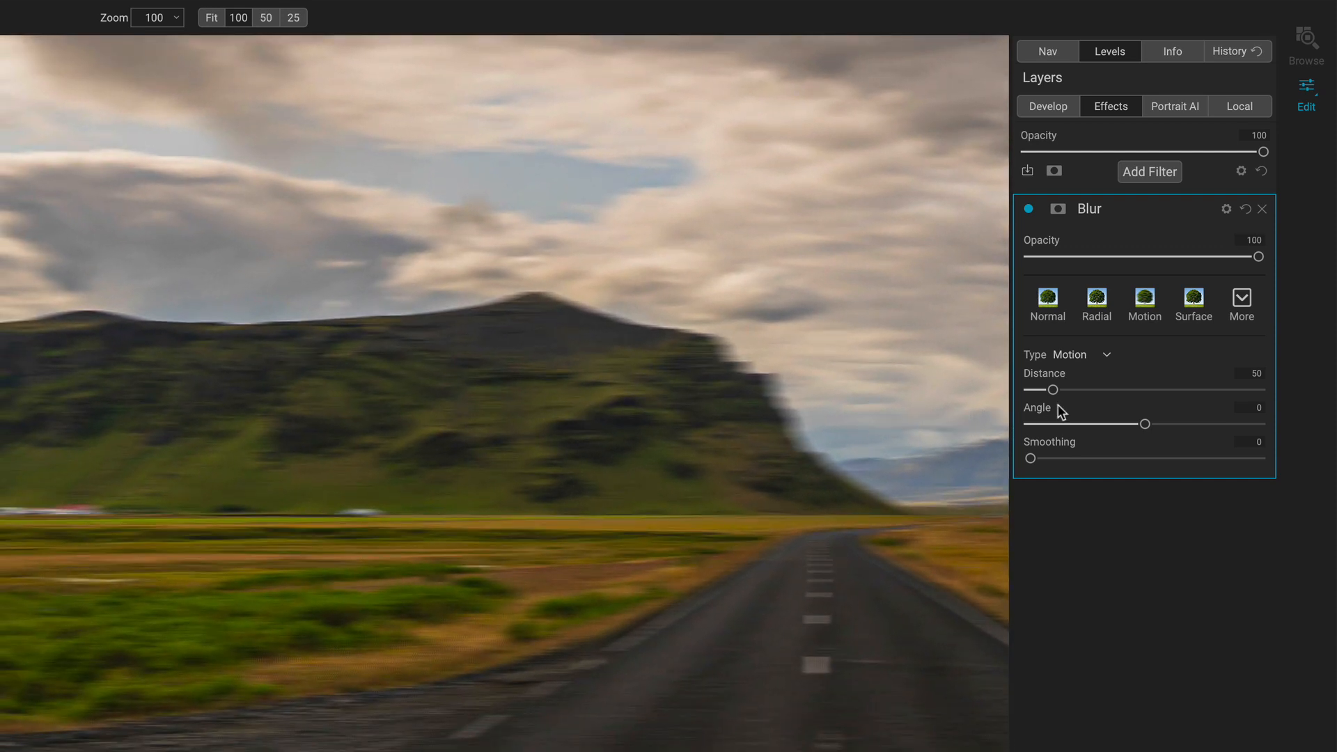
left_click_drag(1053, 390, 1077, 390)
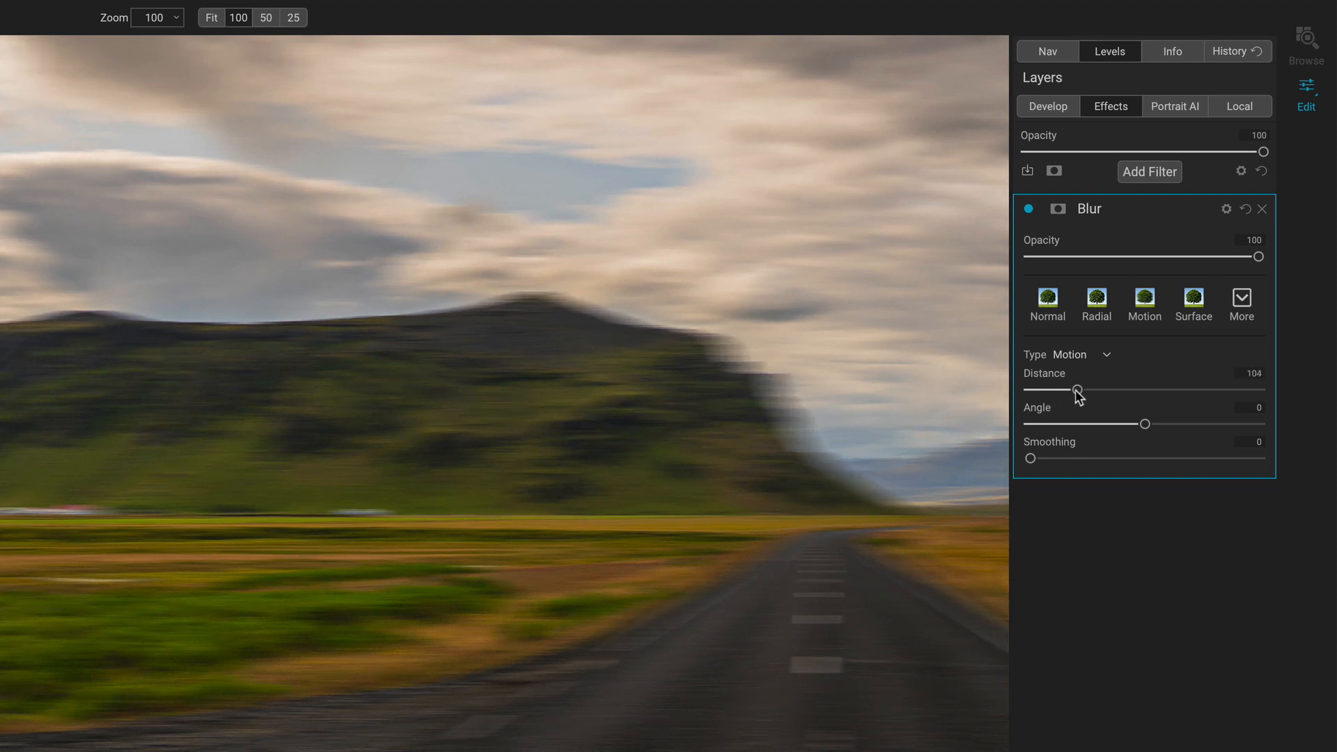
left_click_drag(1077, 390, 1063, 390)
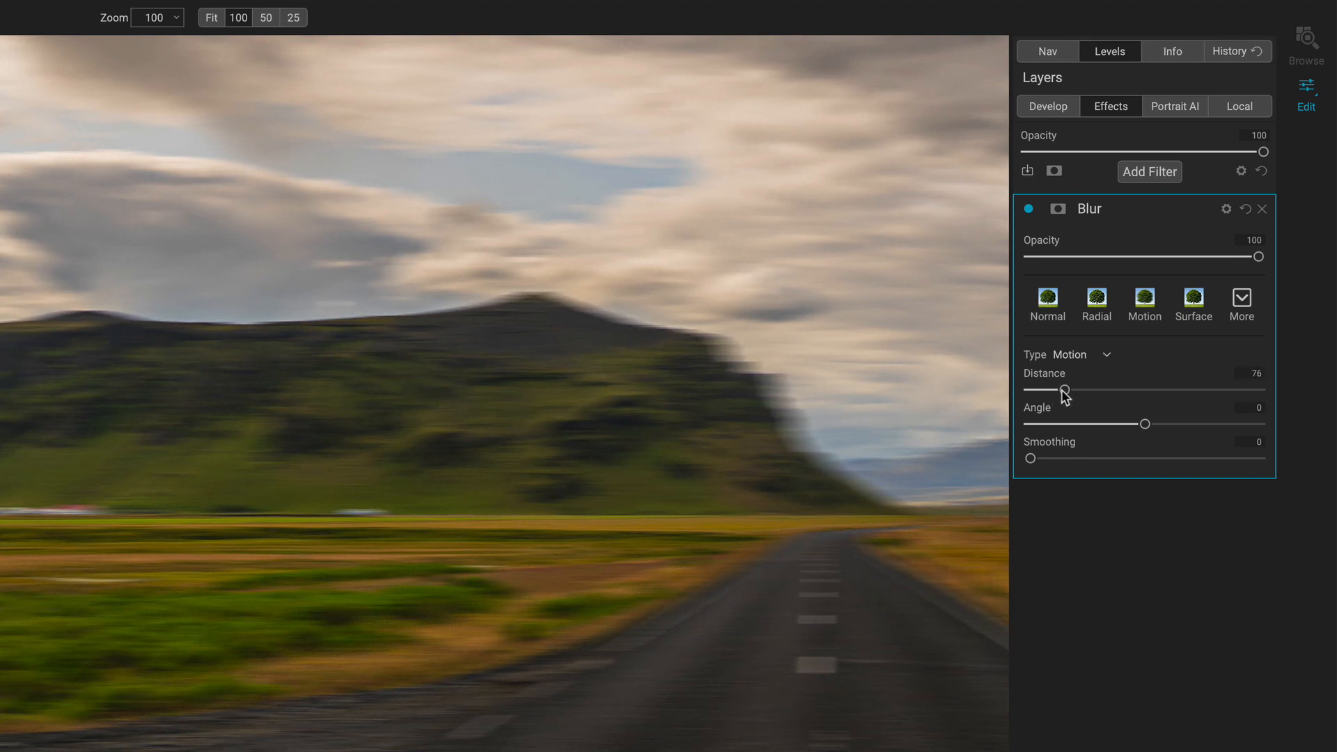
left_click_drag(1089, 390, 1061, 390)
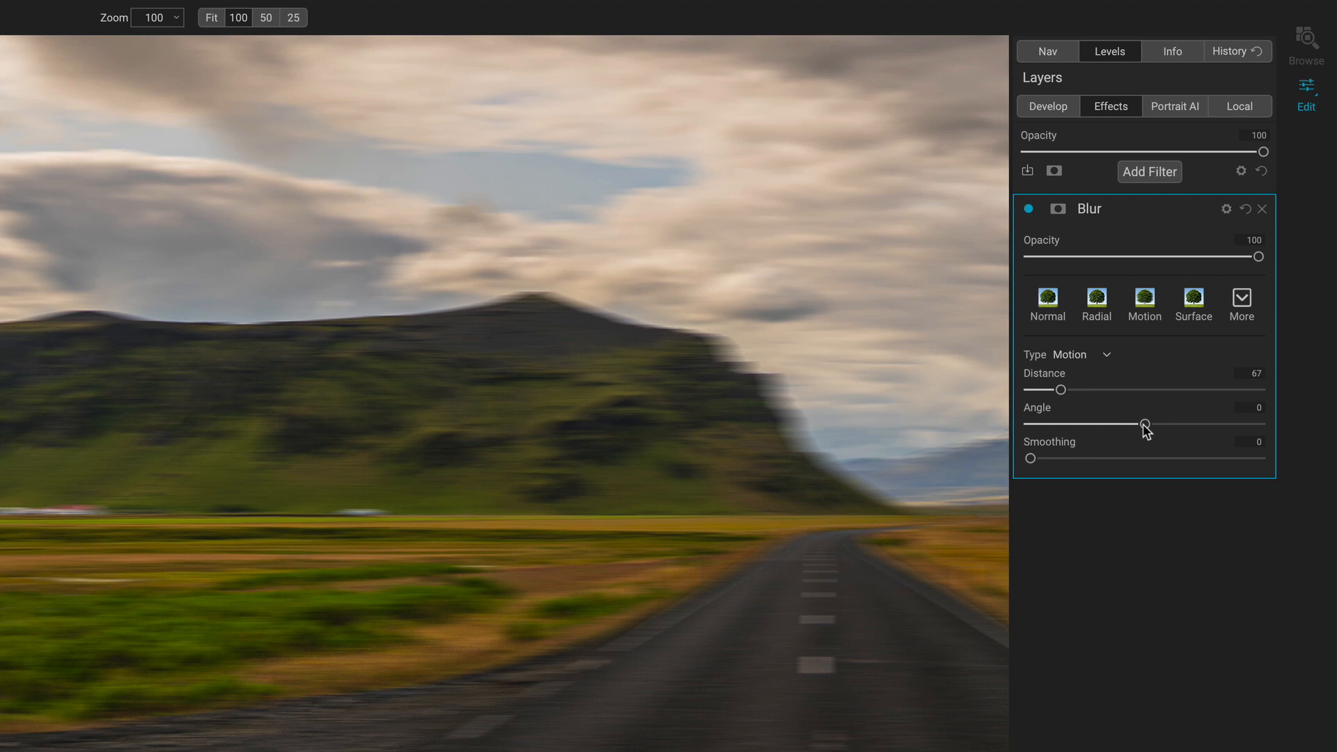
Tilt the motion streaks through negative angles up to an angle of about 75.
left_click_drag(1139, 424, 1118, 425)
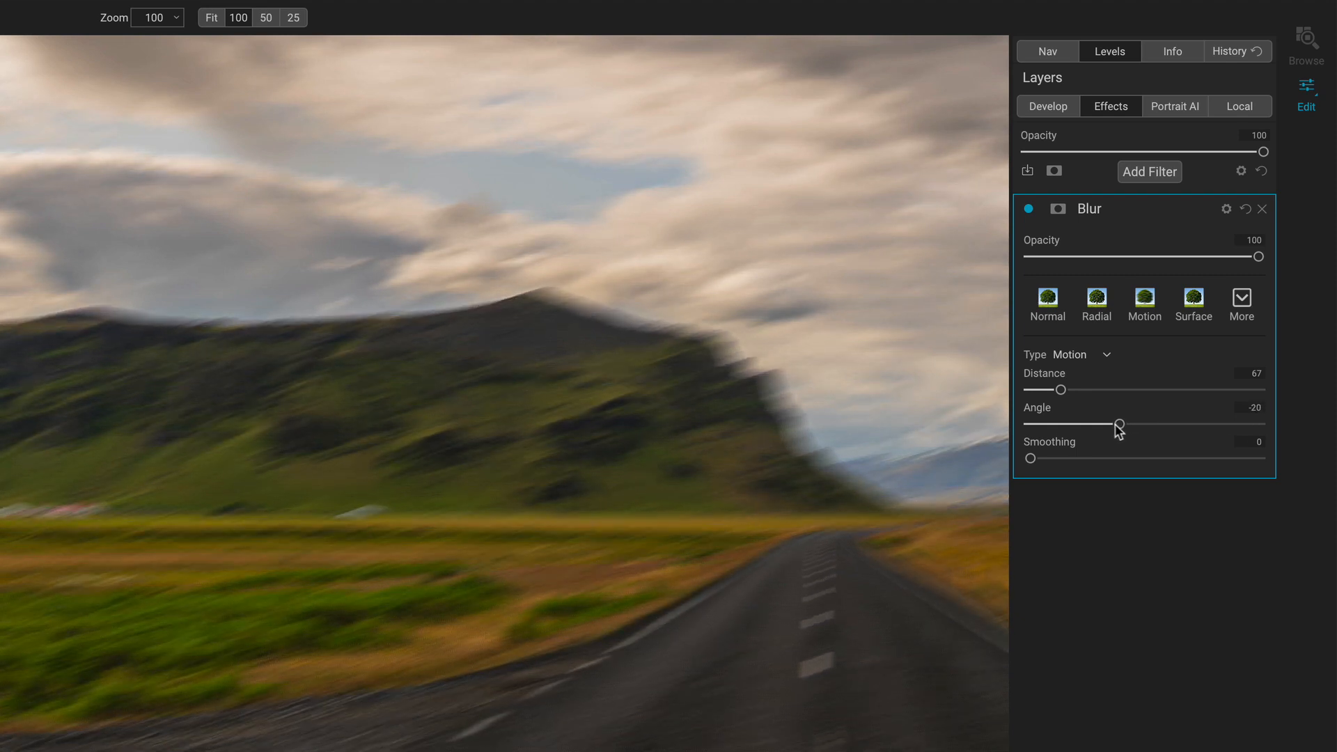
left_click_drag(1119, 425, 1083, 425)
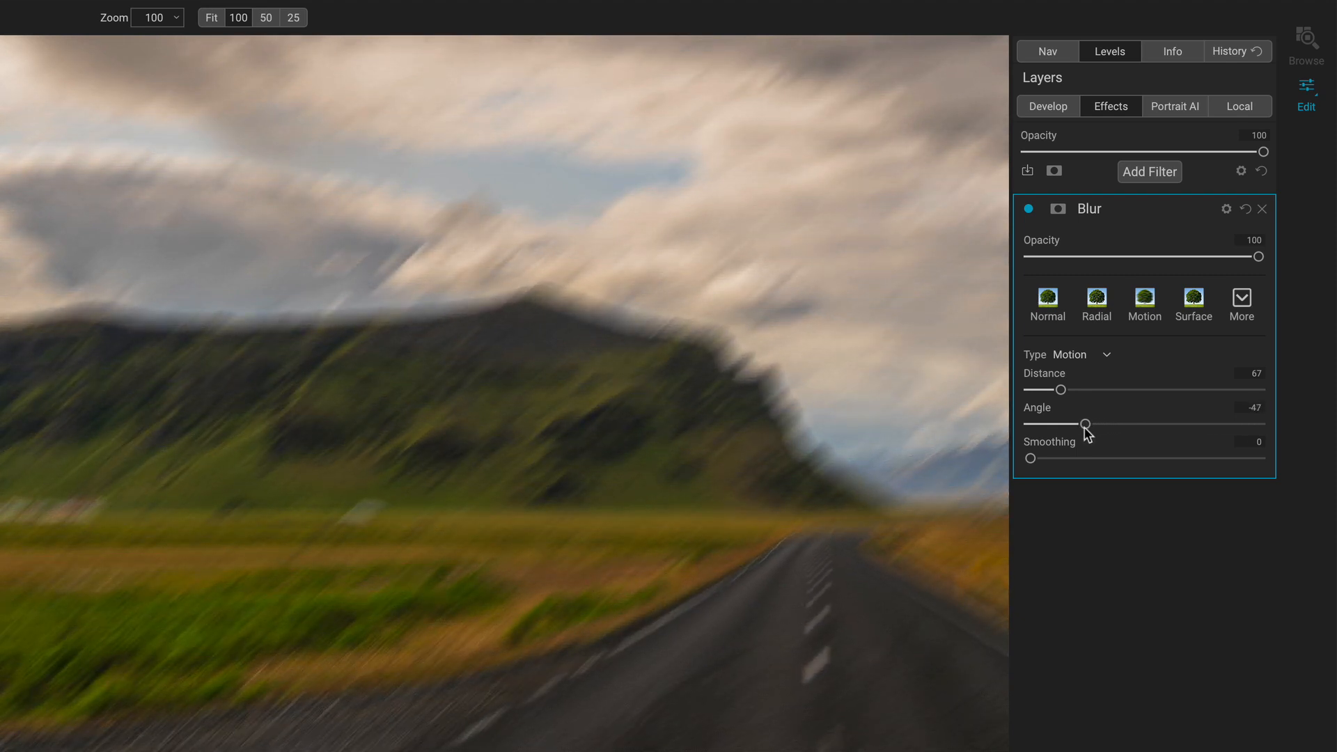
left_click_drag(1085, 425, 1089, 425)
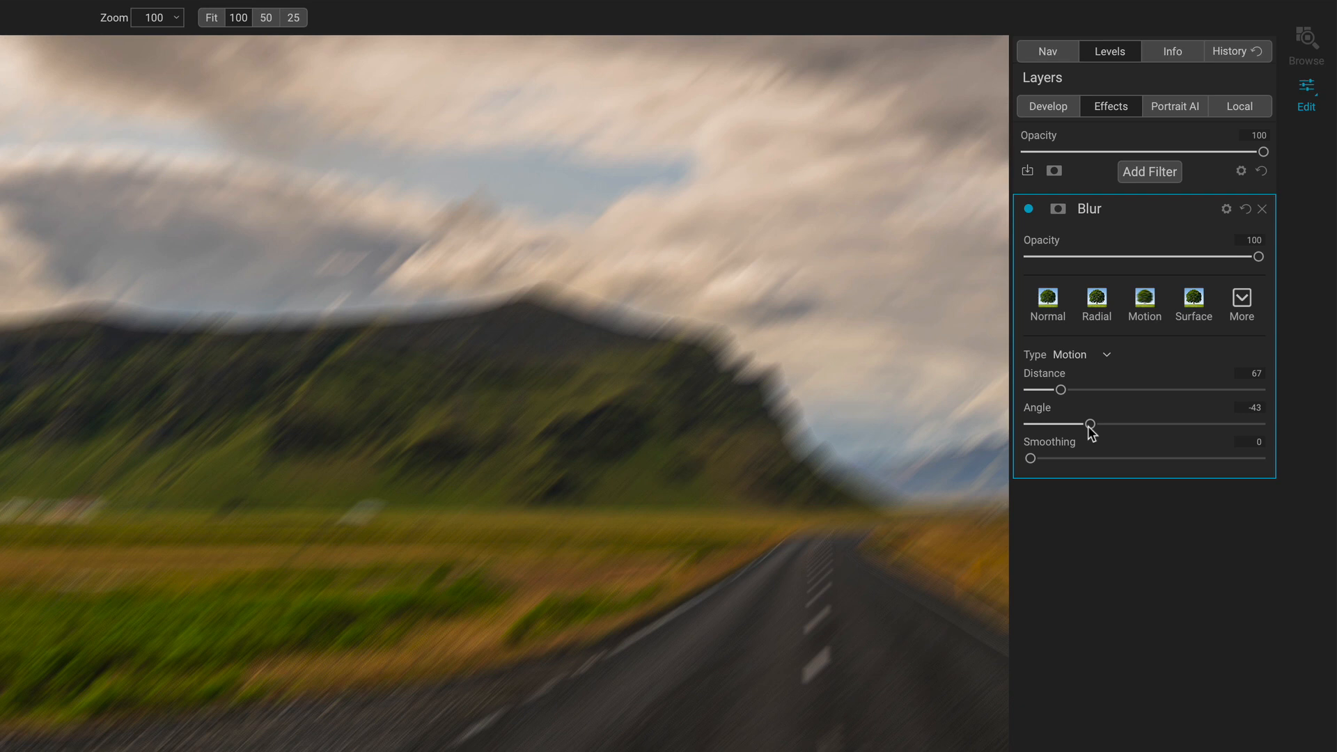
left_click_drag(1092, 426, 1169, 426)
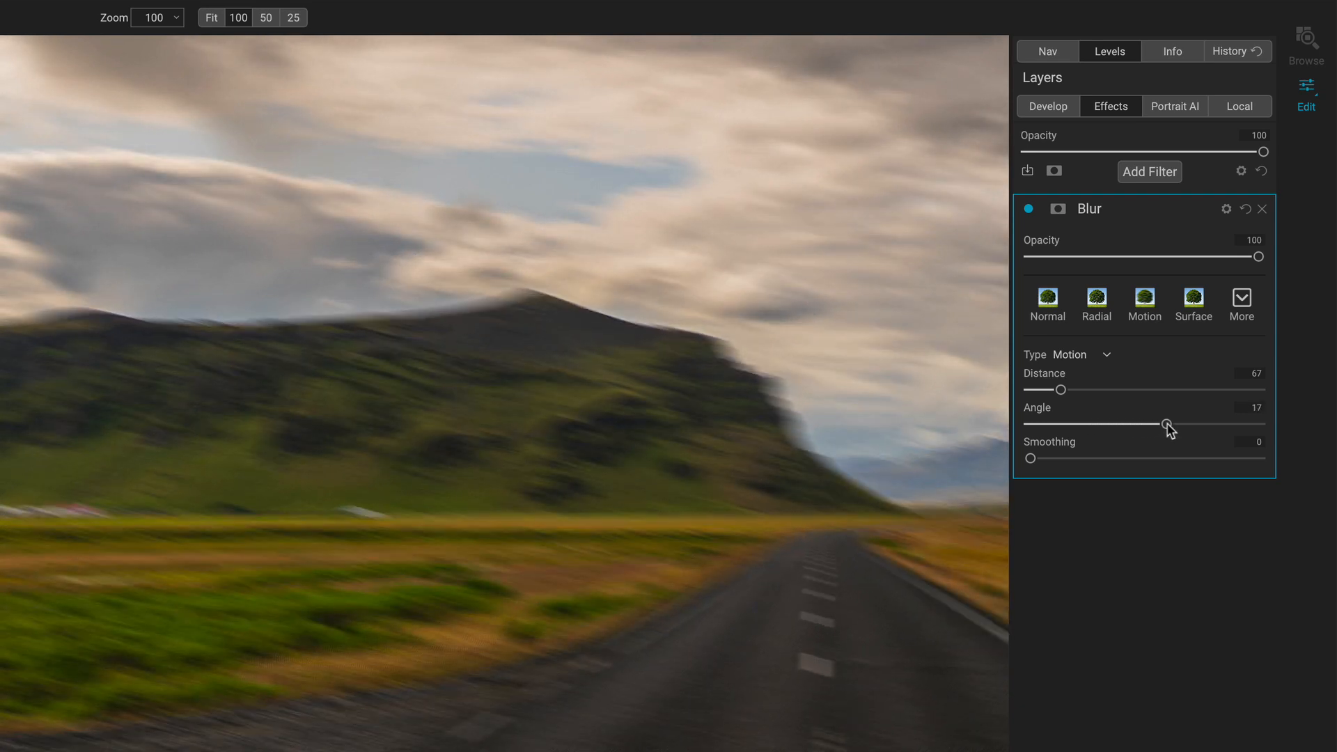
left_click_drag(1168, 426, 1206, 425)
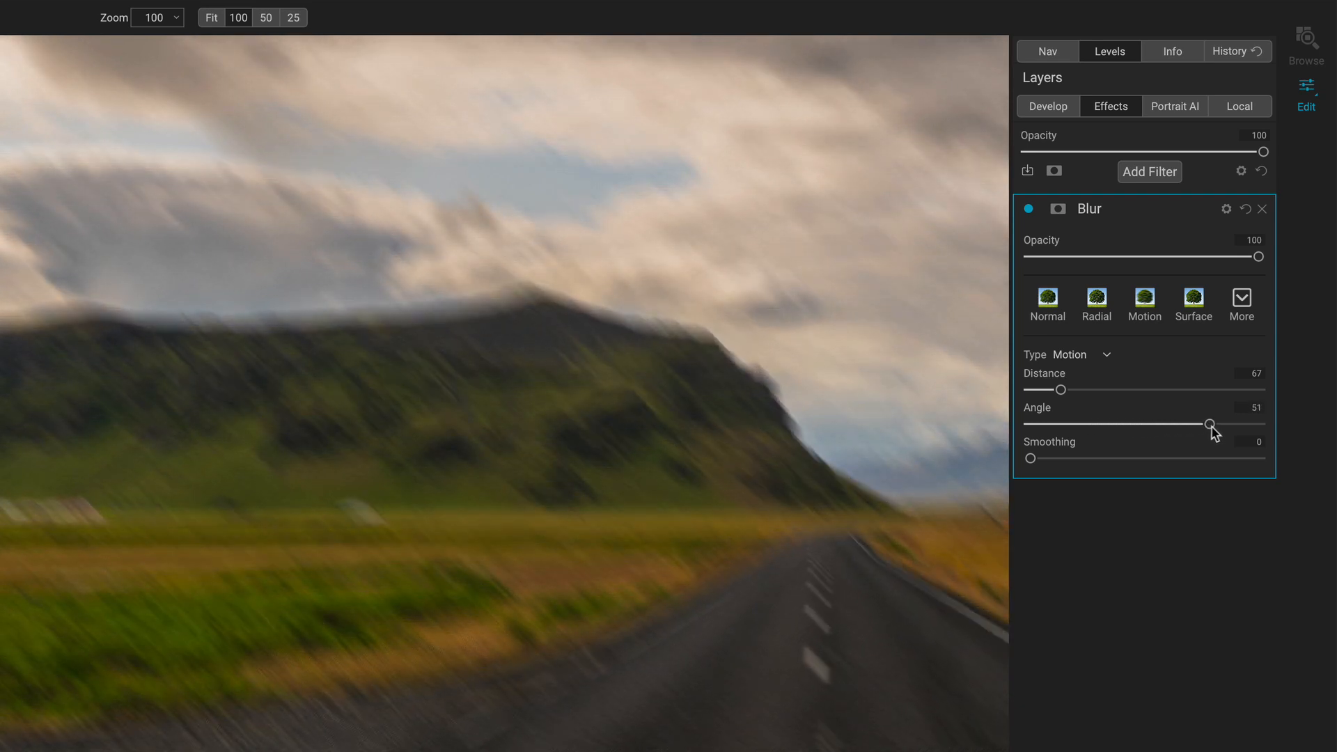
left_click_drag(1209, 423, 1241, 424)
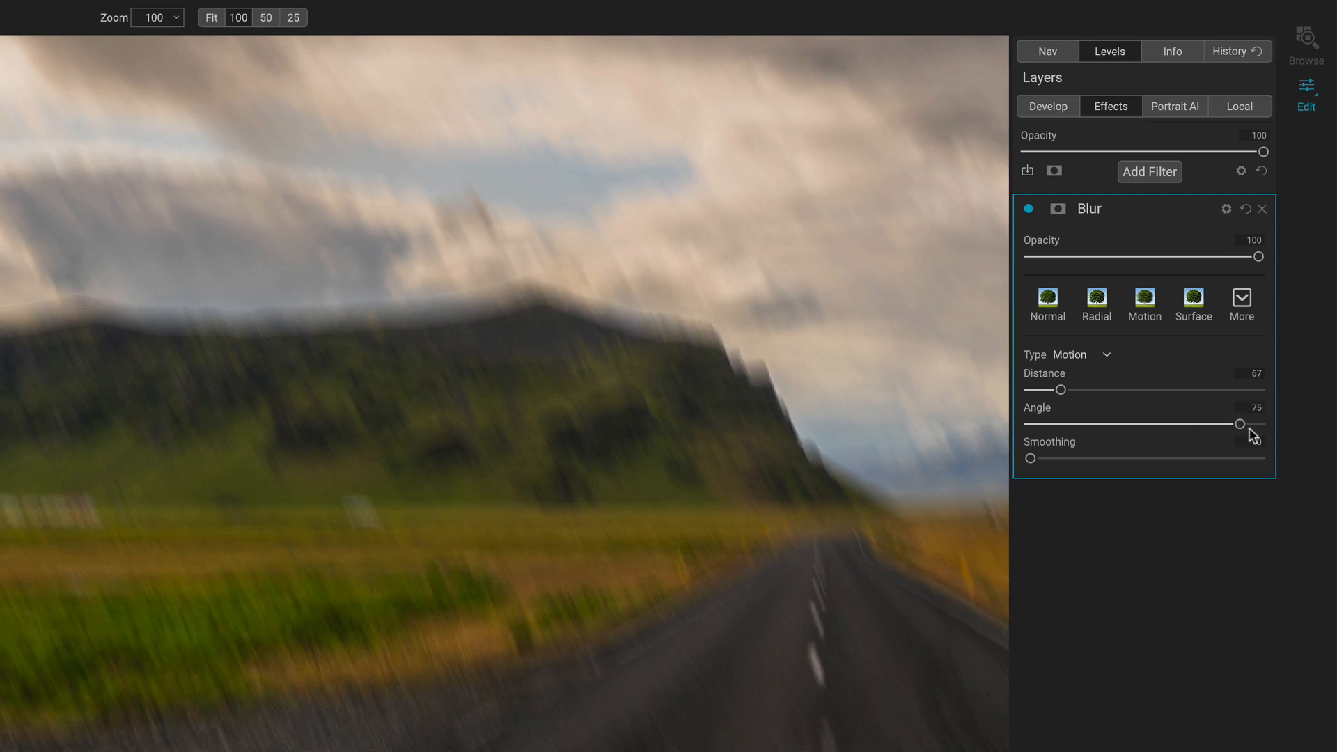
left_click_drag(1240, 424, 1257, 423)
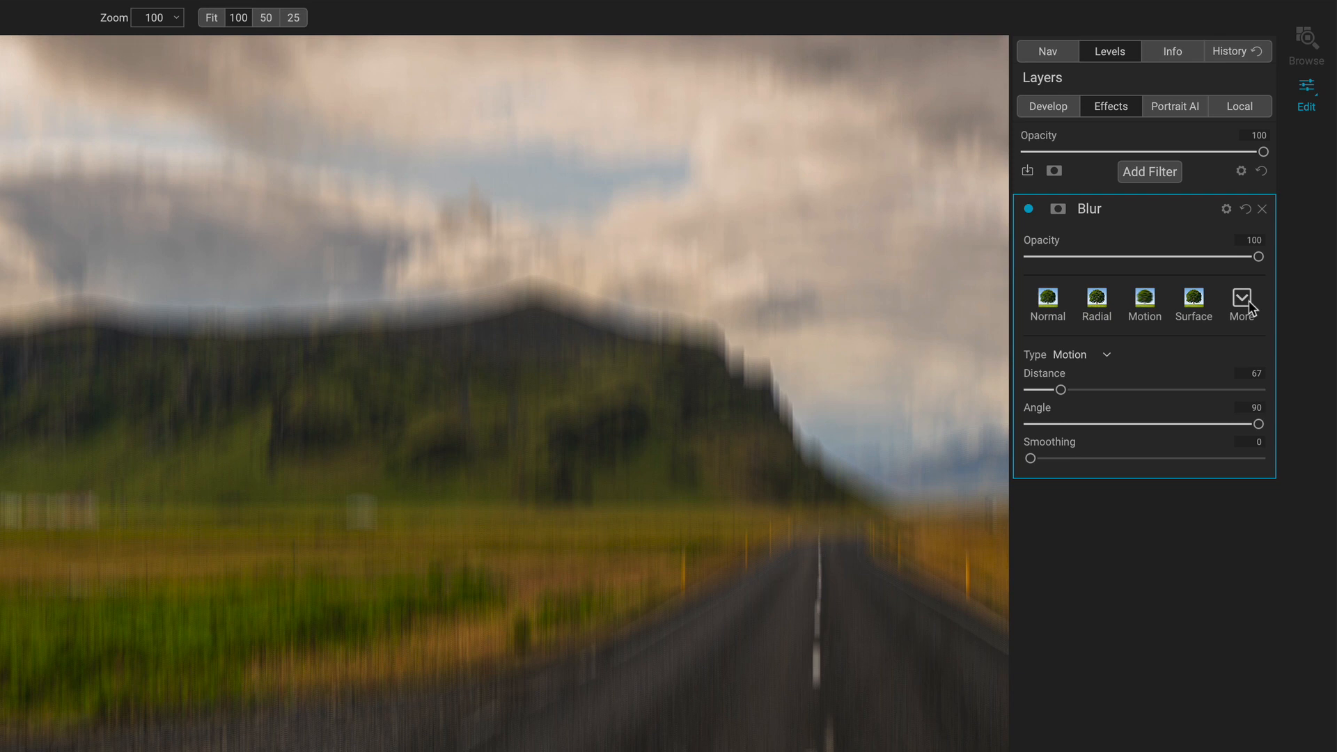
Try the Jitter and Shake preset blur styles on the road landscape.
left_click(1241, 305)
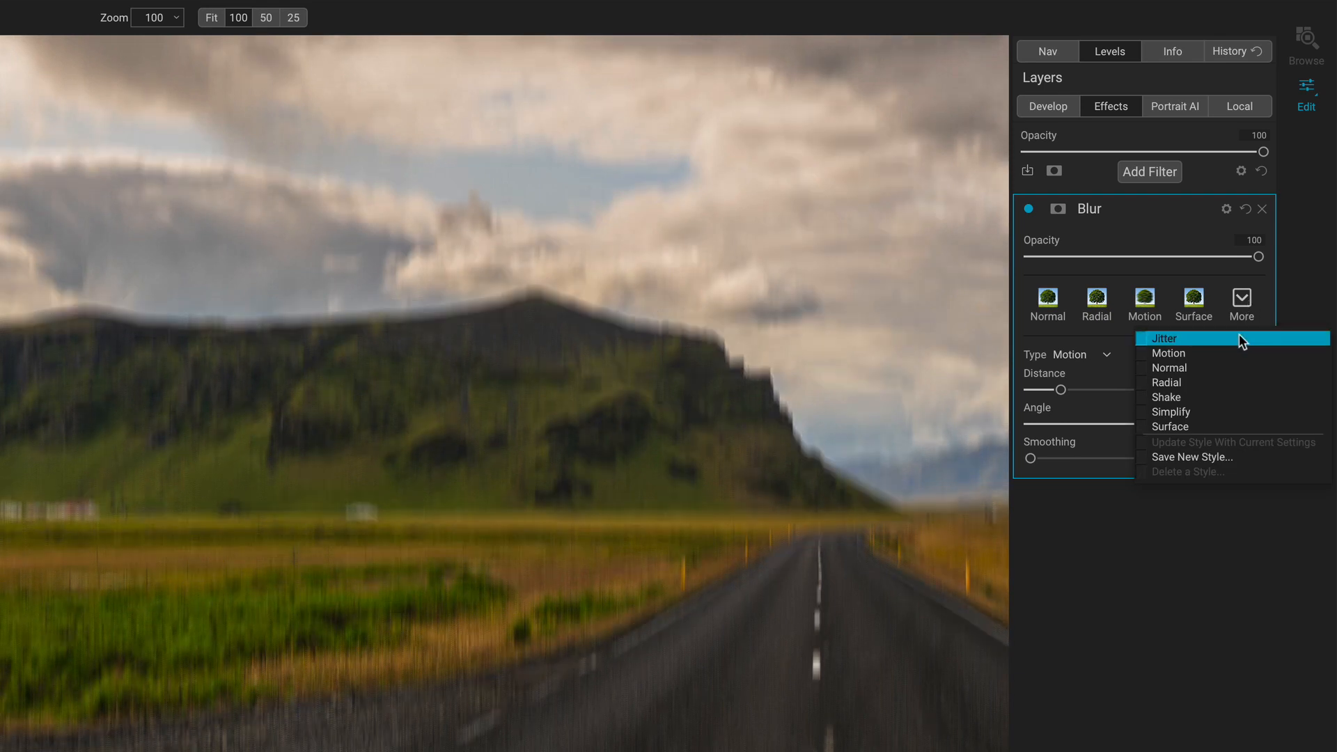
left_click(1167, 352)
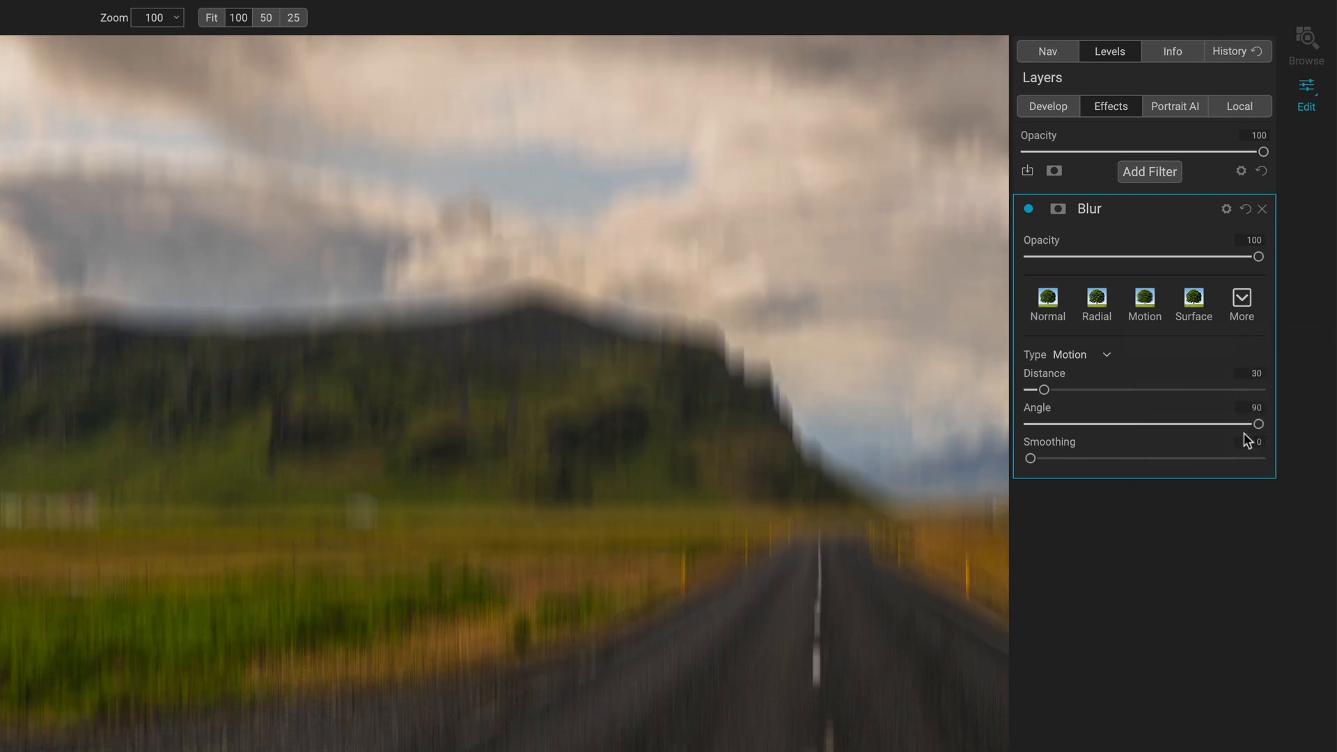
left_click(1241, 299)
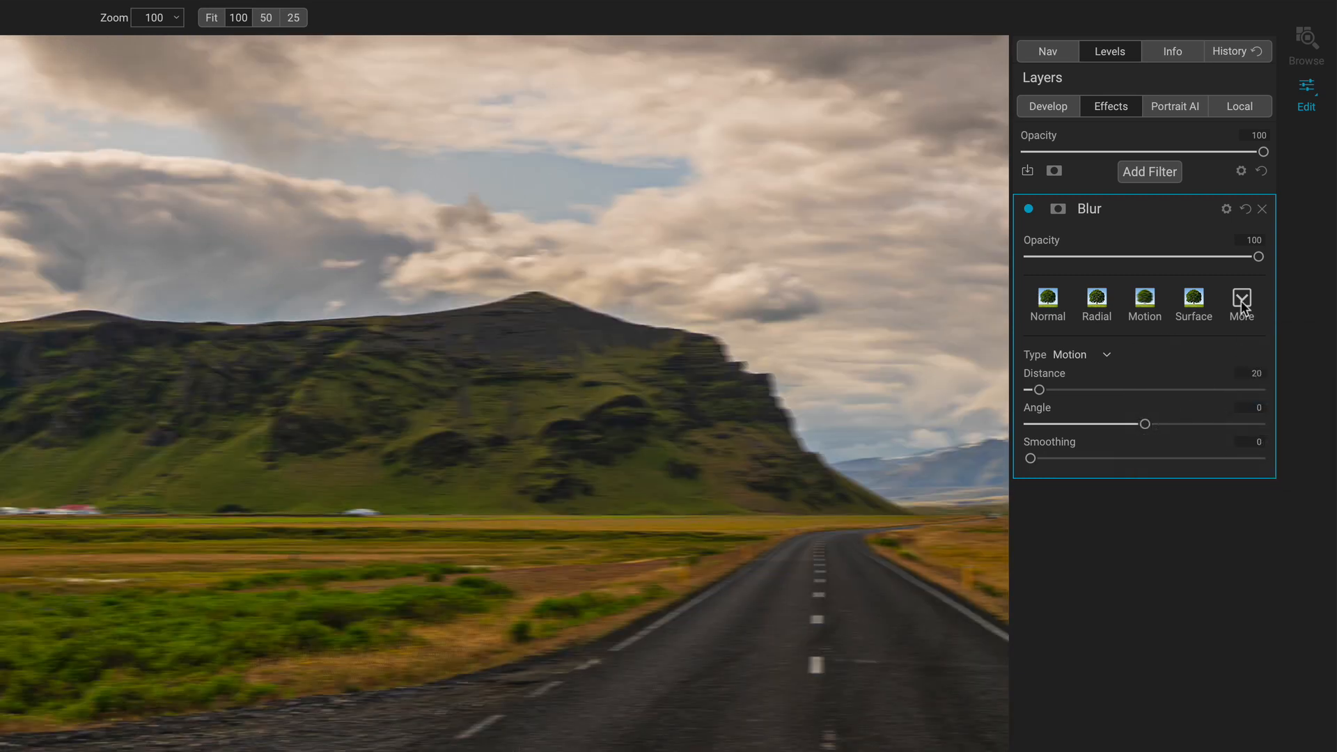
left_click(1241, 305)
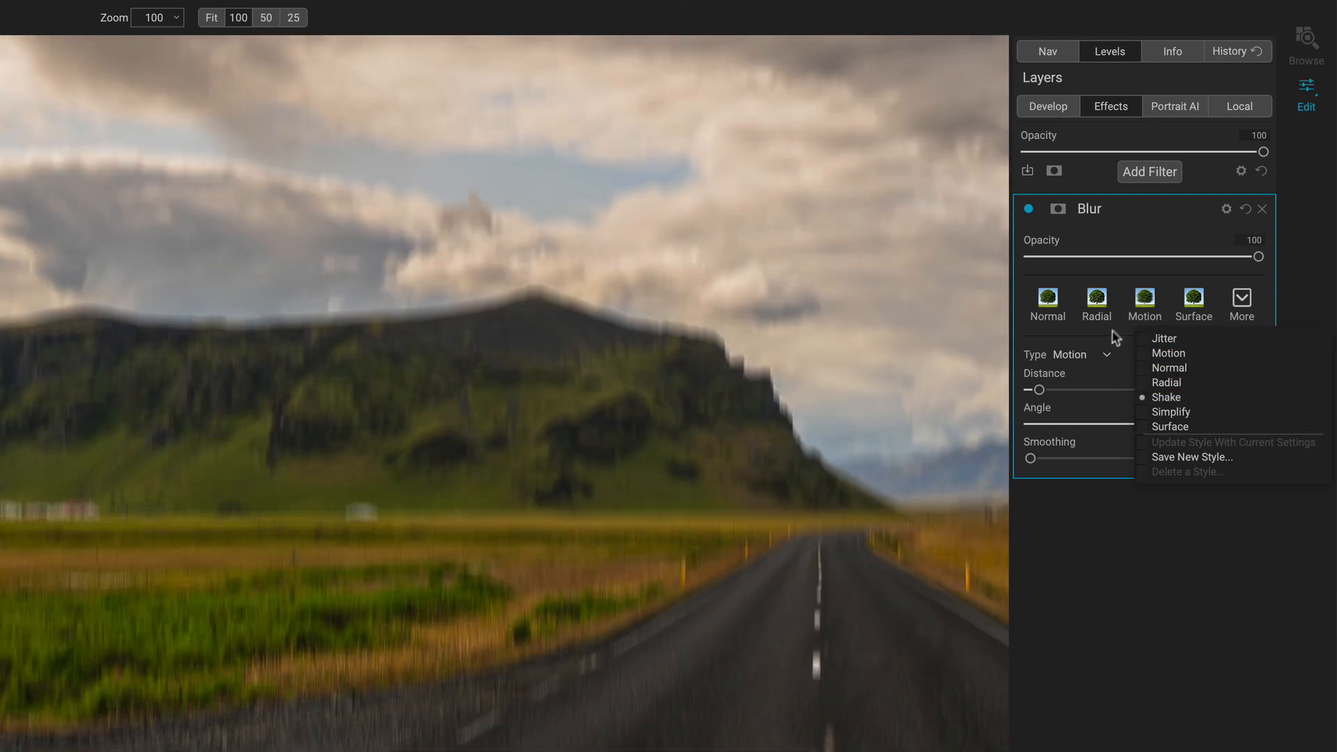
left_click(1167, 352)
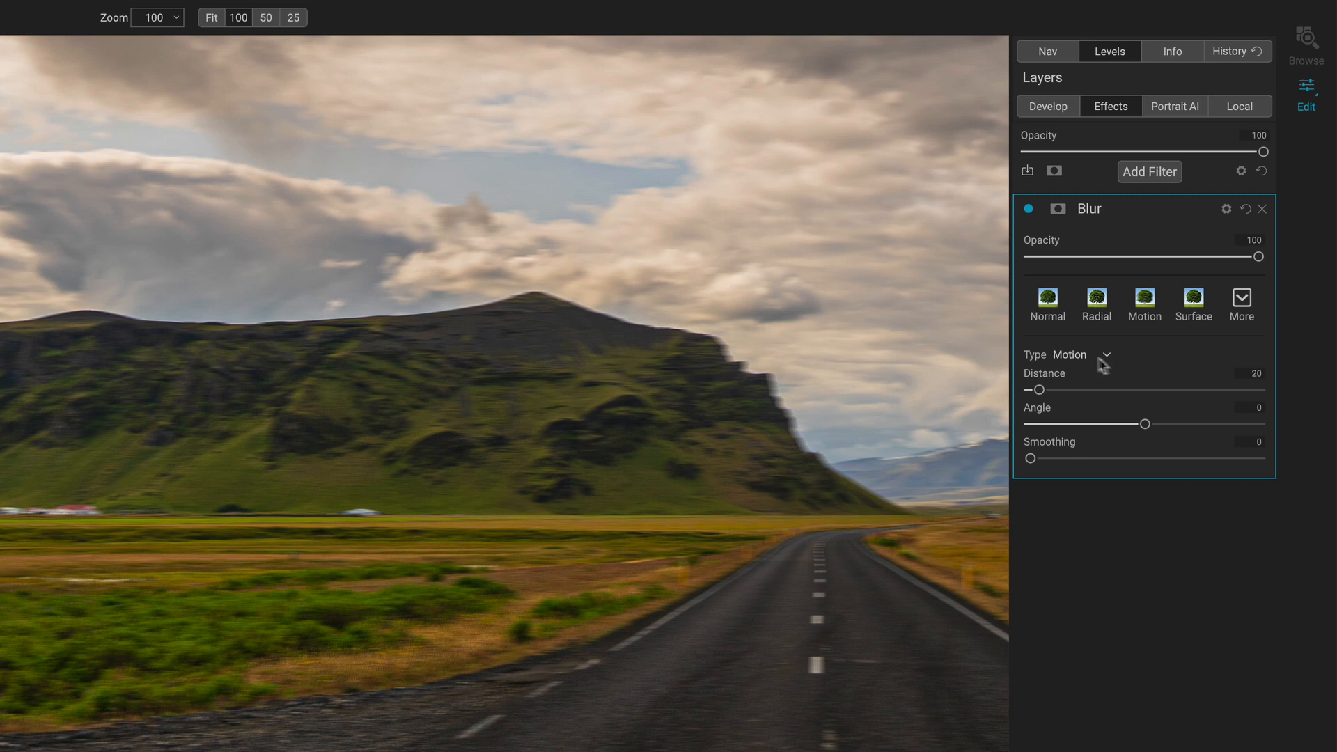
mouse_move(1074, 428)
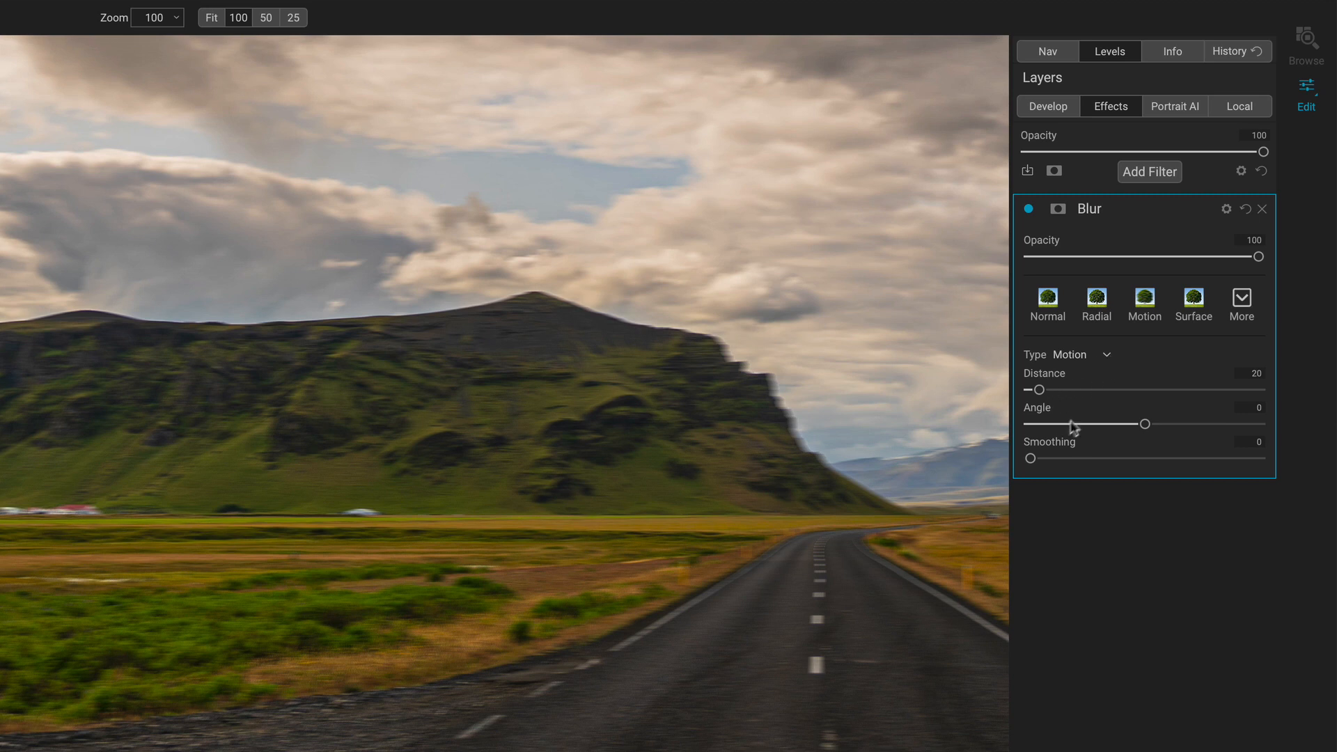
Nudge the motion blur smoothing up and bring it back down to 0.
left_click_drag(1029, 458, 1047, 458)
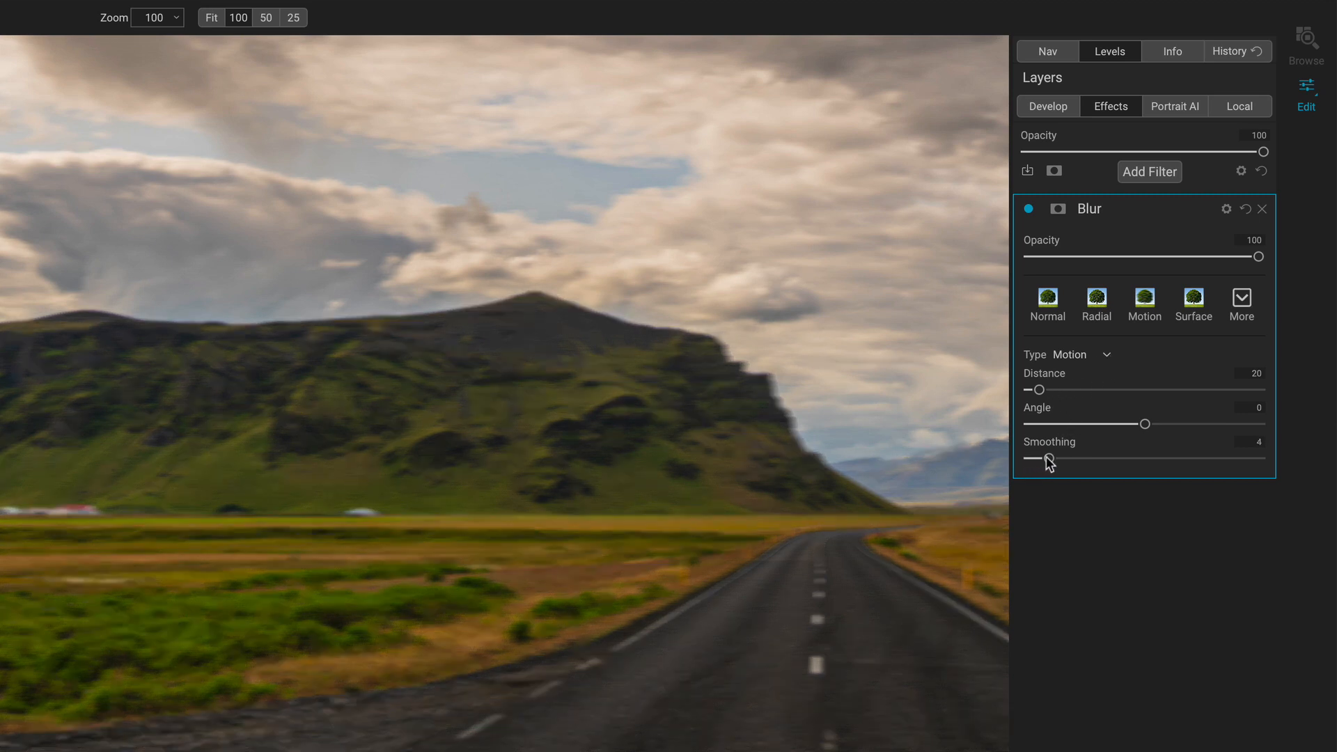
left_click_drag(1057, 461, 1039, 461)
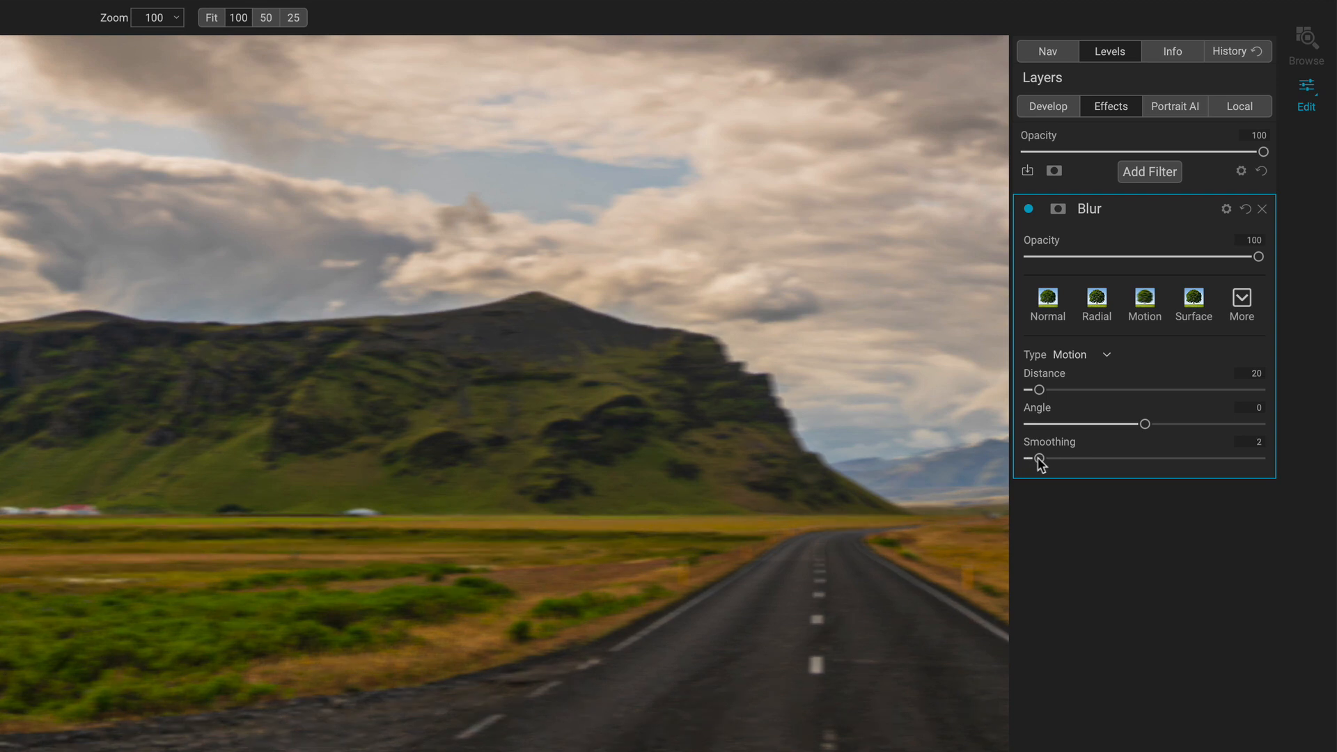
left_click_drag(1040, 461, 1028, 461)
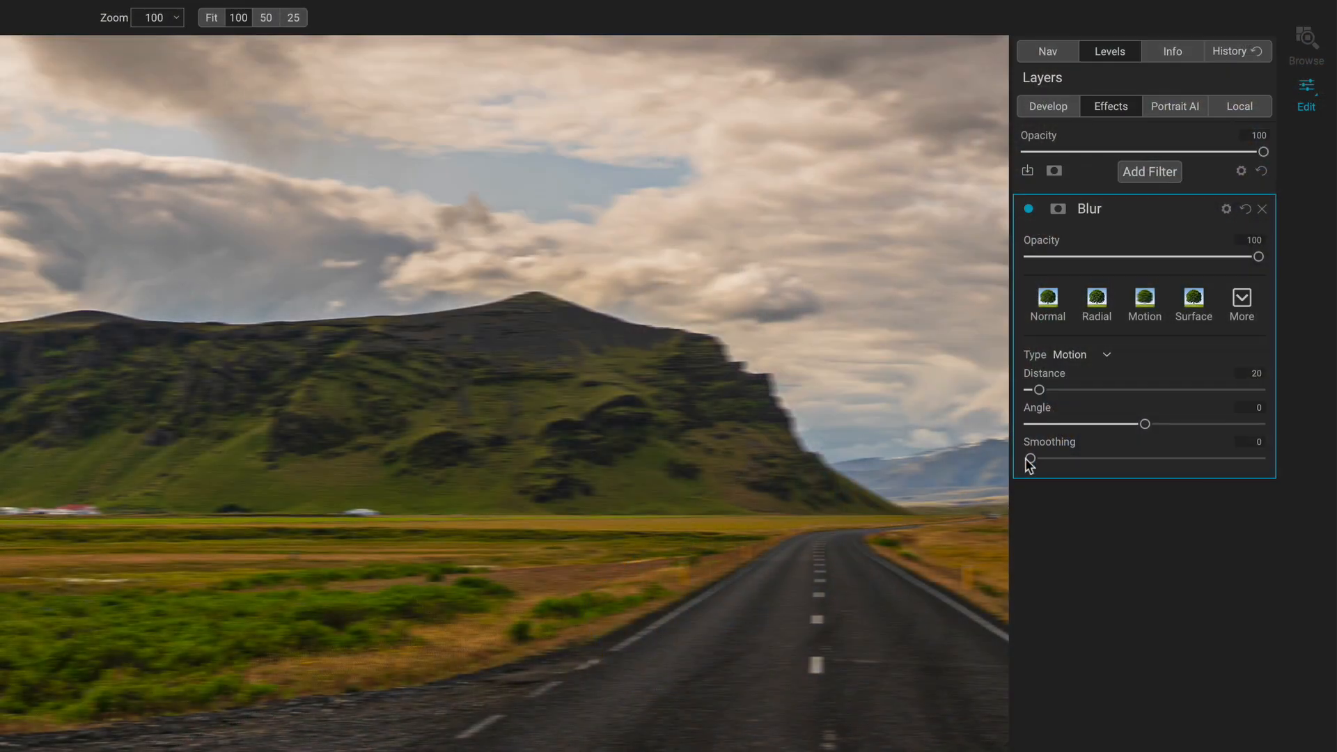
Switch the blur to the Radial type at amount 15.
left_click(1106, 355)
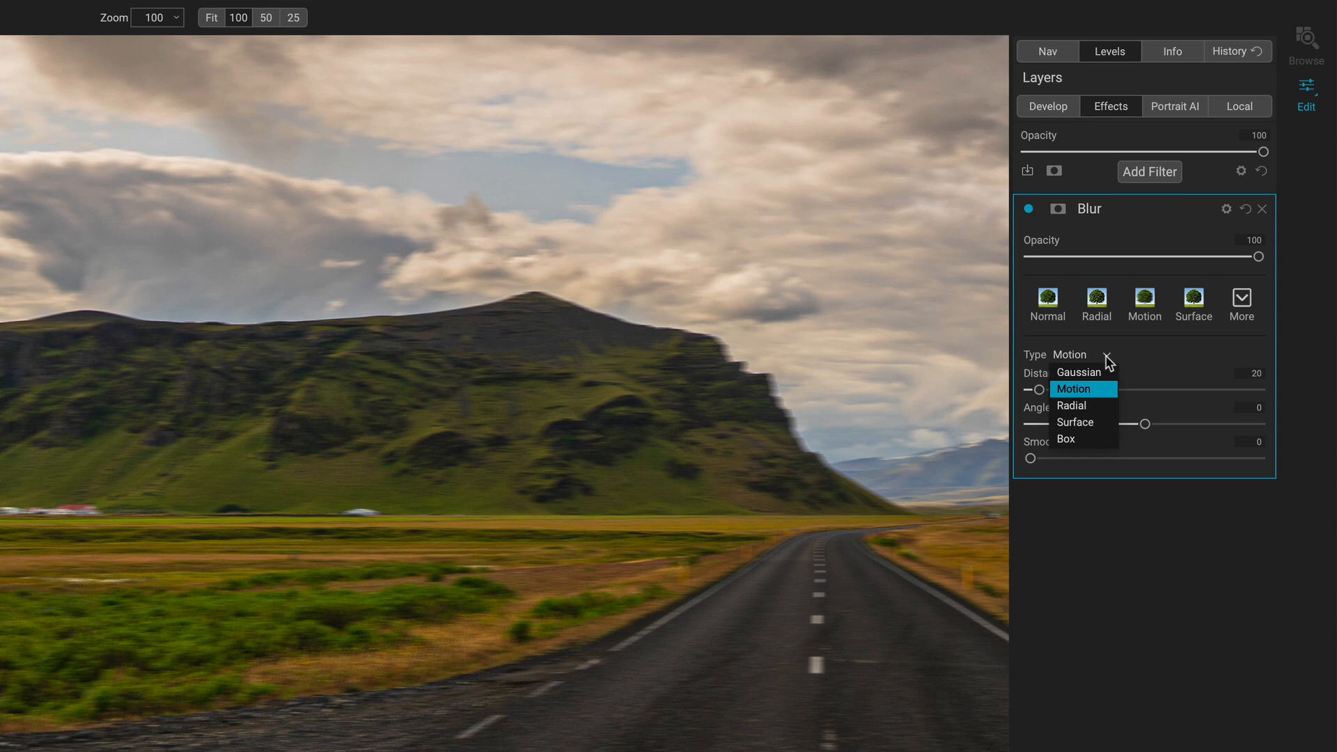
left_click(1071, 405)
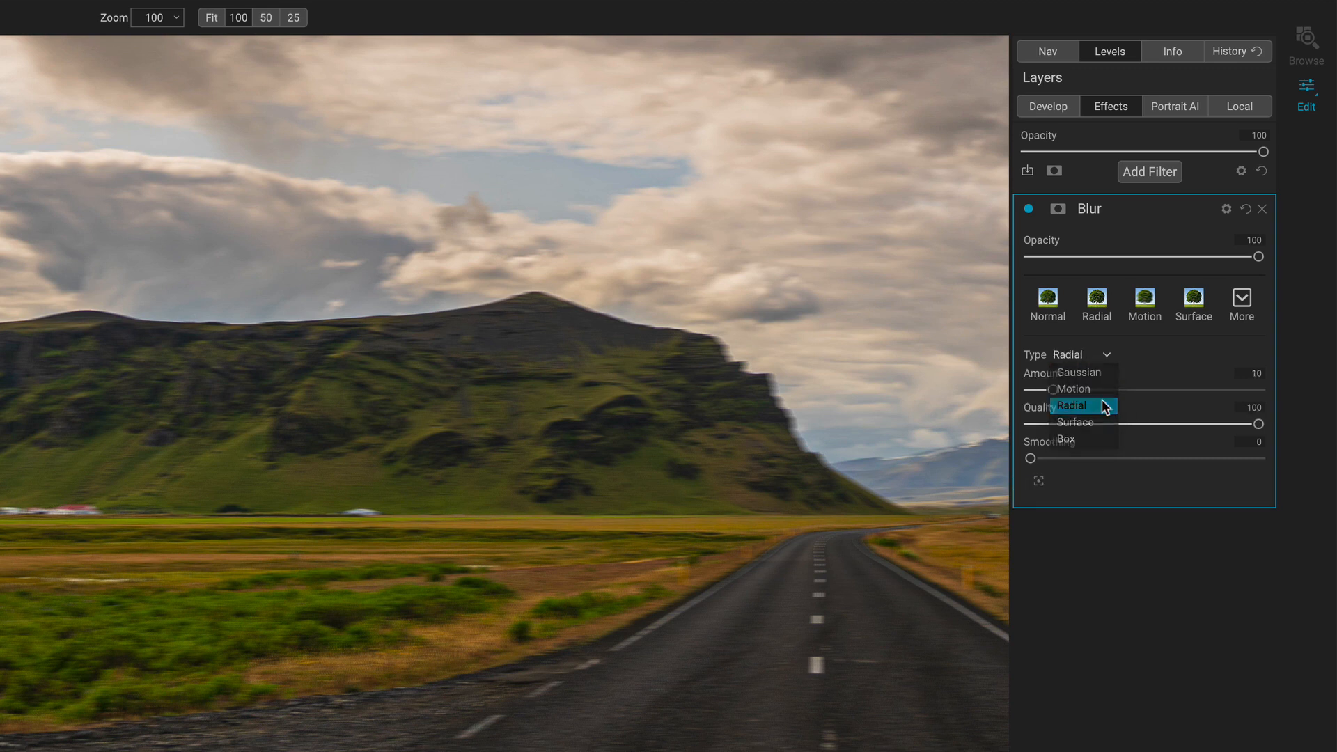
left_click(1071, 405)
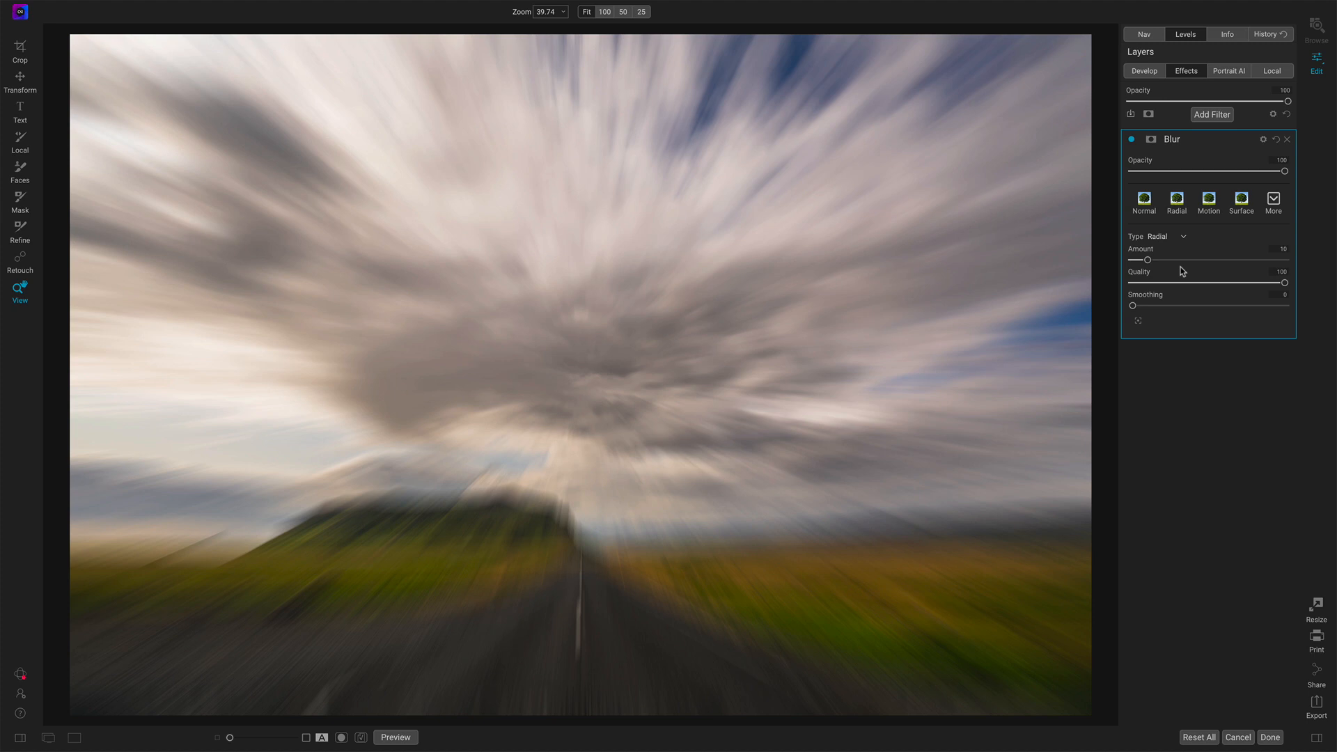
mouse_move(1142, 296)
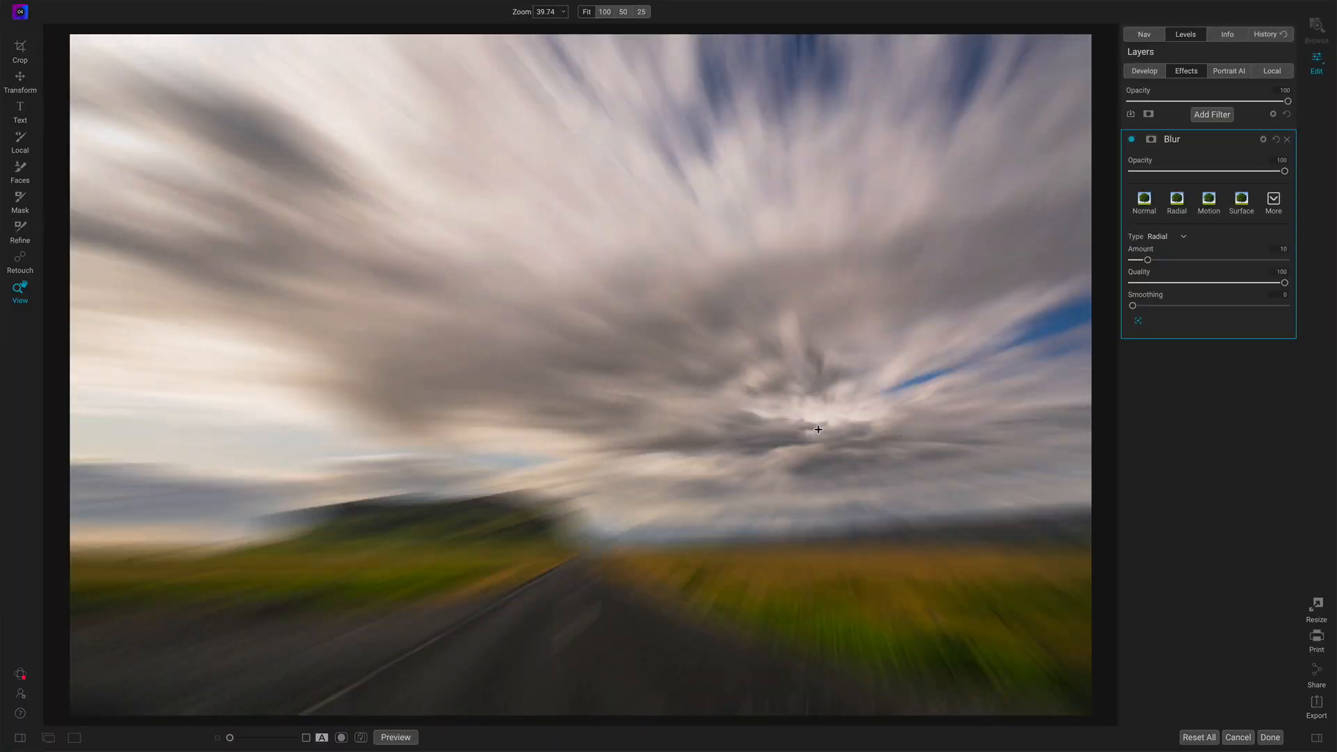
Drag the zoom-blur centre onto the road's vanishing point at the horizon.
left_click_drag(817, 429, 530, 446)
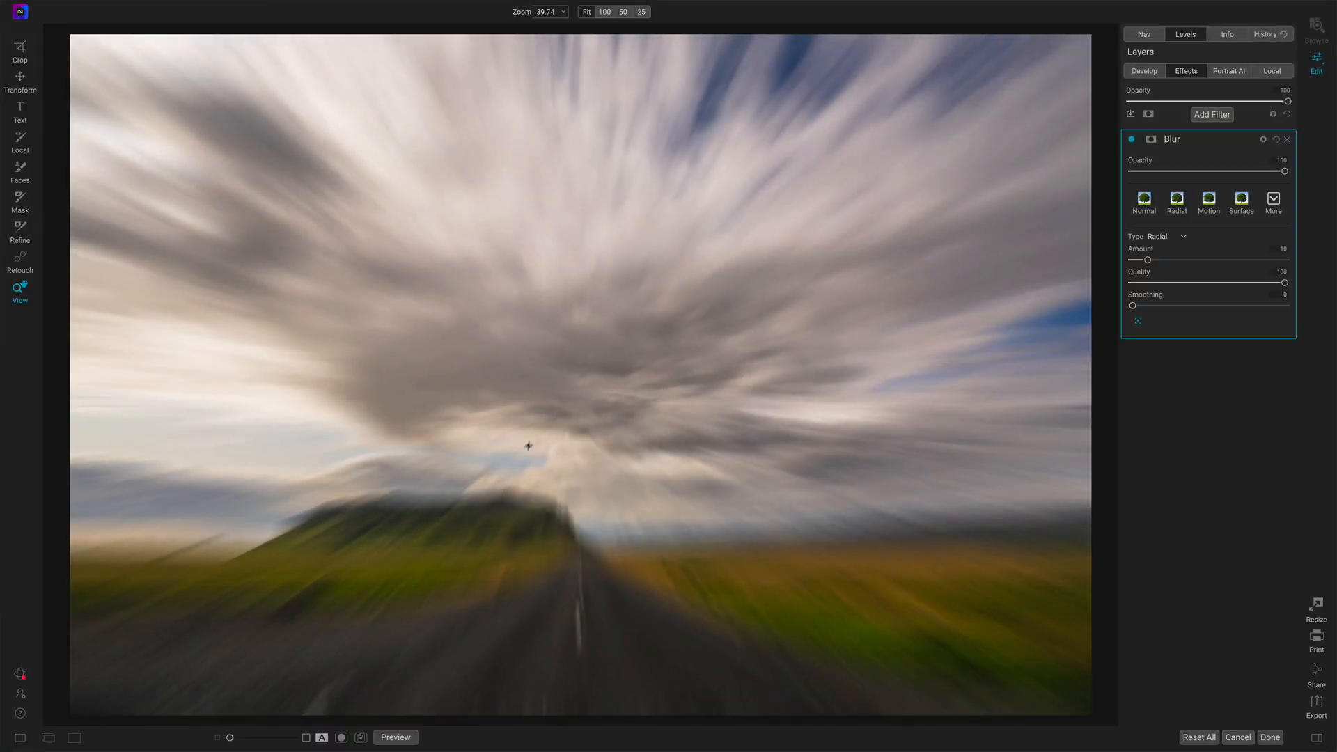
left_click_drag(528, 445, 767, 538)
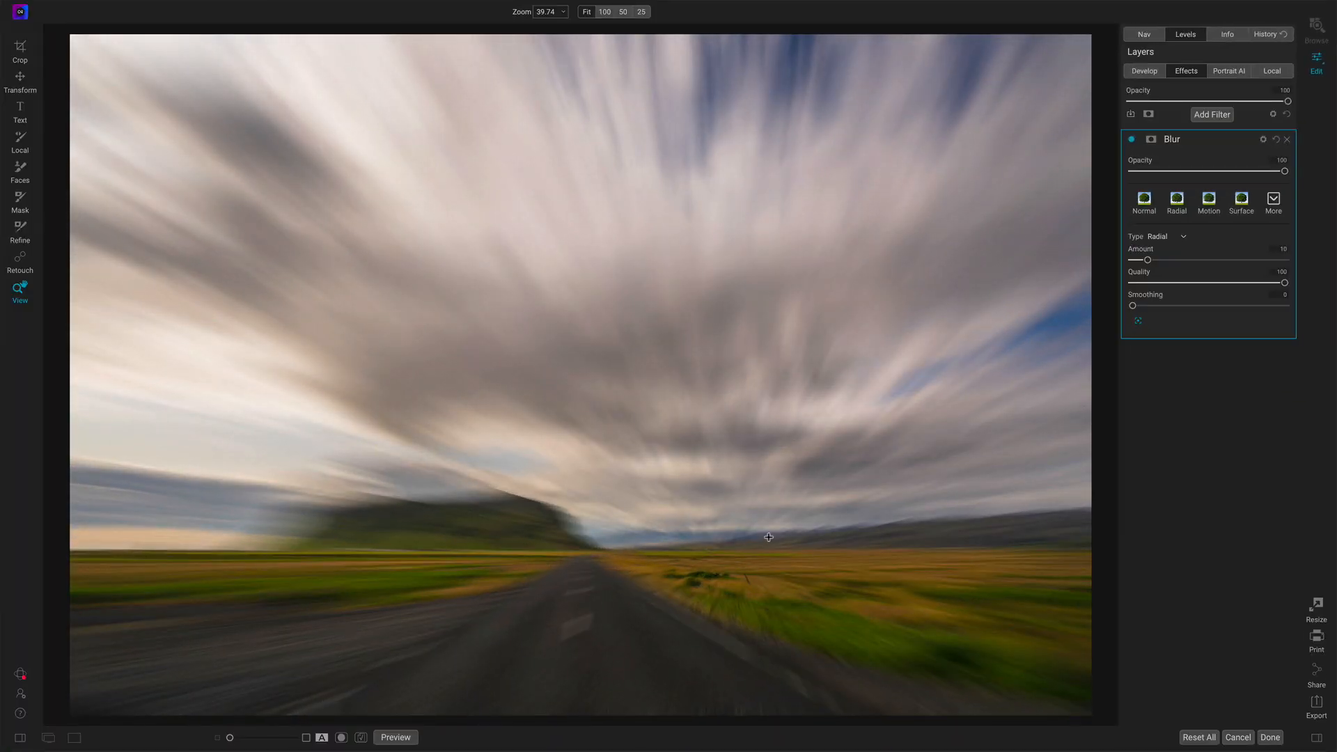
left_click_drag(768, 538, 575, 503)
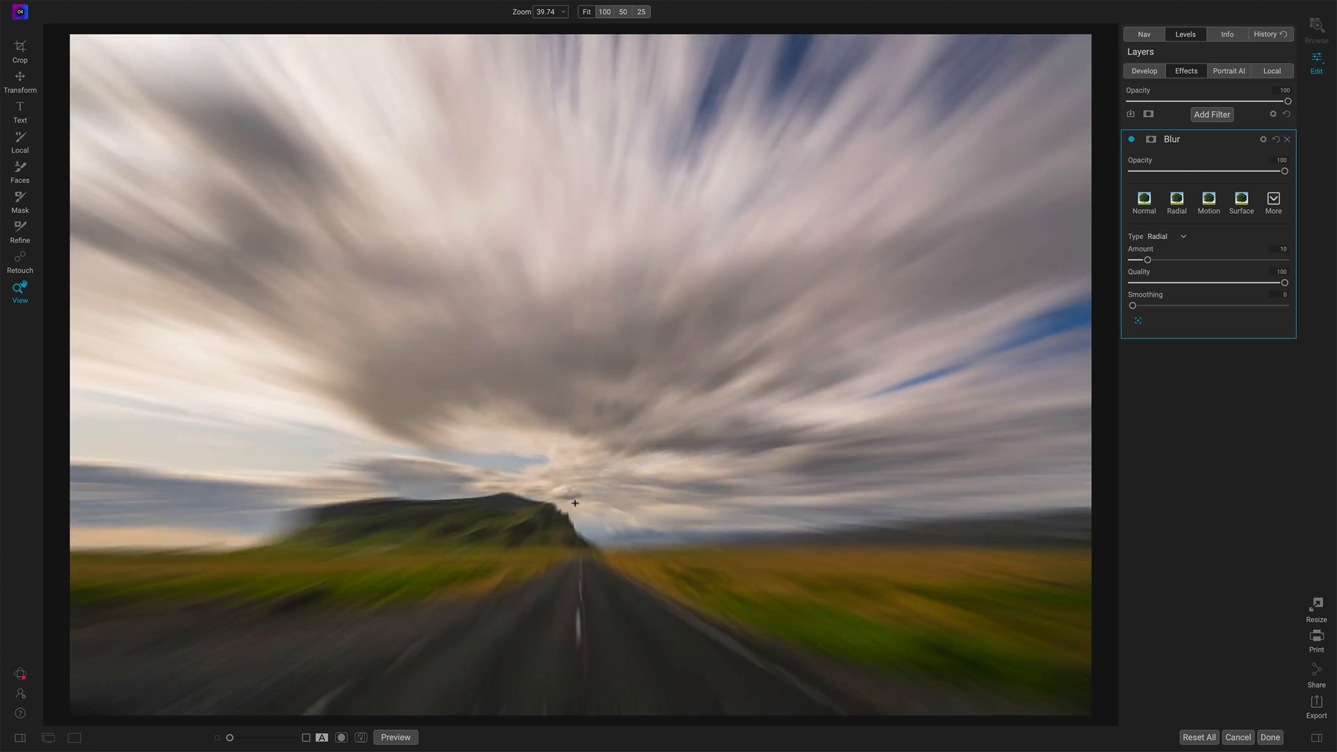
left_click_drag(575, 503, 577, 518)
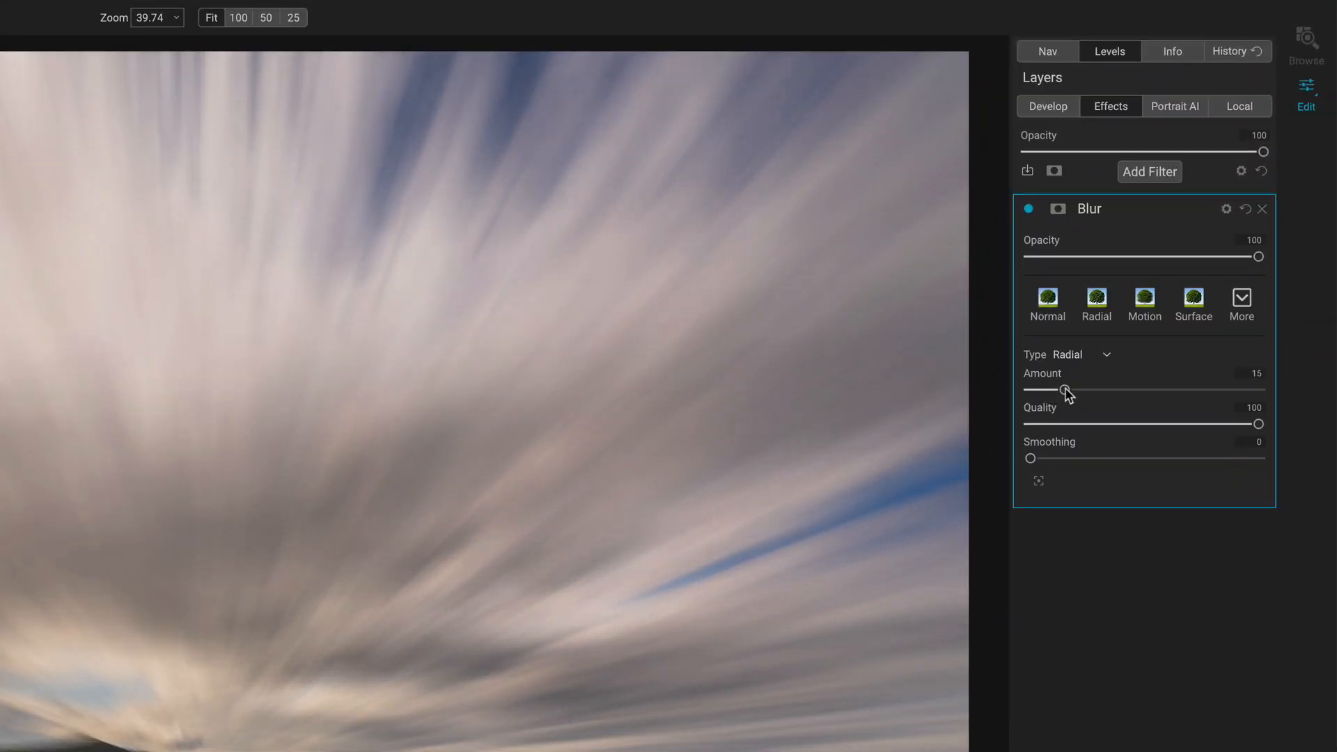
Sweep the radial blur amount up and settle it at 6.
left_click_drag(1065, 390, 1133, 390)
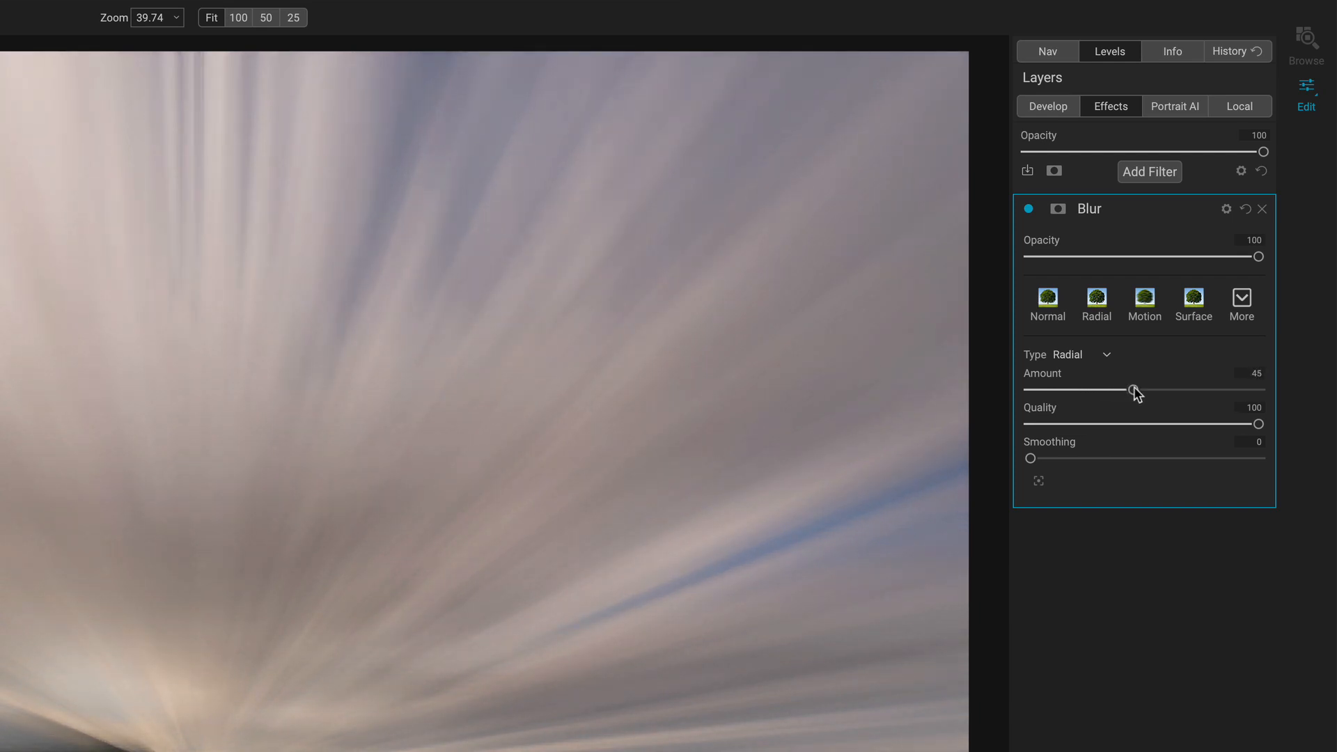
left_click_drag(1134, 390, 1175, 390)
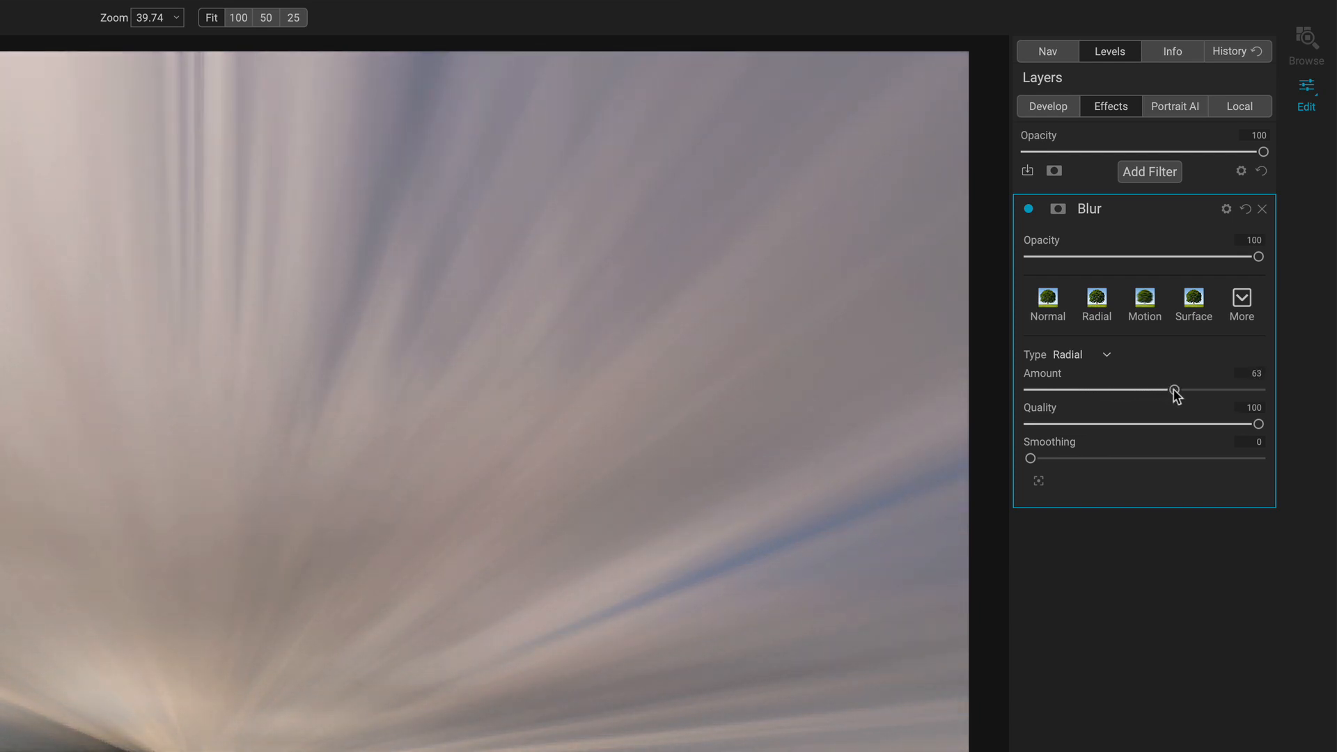
left_click_drag(1173, 390, 1085, 390)
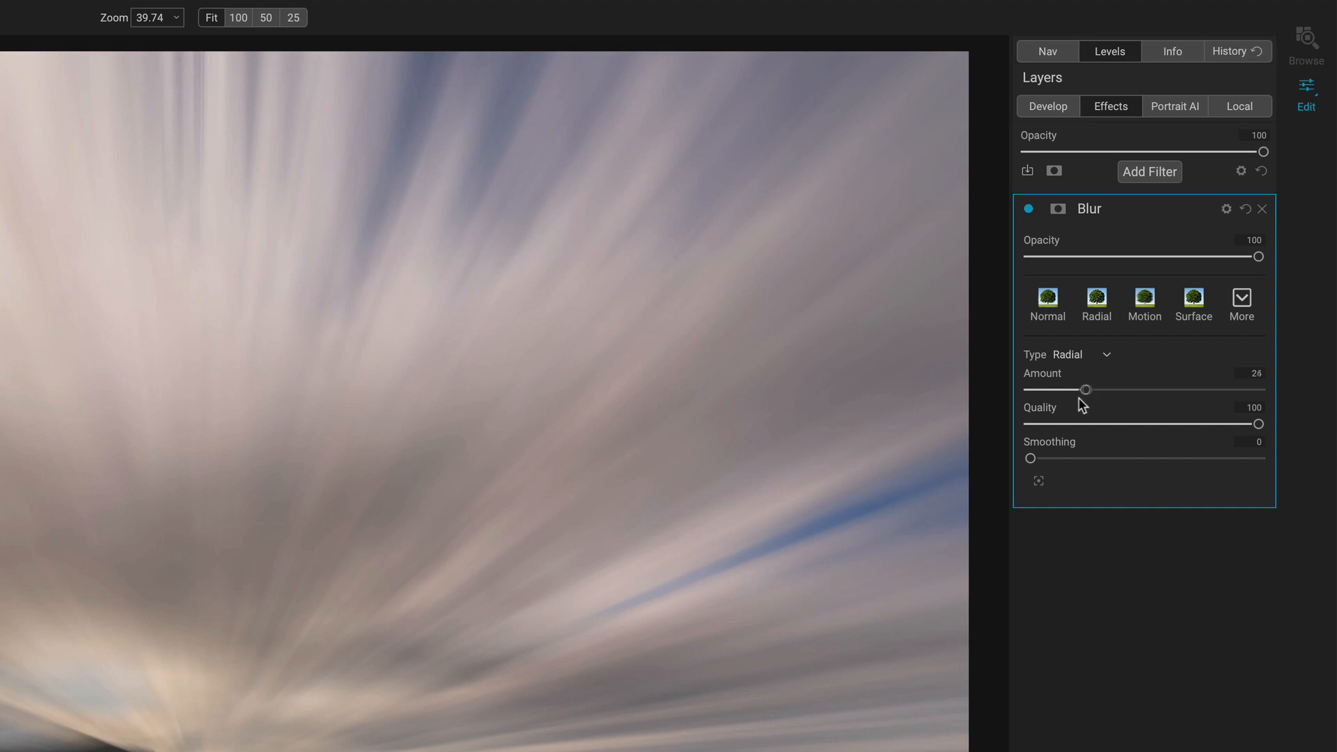
left_click_drag(1087, 389, 1047, 390)
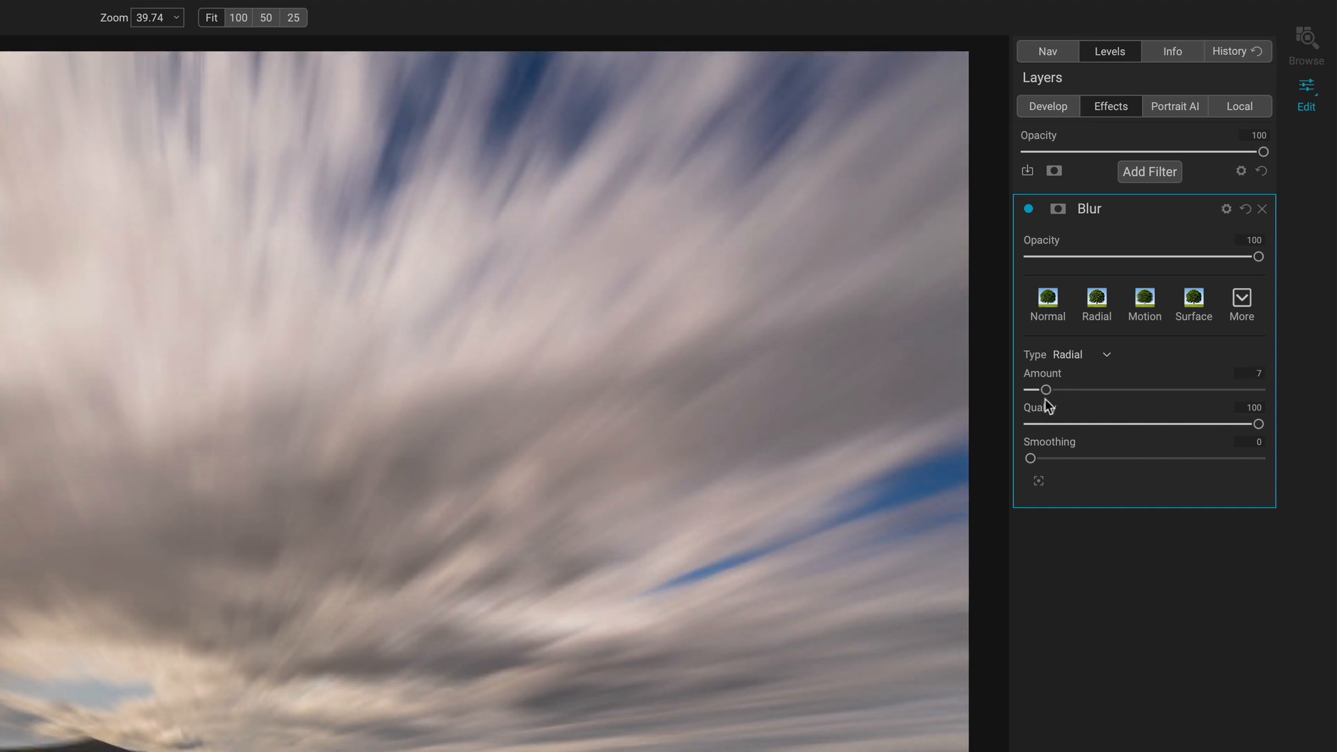
left_click_drag(1046, 390, 1050, 389)
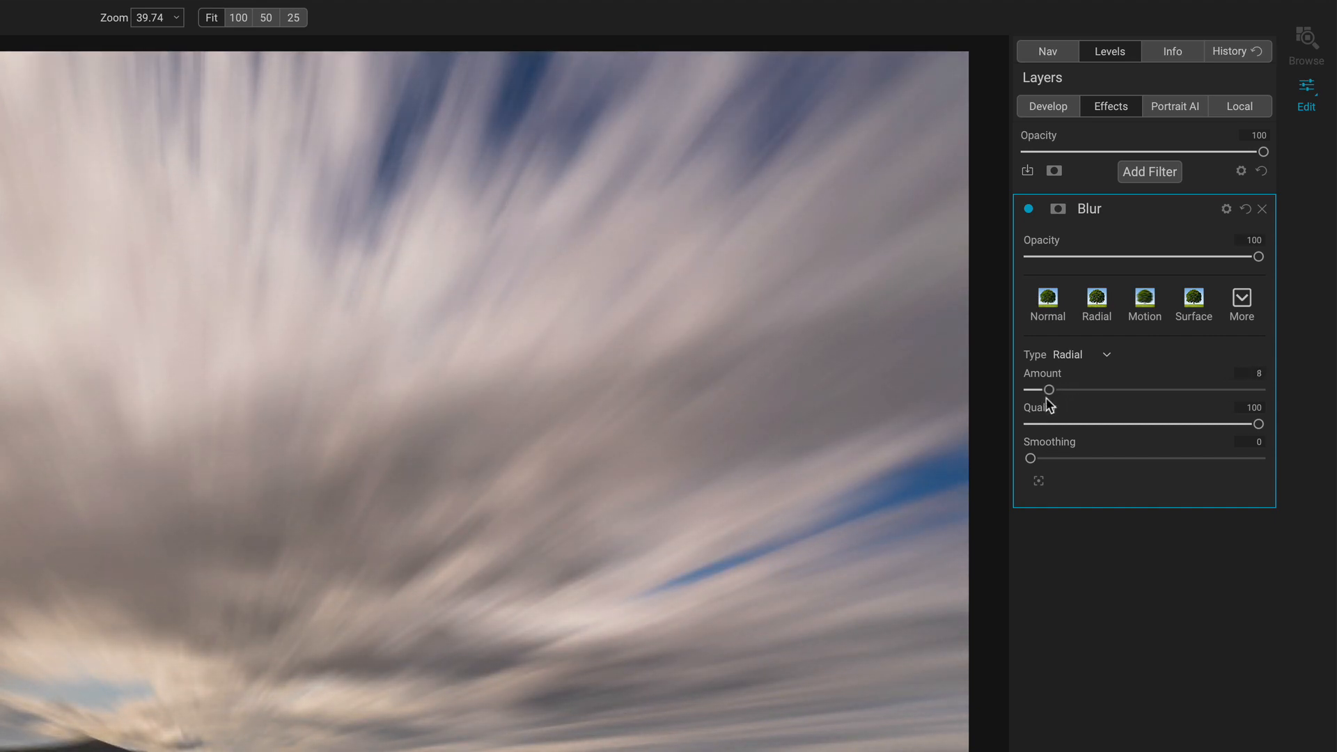
left_click_drag(1050, 390, 1044, 390)
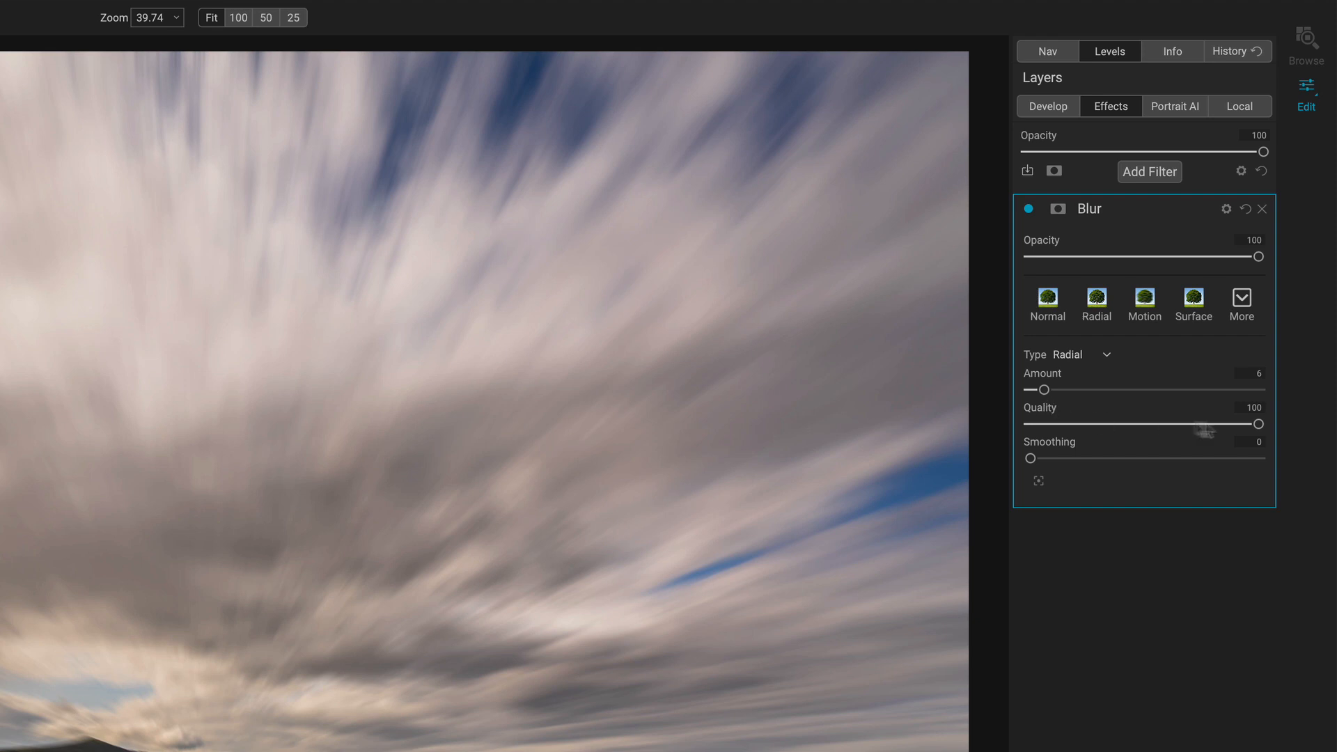
Lower the radial blur quality to about 28 and raise smoothing to 9.
left_click_drag(1258, 423, 1115, 423)
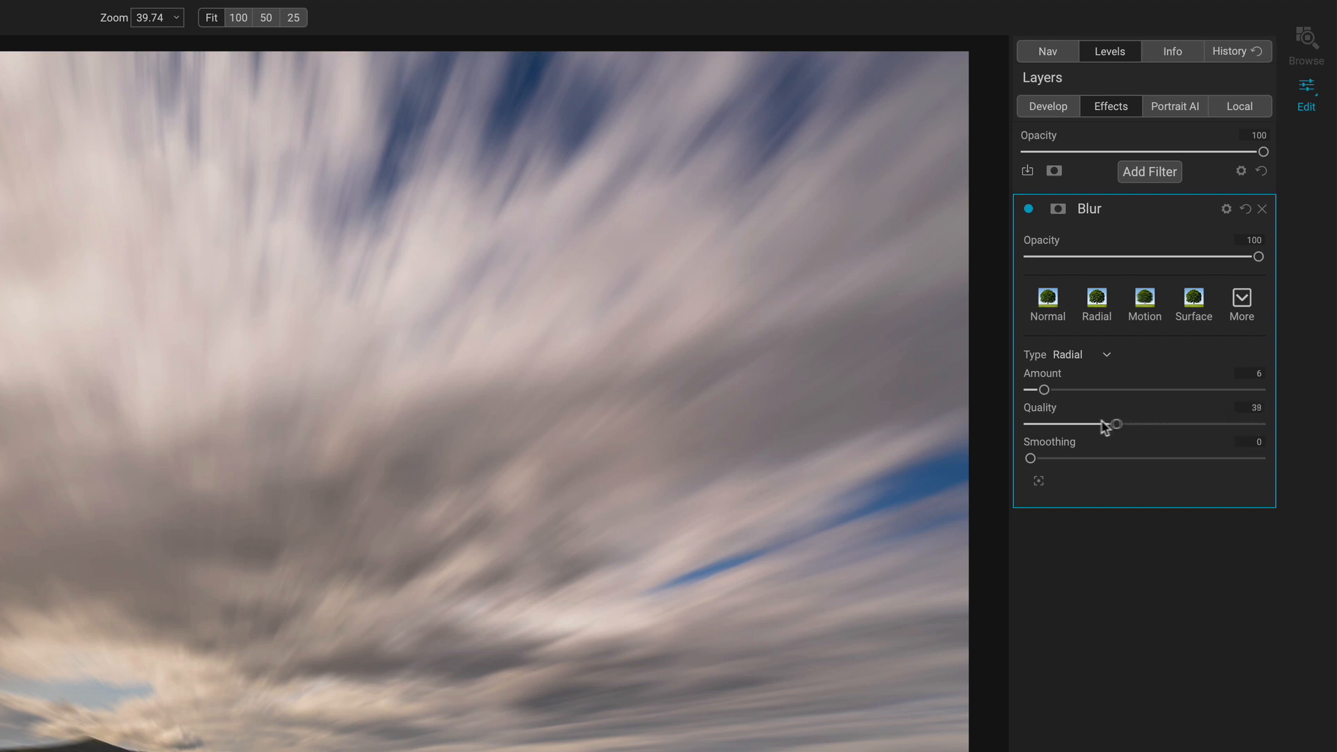
left_click_drag(1116, 423, 1045, 423)
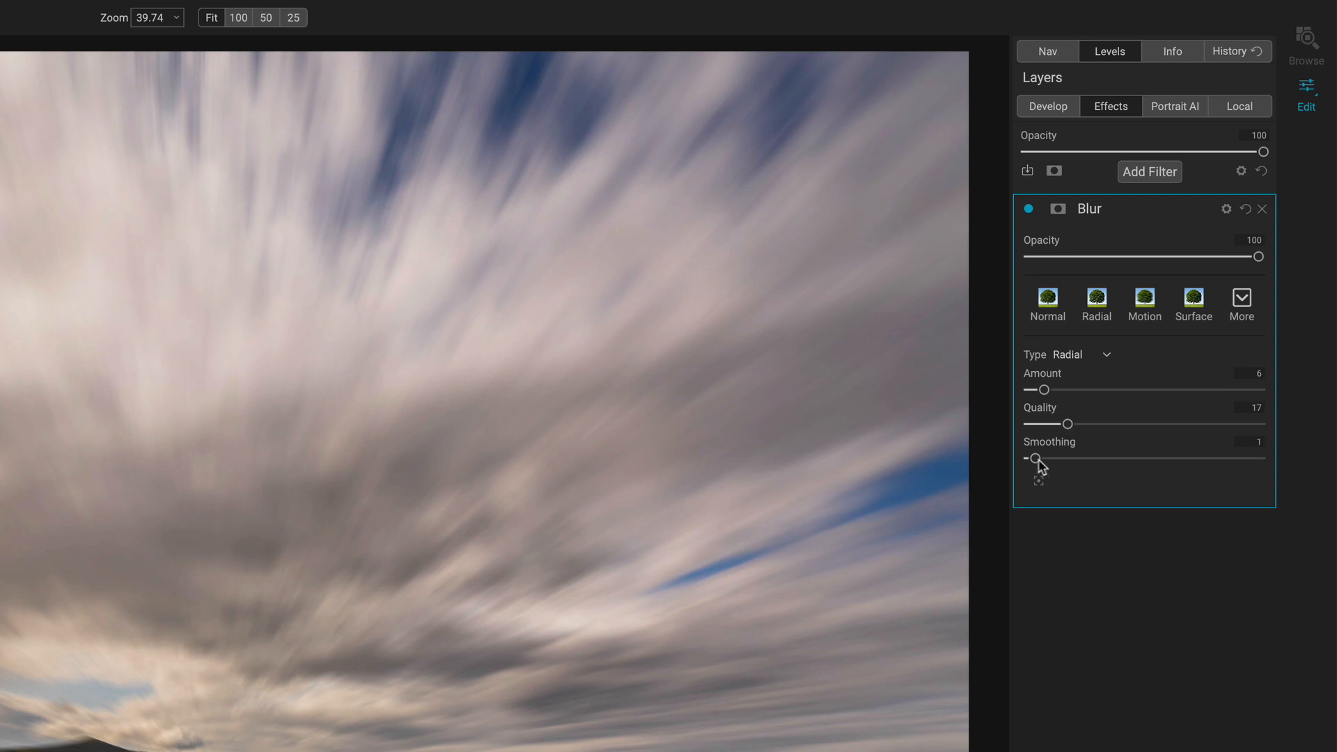
left_click_drag(1032, 458, 1071, 458)
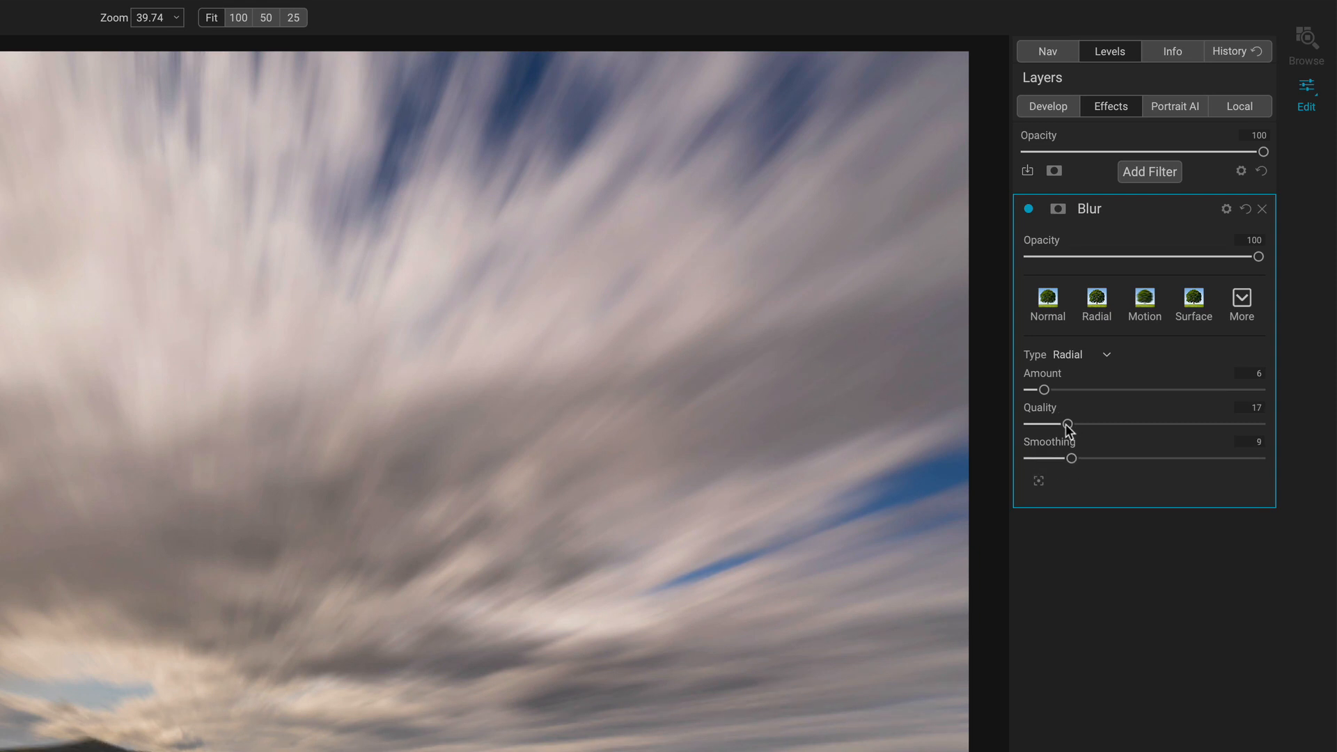
left_click_drag(1065, 424, 1121, 424)
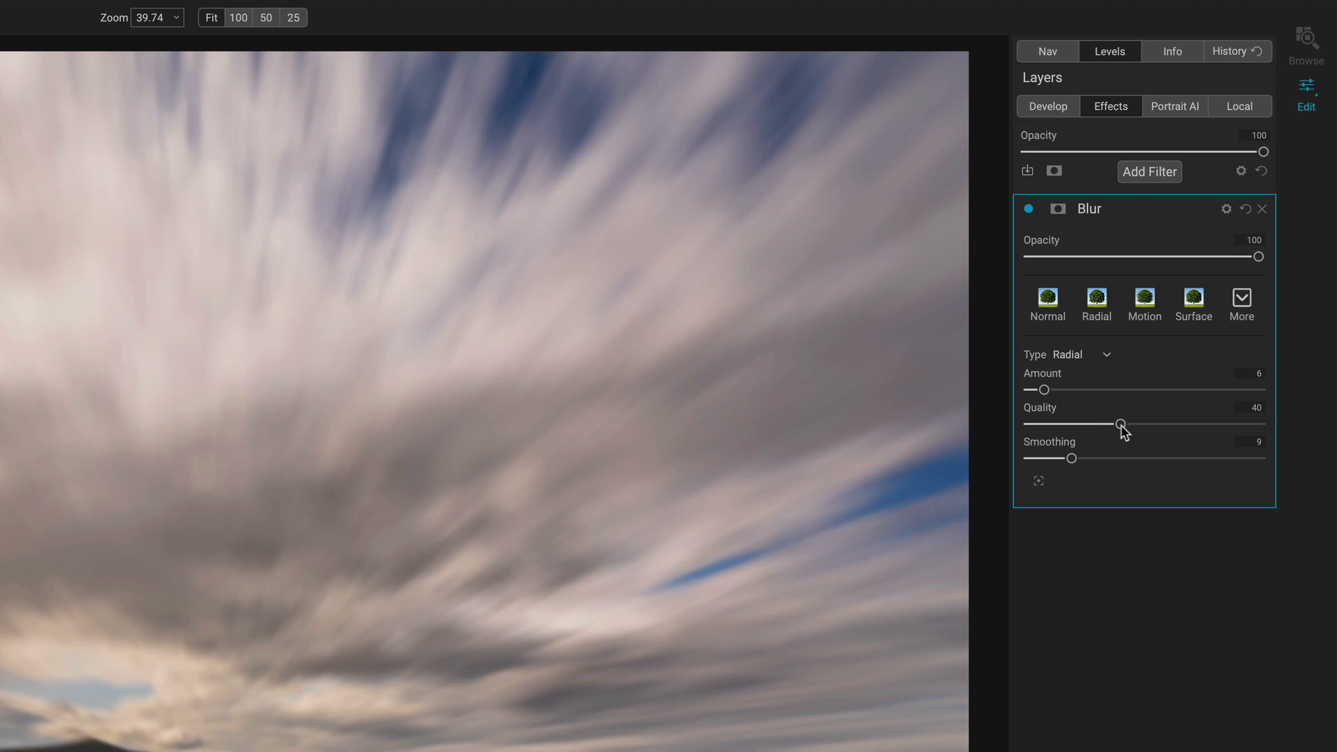
left_click_drag(1121, 424, 1107, 424)
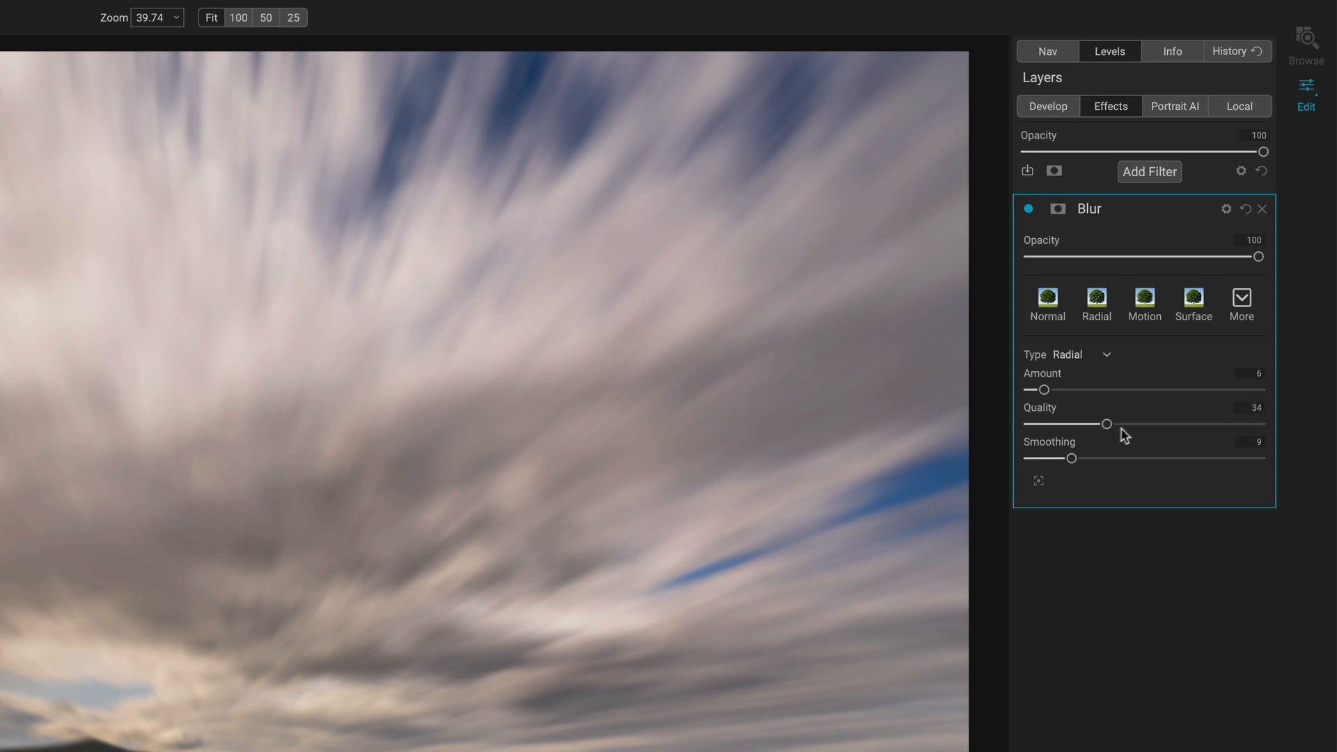
left_click_drag(1107, 423, 1091, 424)
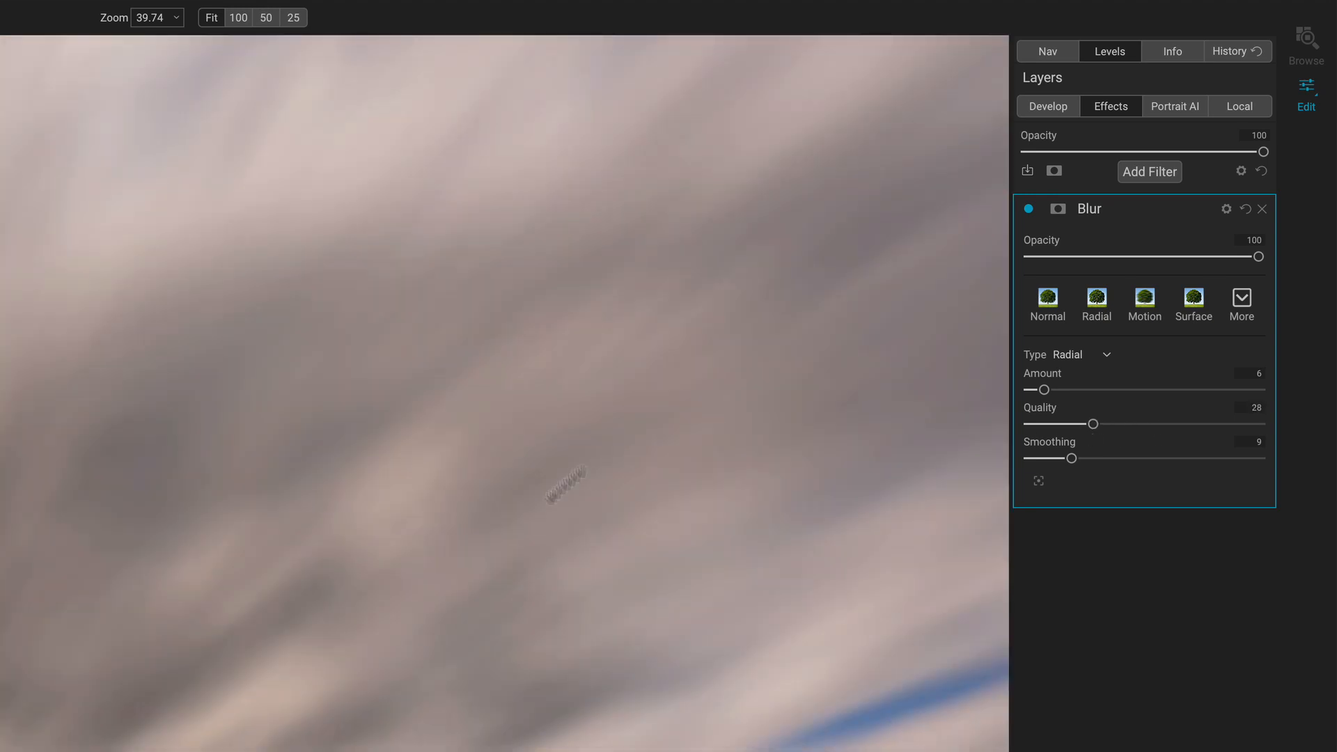
Sweep the radial blur quality from minimum up to about 94 on the zoomed-in sky.
left_click(238, 16)
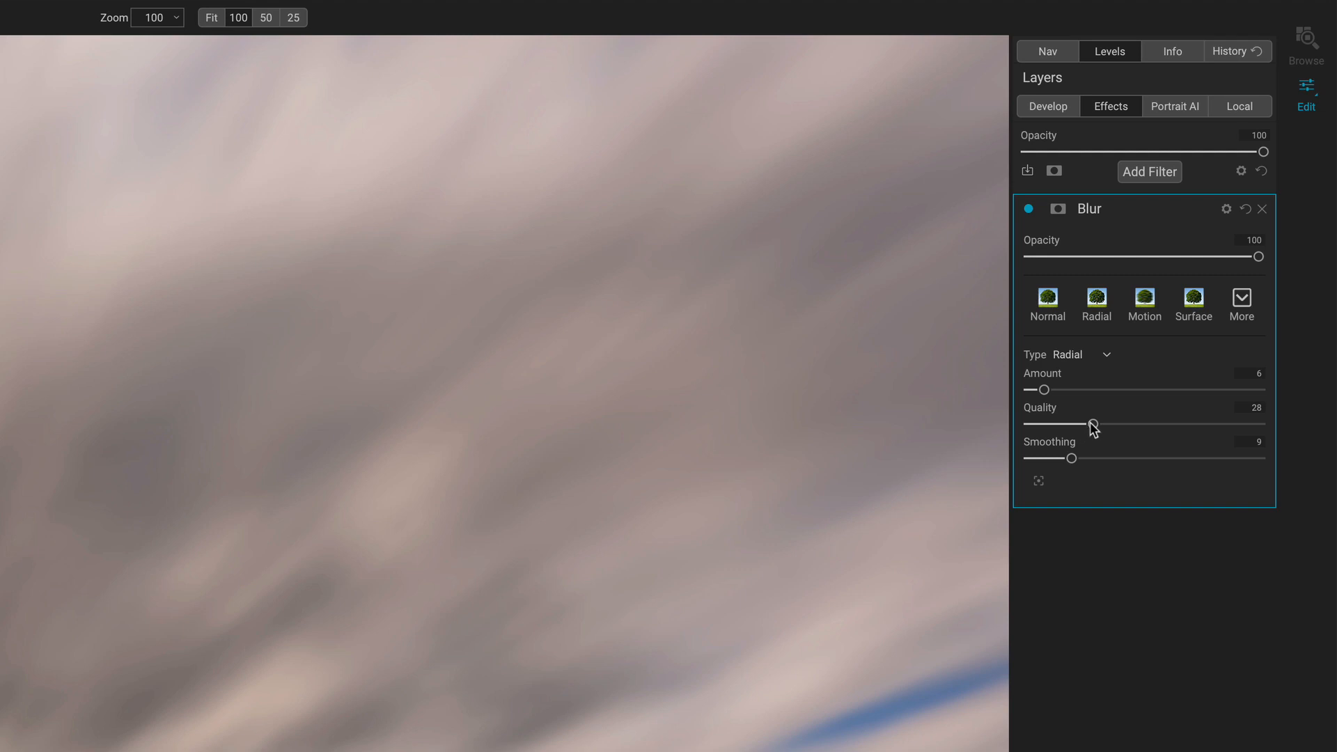
left_click_drag(1094, 424, 1030, 424)
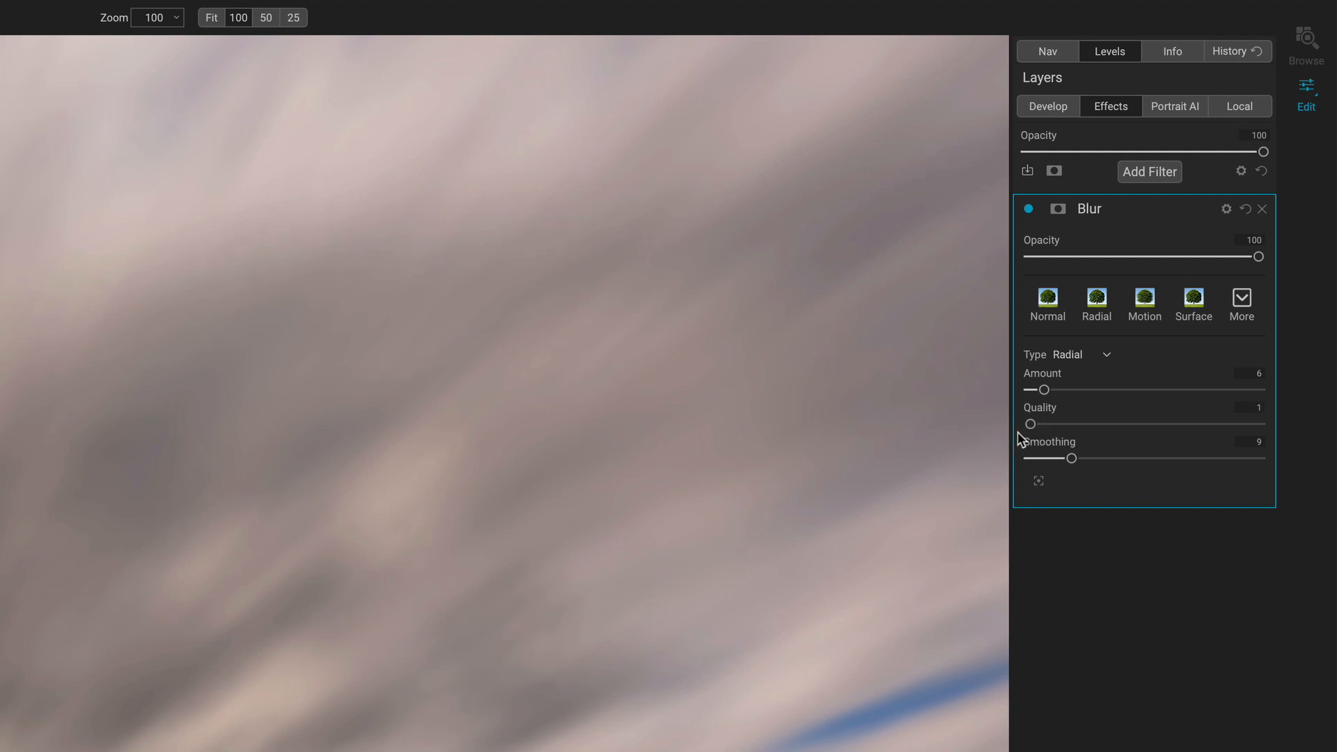
left_click_drag(1031, 423, 1200, 424)
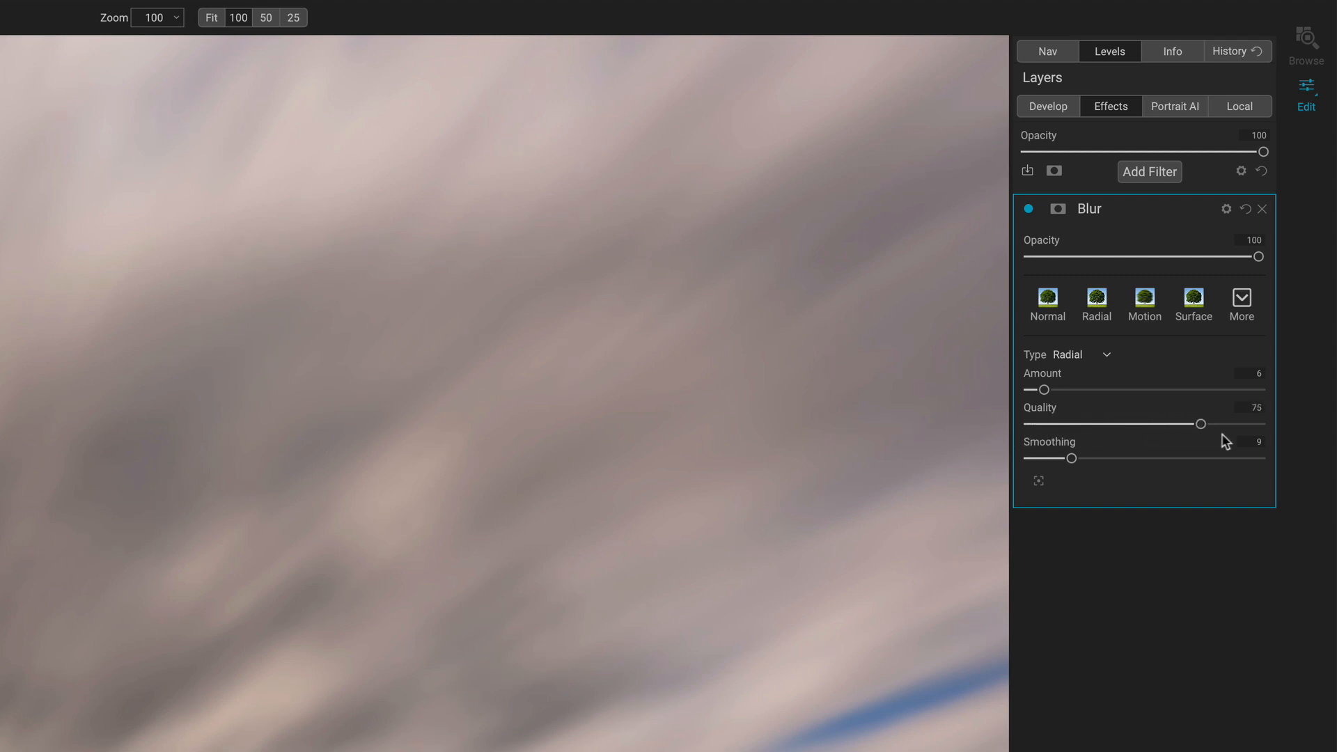
left_click_drag(1201, 424, 1160, 424)
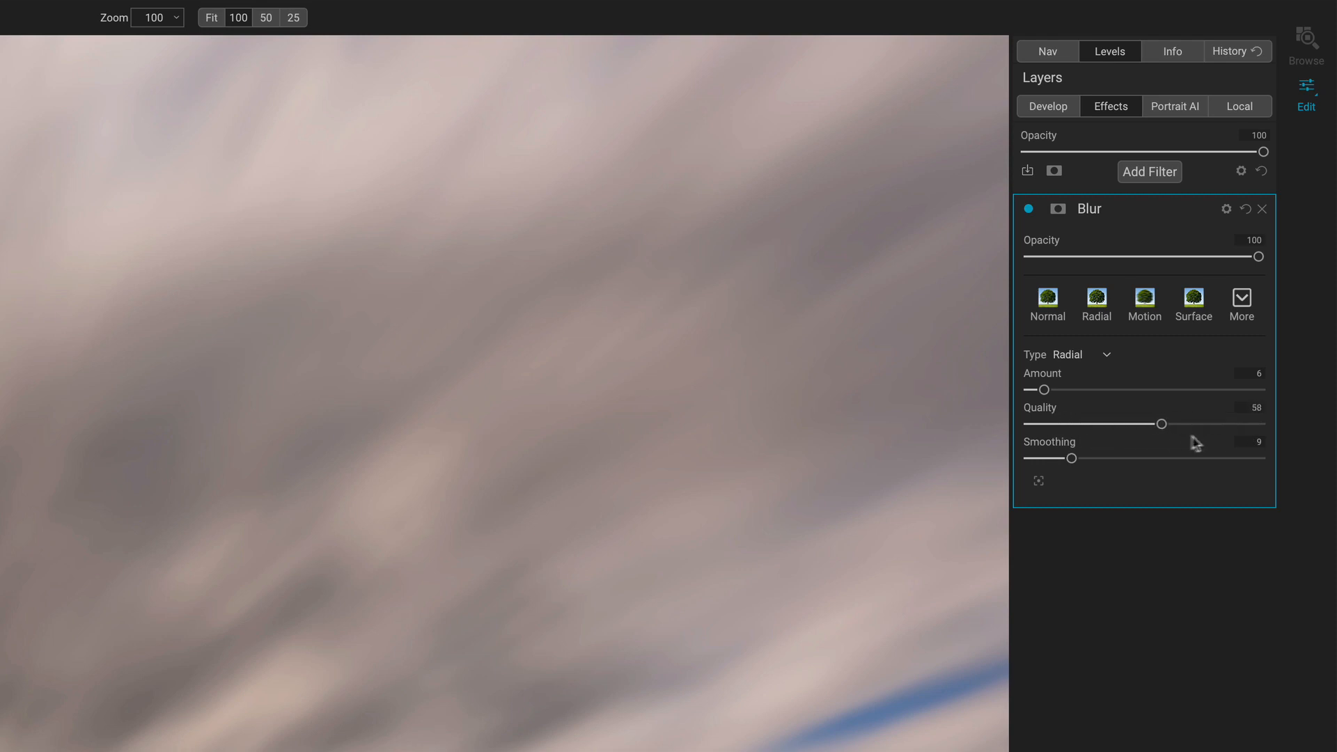
left_click_drag(1184, 423, 1135, 423)
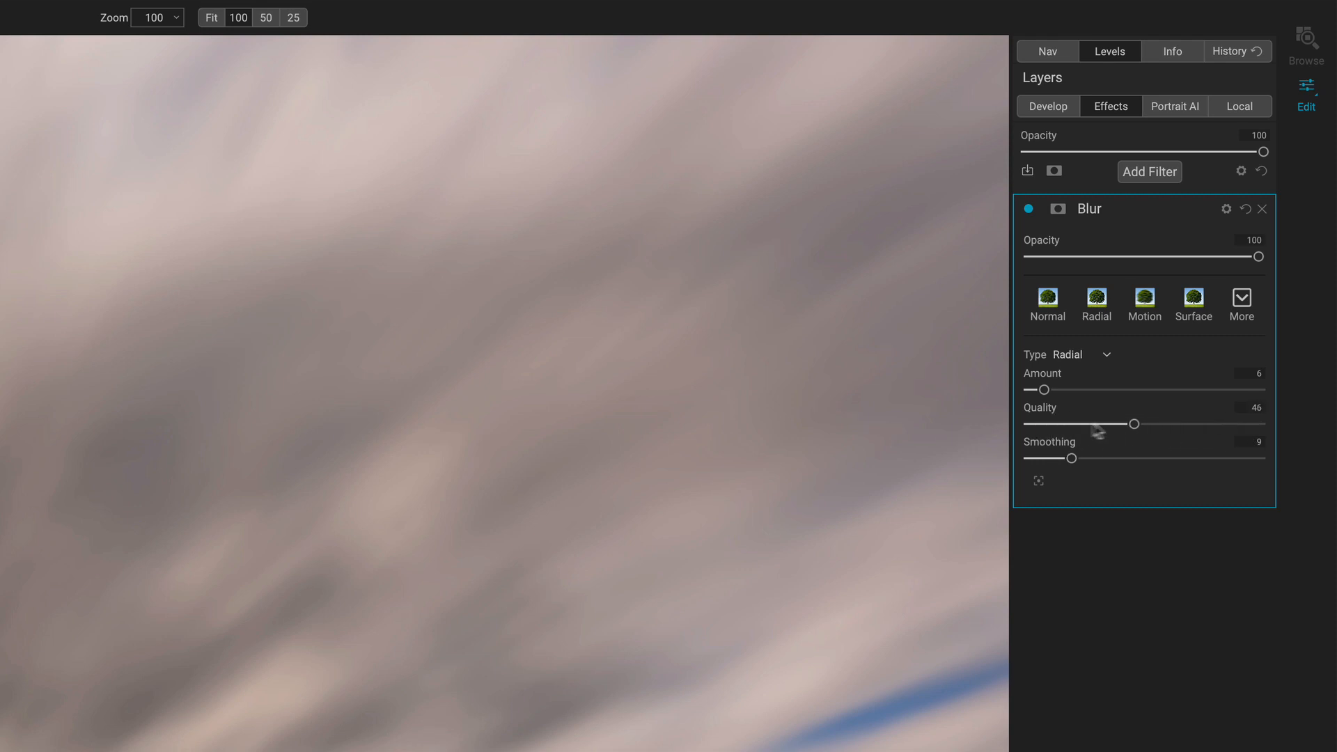
left_click_drag(1134, 424, 1244, 423)
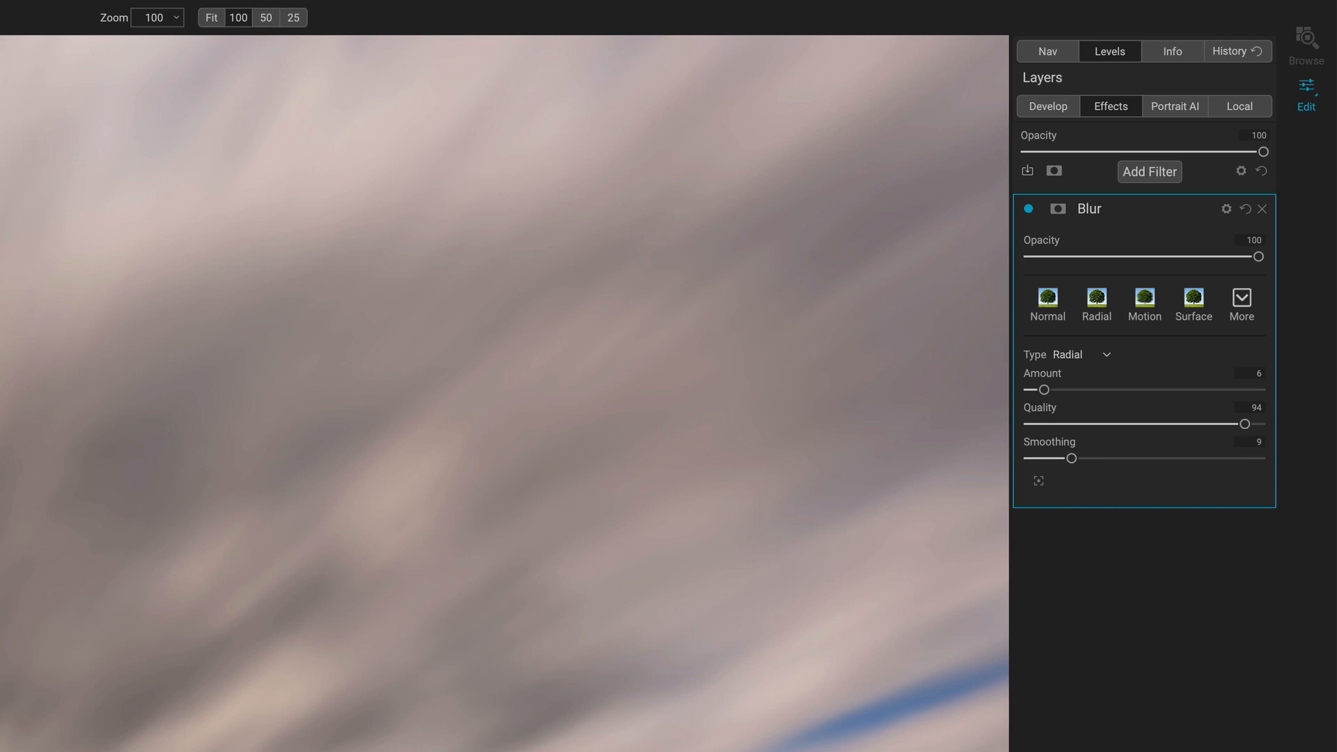
Turn smoothing off and settle the blur quality at about 43.
left_click_drag(1072, 458, 1056, 458)
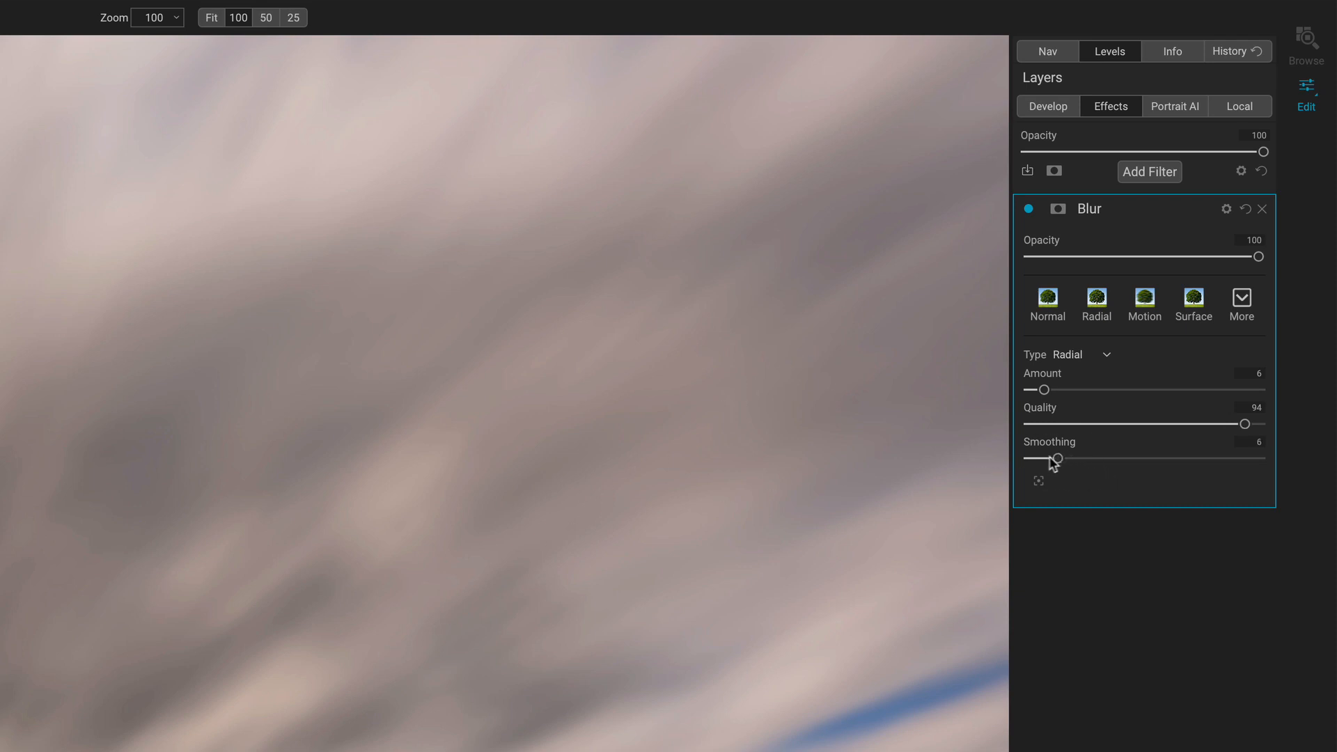
left_click_drag(1057, 458, 1161, 458)
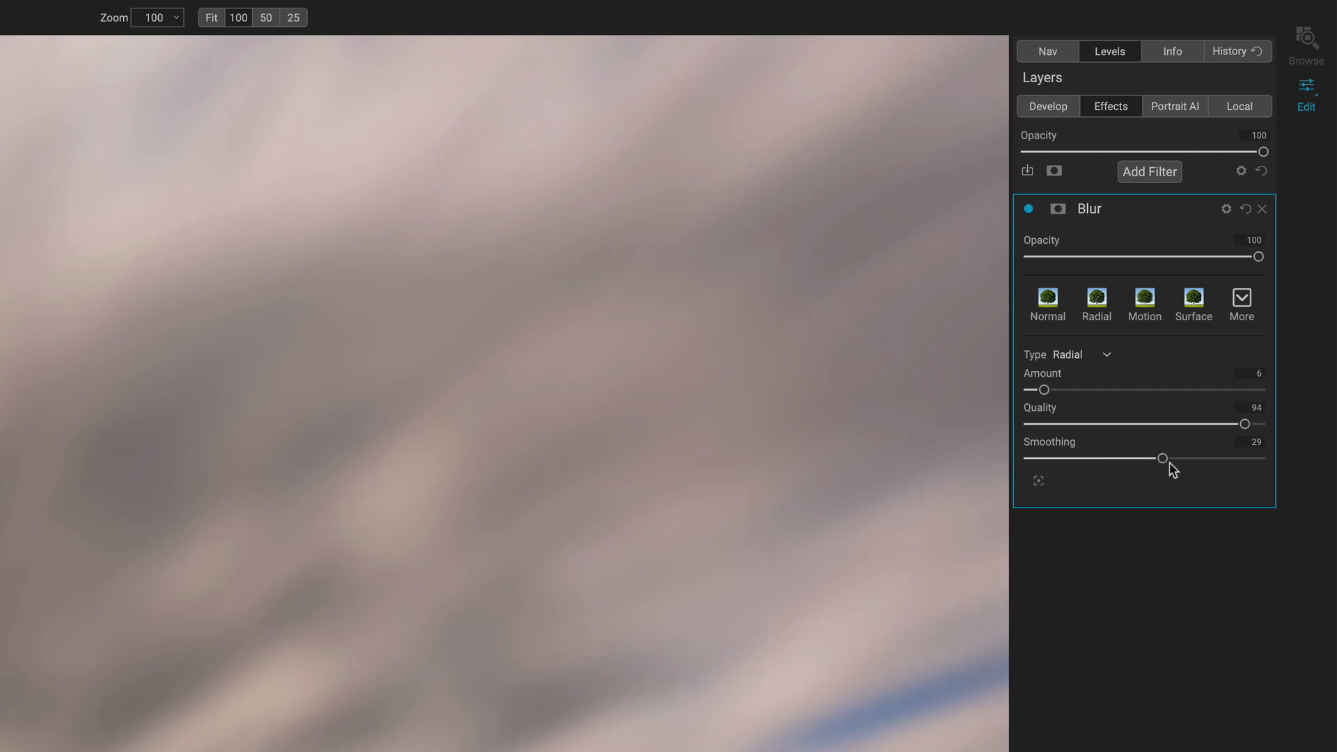
left_click_drag(1161, 458, 1029, 458)
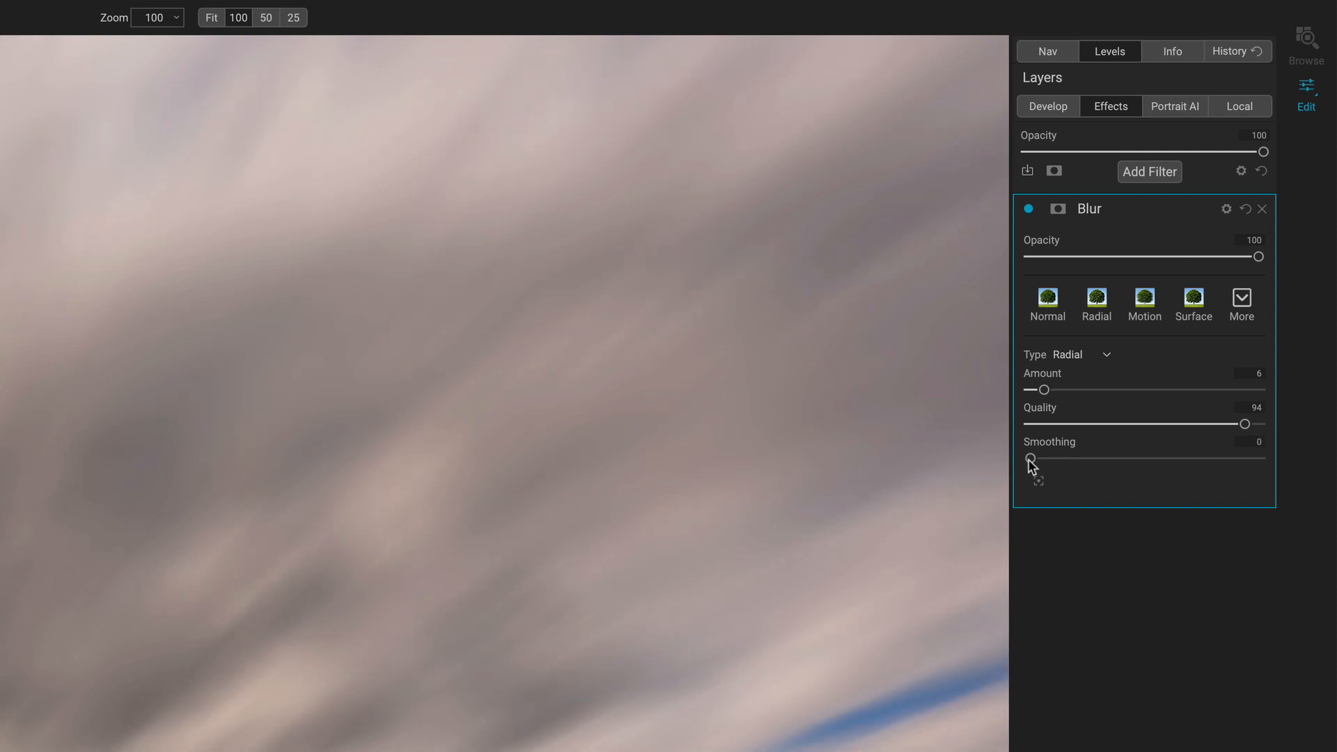
mouse_move(1251, 432)
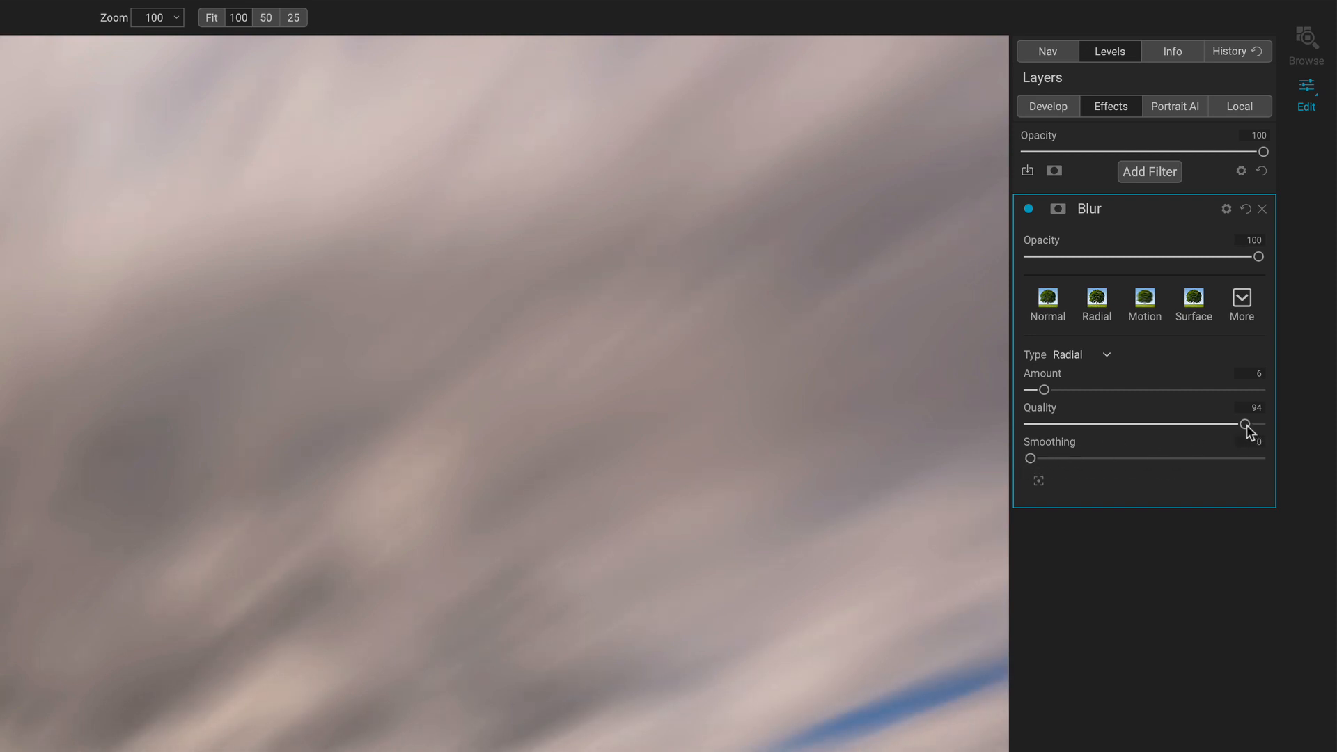
left_click_drag(1240, 425, 1067, 424)
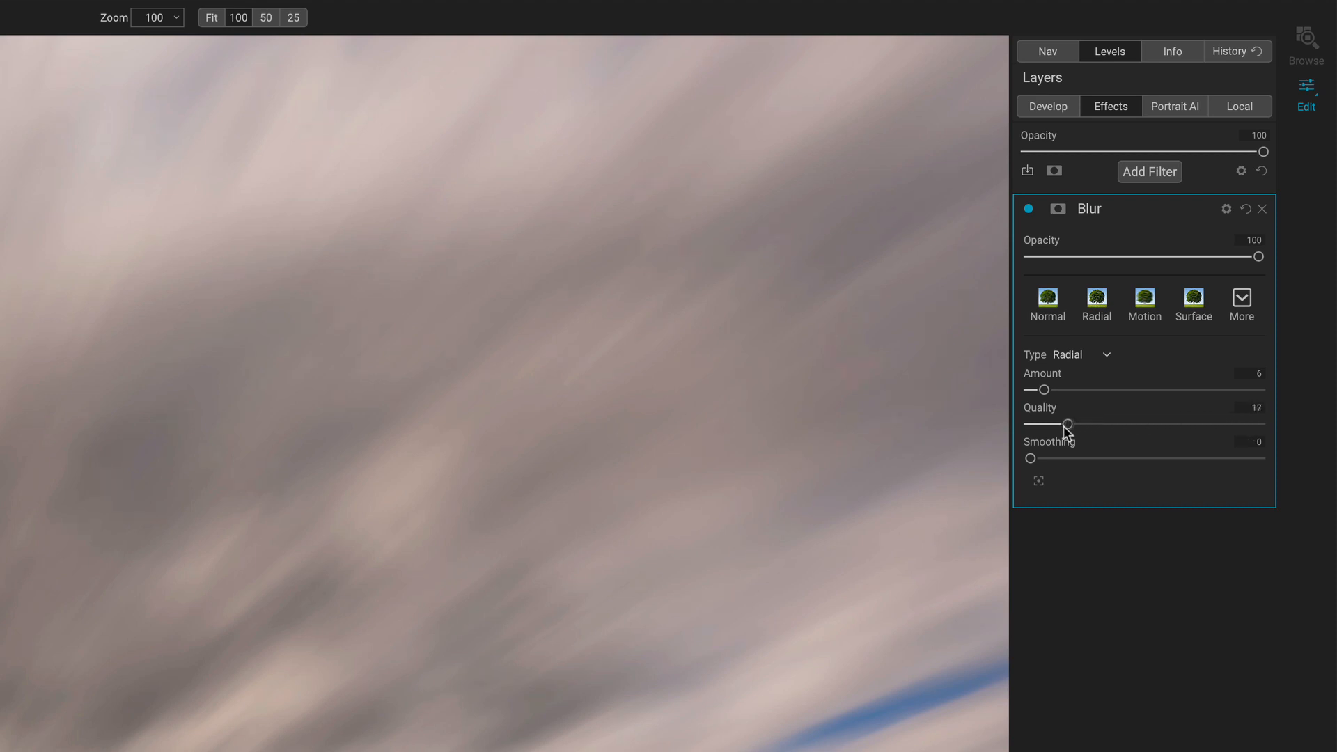
left_click_drag(1076, 423, 1031, 423)
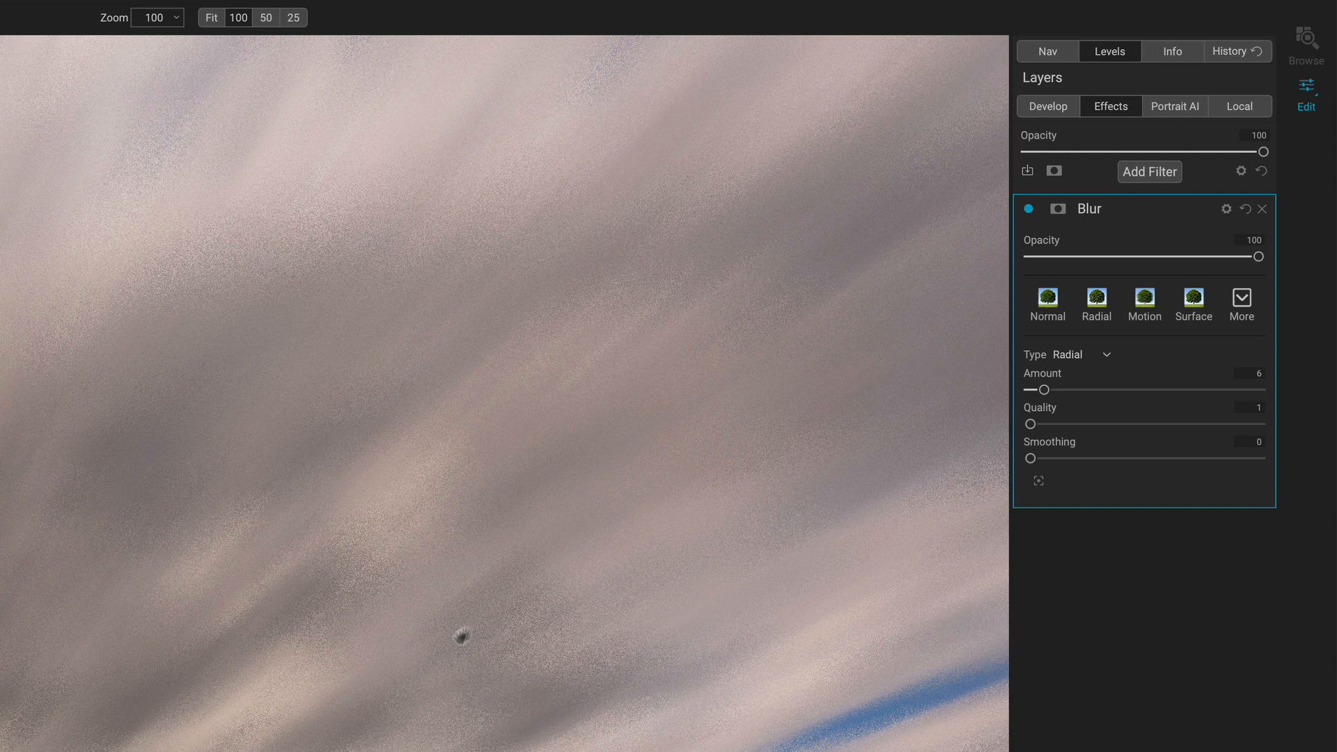
left_click_drag(461, 635, 525, 567)
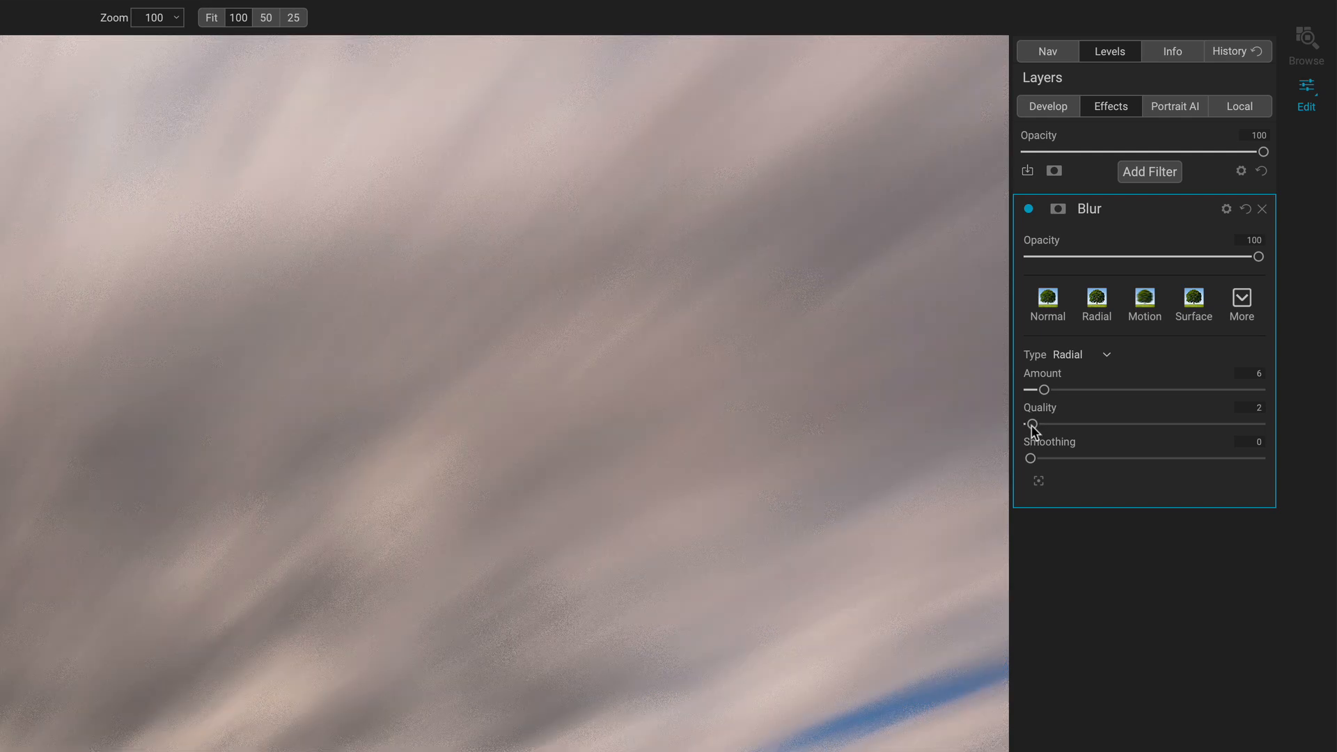
left_click_drag(1032, 426, 1054, 426)
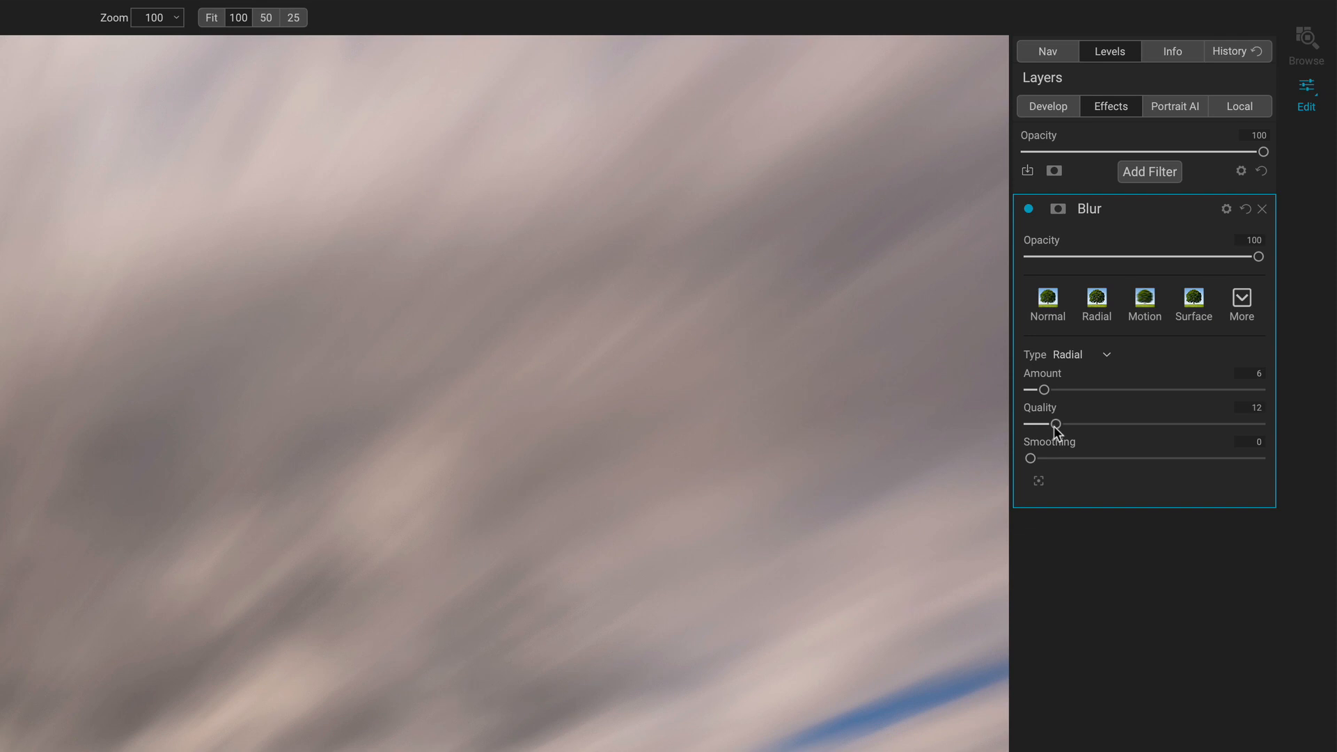
left_click_drag(1051, 424, 1137, 423)
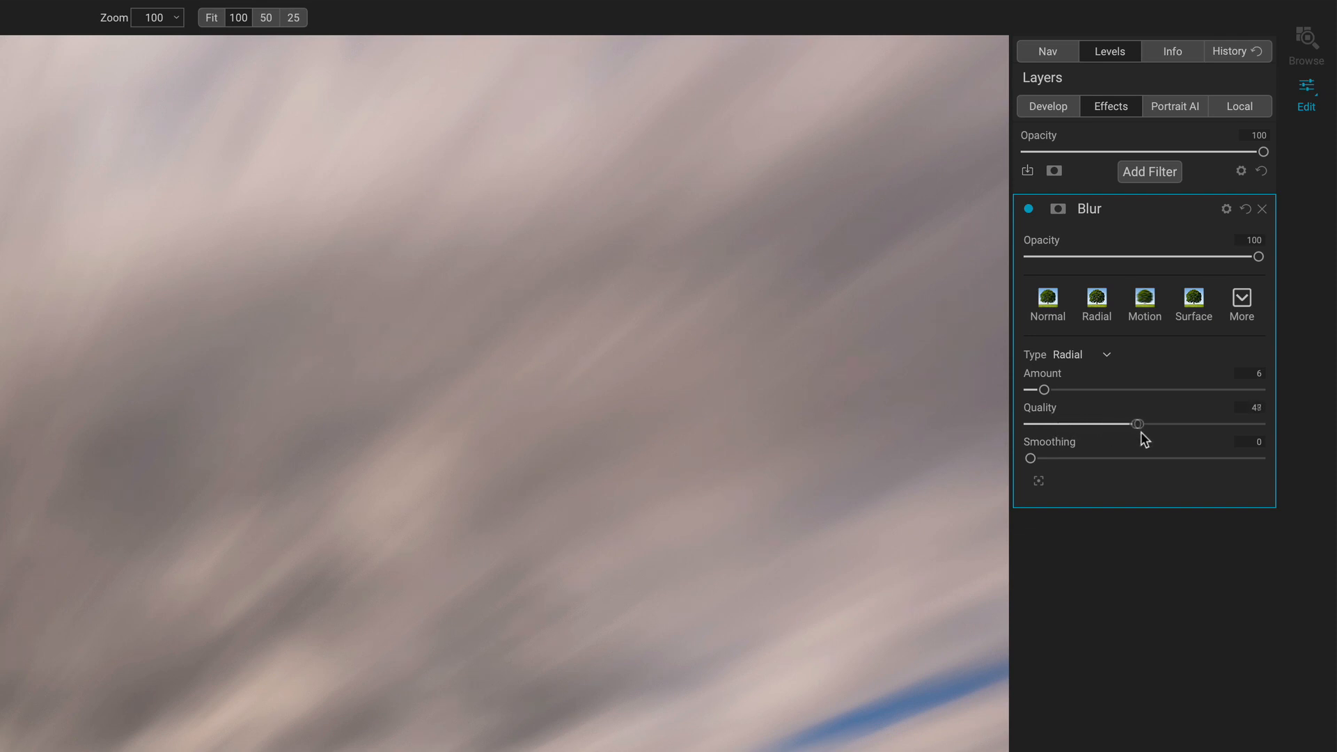
Switch the blur to the Surface type and set its amount near 12 on the full photo.
left_click(1106, 355)
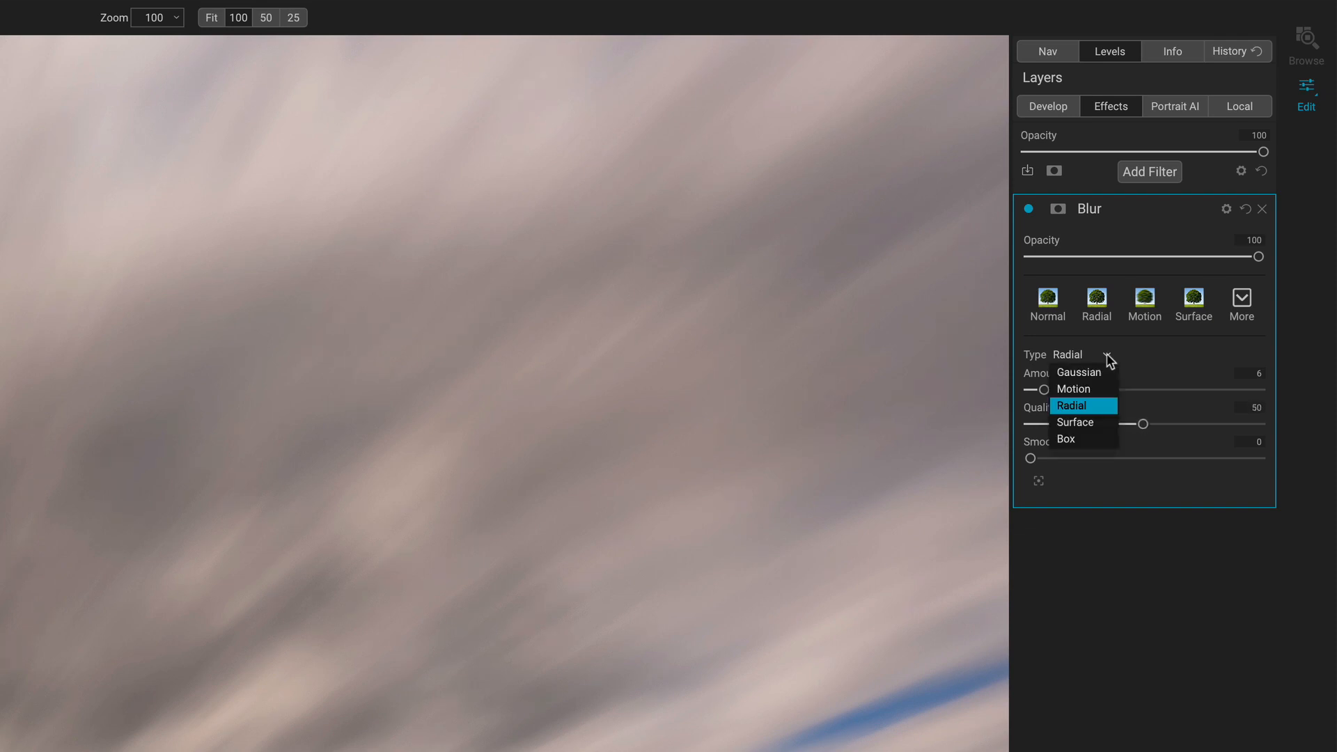
left_click(1075, 422)
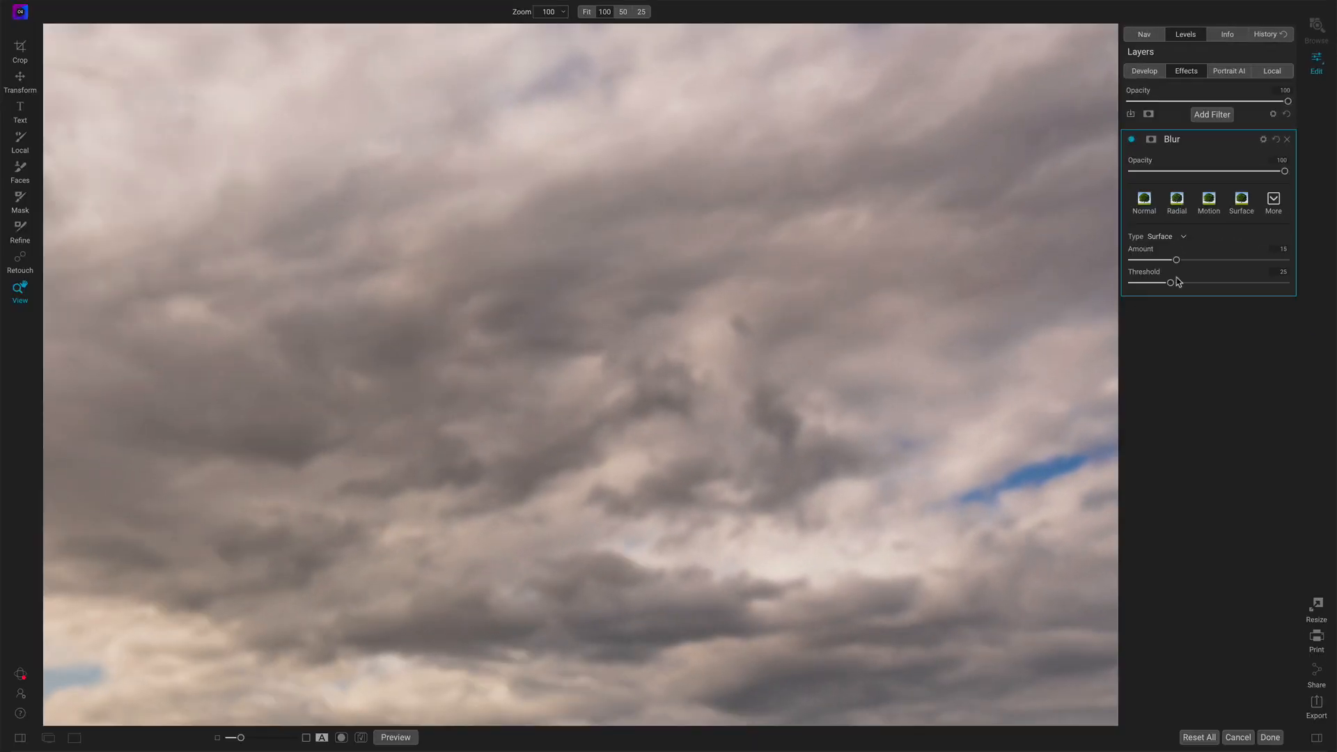
left_click(586, 11)
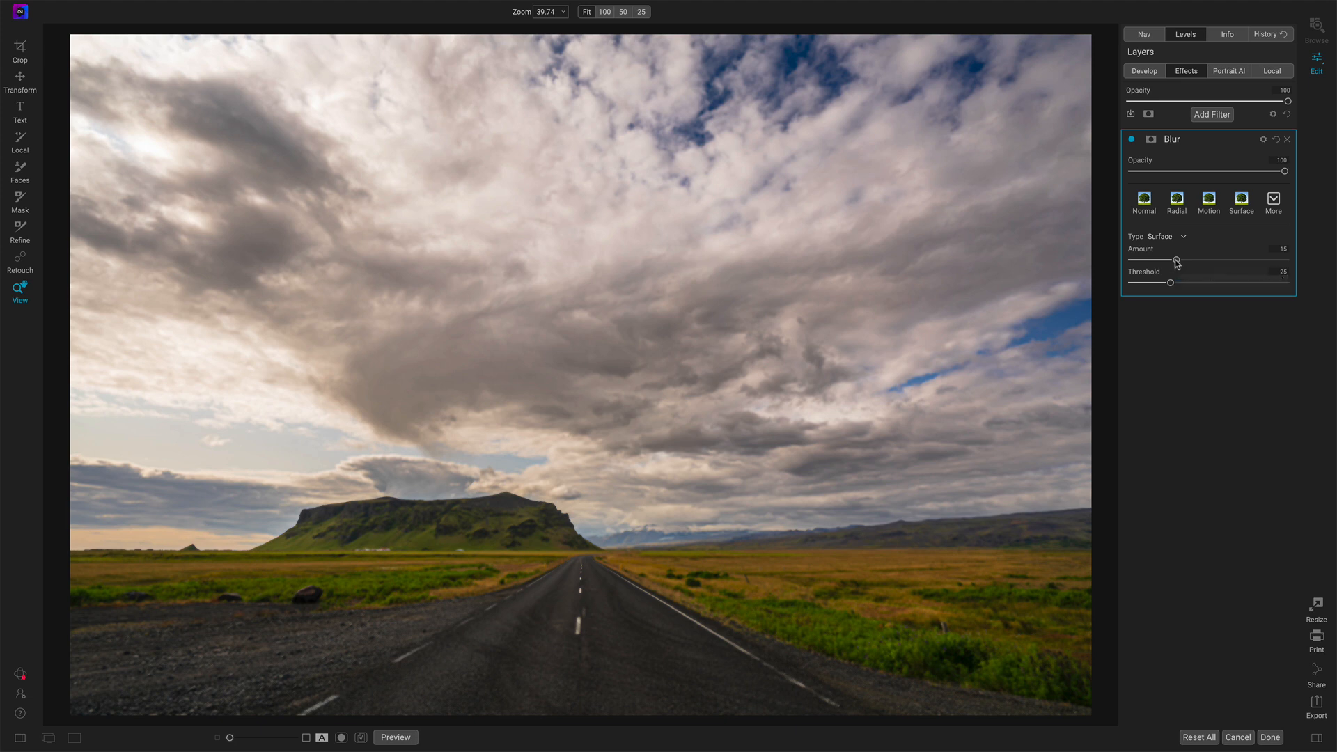
left_click_drag(1176, 261, 1157, 261)
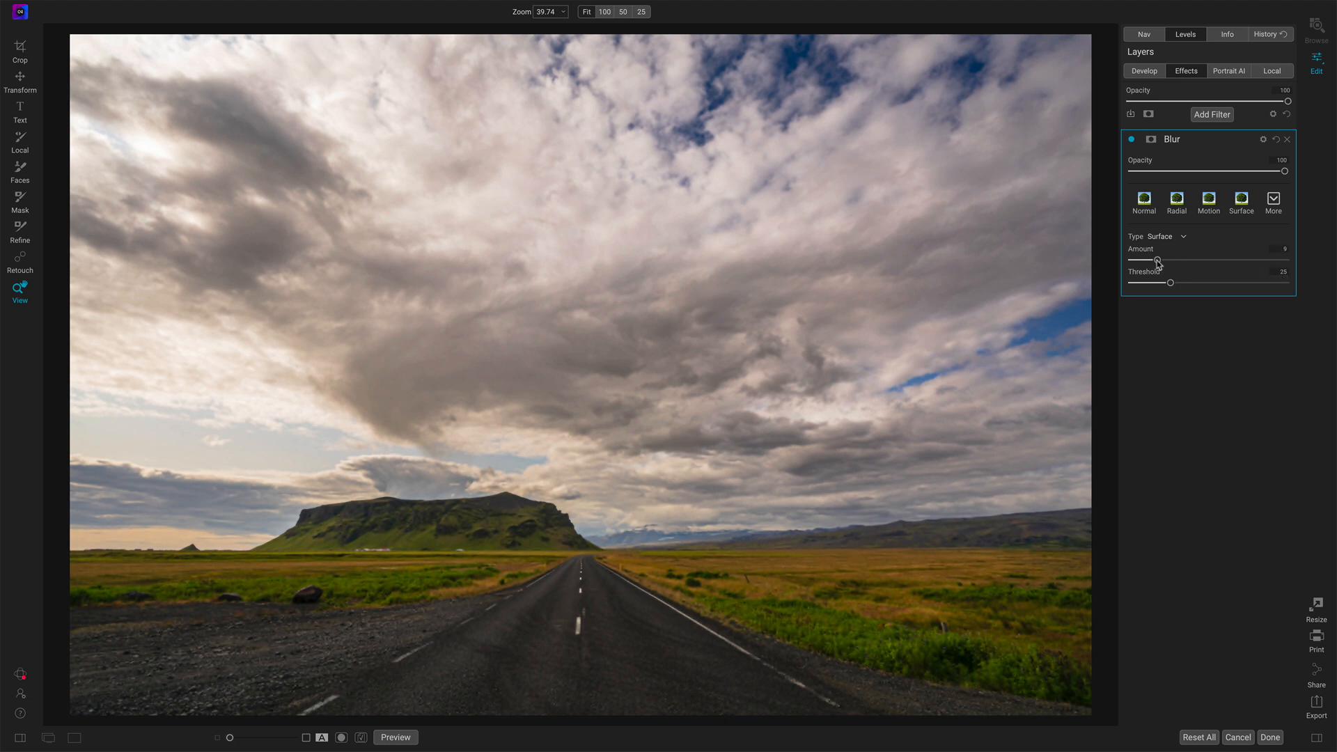
left_click_drag(1157, 260, 1167, 260)
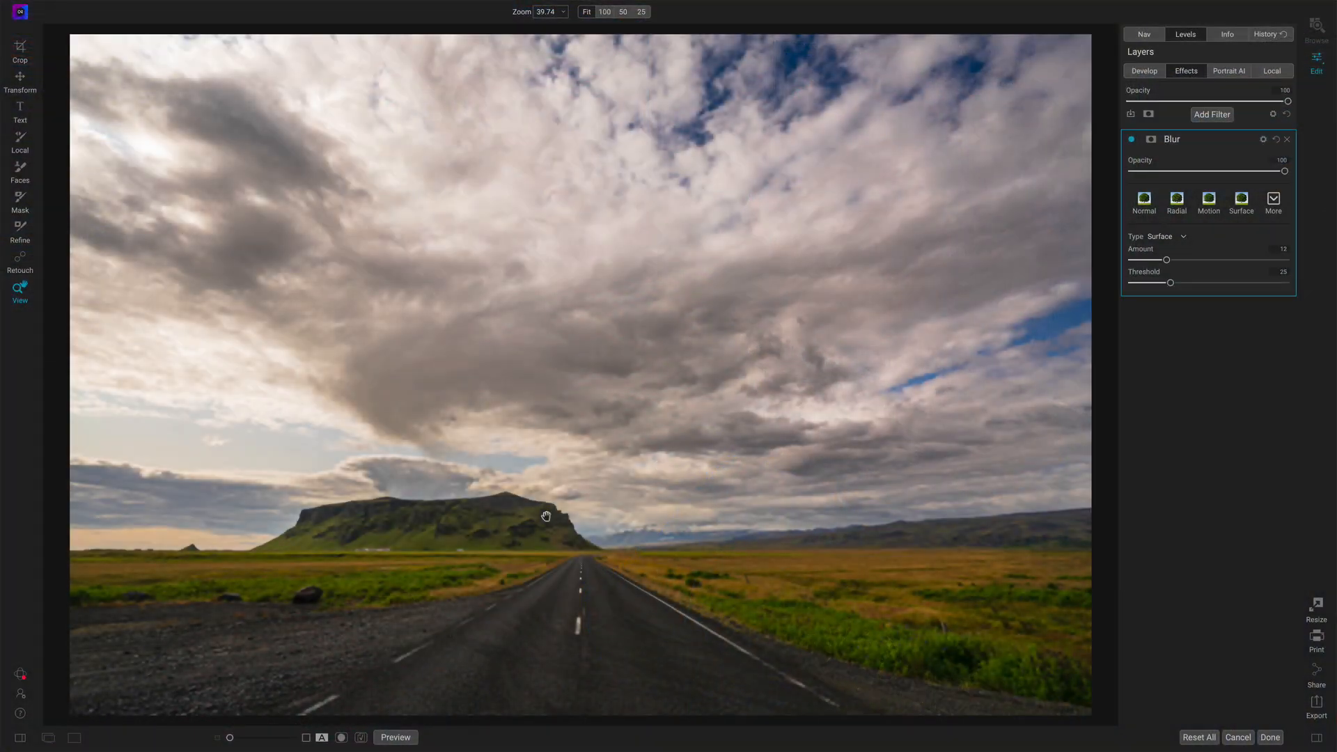
At actual size on the mountain, fine-tune the surface blur amount to about 11.
left_click(606, 11)
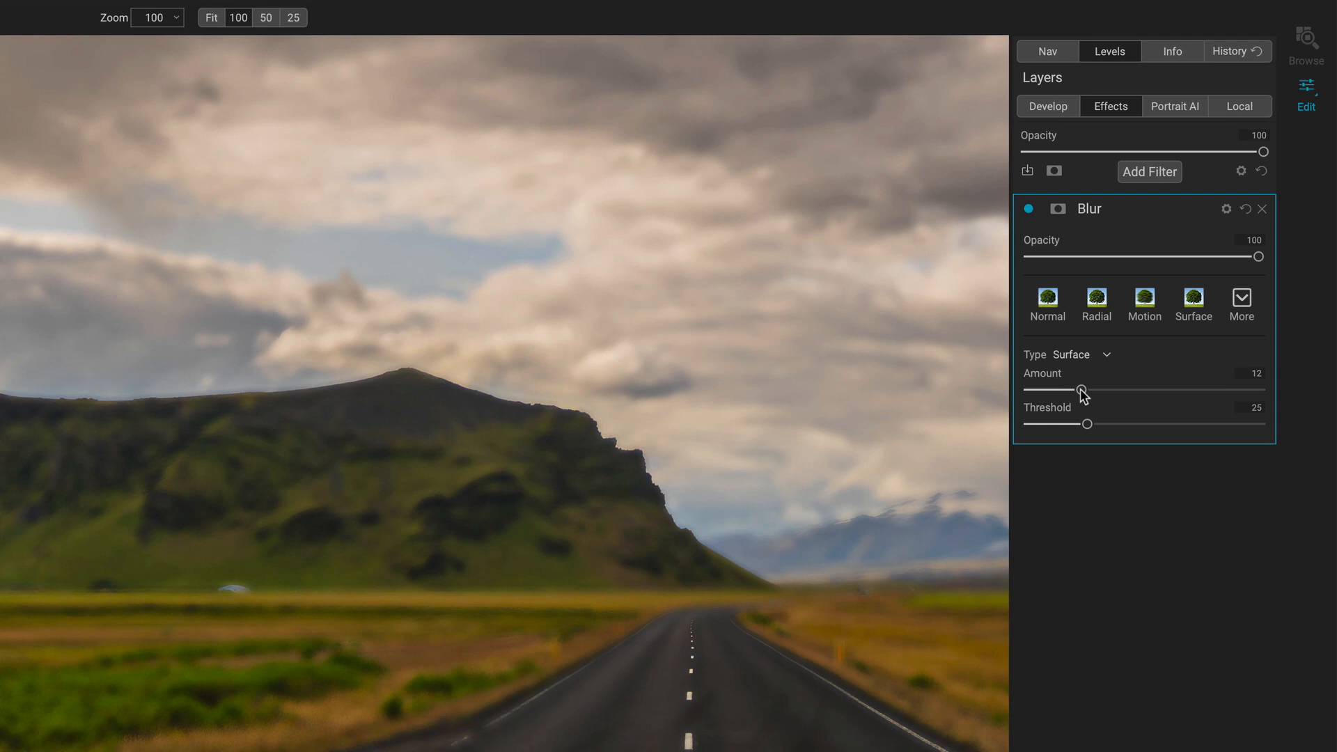
left_click_drag(1083, 390, 1107, 390)
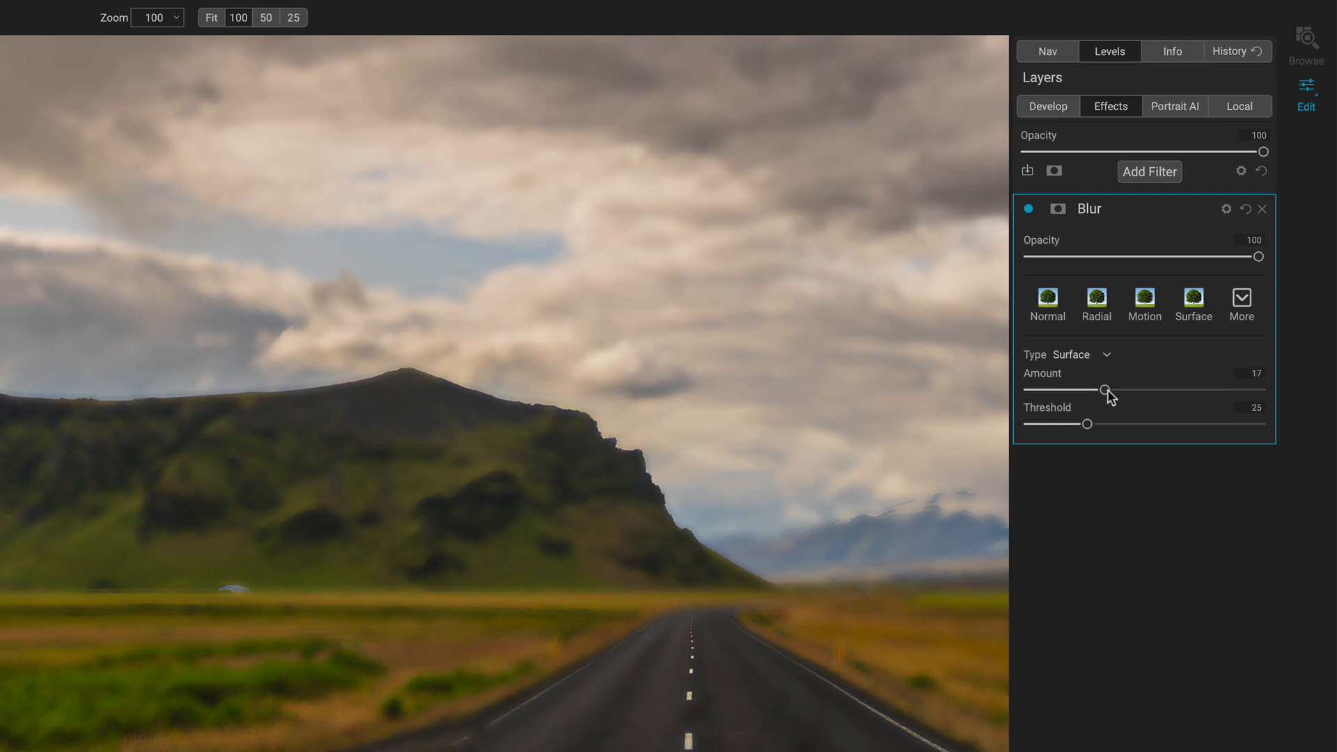
left_click_drag(1103, 390, 1133, 390)
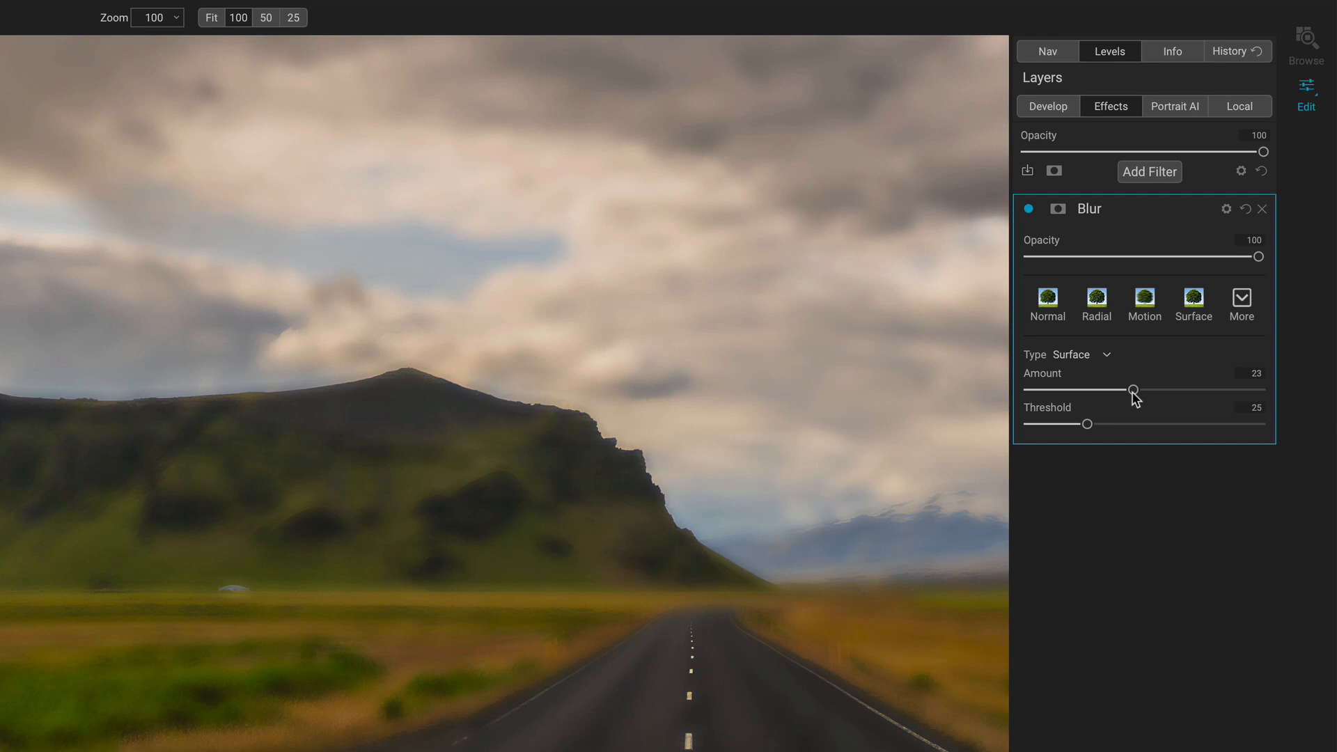
left_click_drag(1134, 390, 1050, 390)
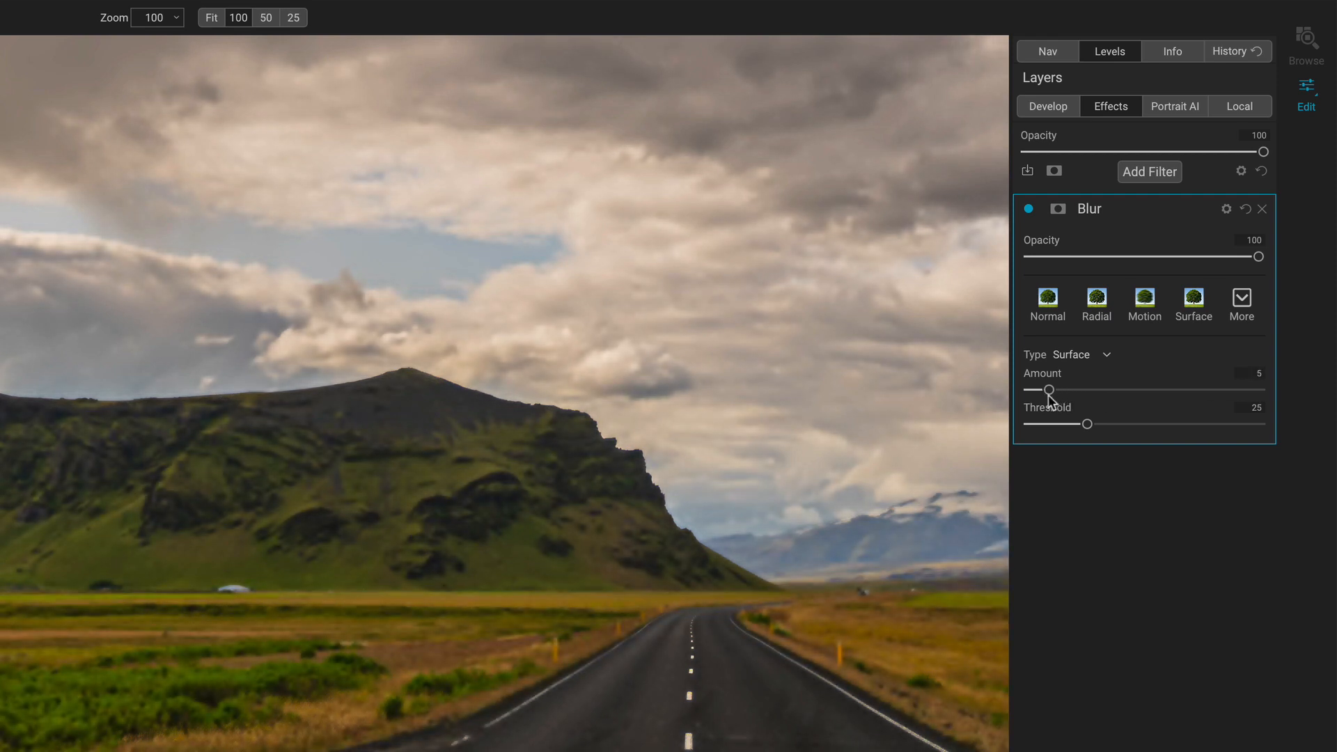
left_click_drag(1049, 390, 1081, 390)
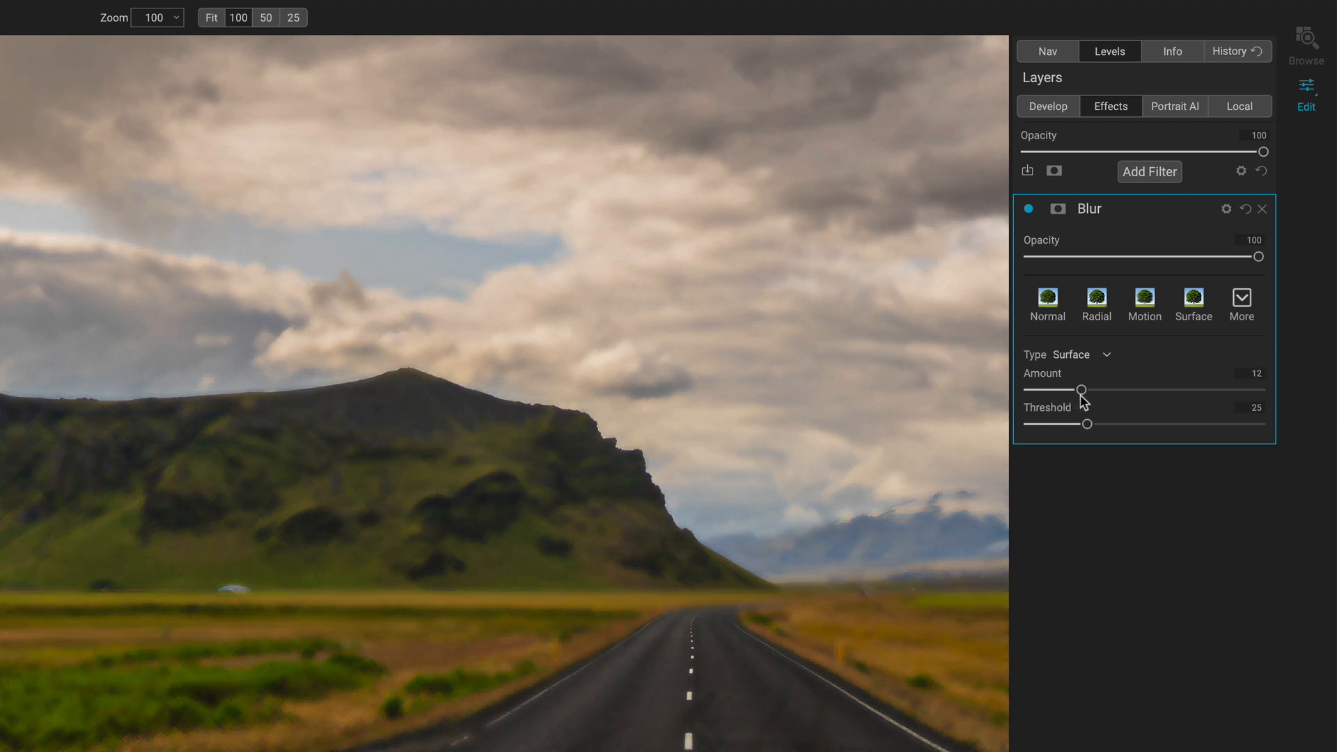
left_click_drag(1081, 390, 1040, 390)
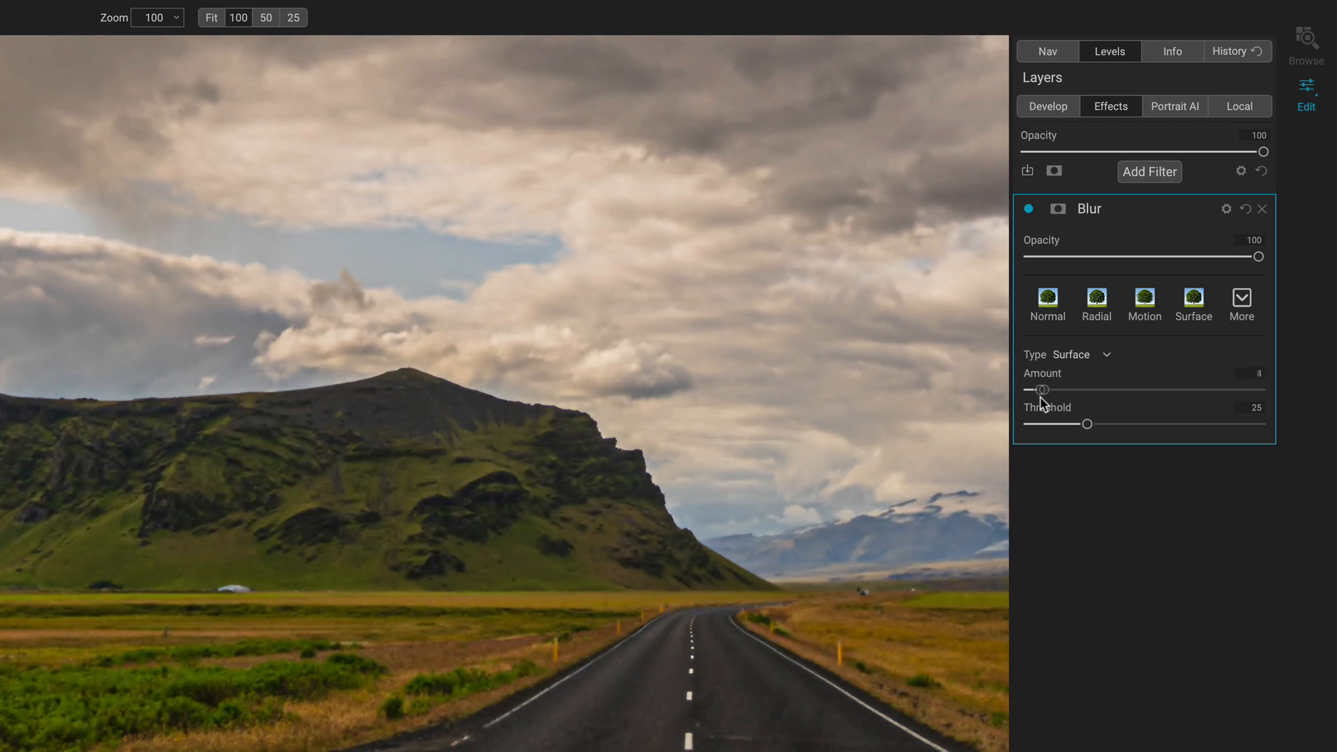
left_click_drag(1035, 390, 1083, 389)
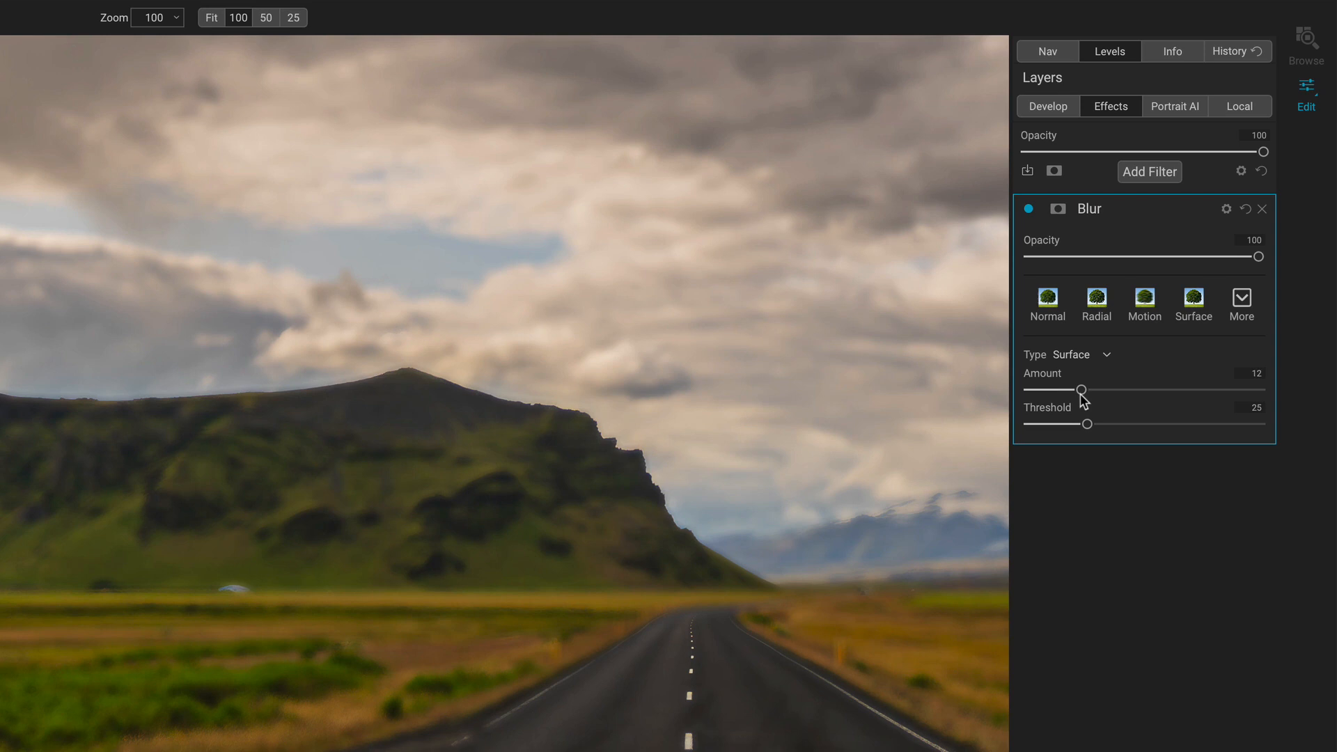
left_click_drag(1082, 390, 1068, 389)
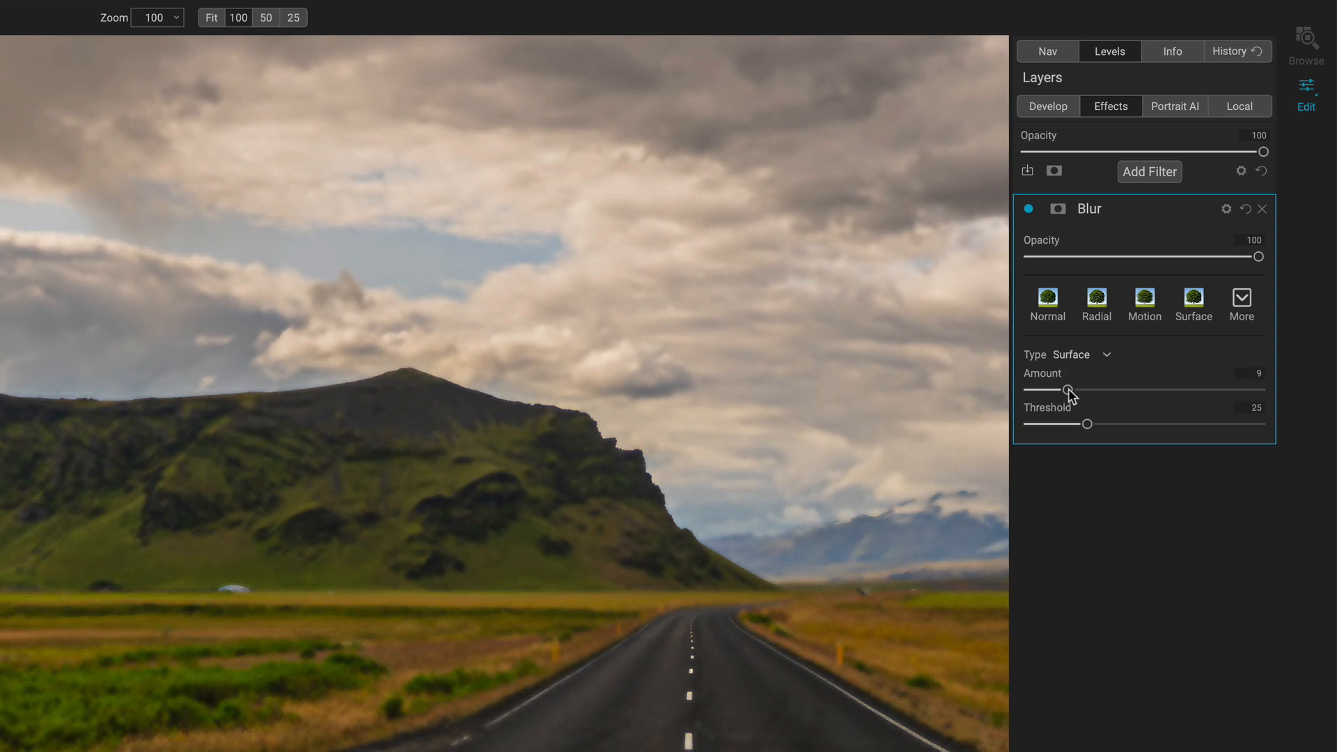
left_click_drag(1068, 389, 1076, 390)
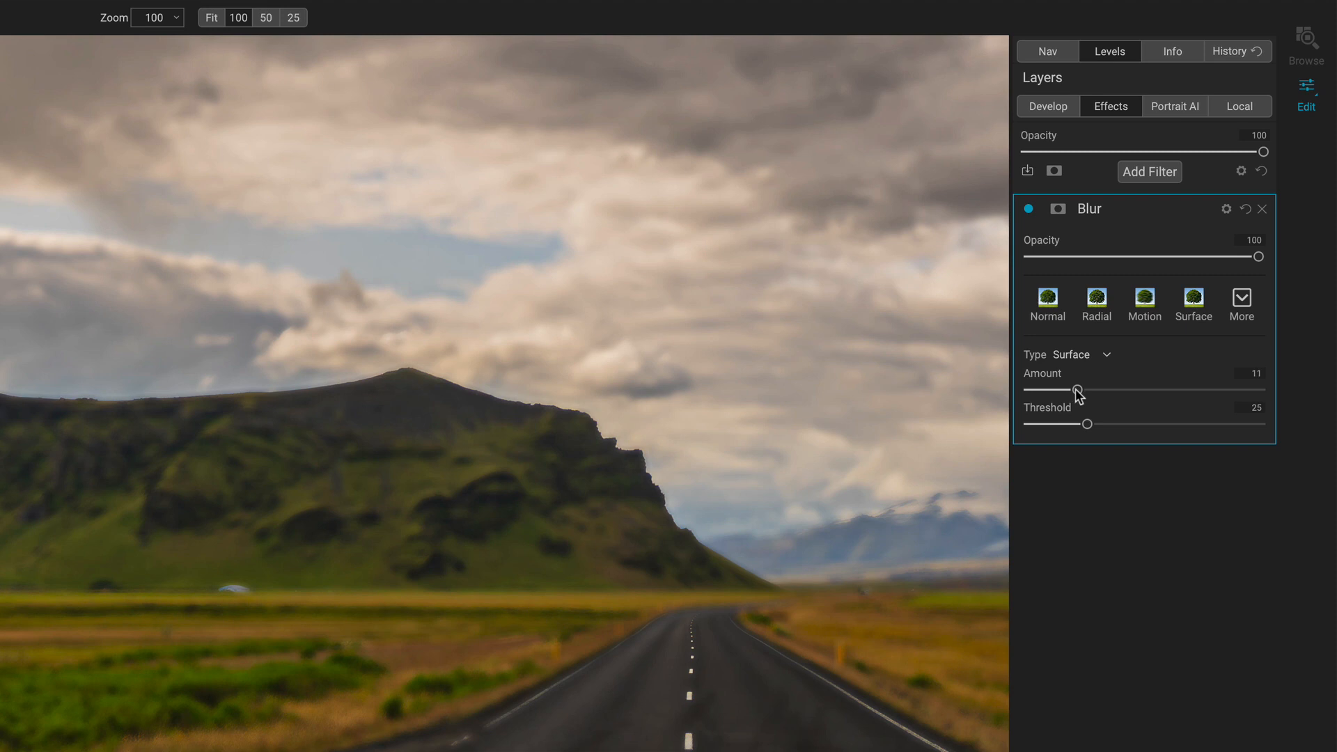
mouse_move(1087, 430)
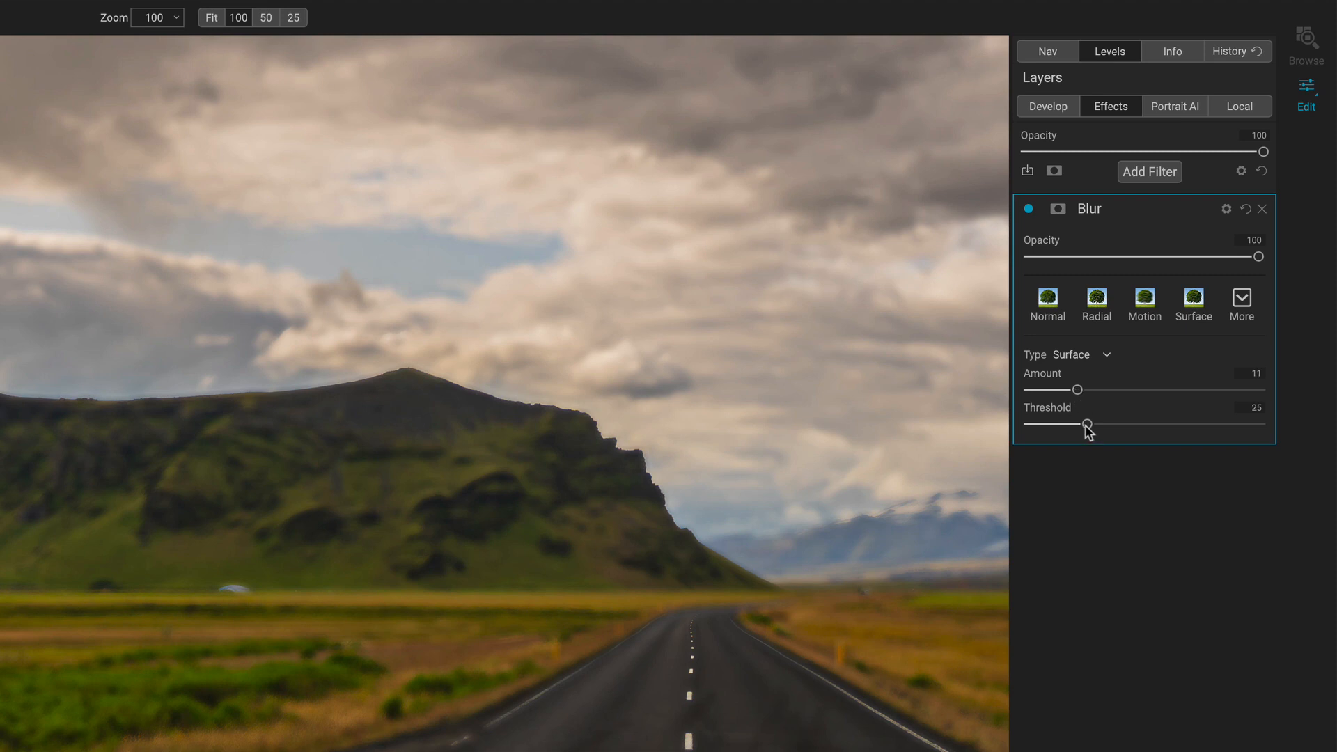
Lower the surface blur threshold to 3 and set the amount to about 13.
left_click_drag(1088, 425, 1065, 423)
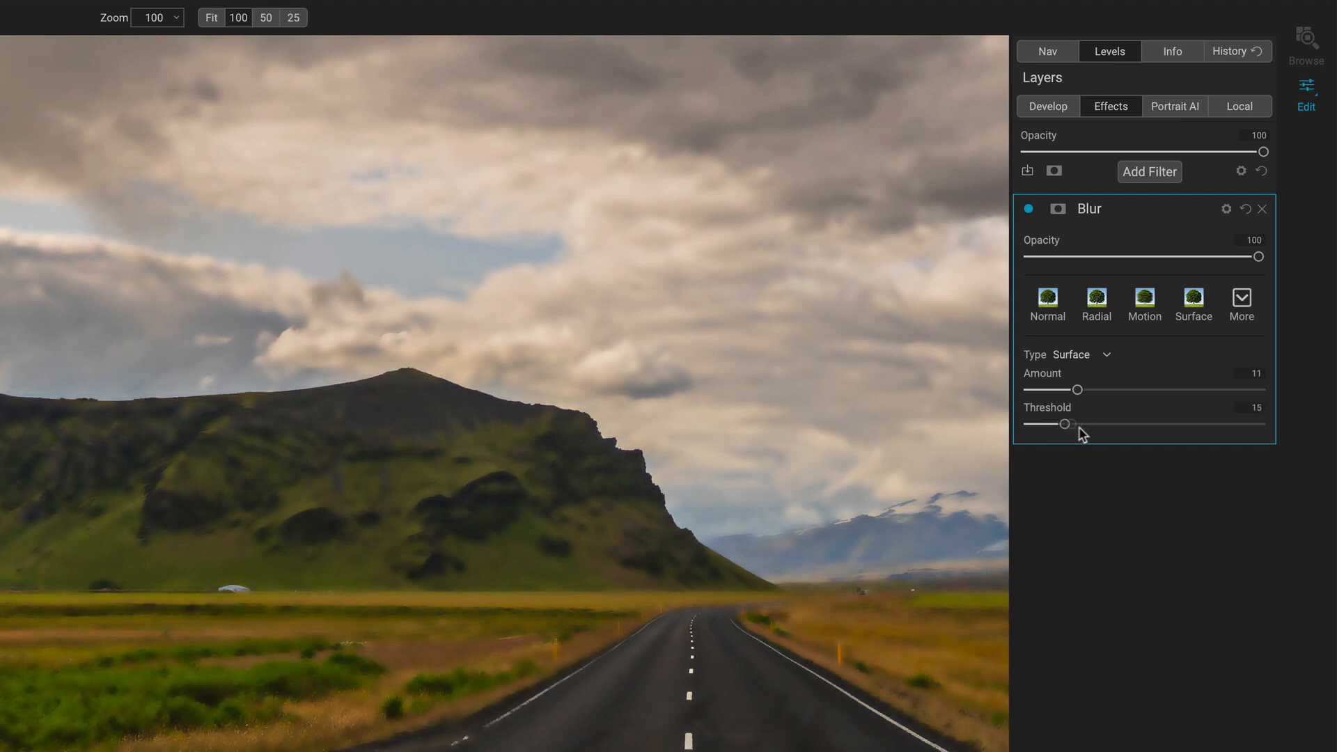
left_click_drag(1066, 423, 1042, 424)
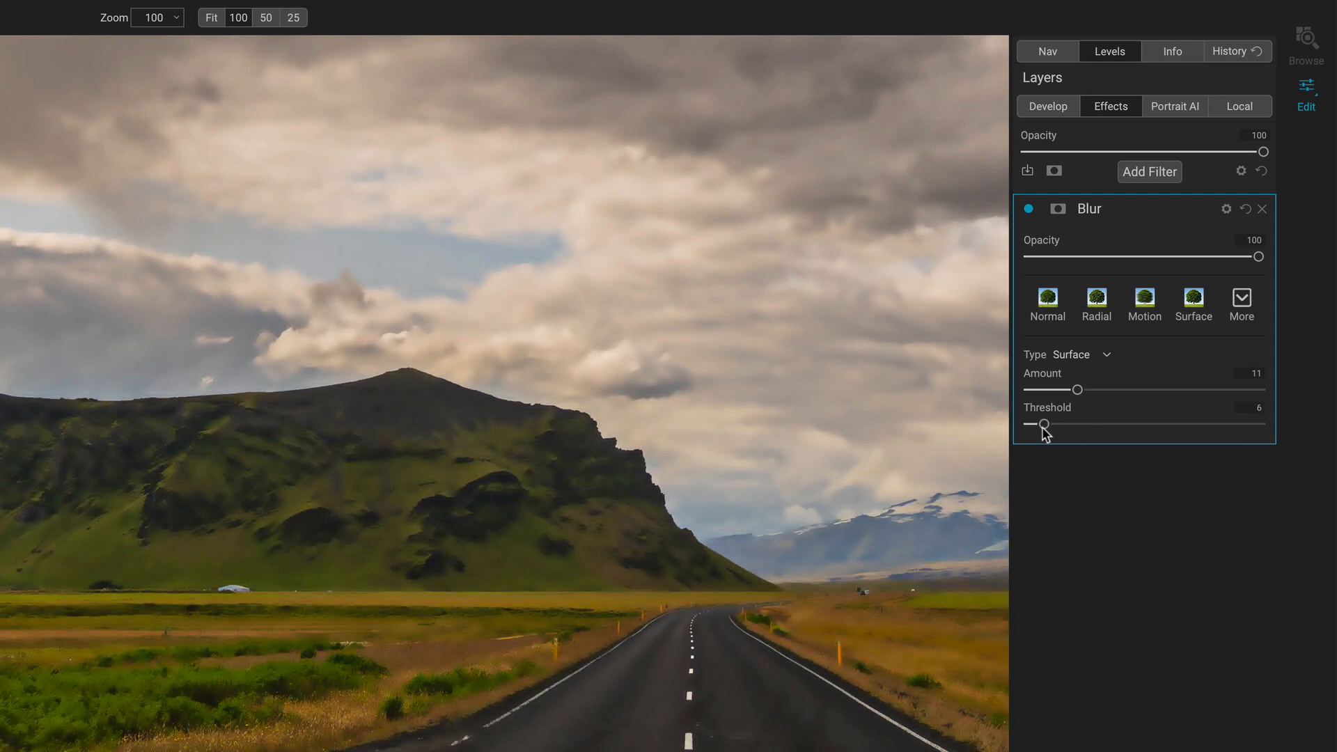
left_click_drag(1041, 423, 1036, 423)
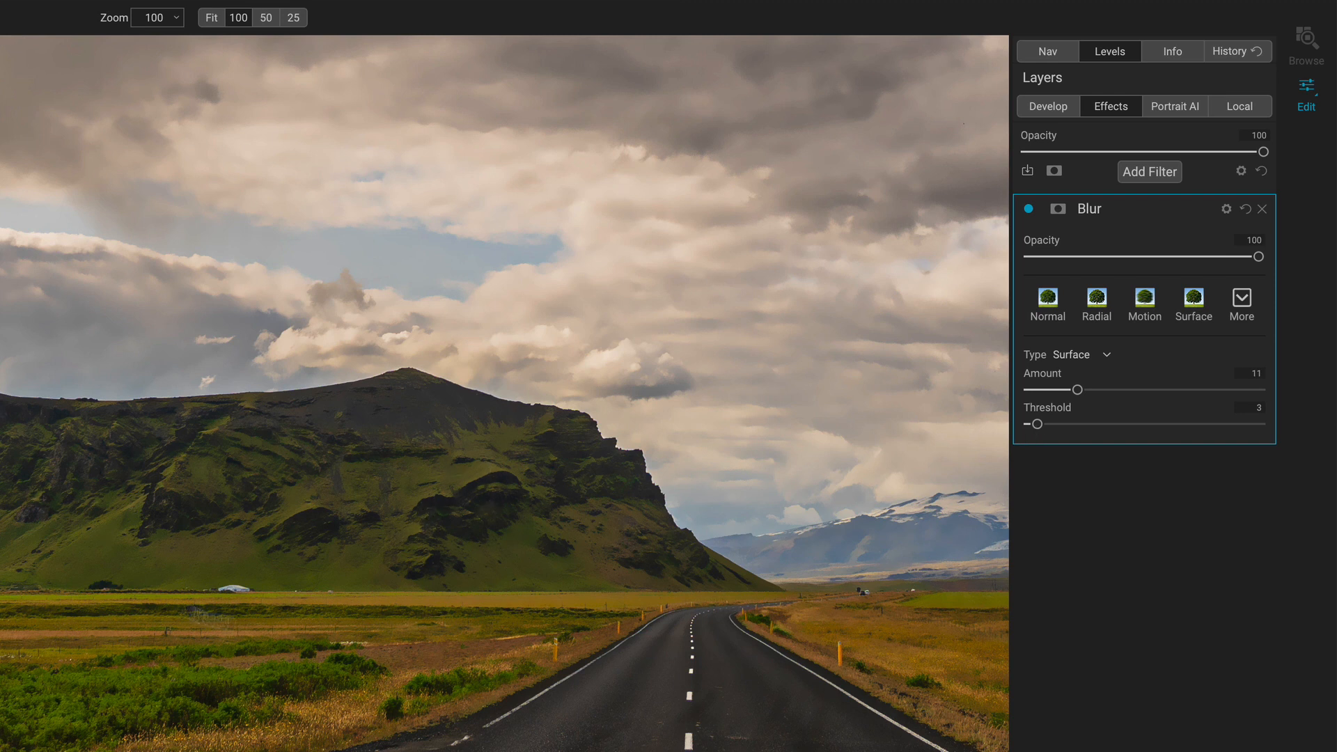
left_click_drag(1077, 388, 1081, 390)
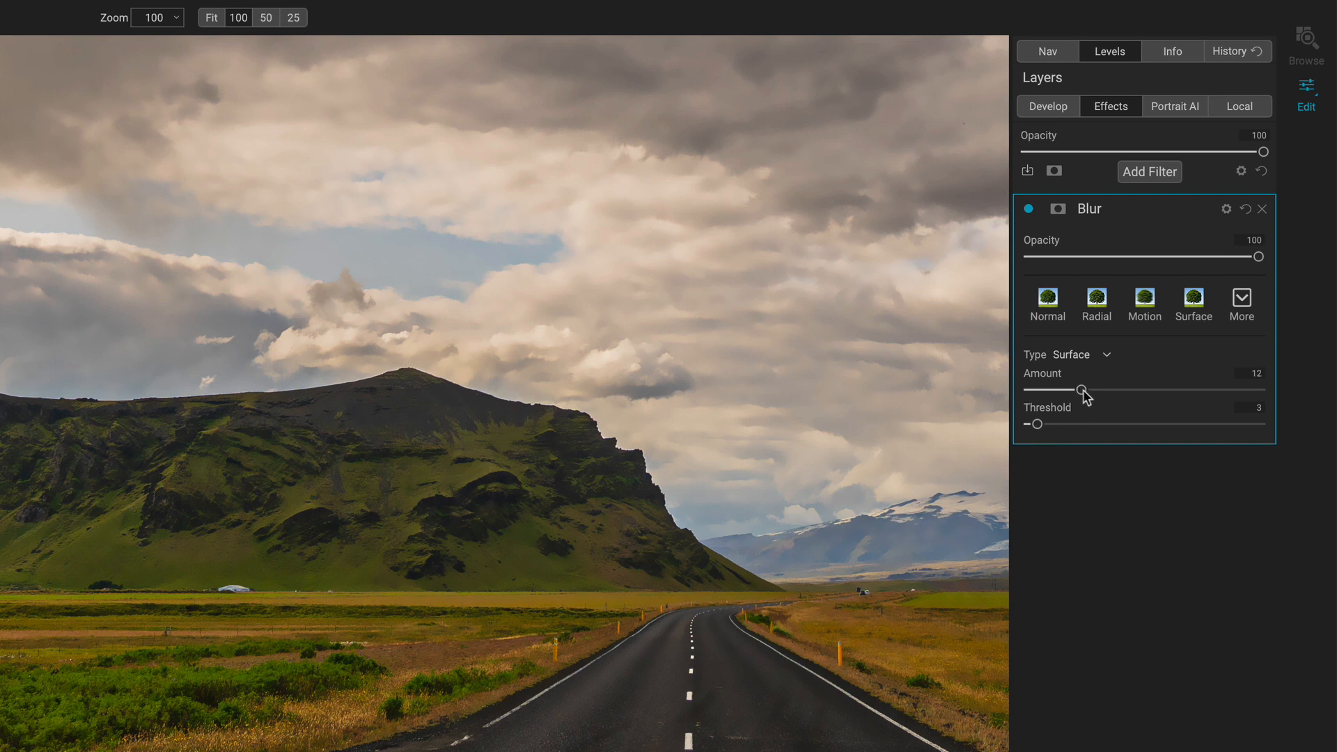
left_click_drag(1083, 389, 1059, 392)
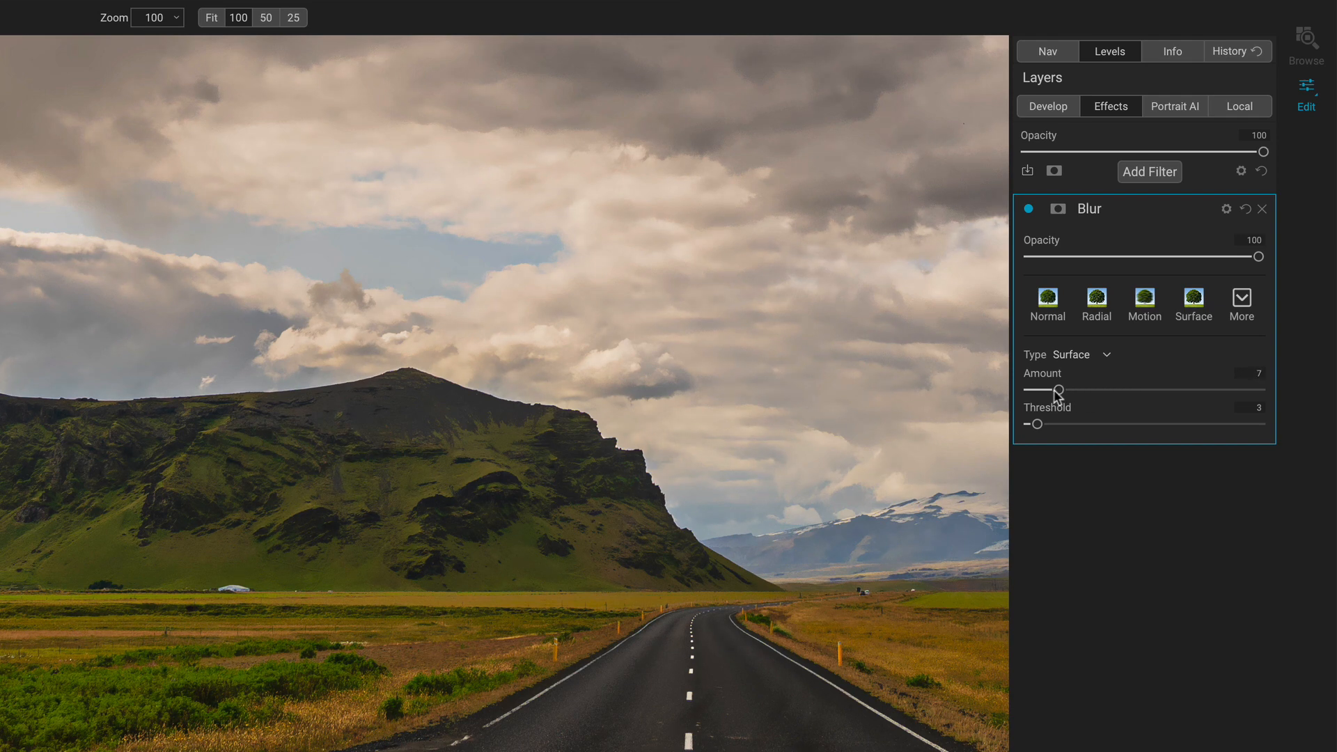
left_click_drag(1055, 391, 1087, 391)
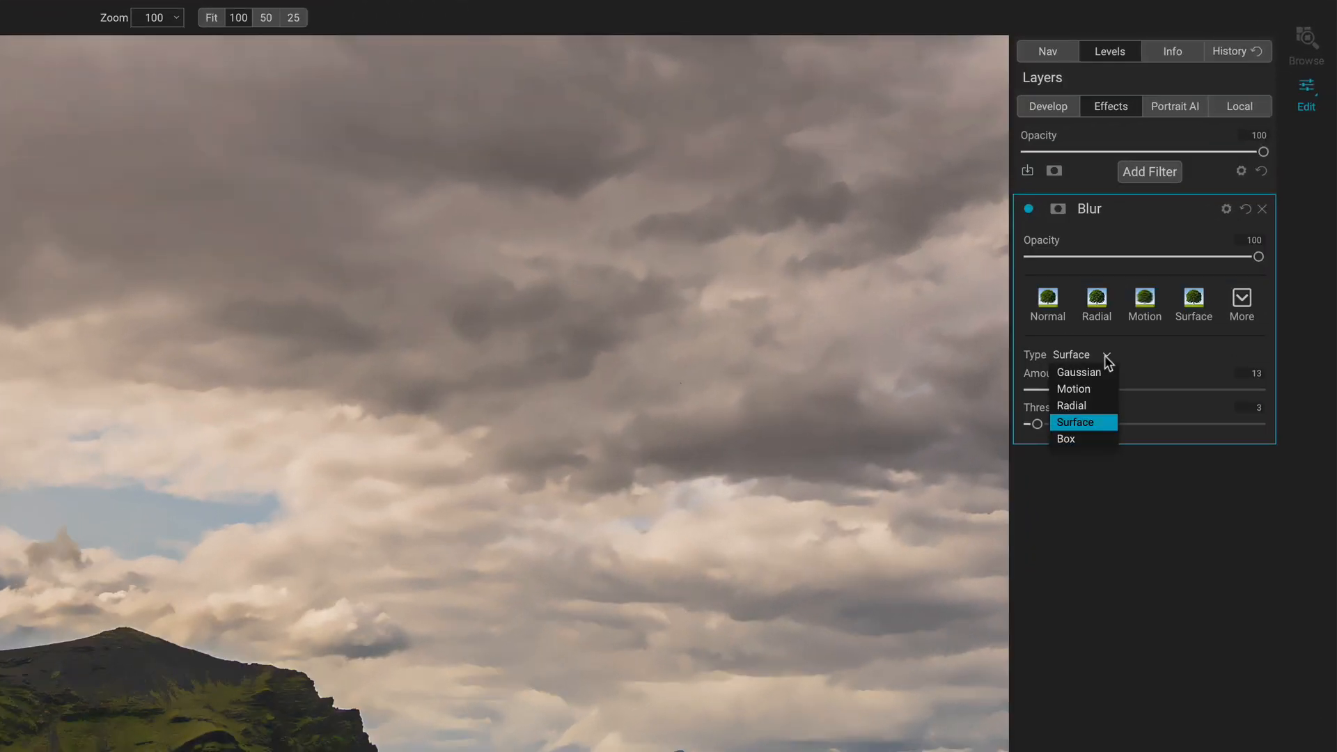
mouse_move(1100, 439)
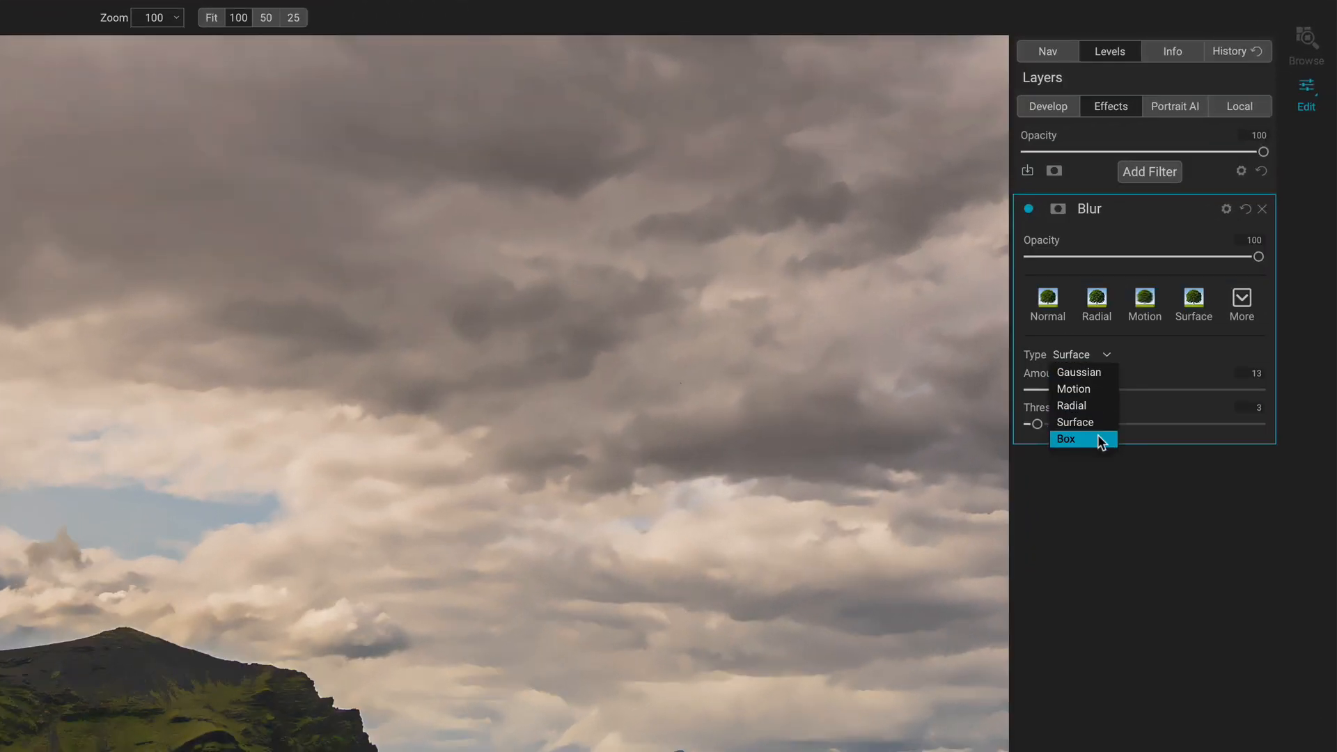
Try the Gaussian, then Box, then Motion blur types on the masked sky.
left_click(1076, 374)
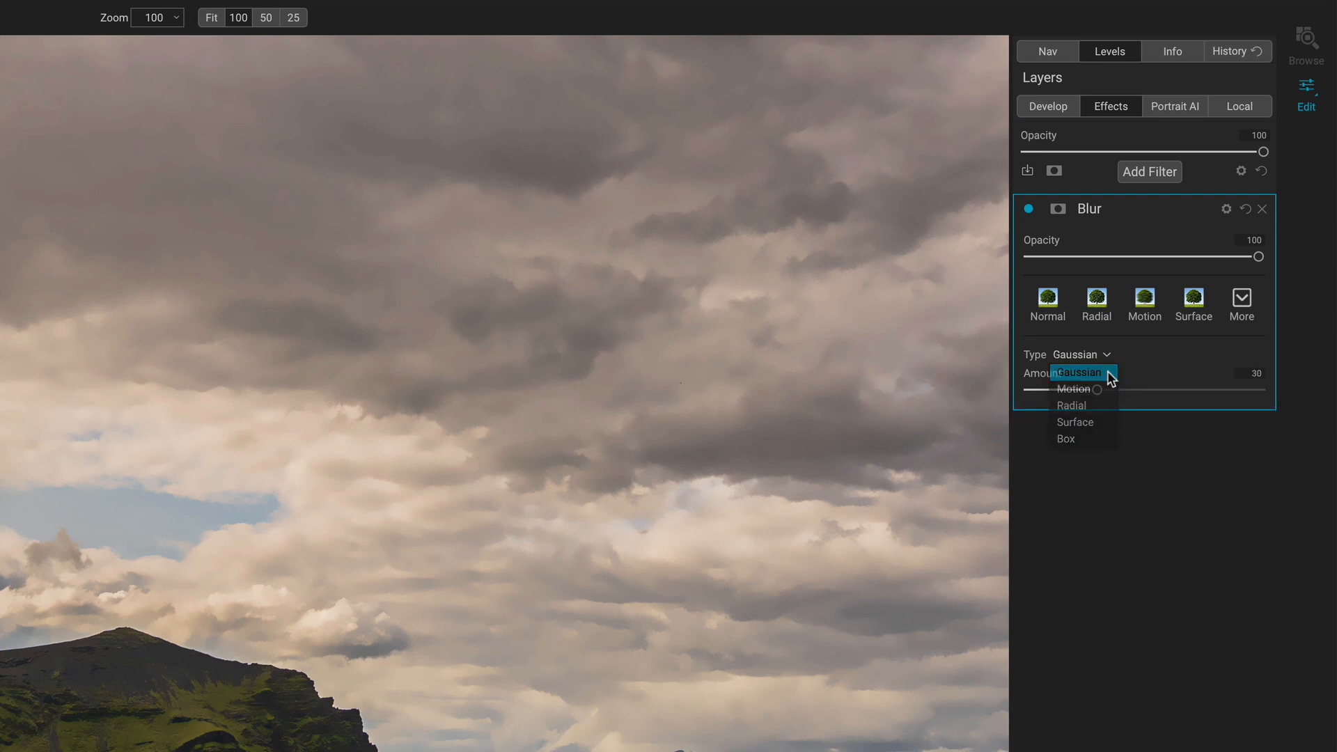
left_click(1076, 373)
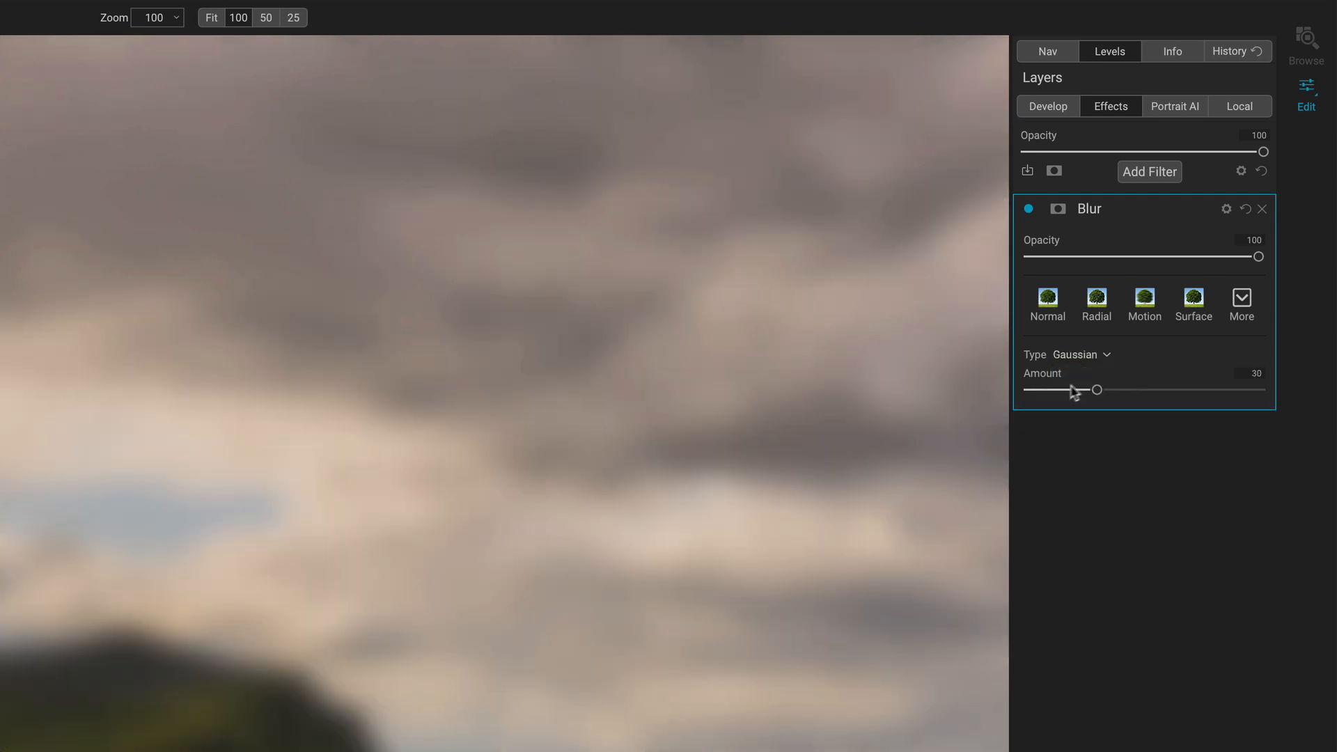
left_click(1083, 354)
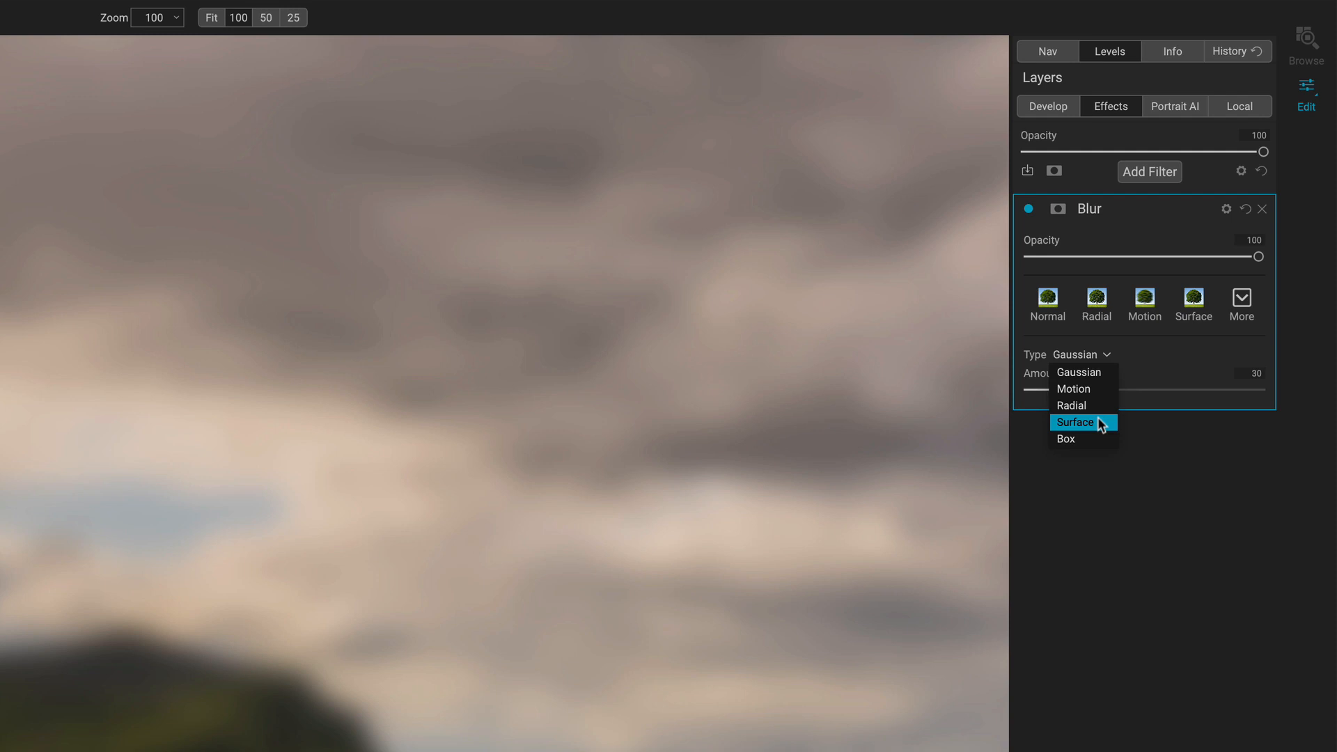
left_click(1066, 439)
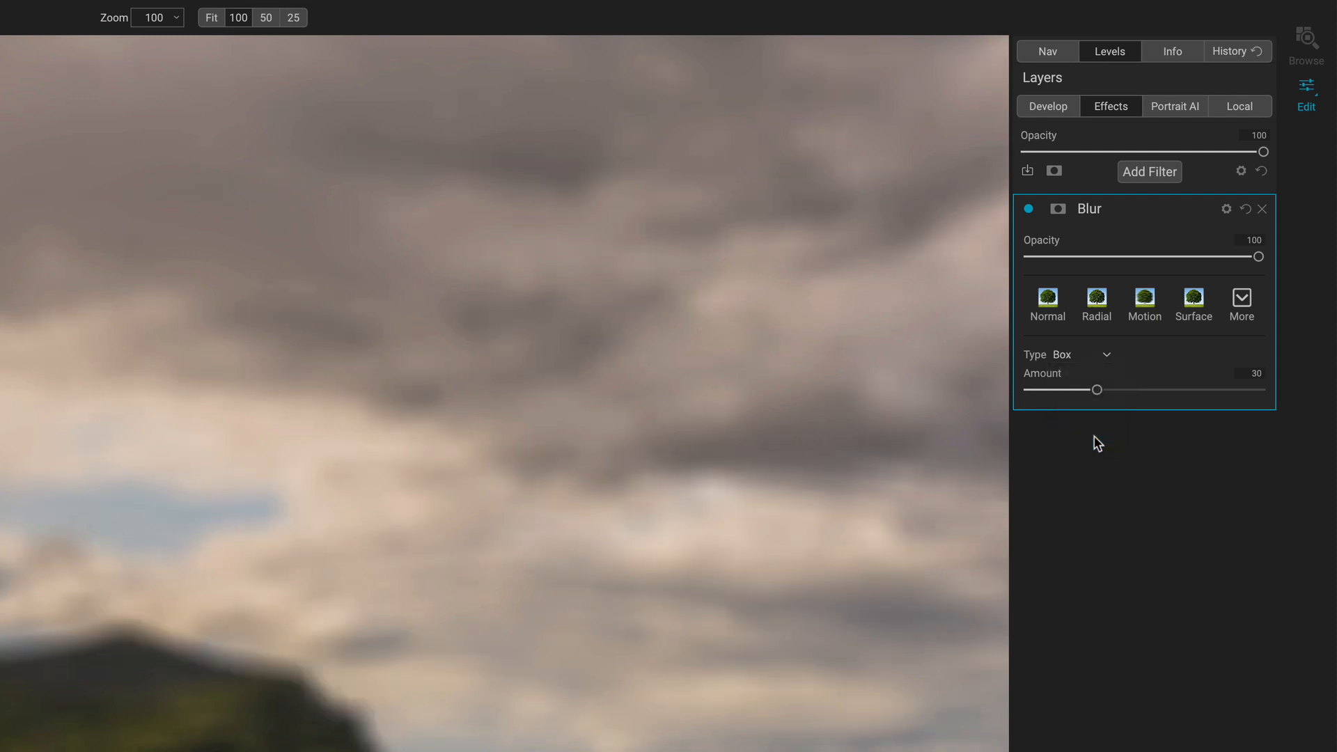
left_click(1068, 354)
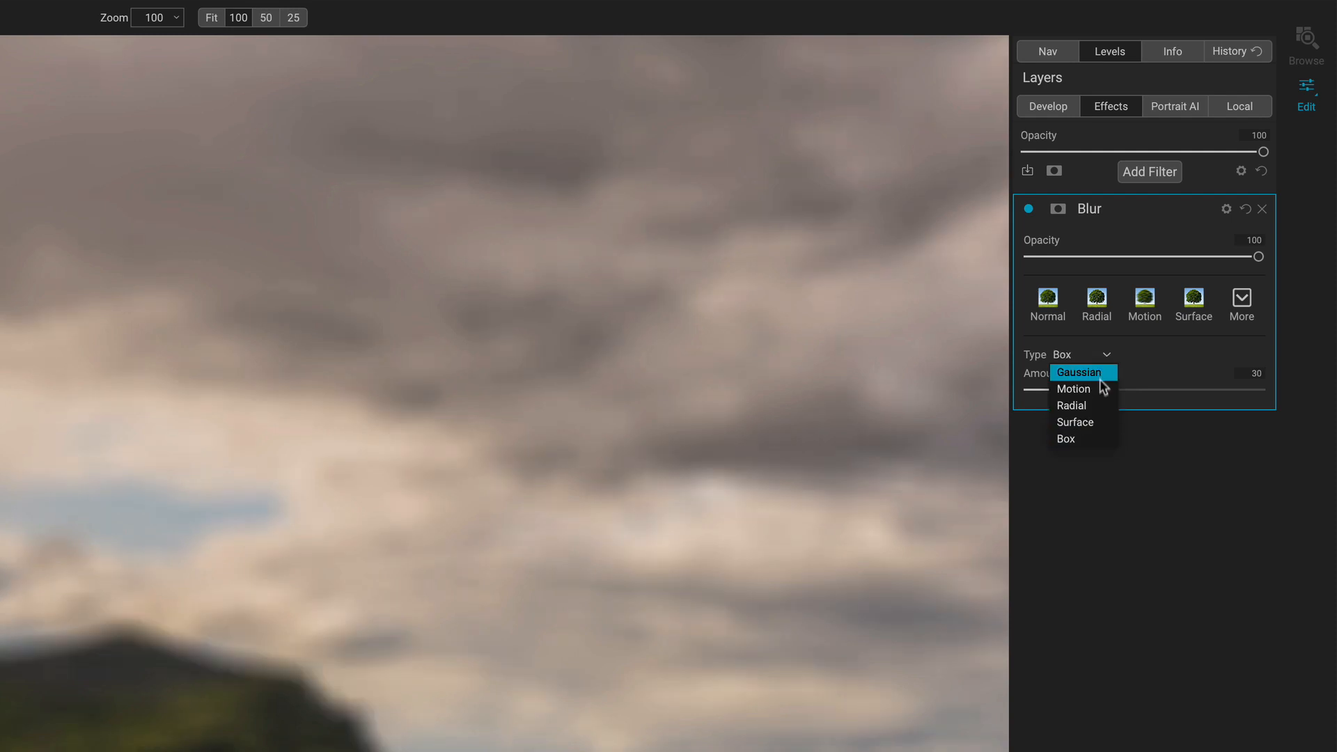
left_click(1074, 389)
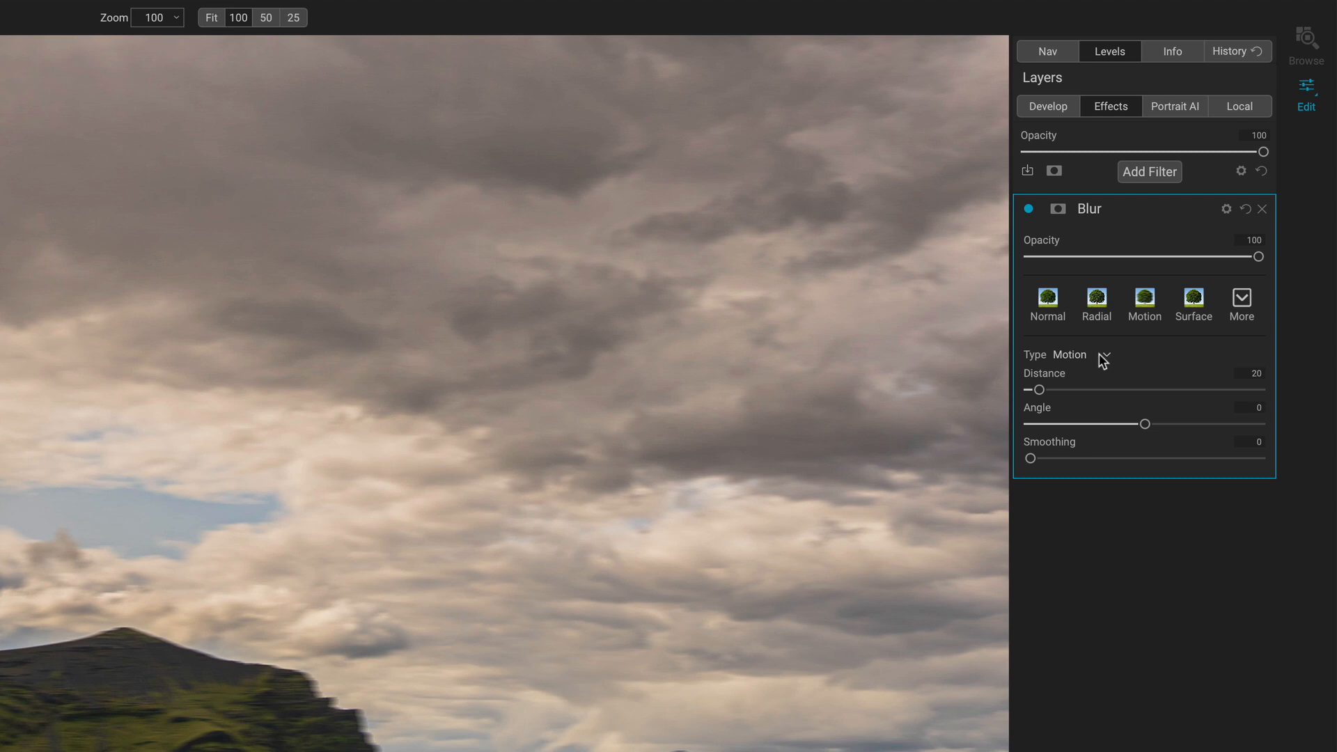
Try the Radial type, then return the sky blur to Surface at amount 33.
left_click(1069, 355)
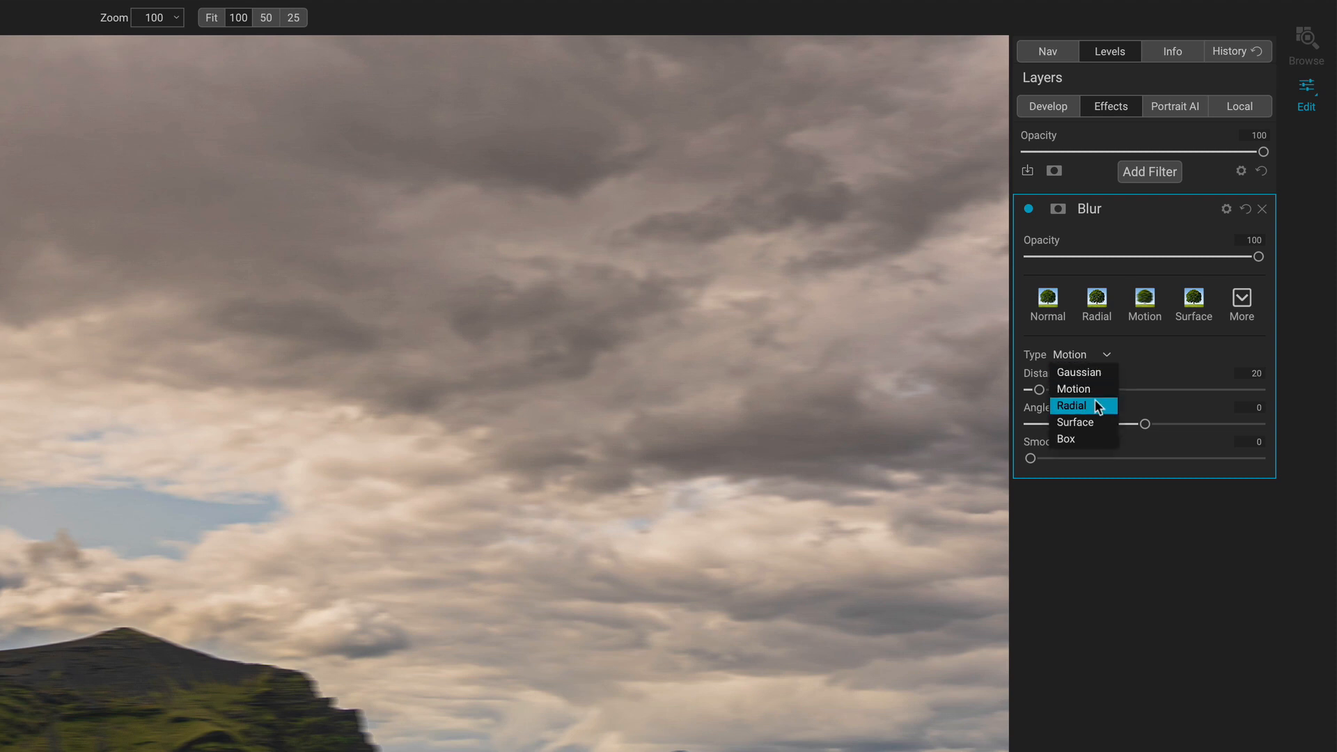
left_click(1071, 405)
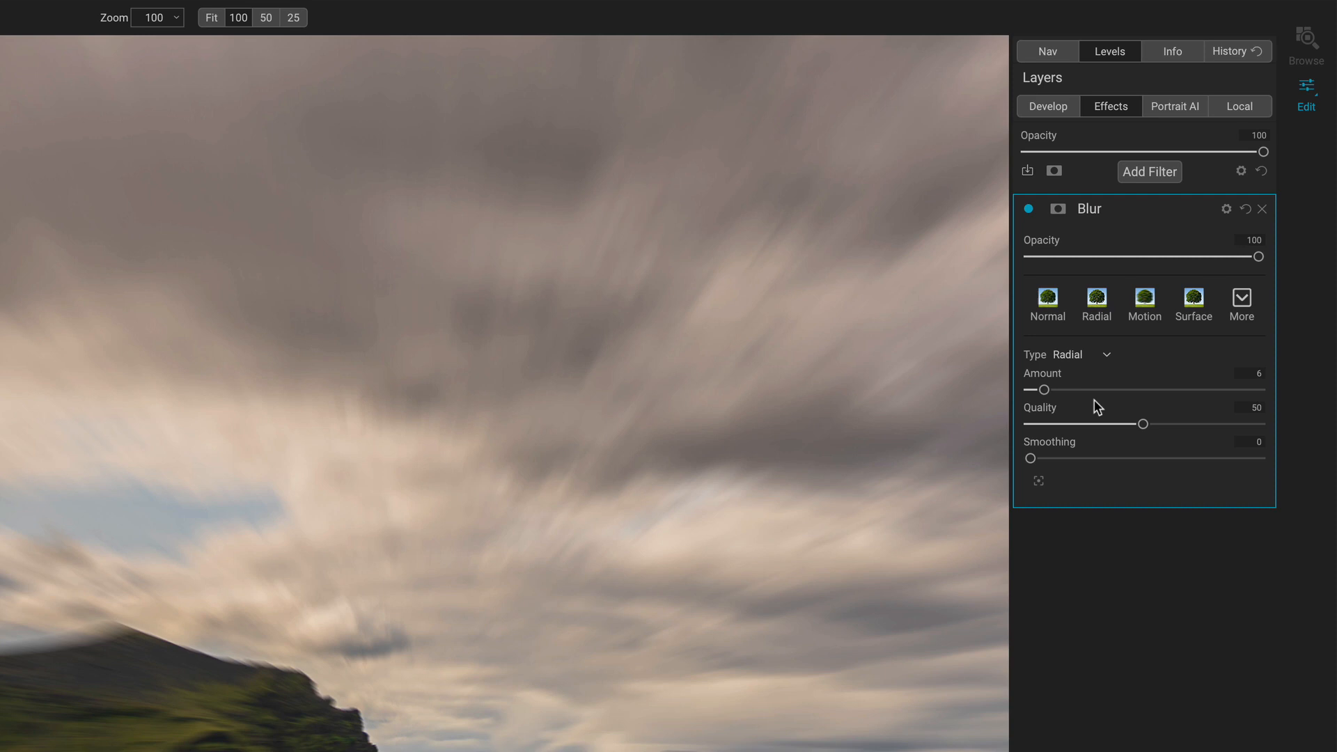
left_click(1071, 354)
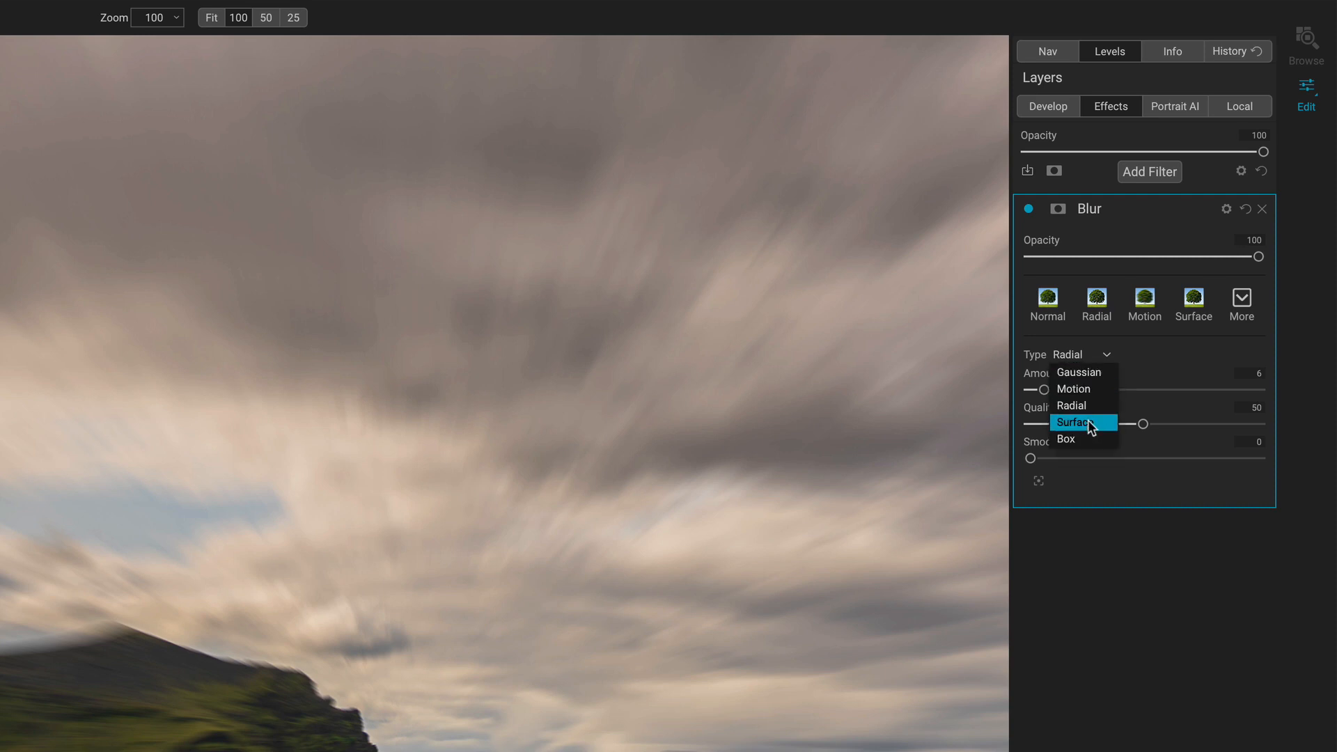
left_click(1074, 422)
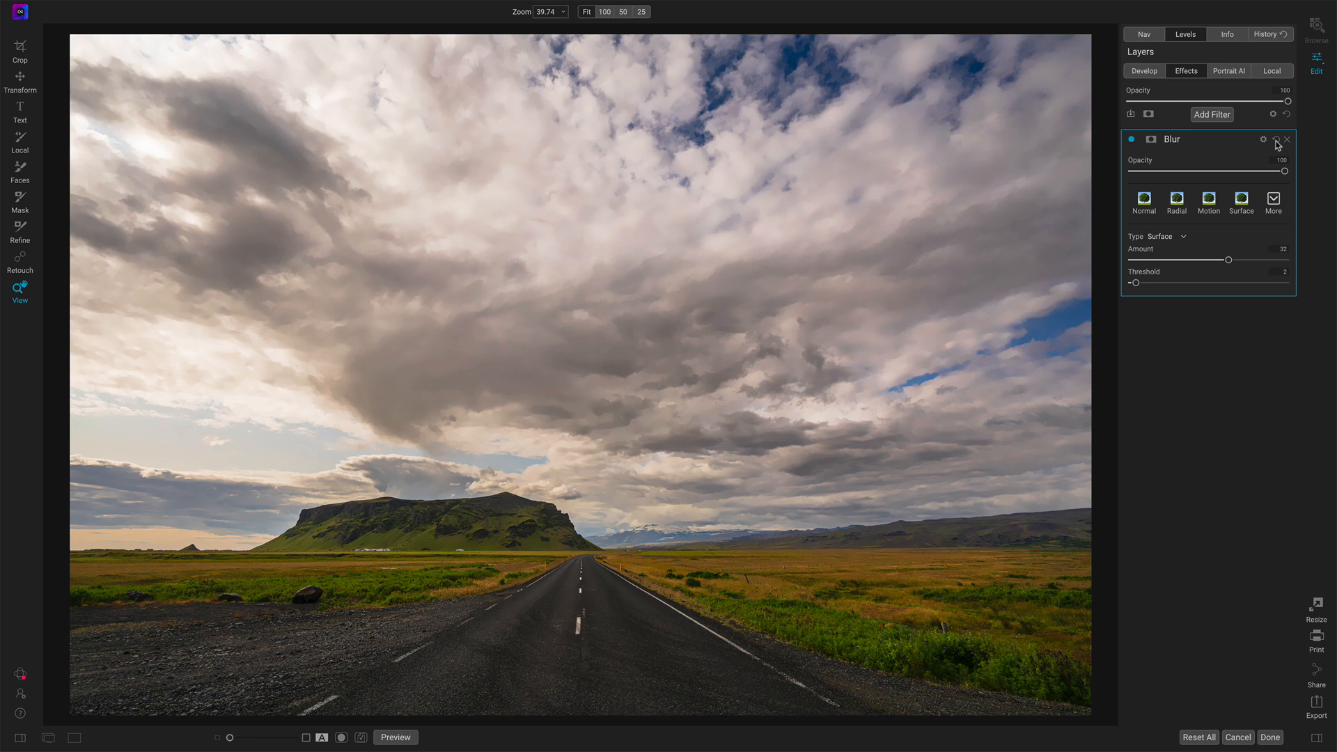
Reset the Blur filter and make it a Box blur with amount dialled down to 4.
left_click(1162, 236)
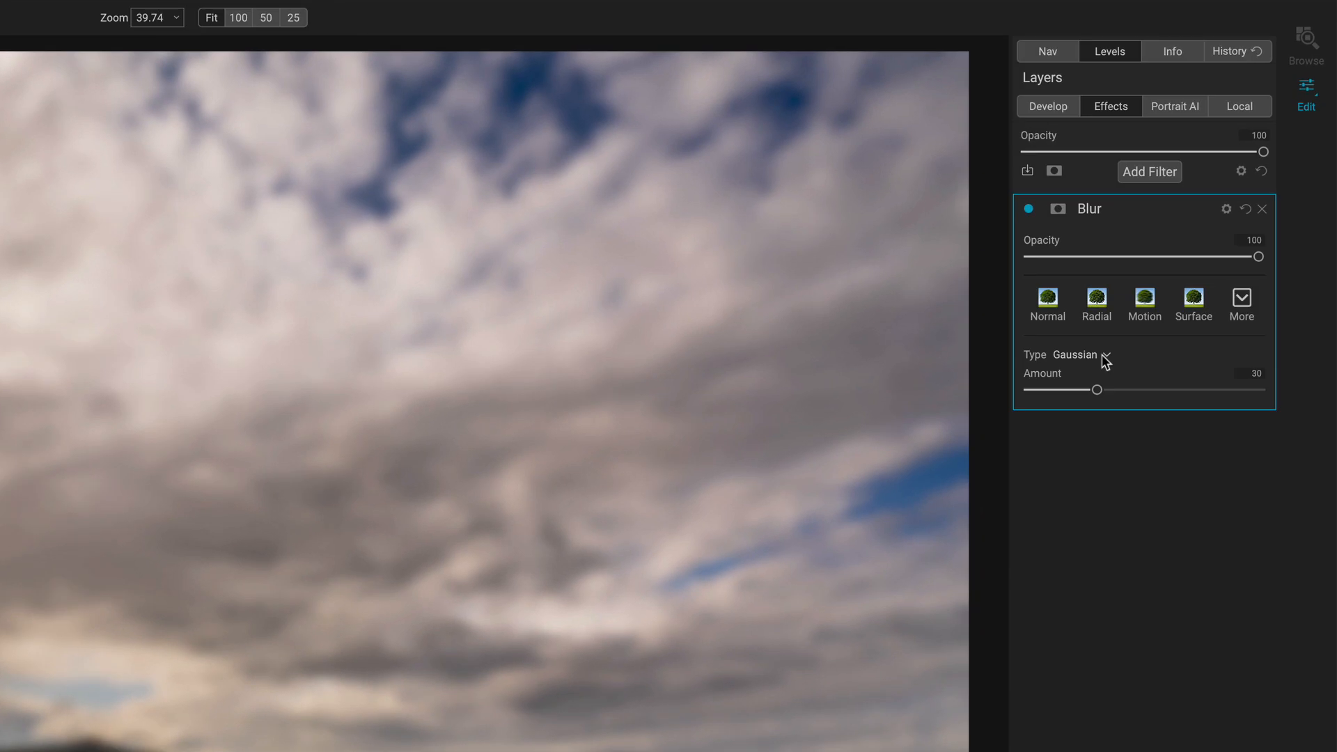
left_click(1080, 354)
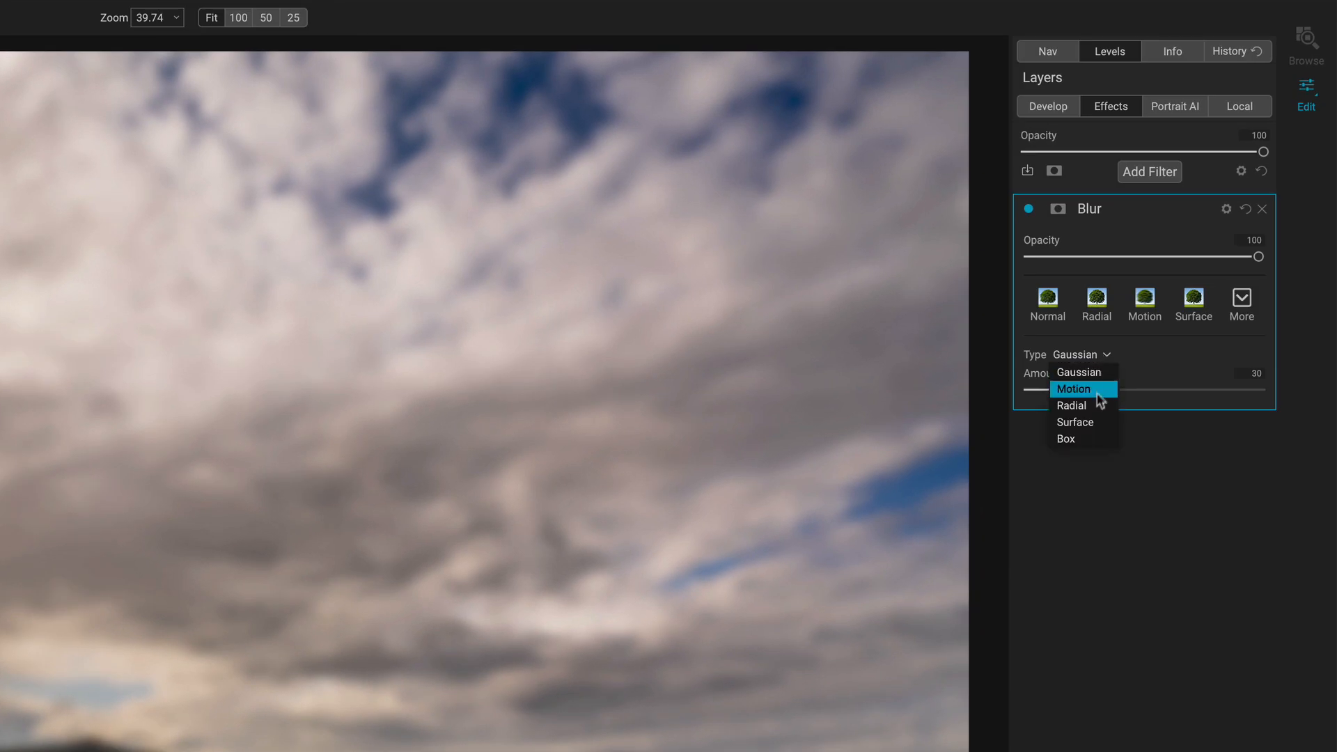
left_click(1065, 439)
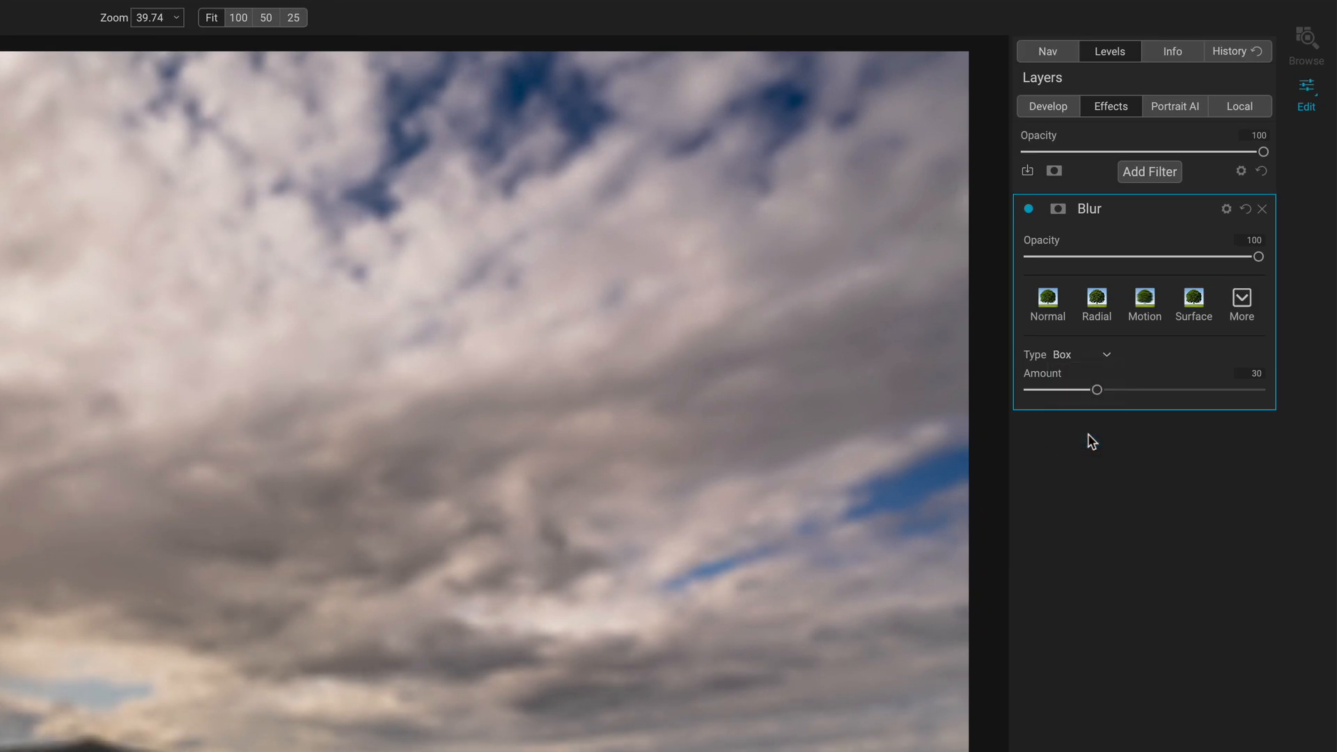
left_click_drag(1098, 390, 1089, 390)
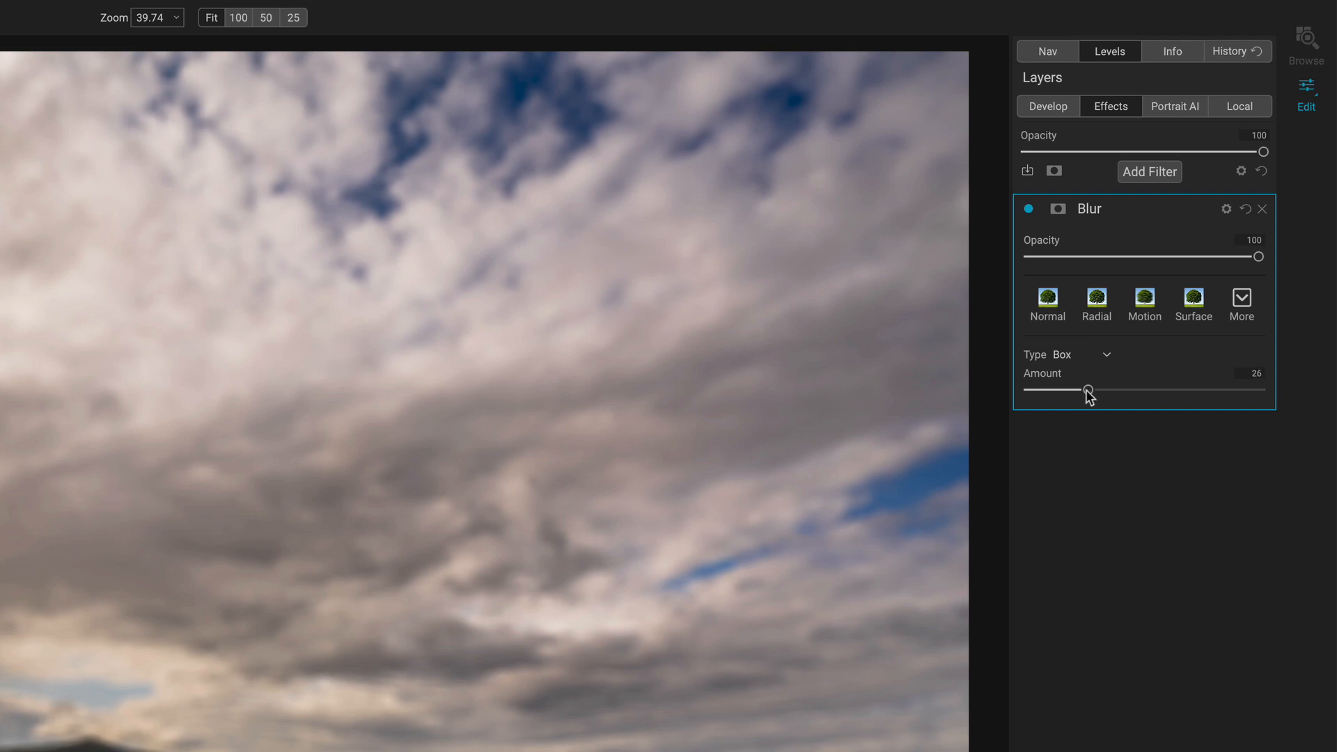
left_click_drag(1087, 390, 1034, 390)
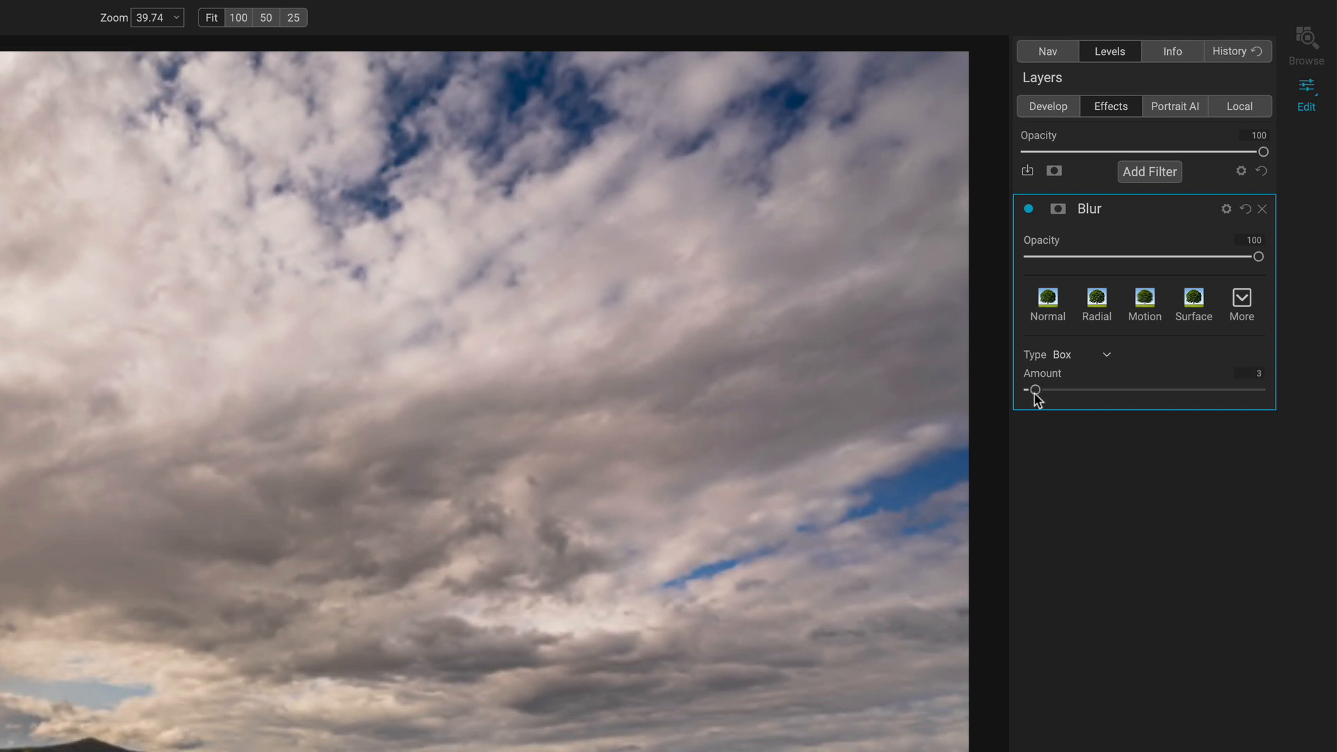
left_click_drag(1034, 390, 1031, 390)
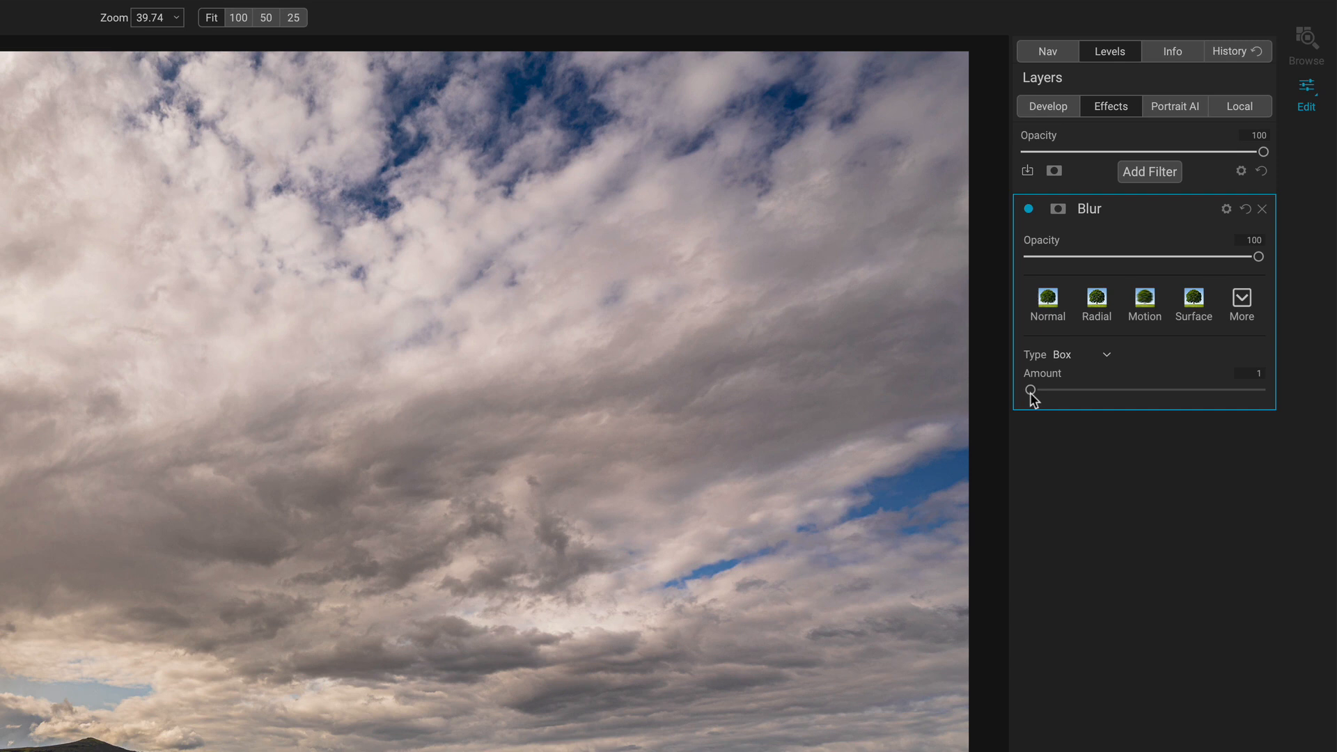
left_click_drag(1031, 390, 1035, 390)
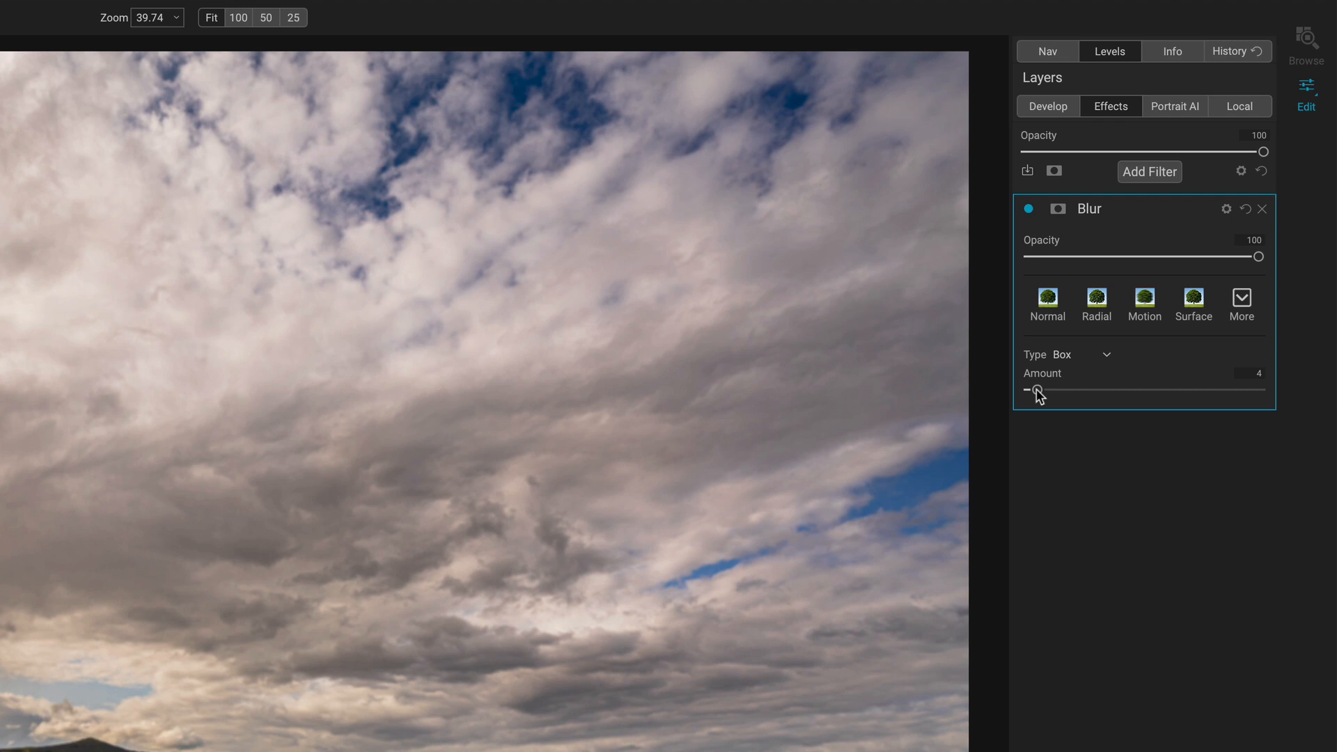
left_click_drag(1038, 390, 1033, 390)
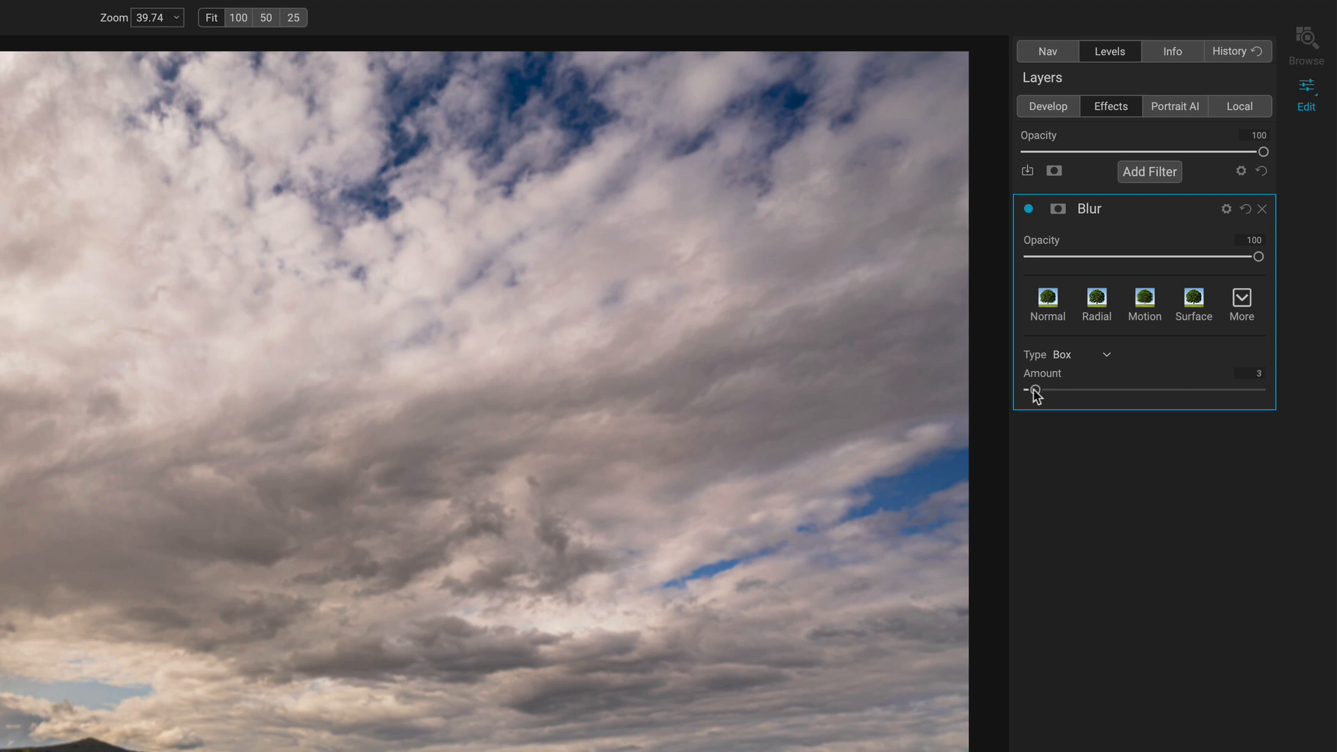
left_click_drag(1032, 390, 1039, 390)
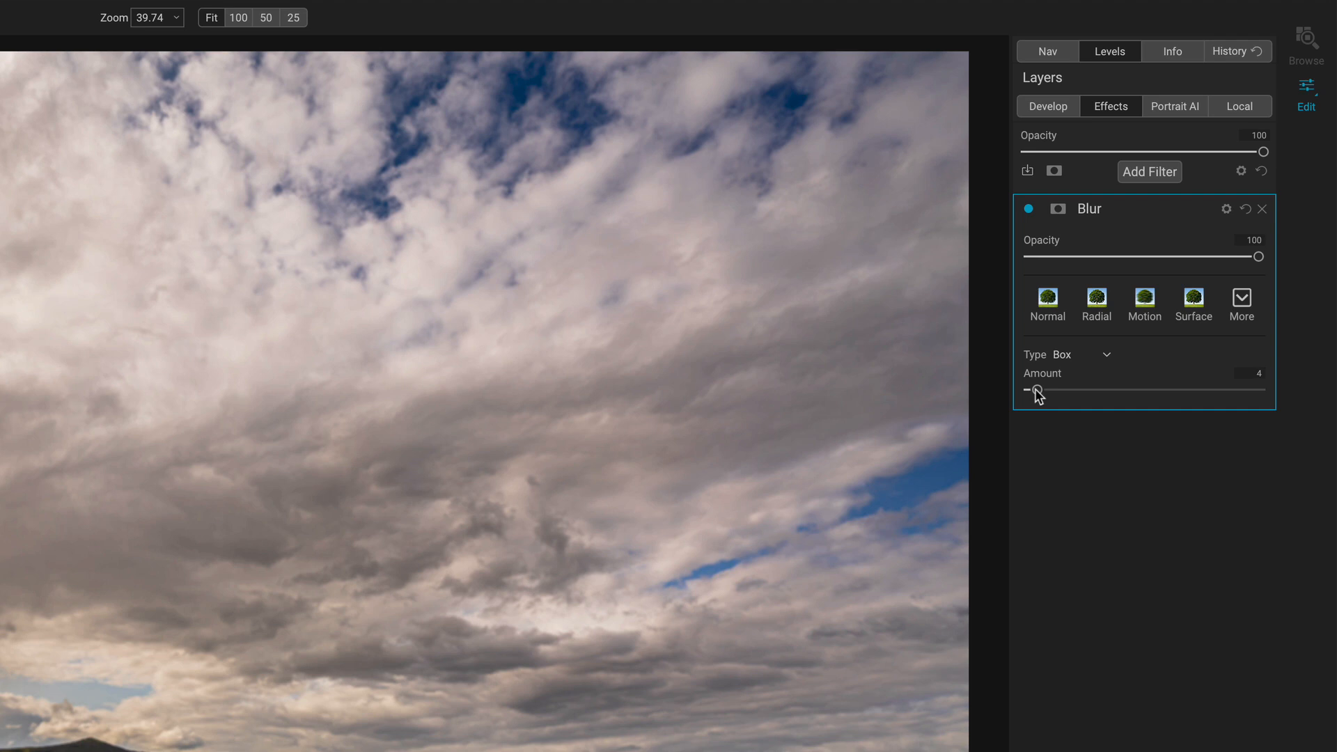
Lower the Blur filter's opacity to about 79.
left_click_drag(1258, 256, 1209, 256)
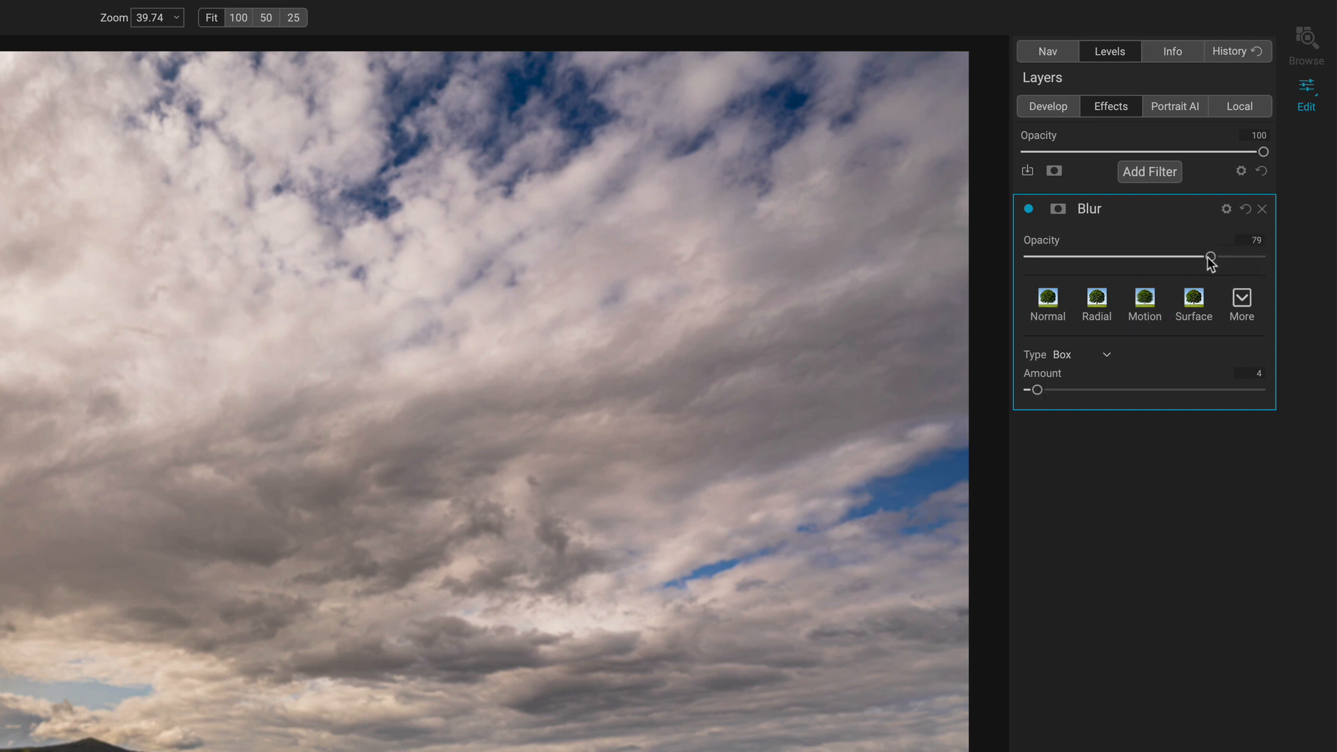
left_click_drag(1209, 259, 1195, 259)
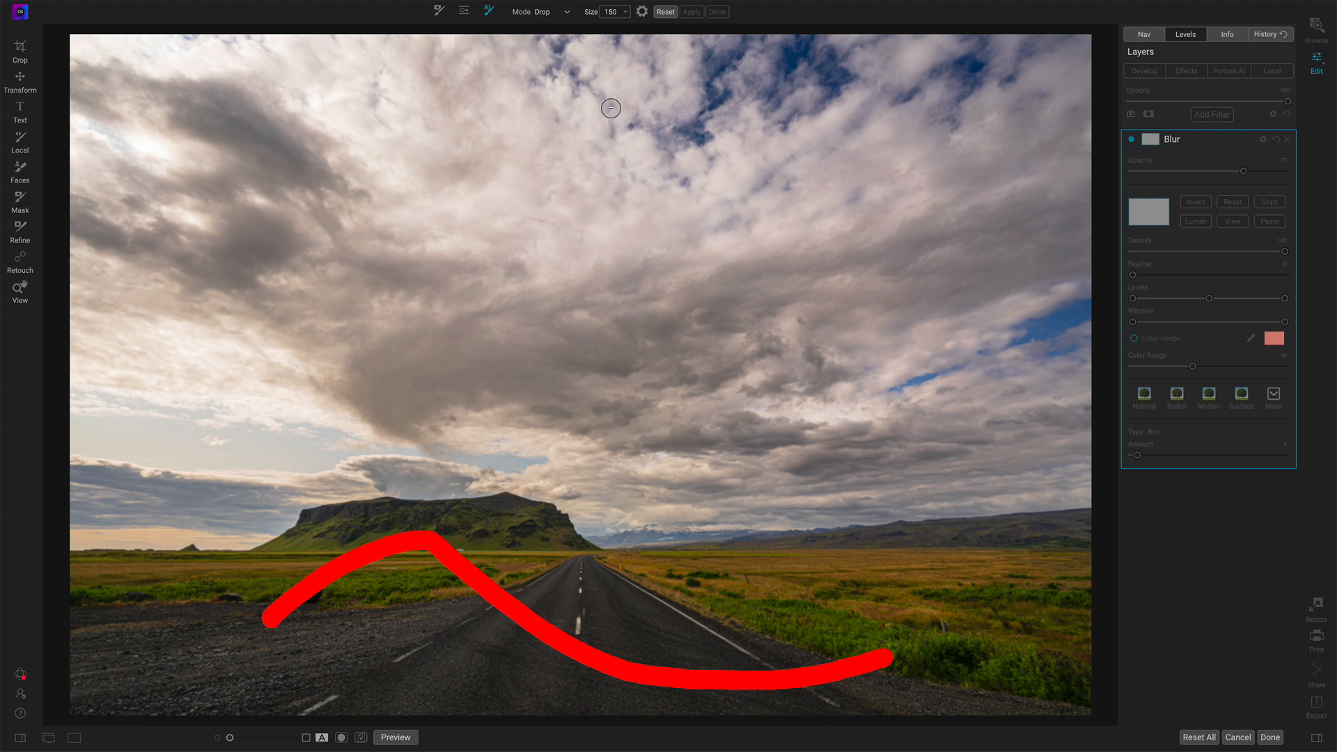
left_click(553, 11)
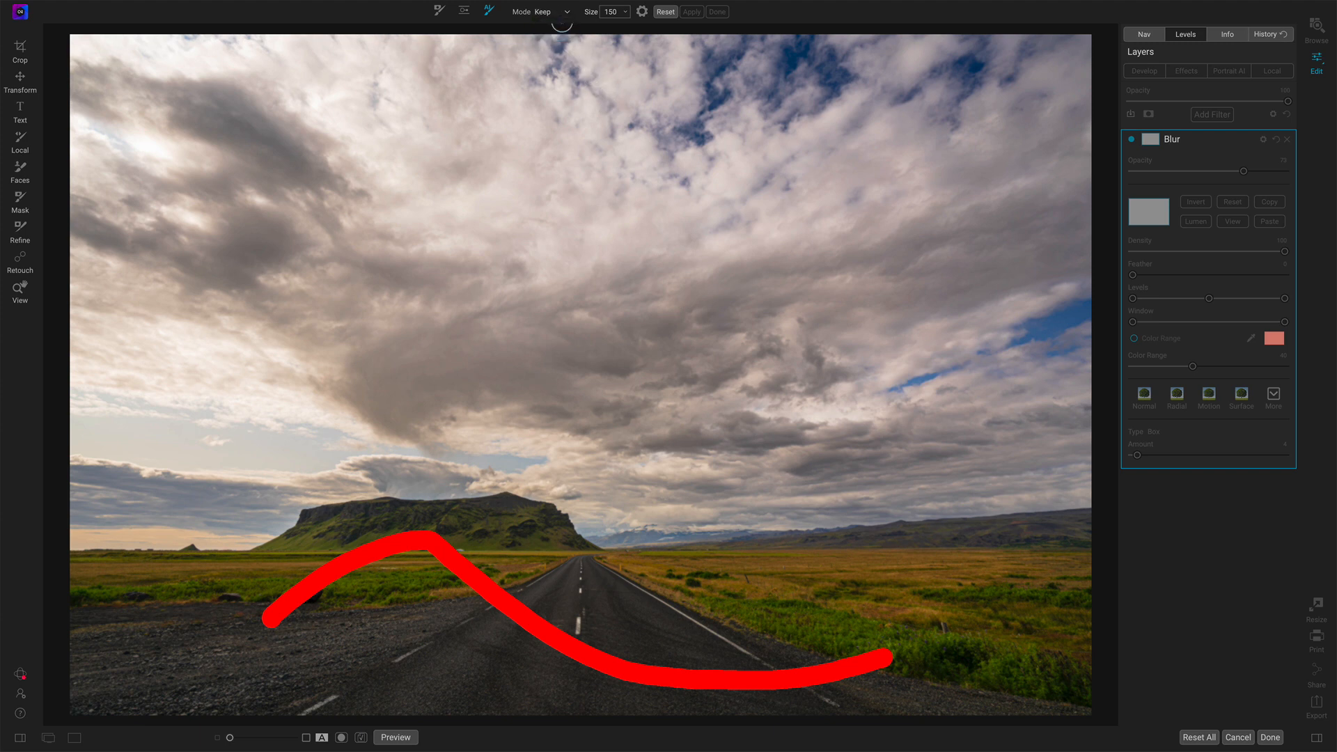
left_click_drag(247, 389, 840, 426)
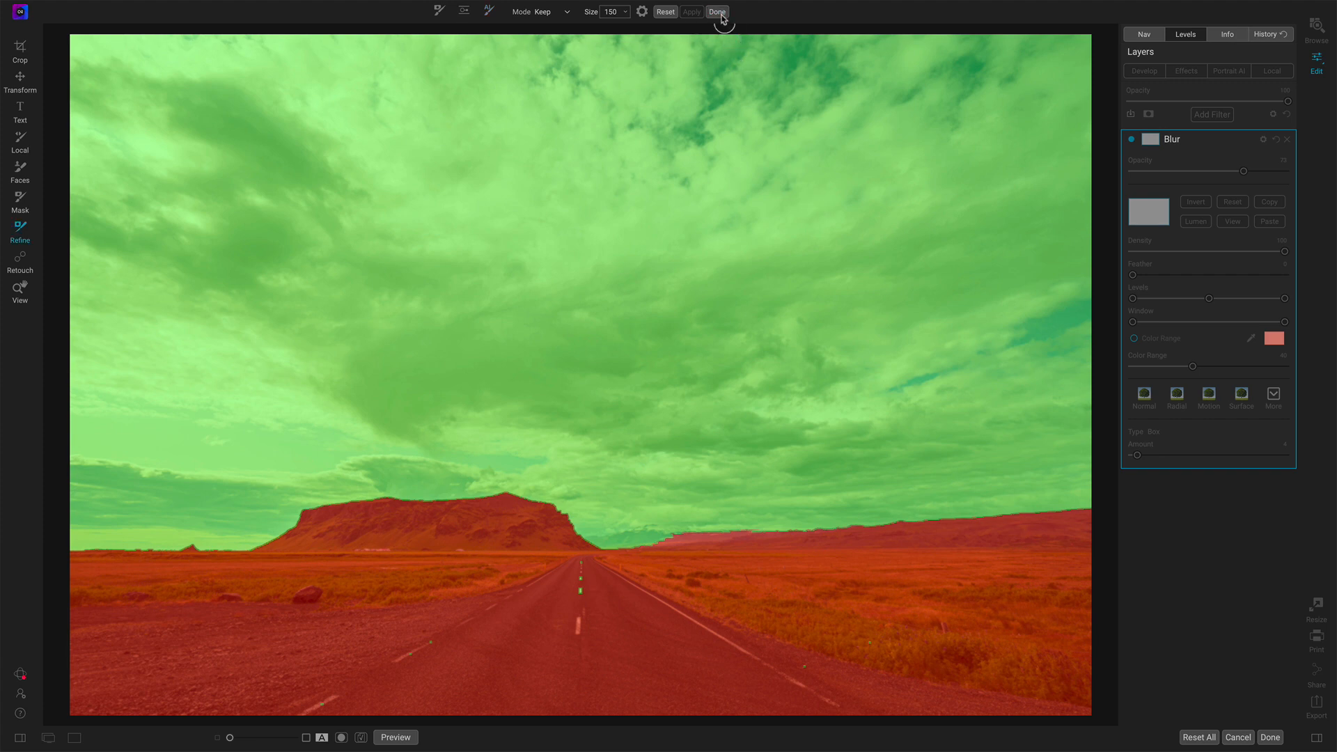
left_click(716, 11)
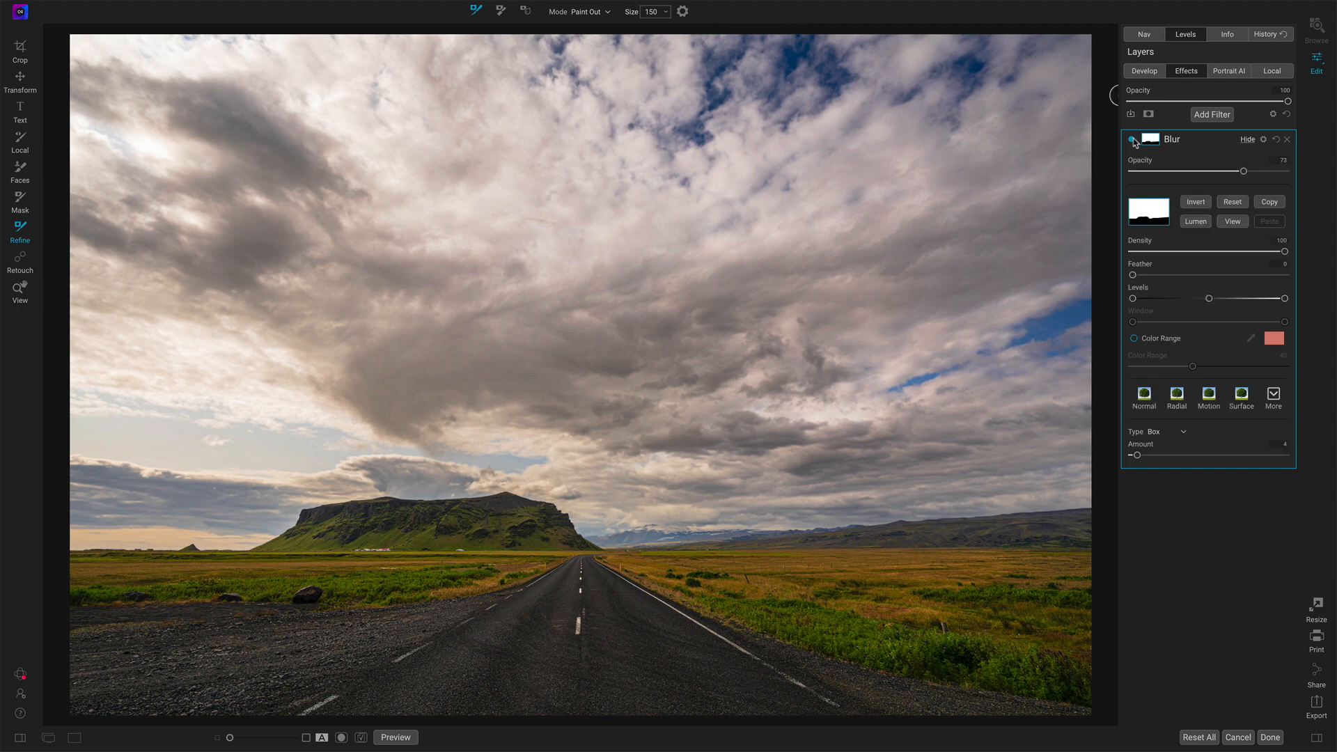
left_click(20, 294)
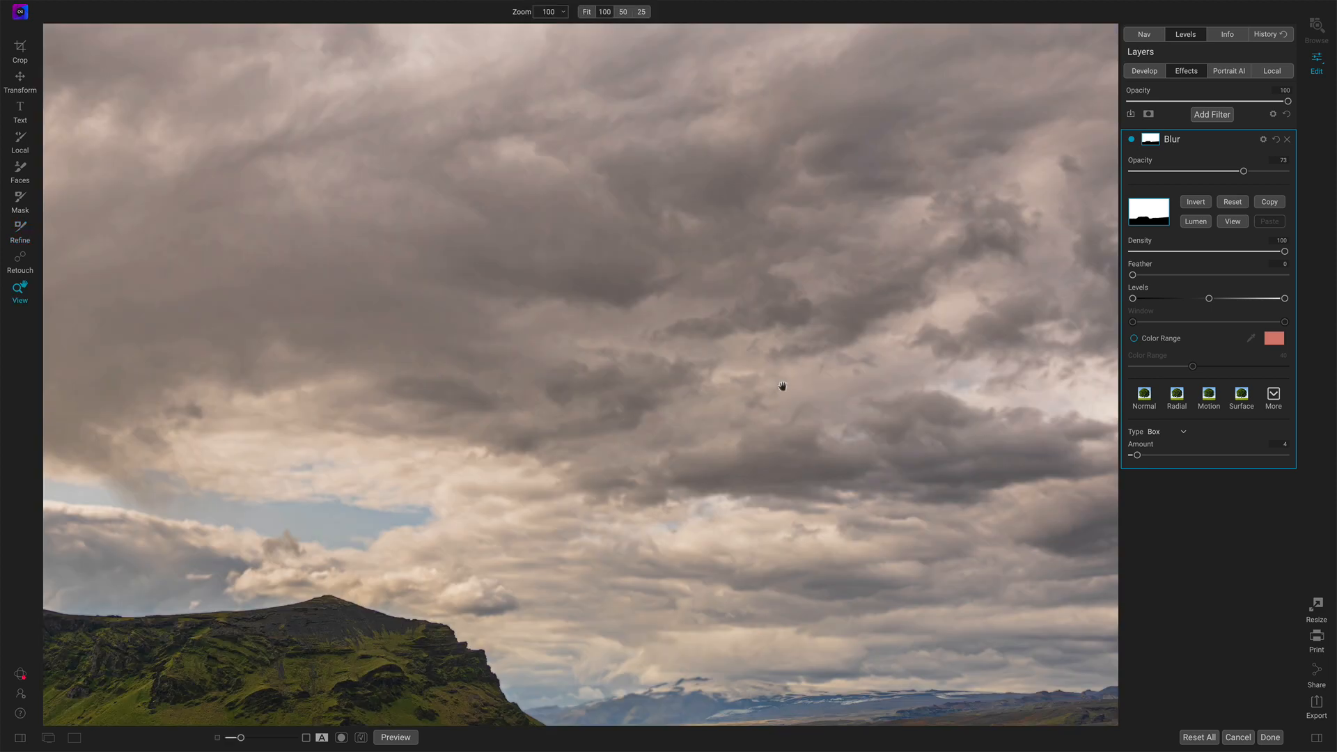
mouse_move(1109, 164)
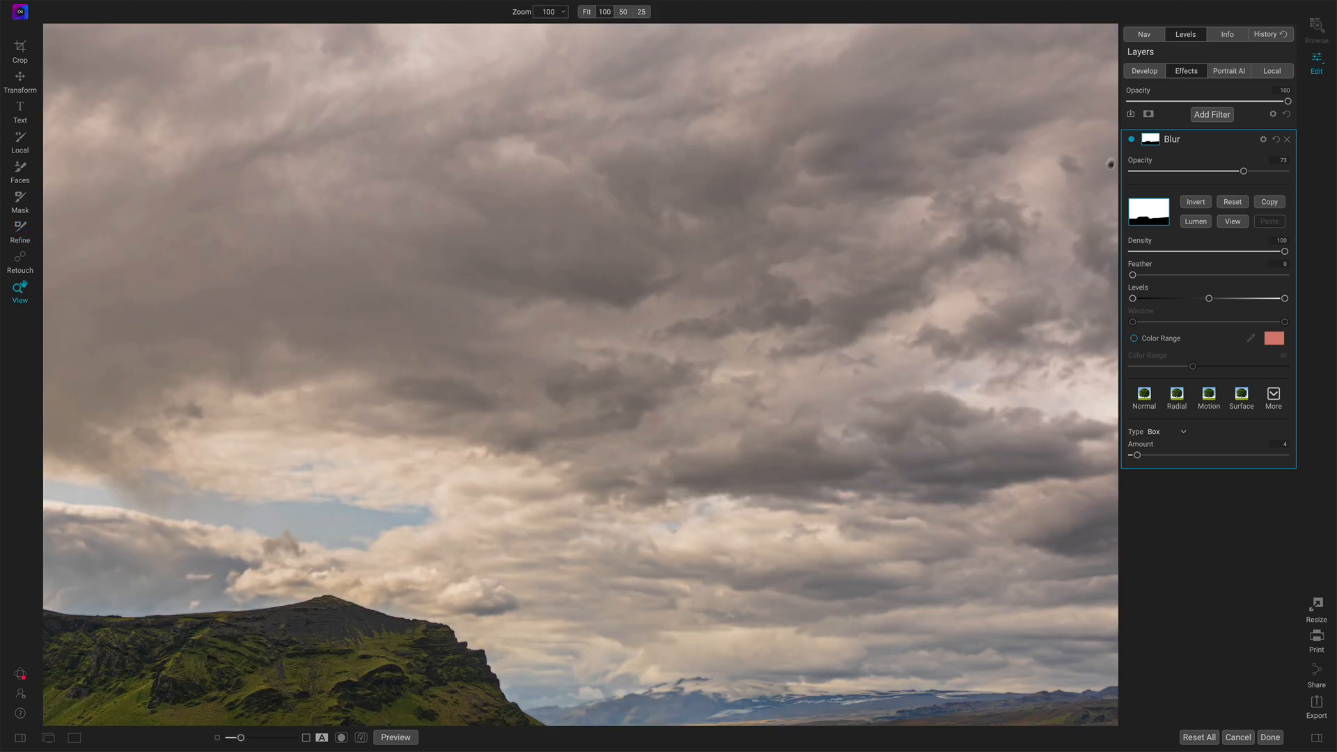
Toggle the Blur filter off at 100% zoom to compare the clouds unblurred.
left_click(1130, 139)
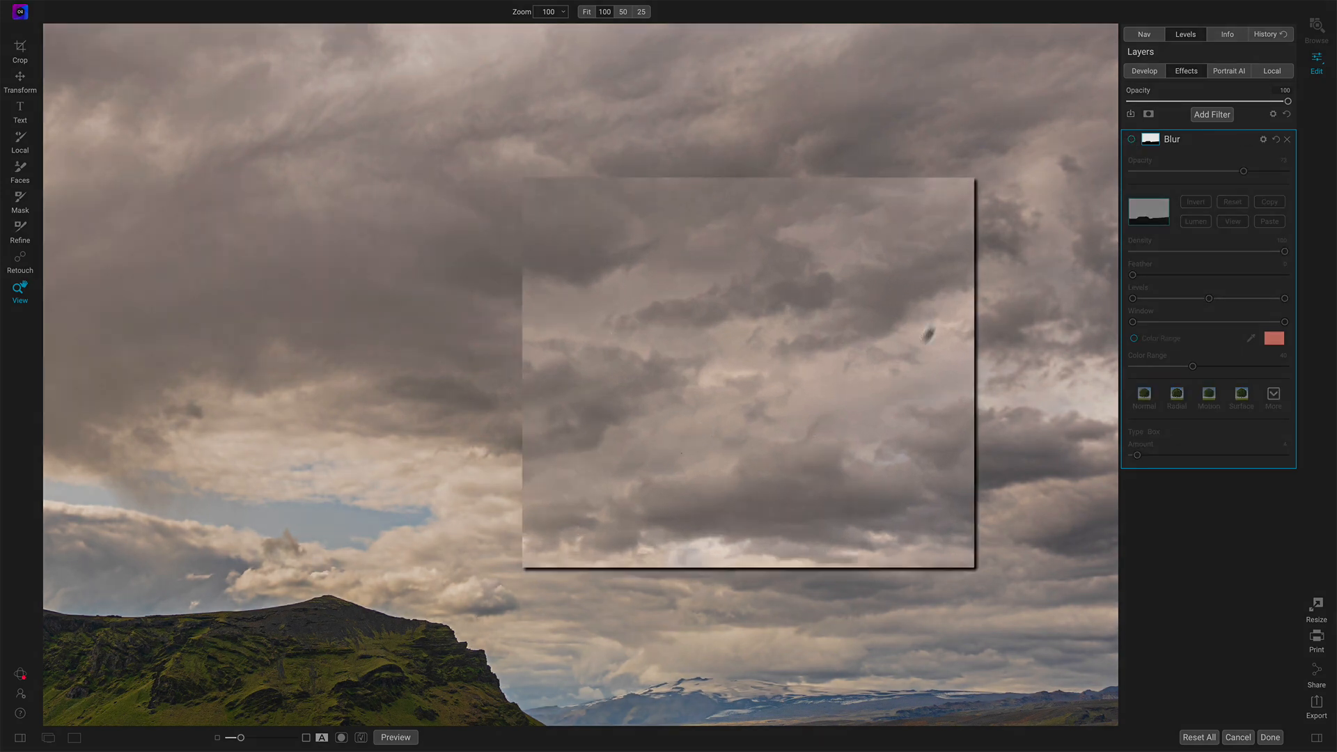
left_click(1132, 139)
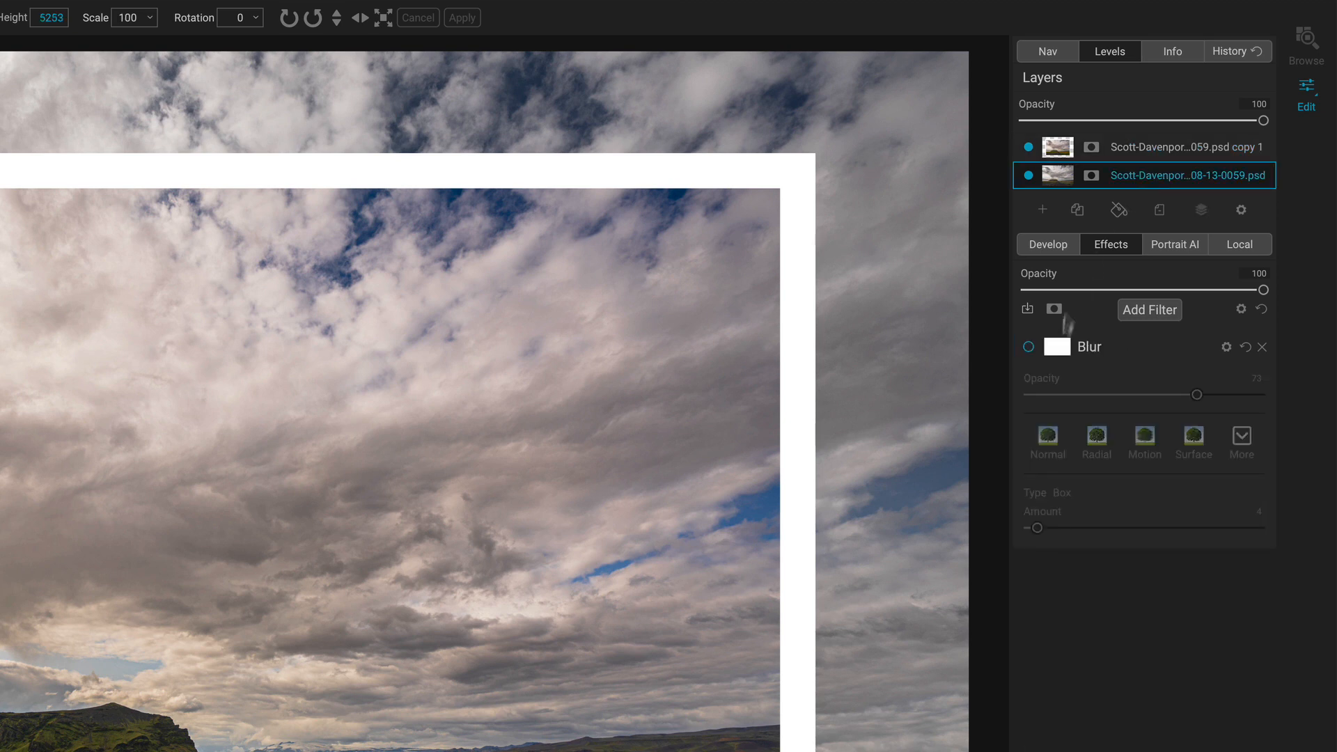
Raise the background layer's blur to around 31, then make it Gaussian at amount 24.
left_click(1027, 347)
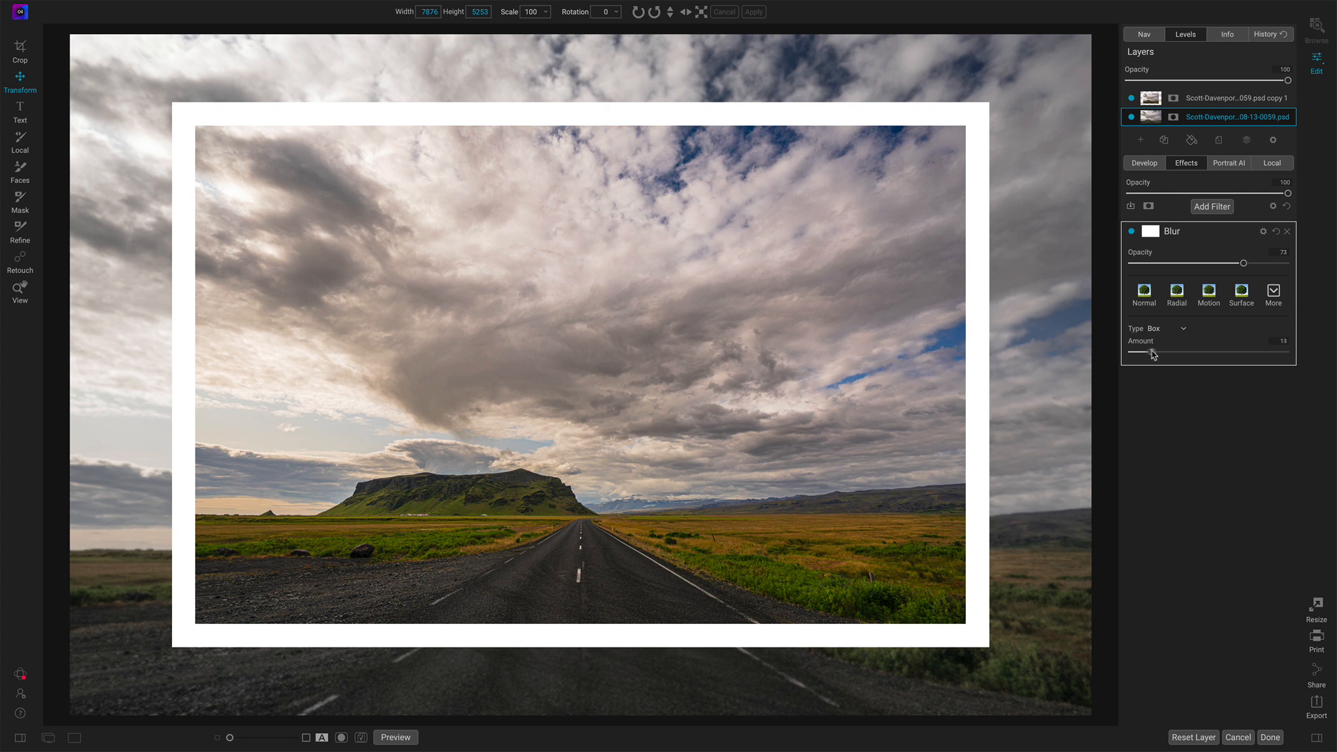
left_click_drag(1152, 356, 1176, 356)
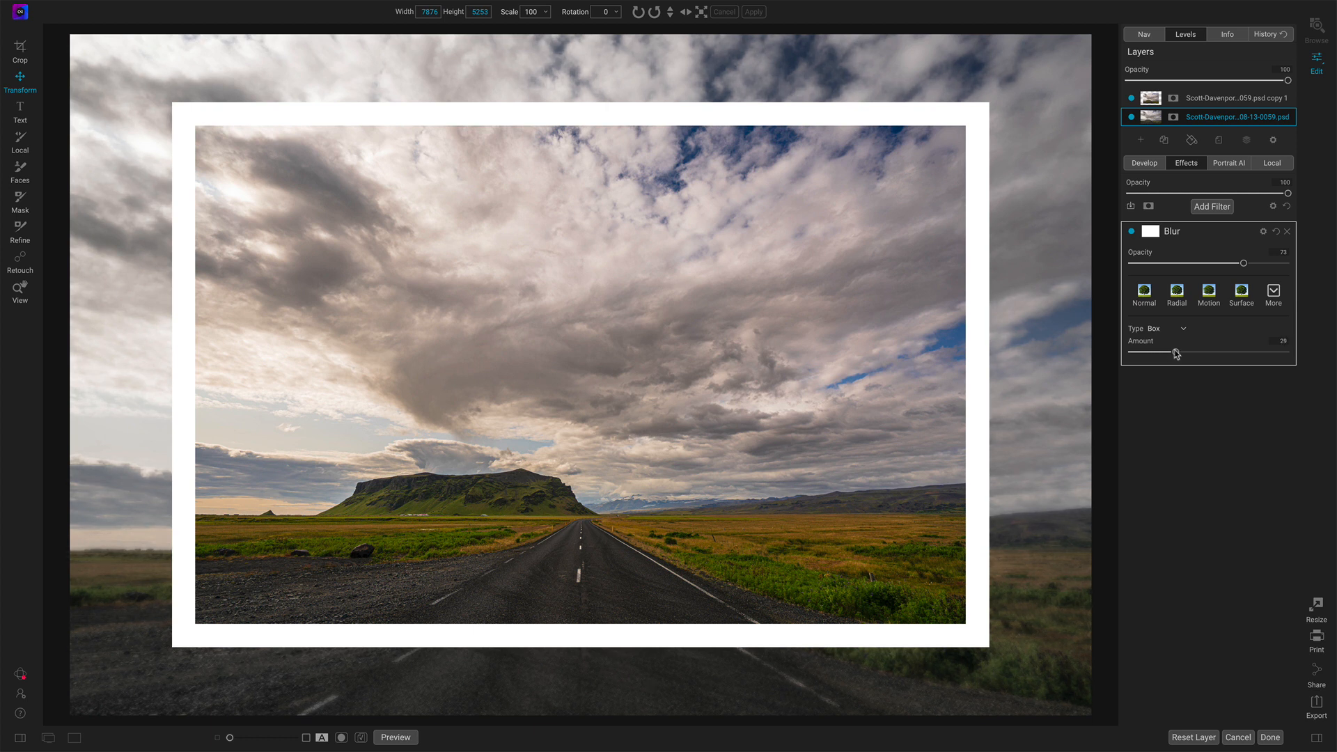
left_click_drag(1181, 351, 1168, 351)
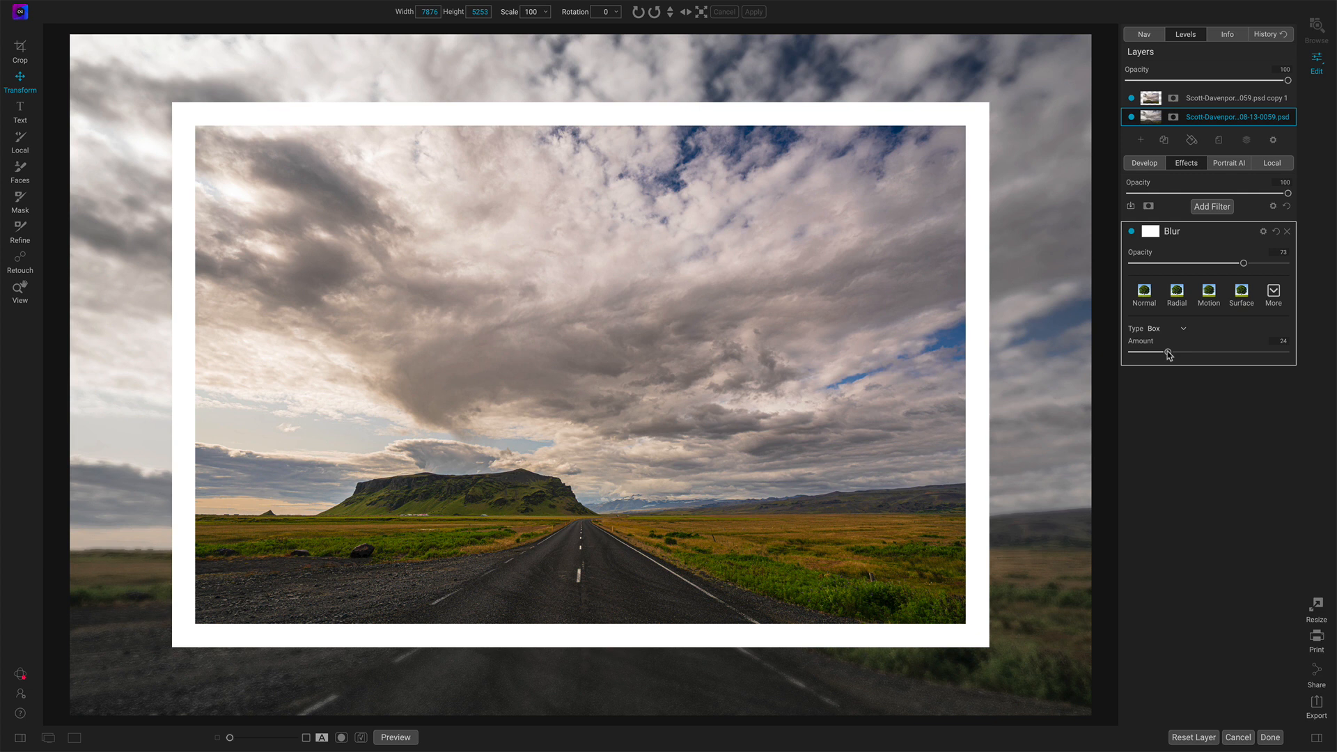
left_click_drag(1169, 352, 1183, 352)
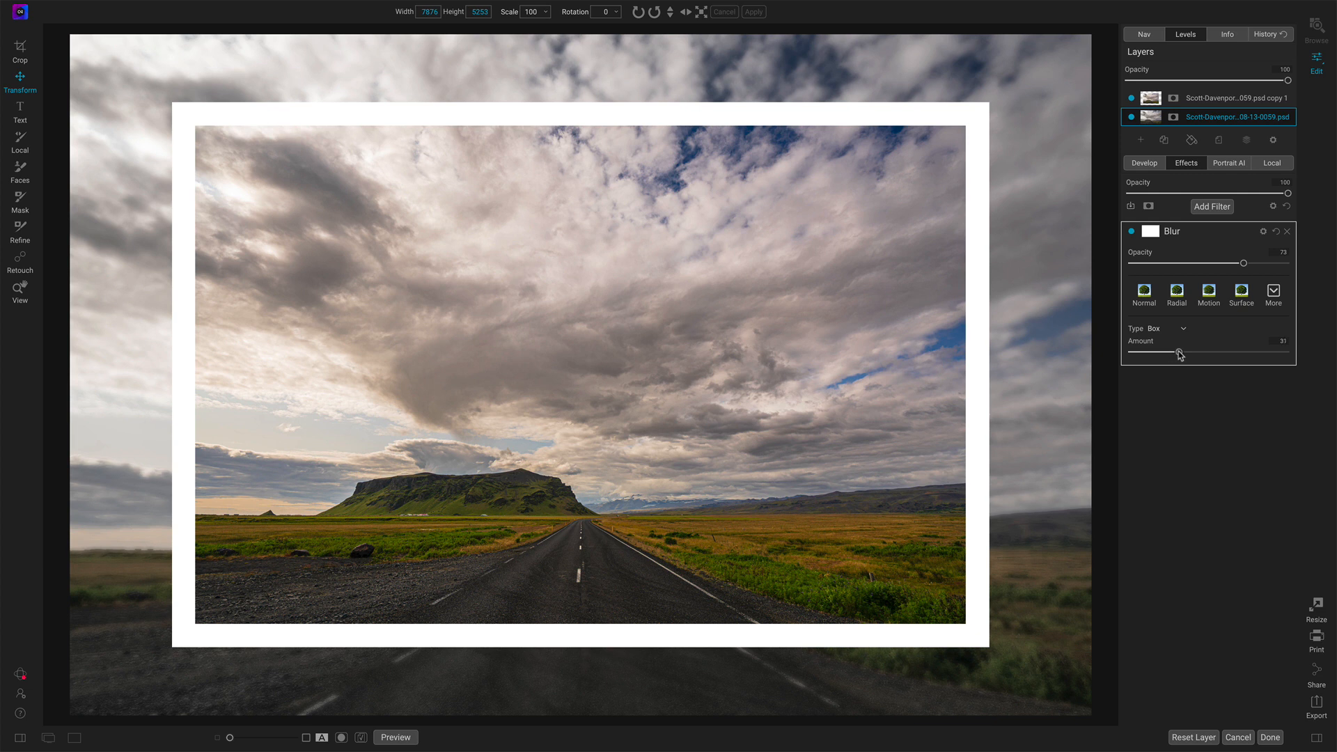
left_click(1163, 329)
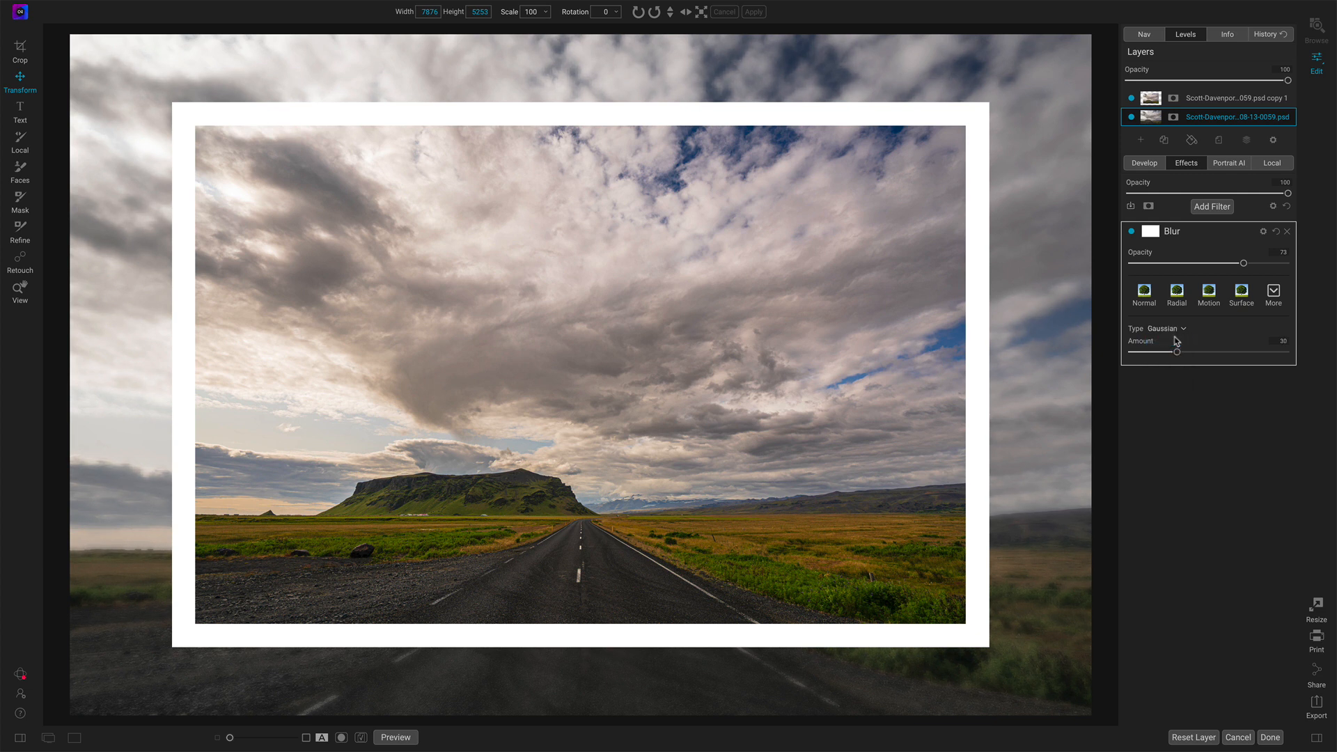
left_click(1240, 294)
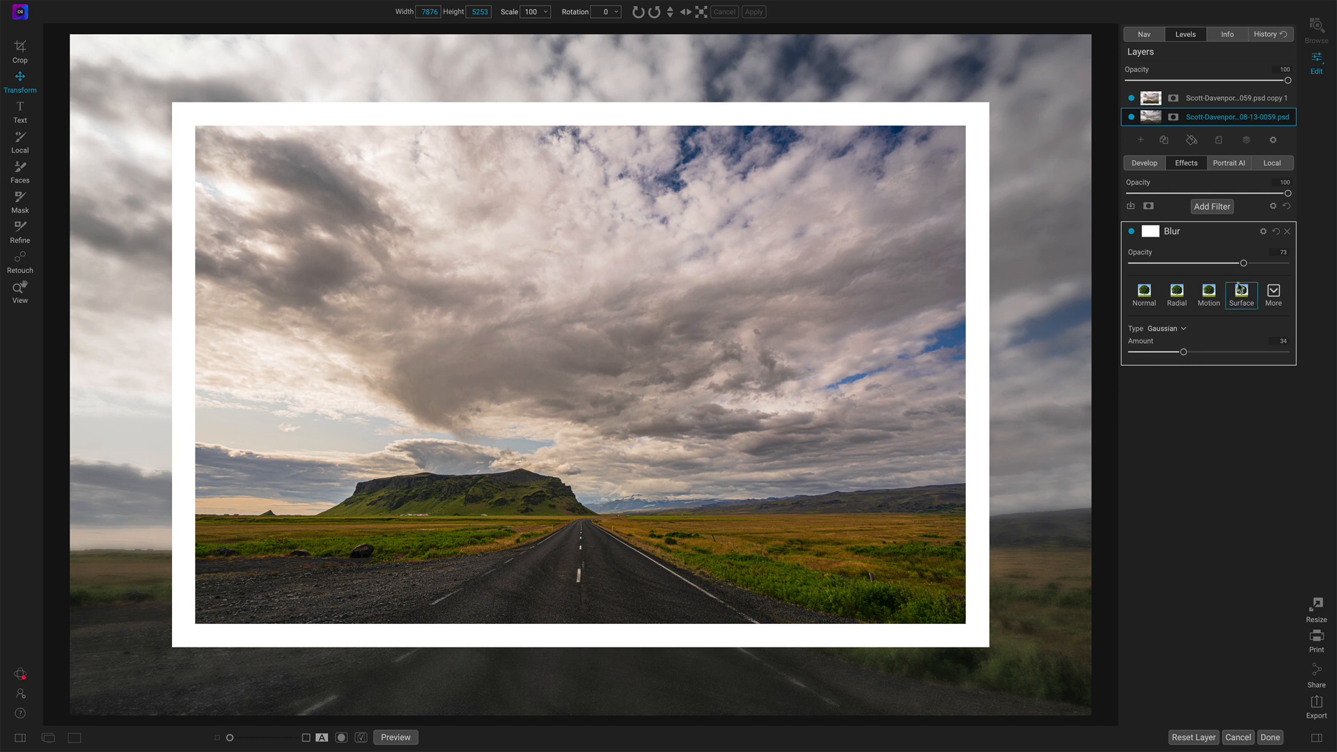
Settle the background blur's opacity at 73 after trying it near full.
left_click_drag(1243, 263, 1278, 263)
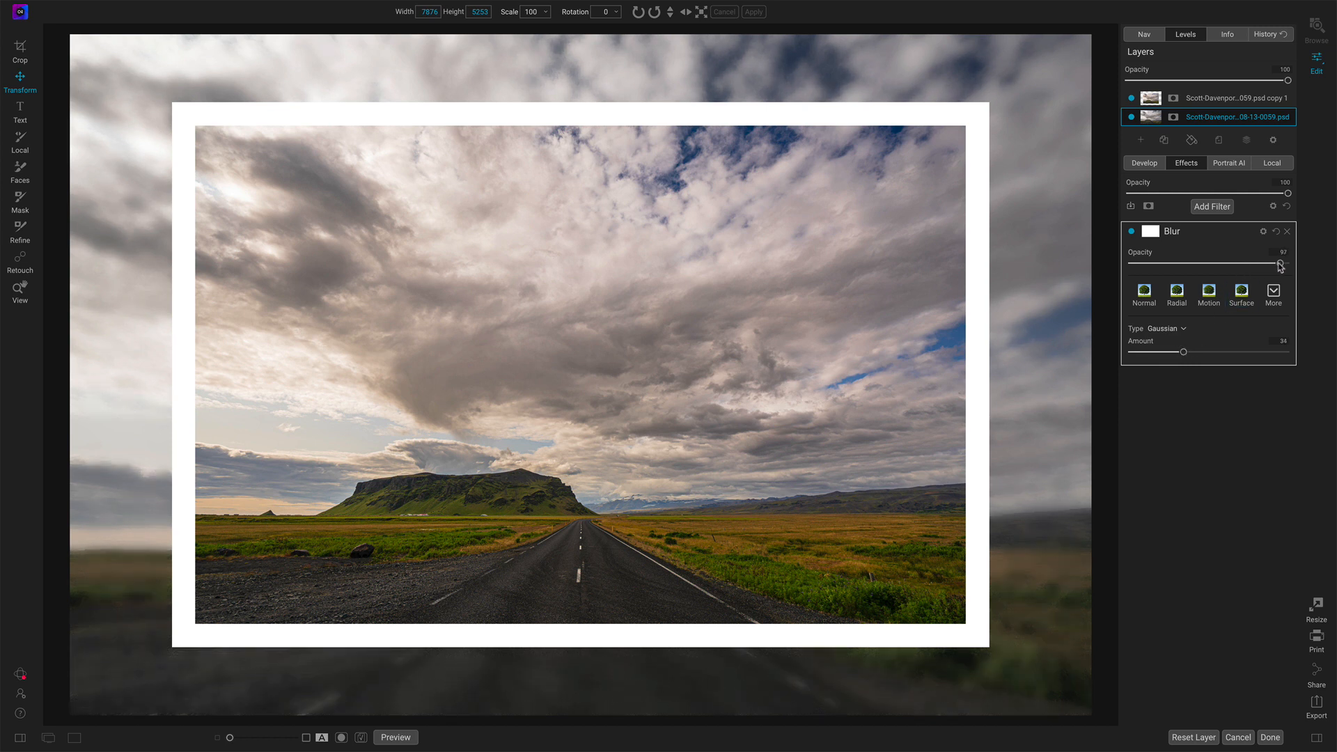
left_click_drag(1287, 263, 1253, 263)
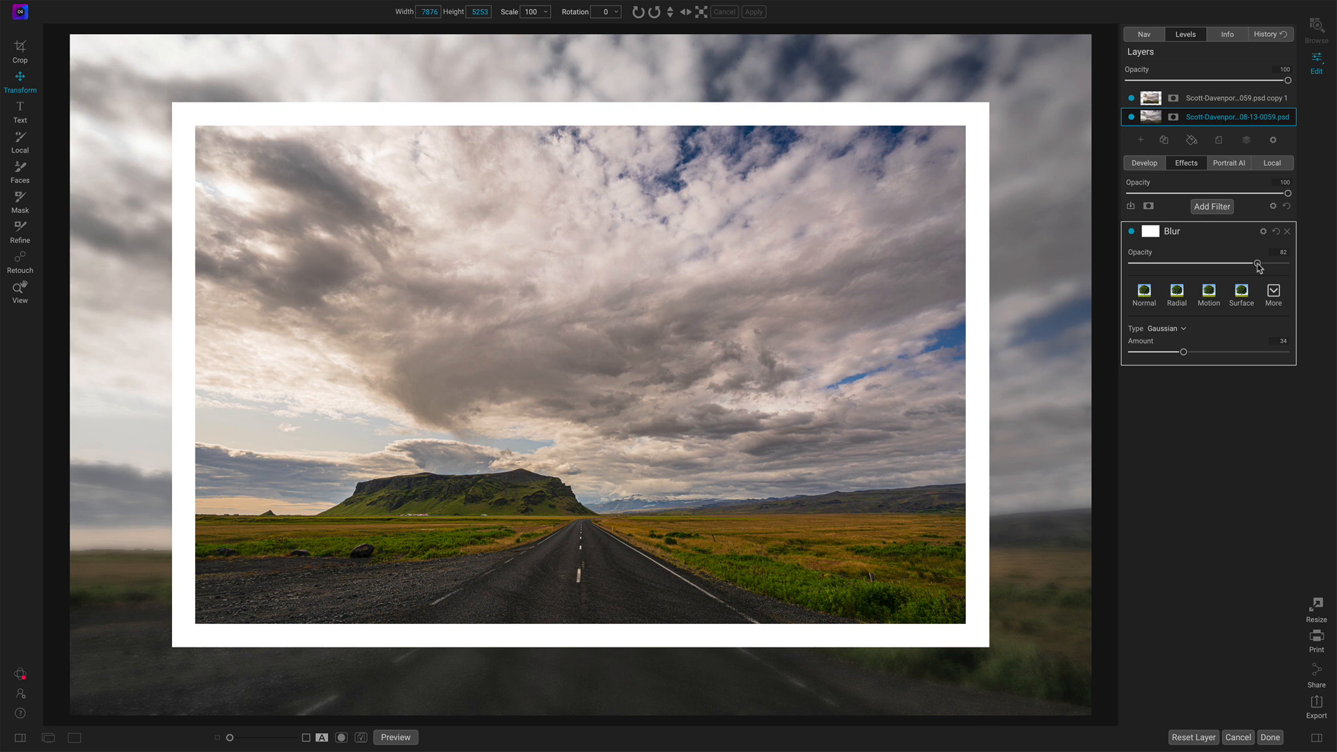
left_click_drag(1279, 261, 1242, 261)
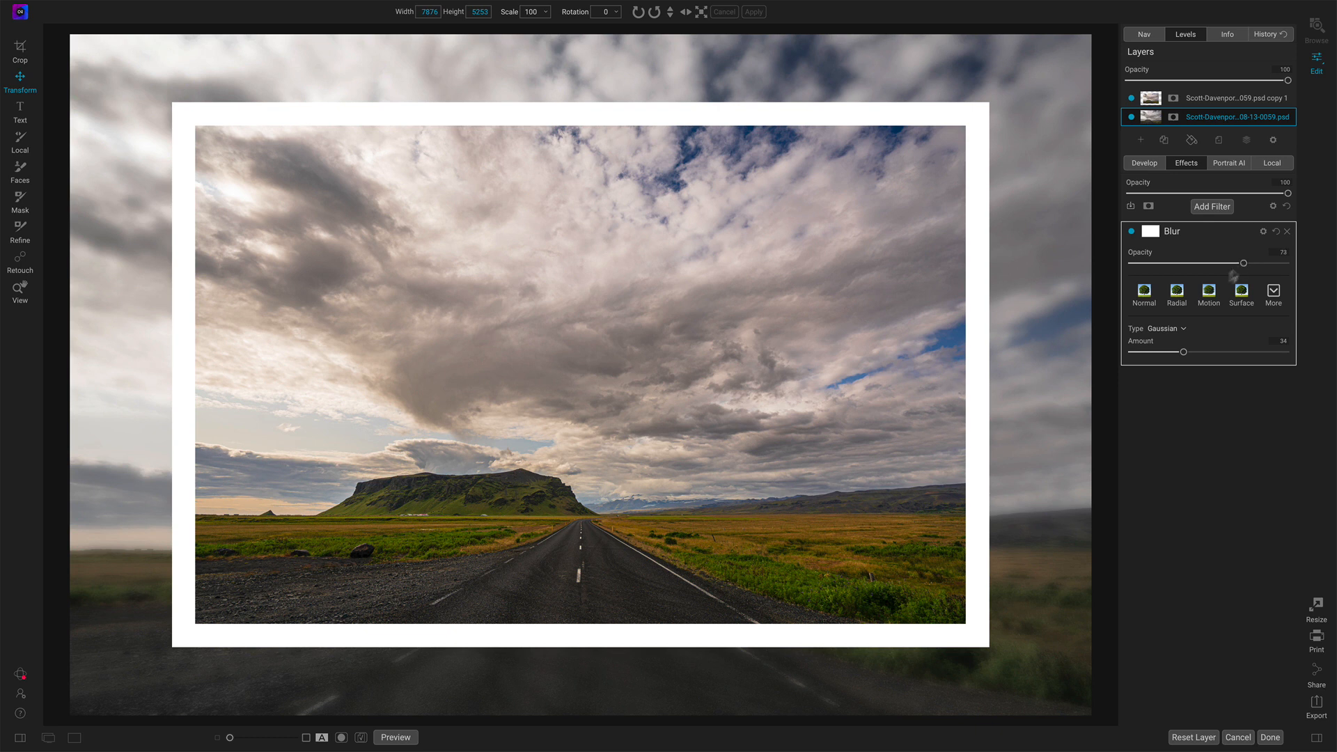
left_click_drag(1182, 353, 1184, 353)
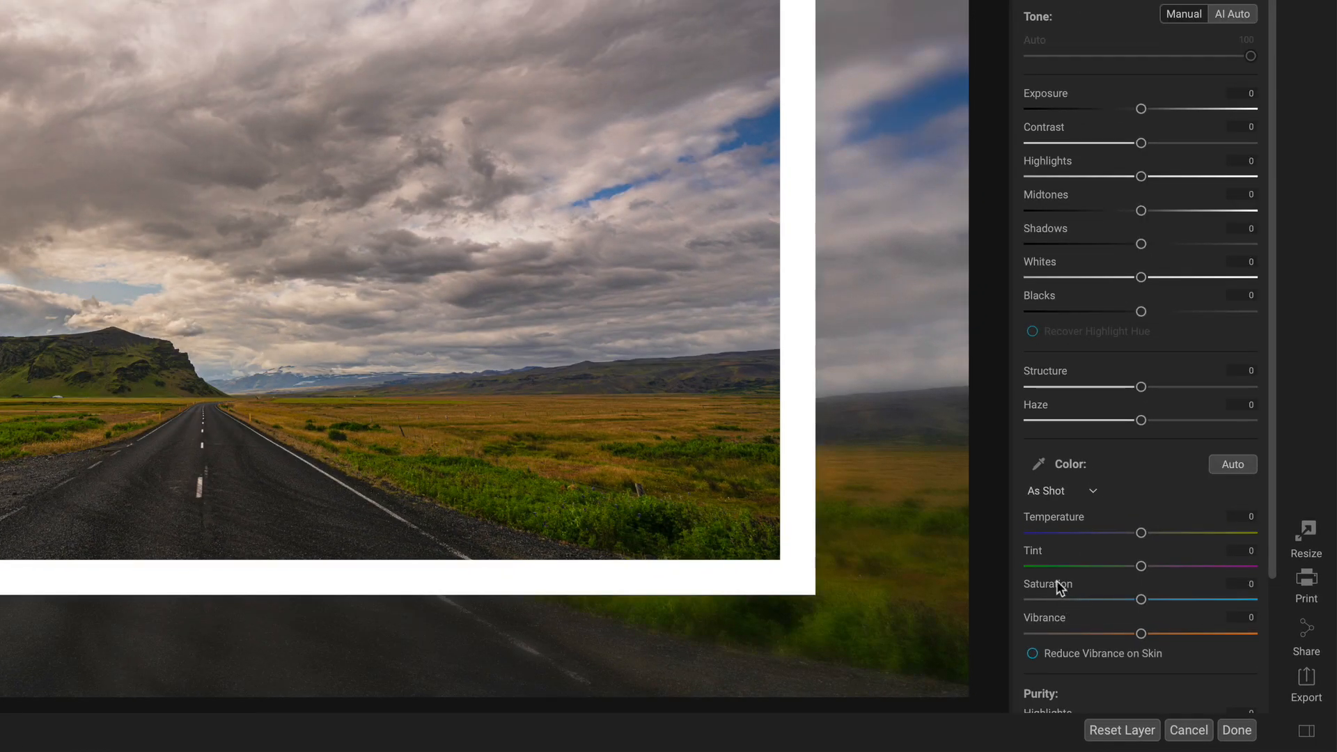
Adjust the Saturation of the blurred background layer in Develop.
left_click_drag(1140, 599, 1120, 619)
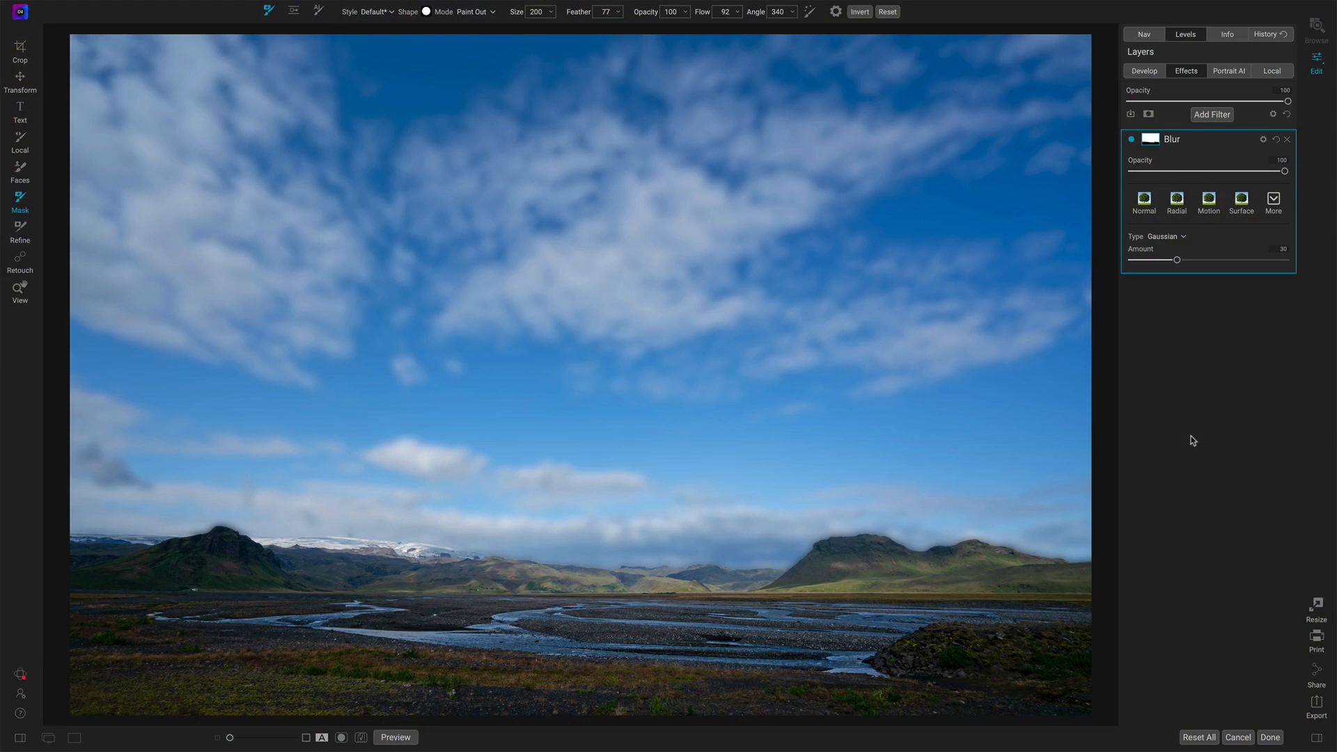
mouse_move(1285, 175)
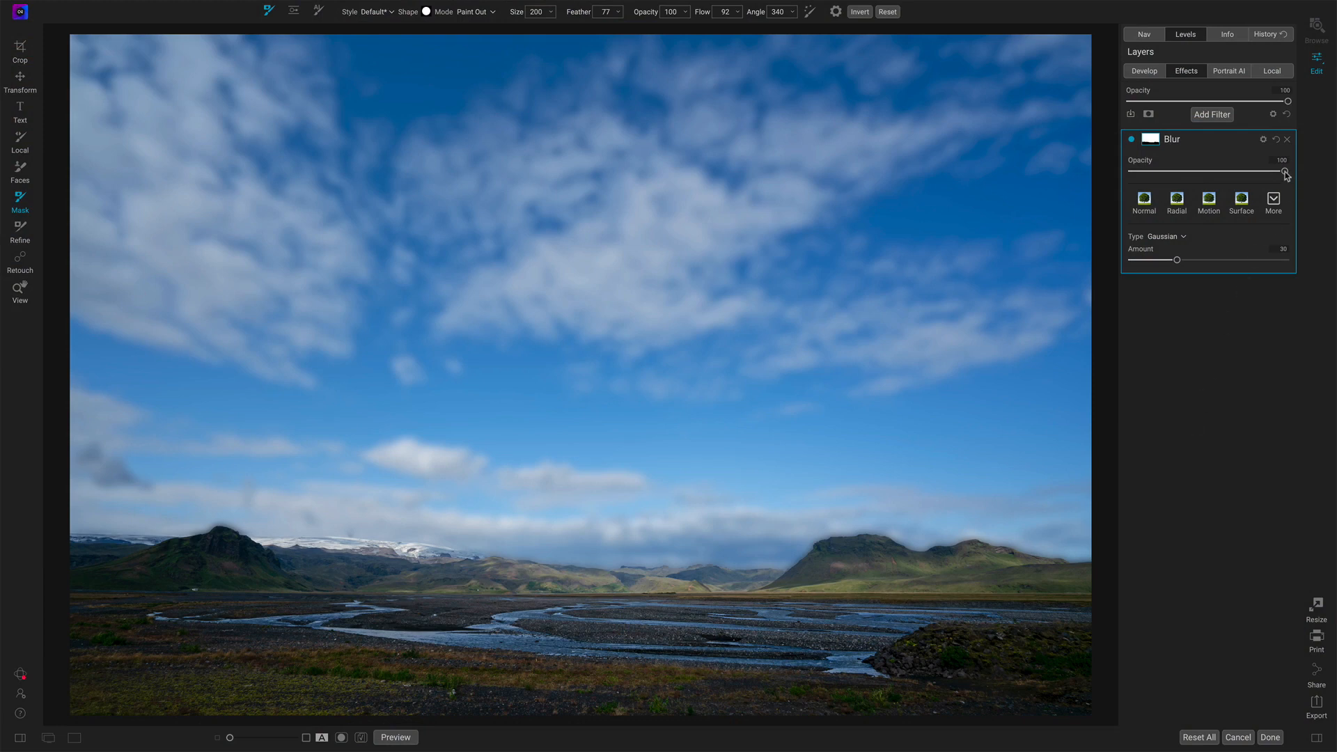
Make the masked sky blur Radial at amount 10 with opacity eased to 90.
left_click_drag(1285, 172, 1131, 172)
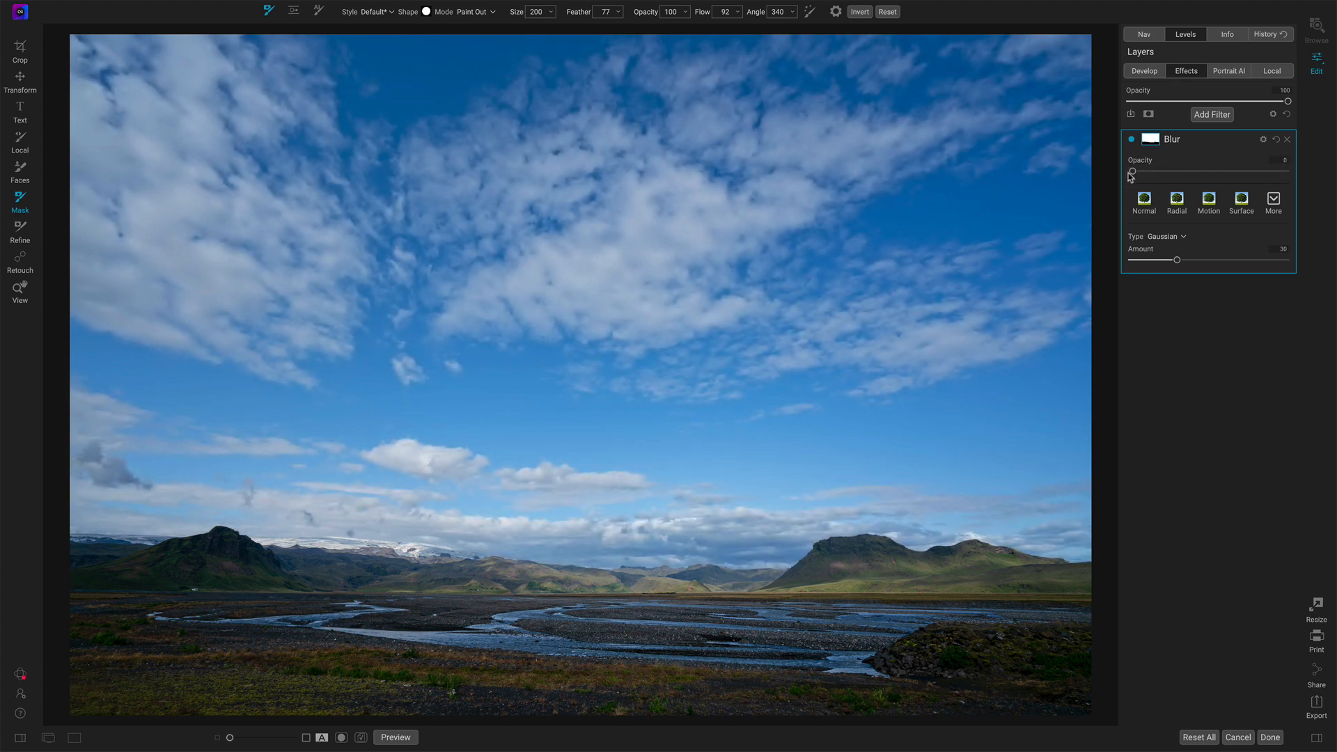
mouse_move(1160, 168)
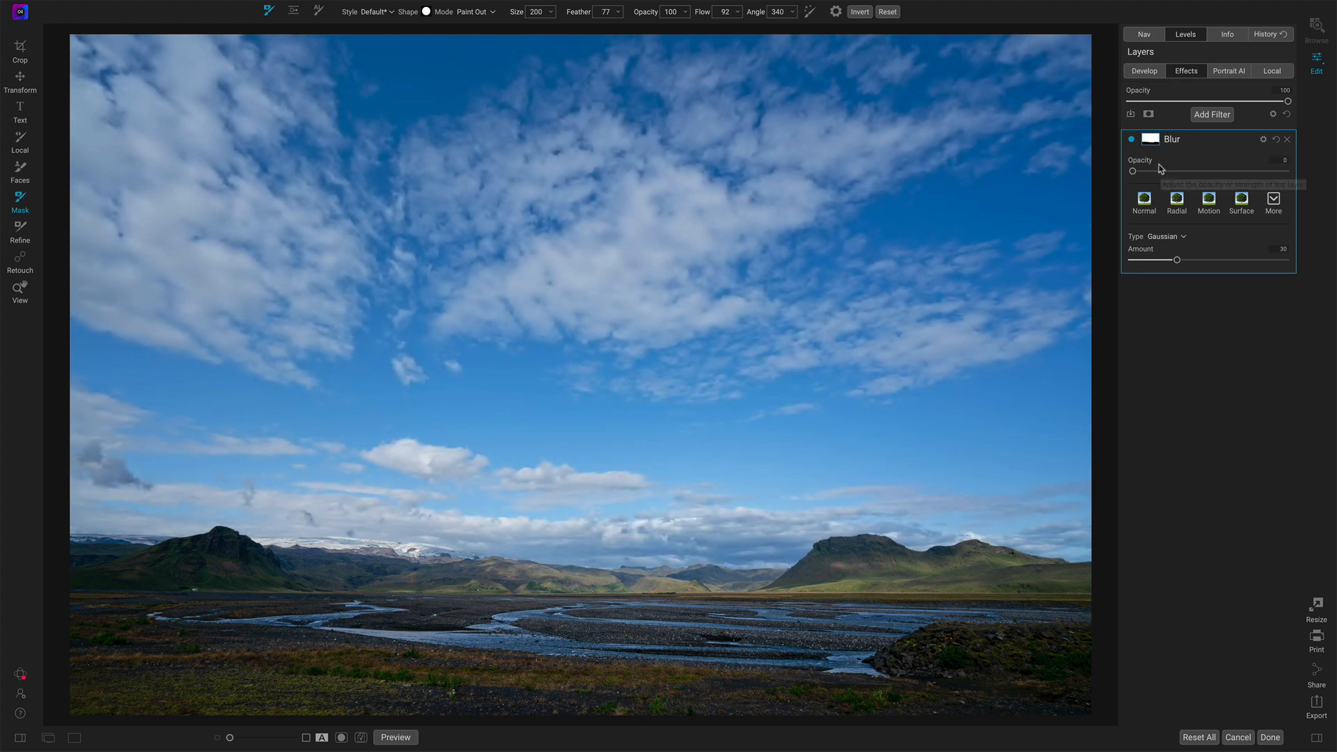
mouse_move(1160, 170)
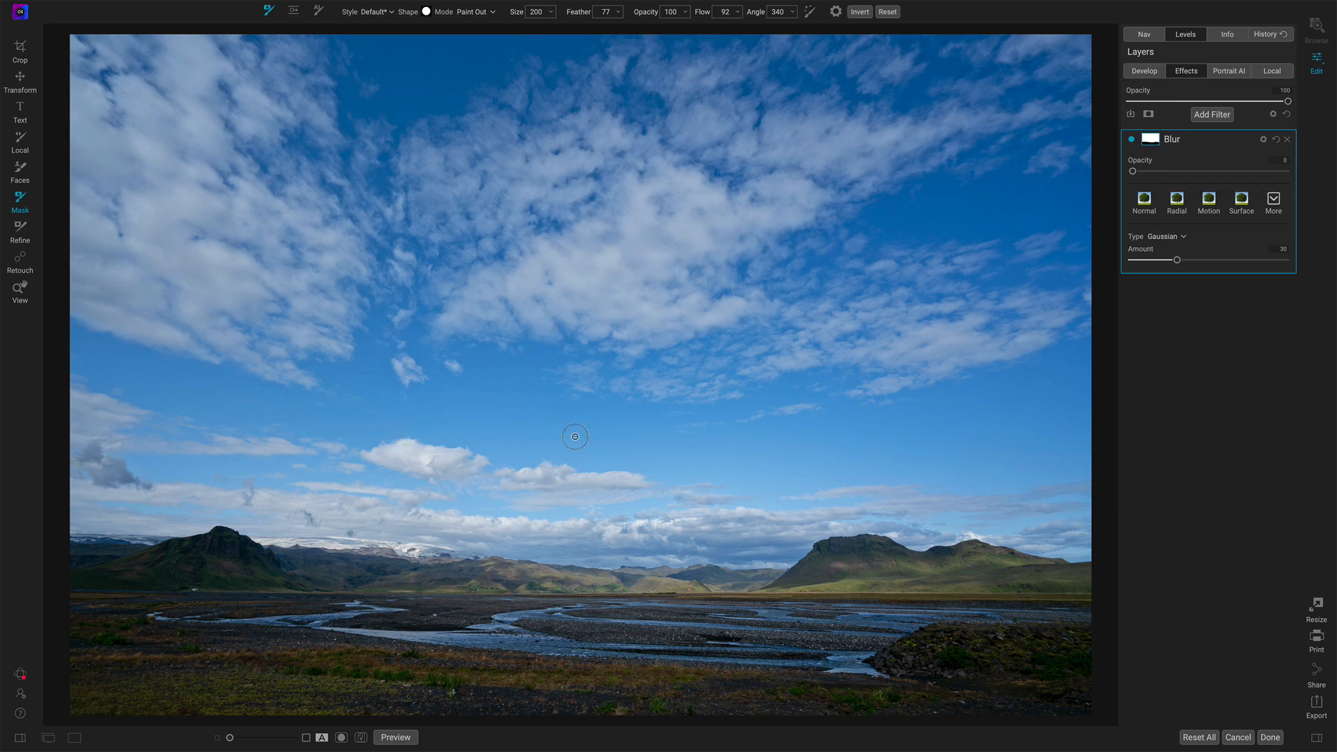
mouse_move(242, 232)
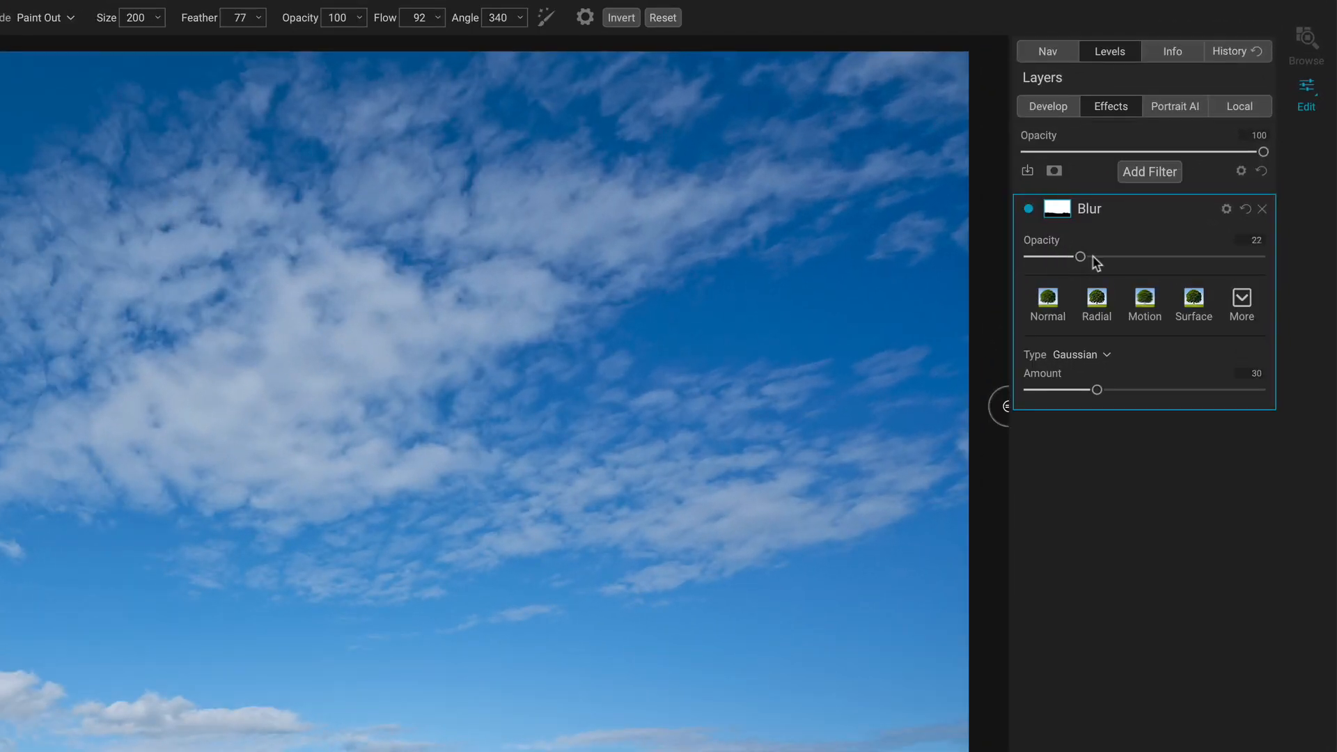
left_click_drag(1080, 256, 1259, 256)
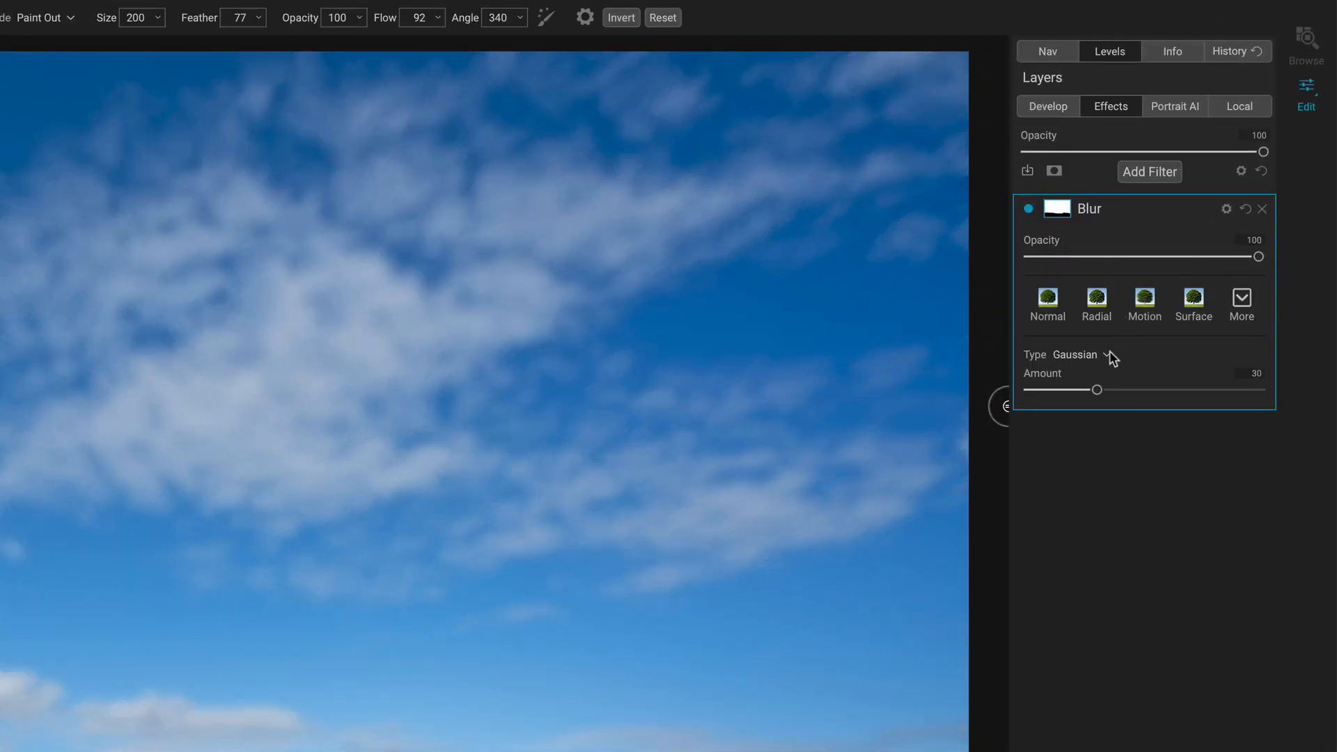
left_click(1067, 389)
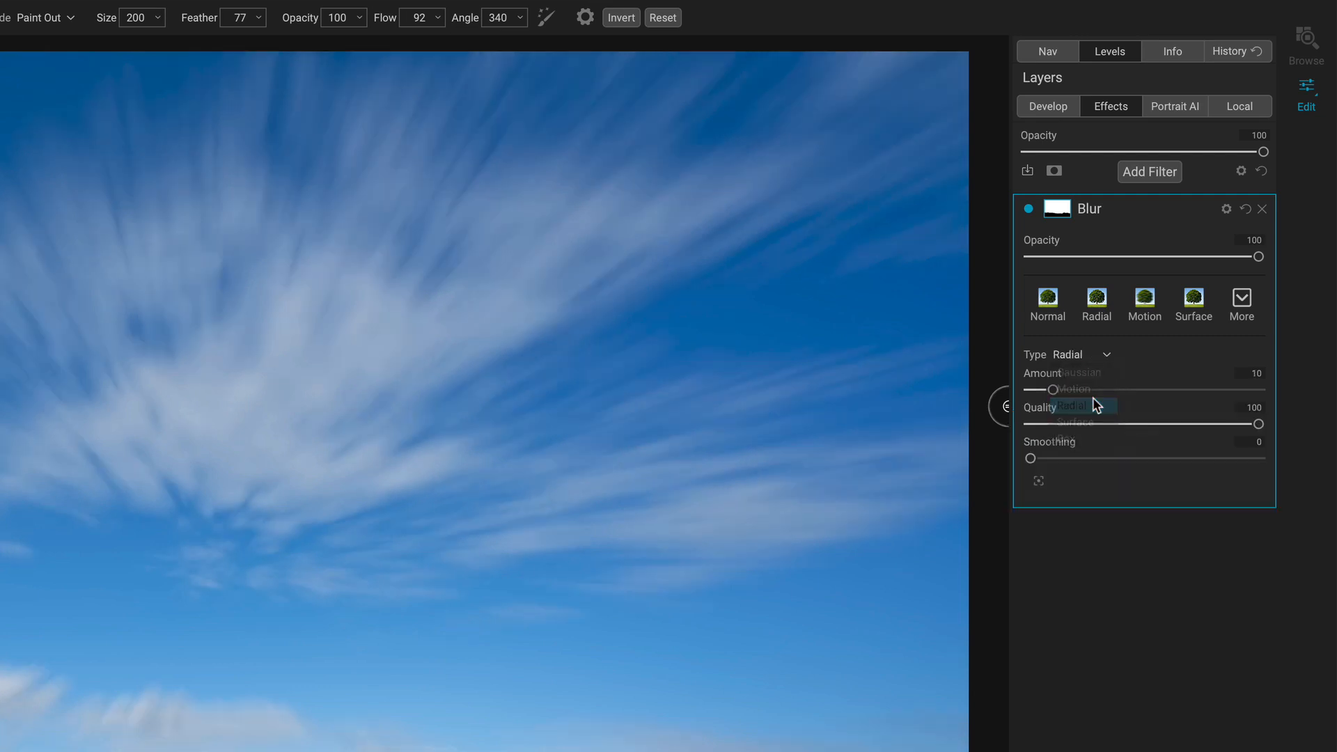
left_click(1069, 405)
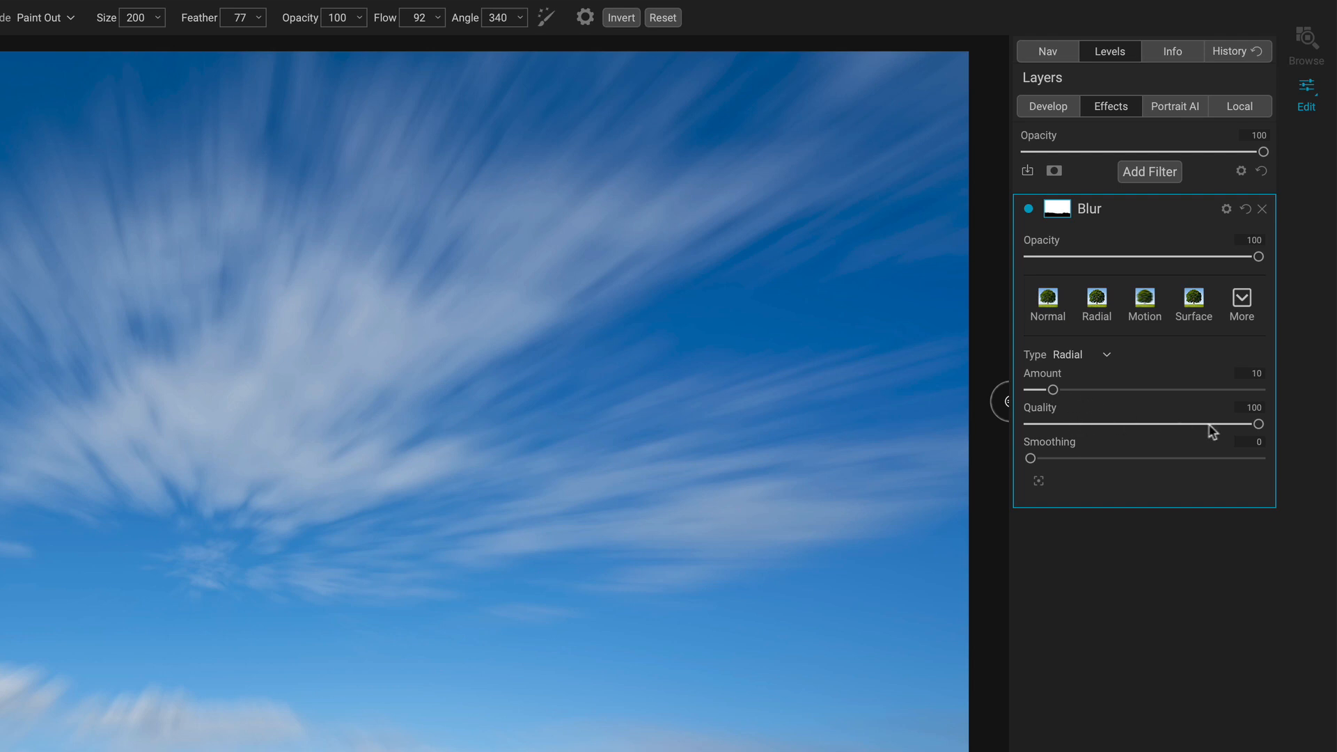
mouse_move(1254, 275)
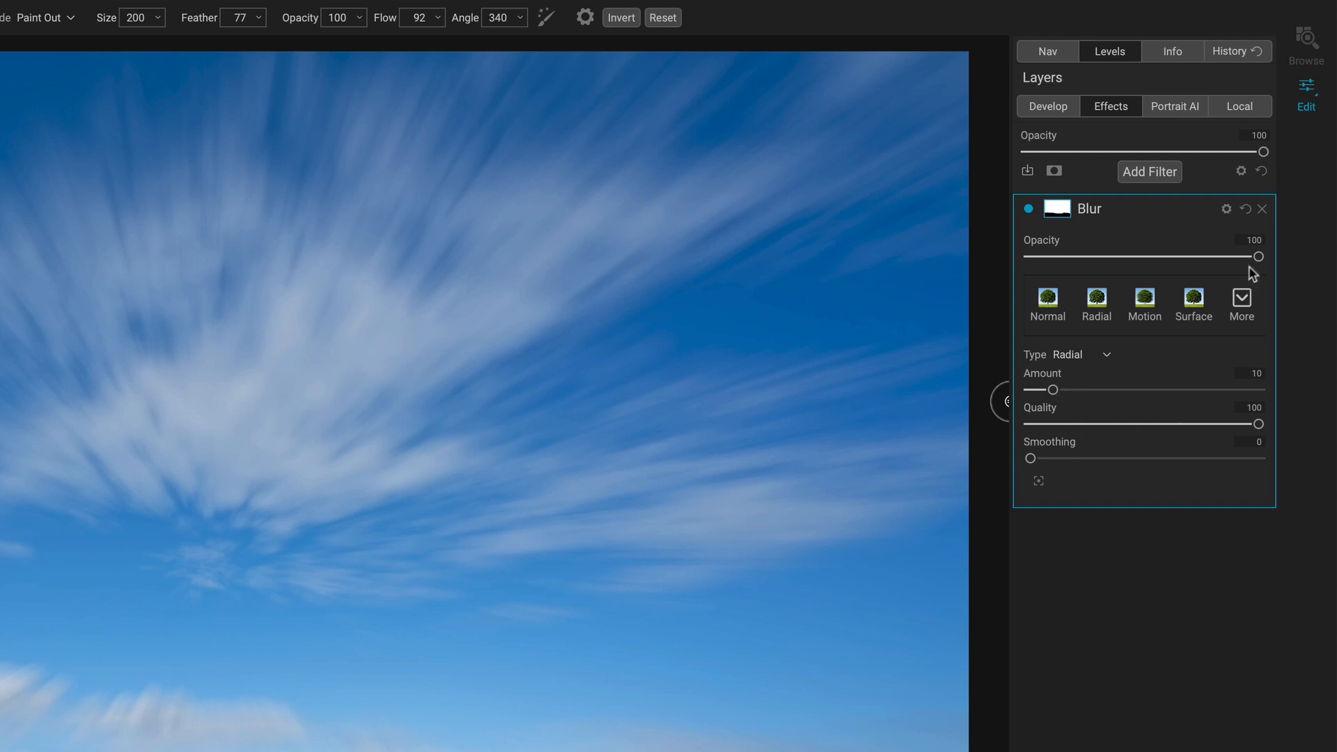
left_click_drag(1258, 256, 1235, 256)
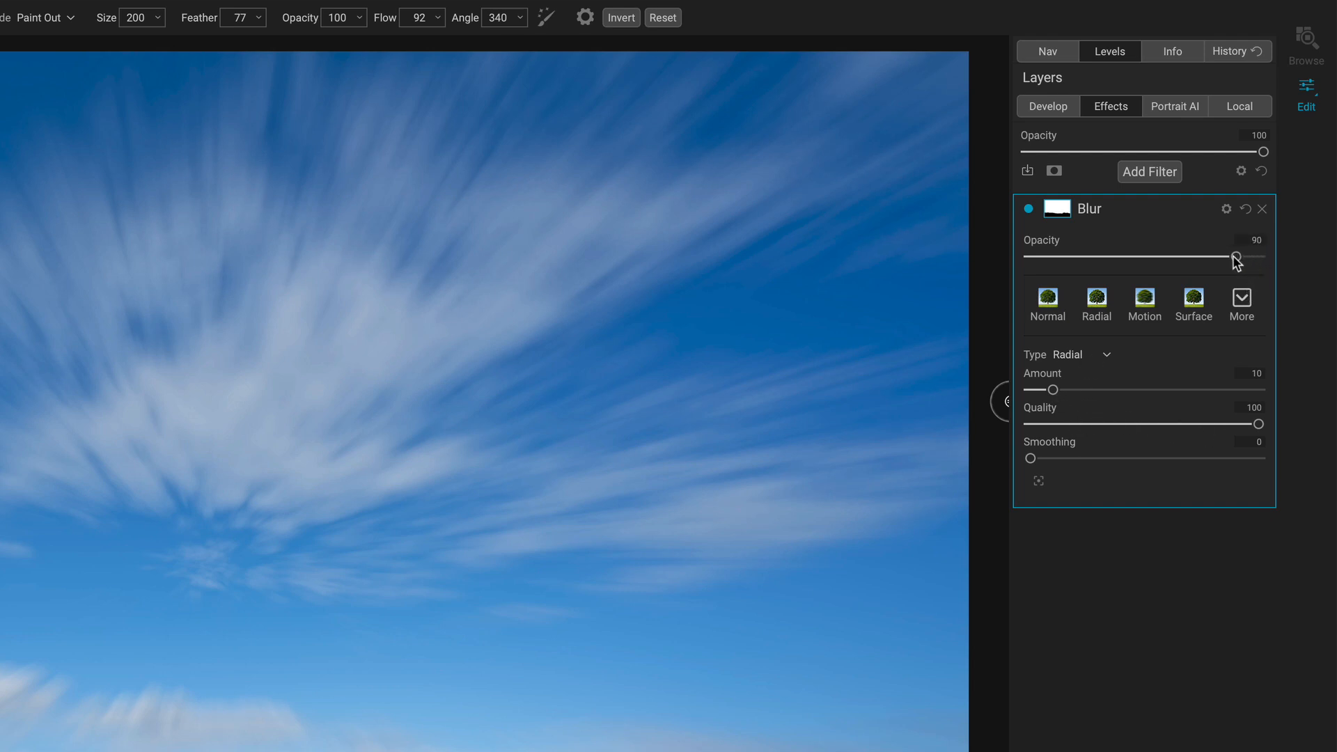
Drag the radial blur centre onto the horizon by the right mountain so streaks fan upward.
left_click_drag(1237, 259, 1230, 259)
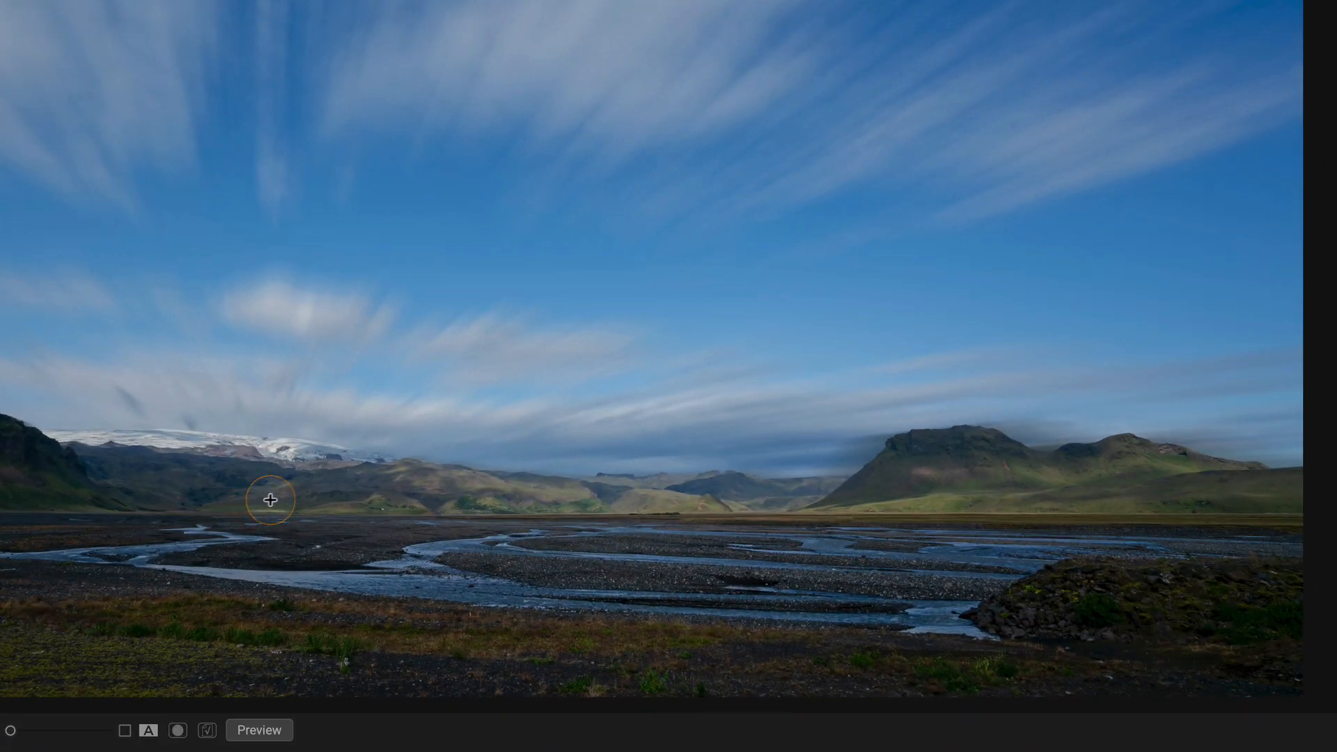
mouse_move(509, 504)
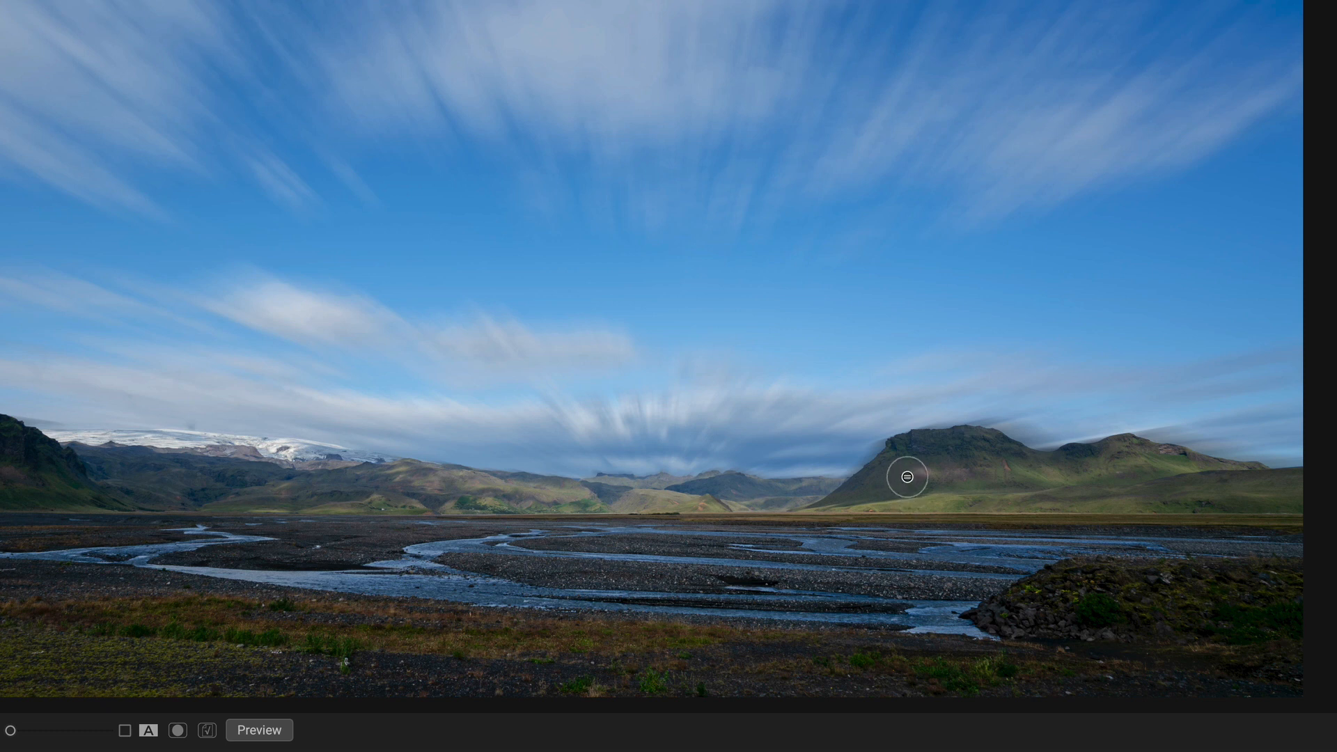
mouse_move(911, 487)
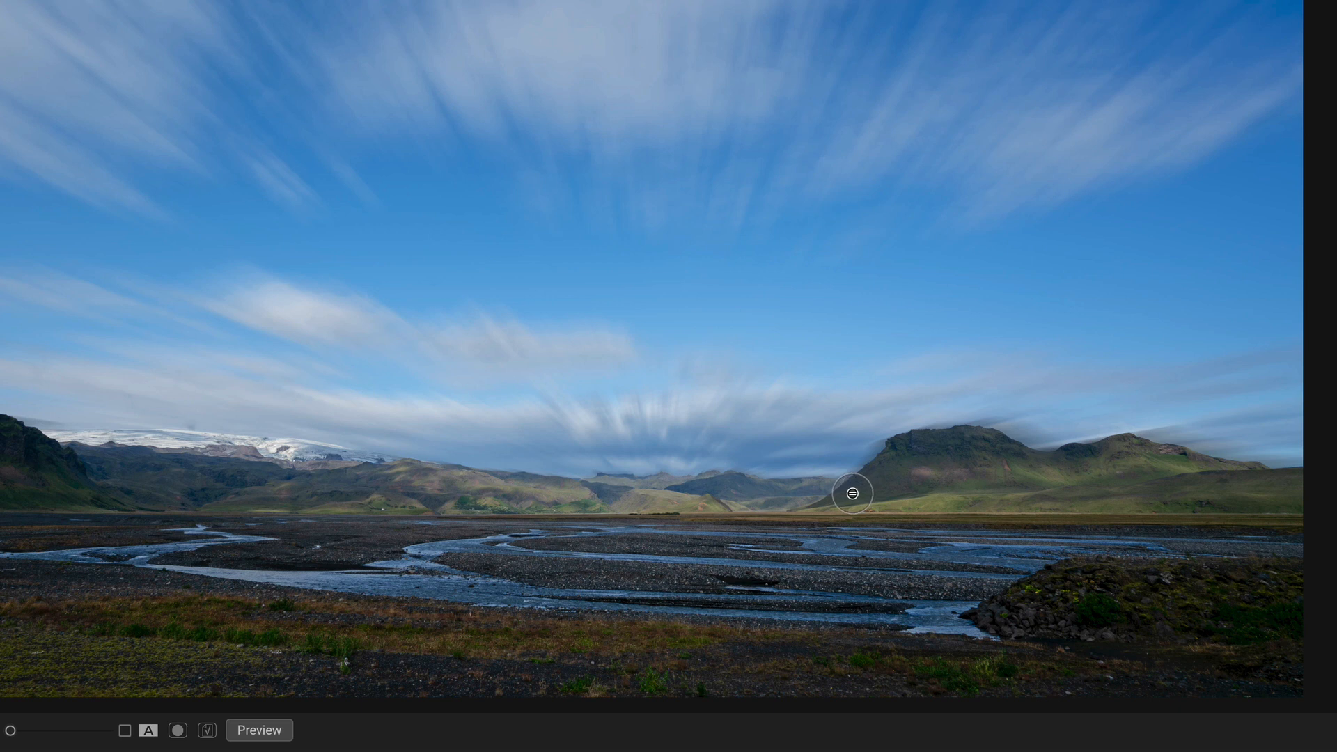
left_click_drag(852, 494, 1017, 458)
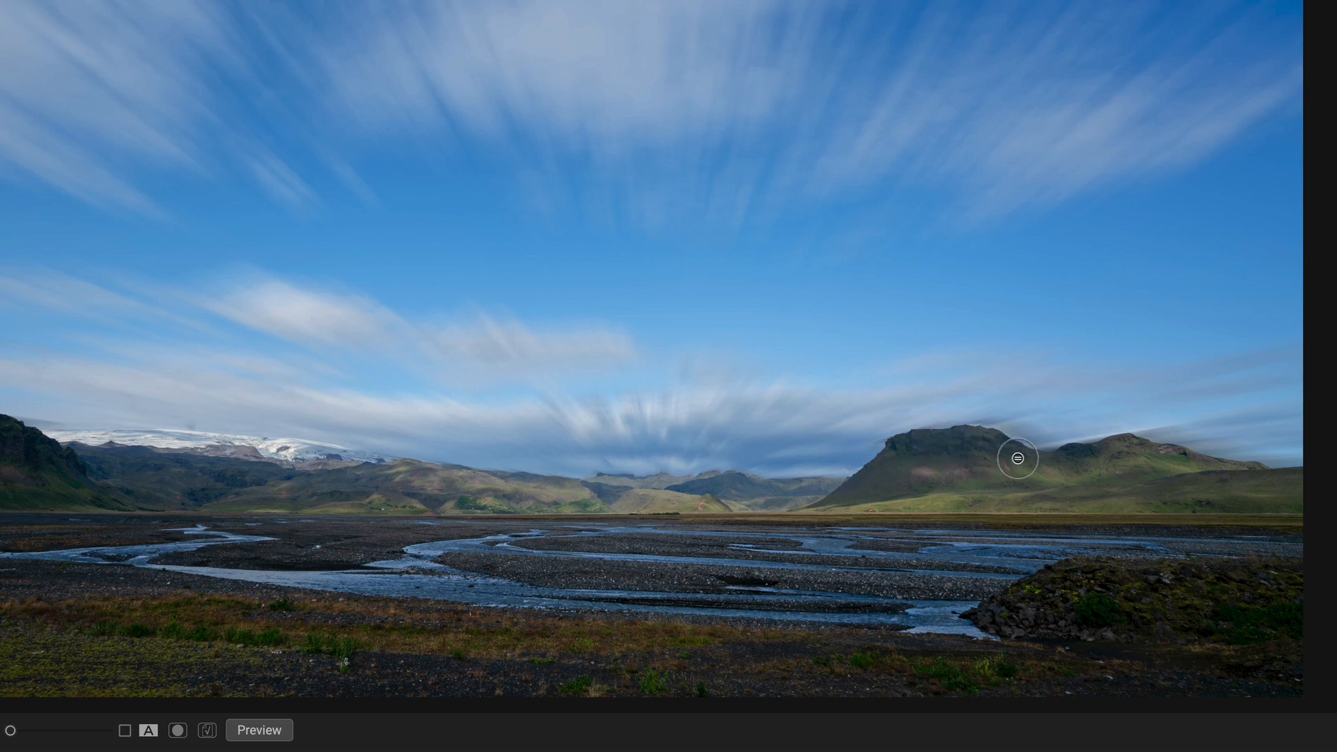